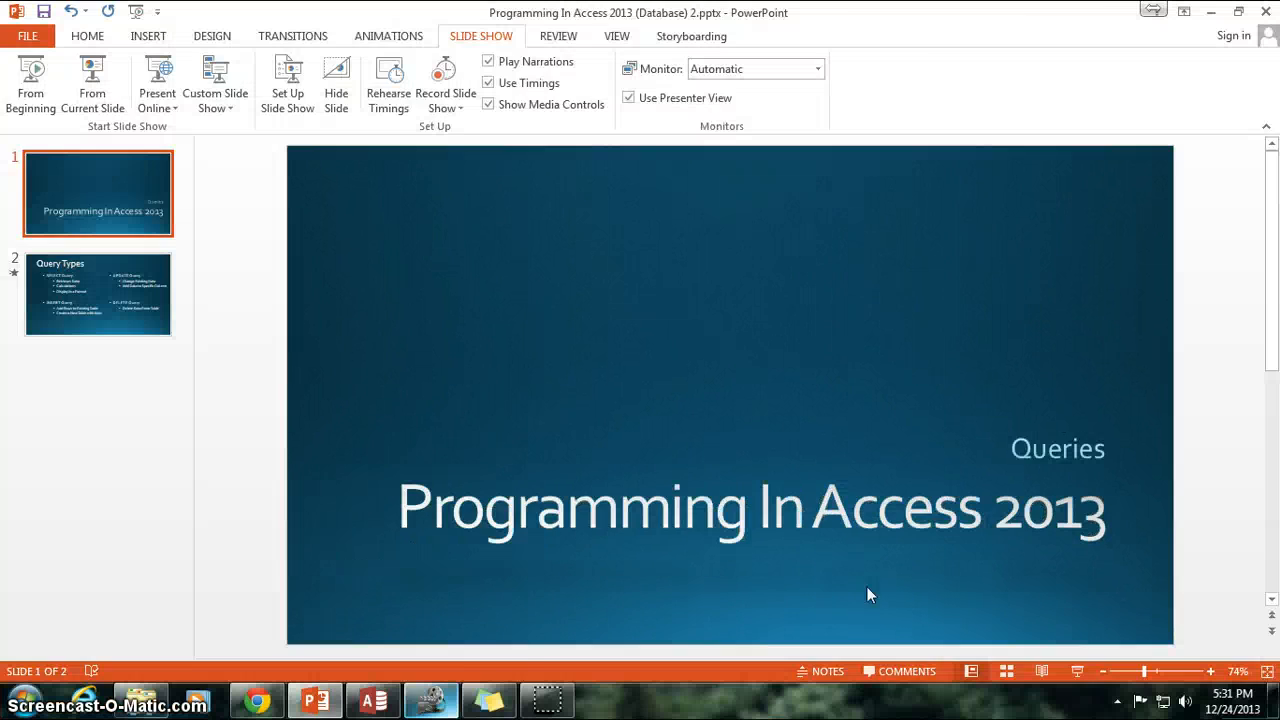
- Switch from PowerPoint to the Service Inc database and show the CREATE ribbon commands
click(372, 699)
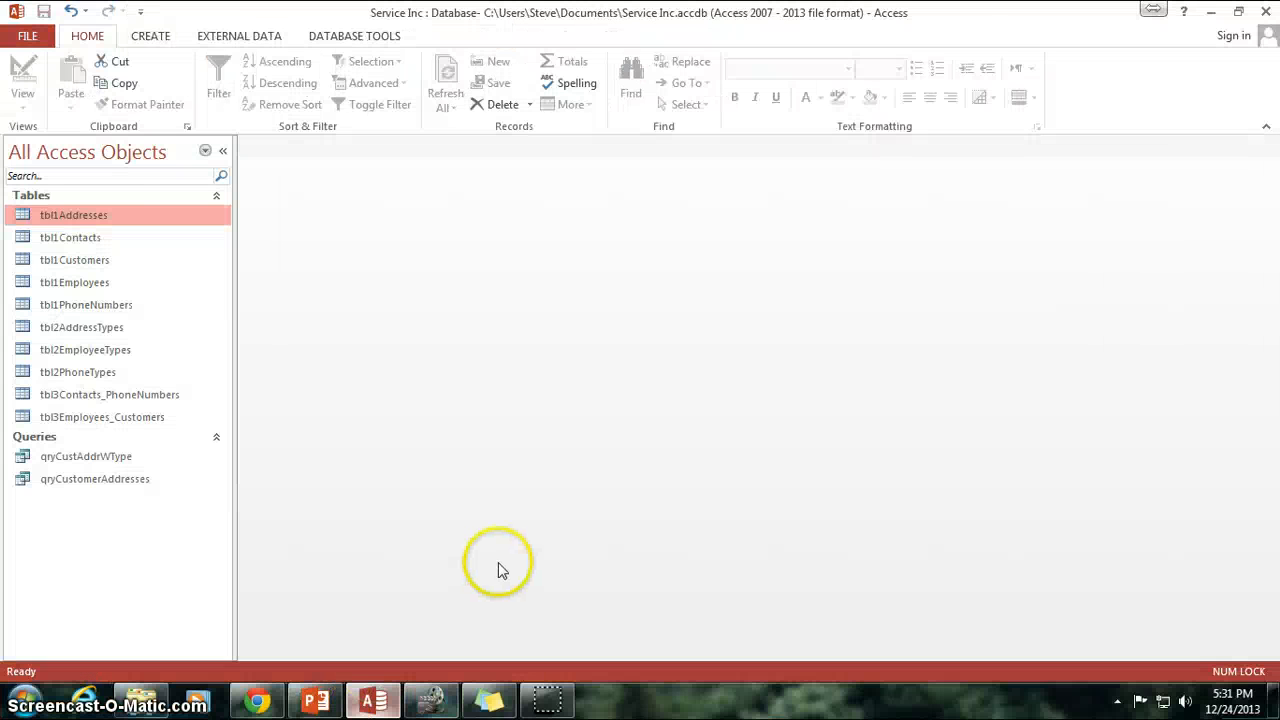
mouse_move(150, 36)
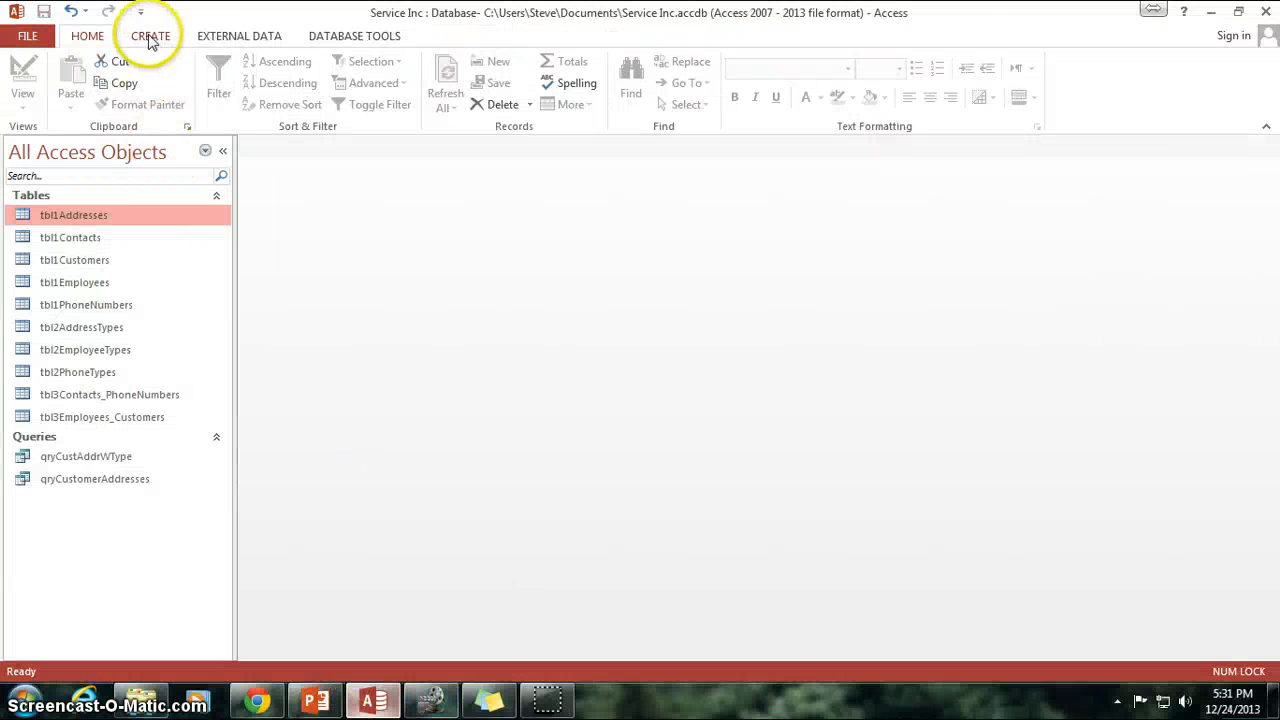
click(150, 36)
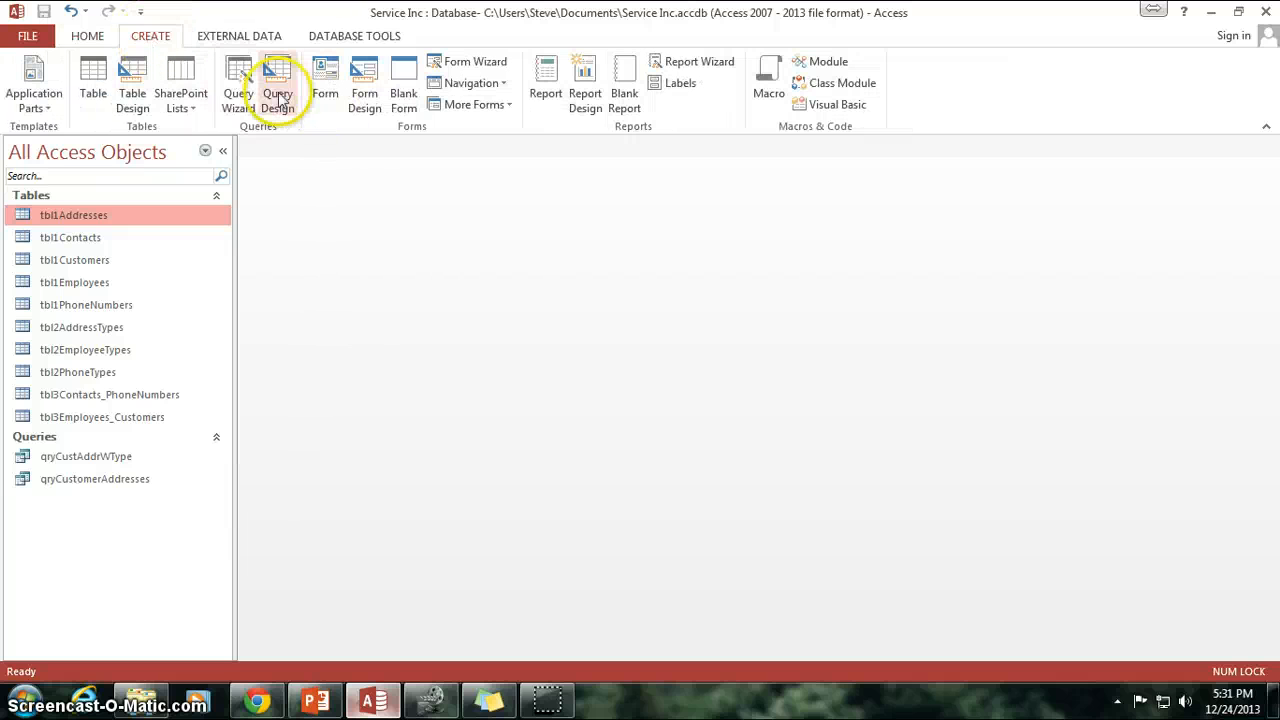
mouse_move(278, 85)
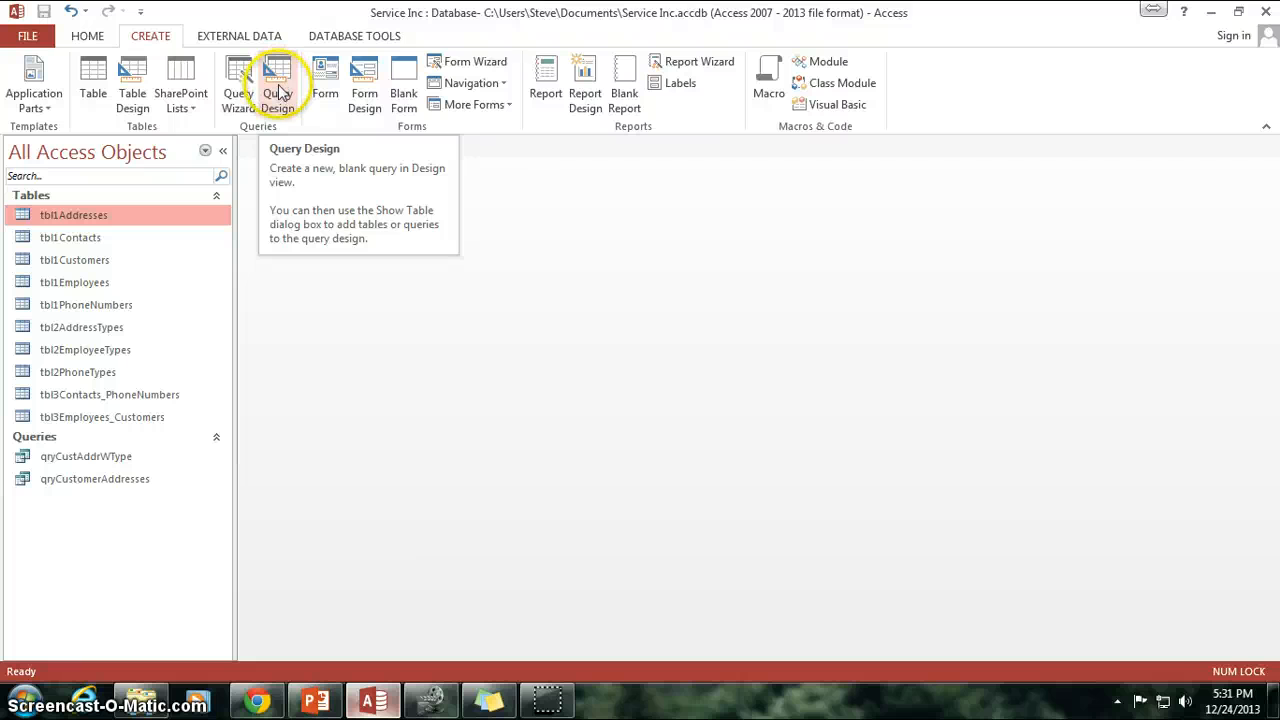
- Start a blank Query1 in Query Design, dismissing Show Table without adding tables
click(277, 82)
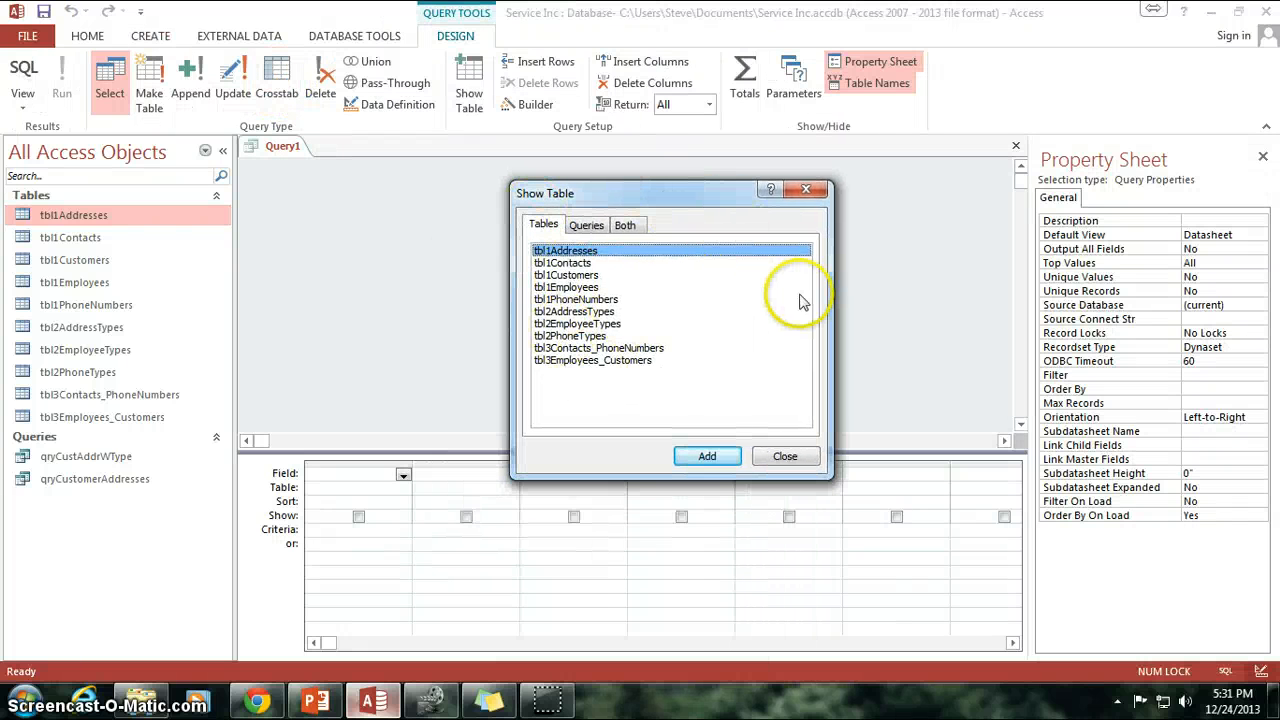
mouse_move(790, 456)
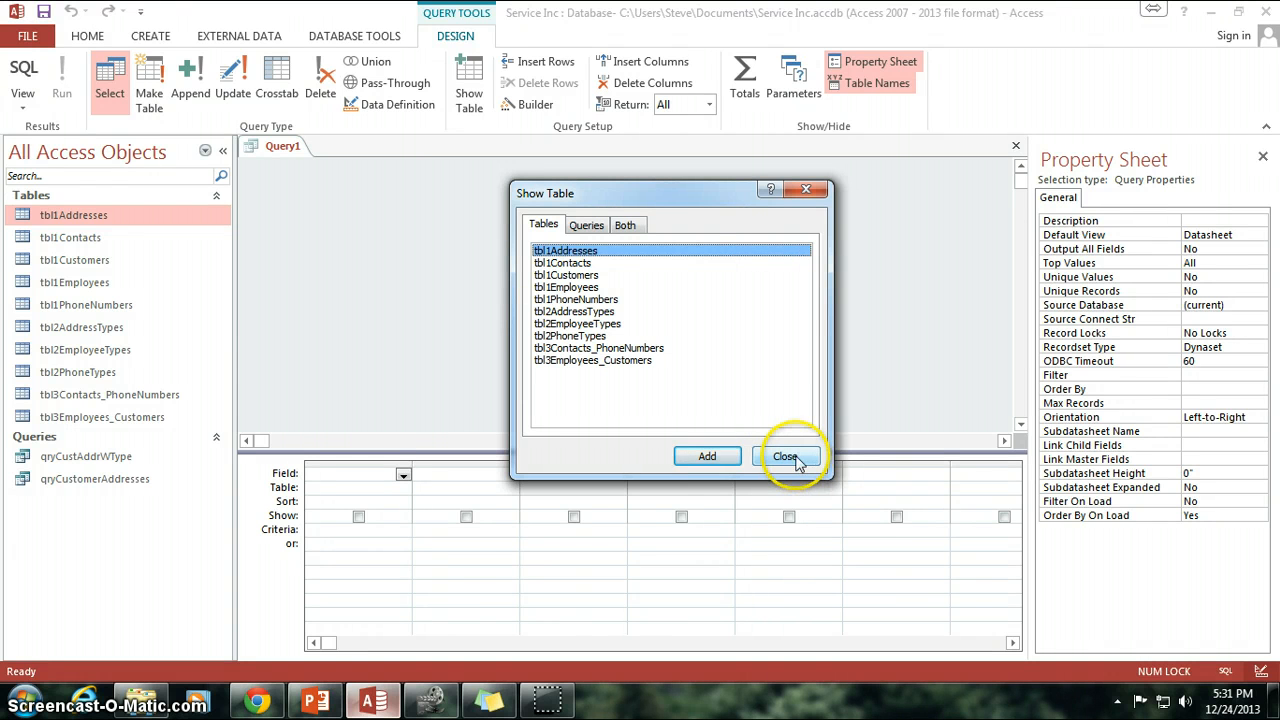
click(786, 456)
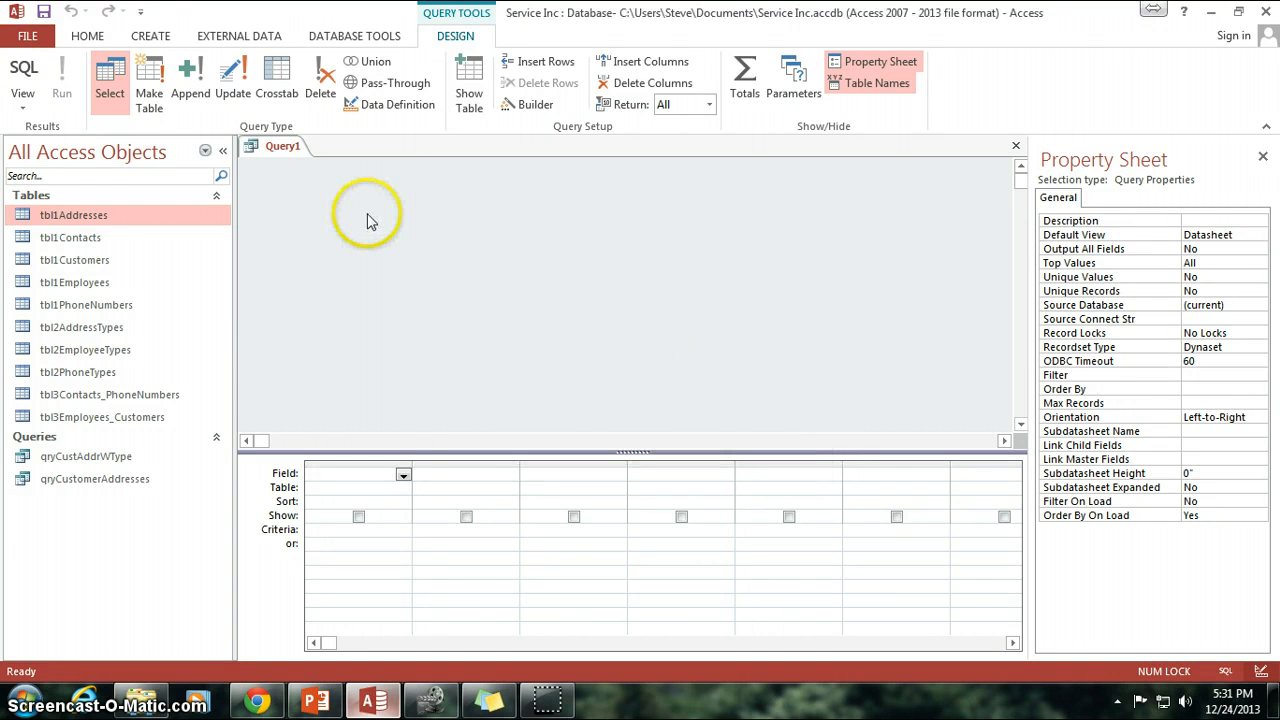
mouse_move(131, 90)
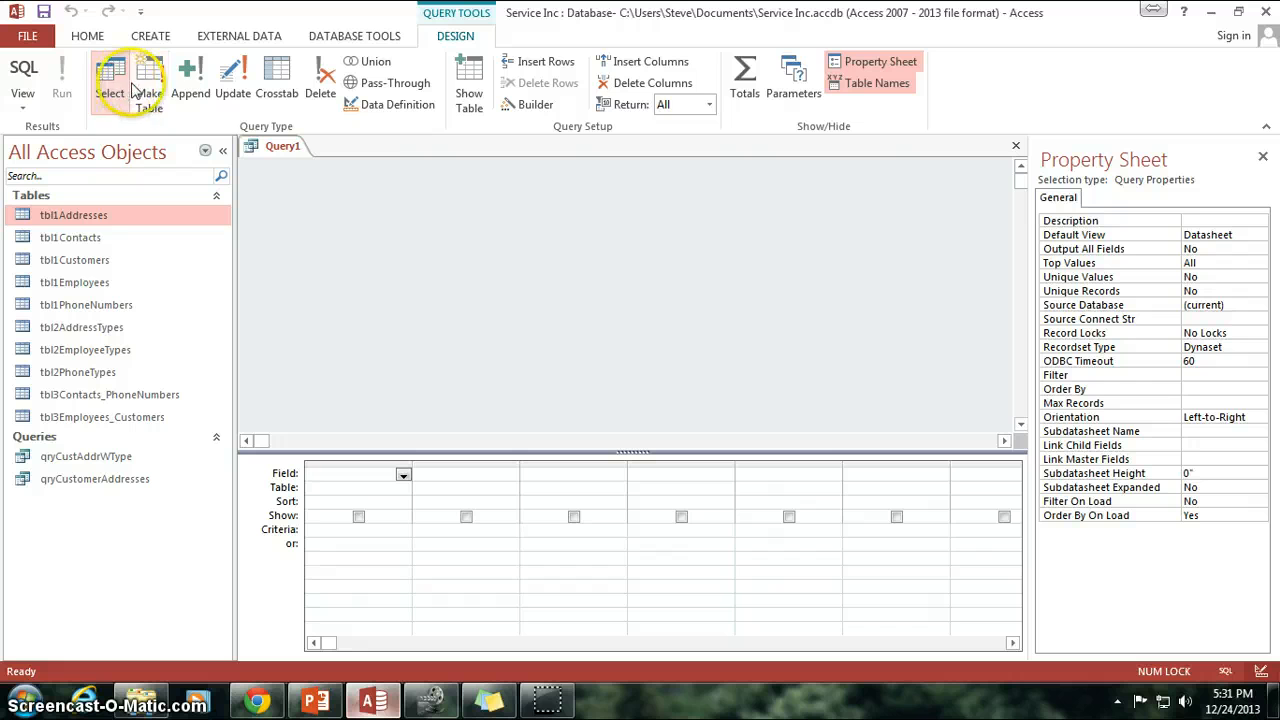
mouse_move(110, 80)
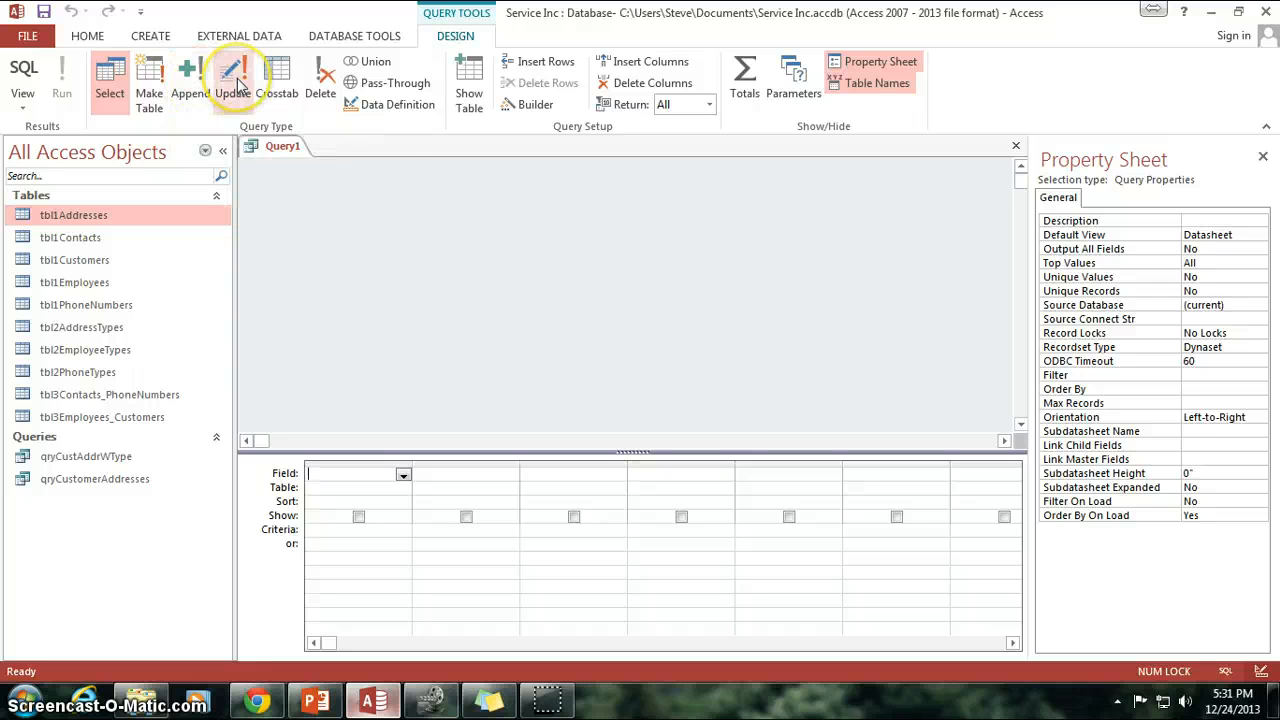
mouse_move(277, 75)
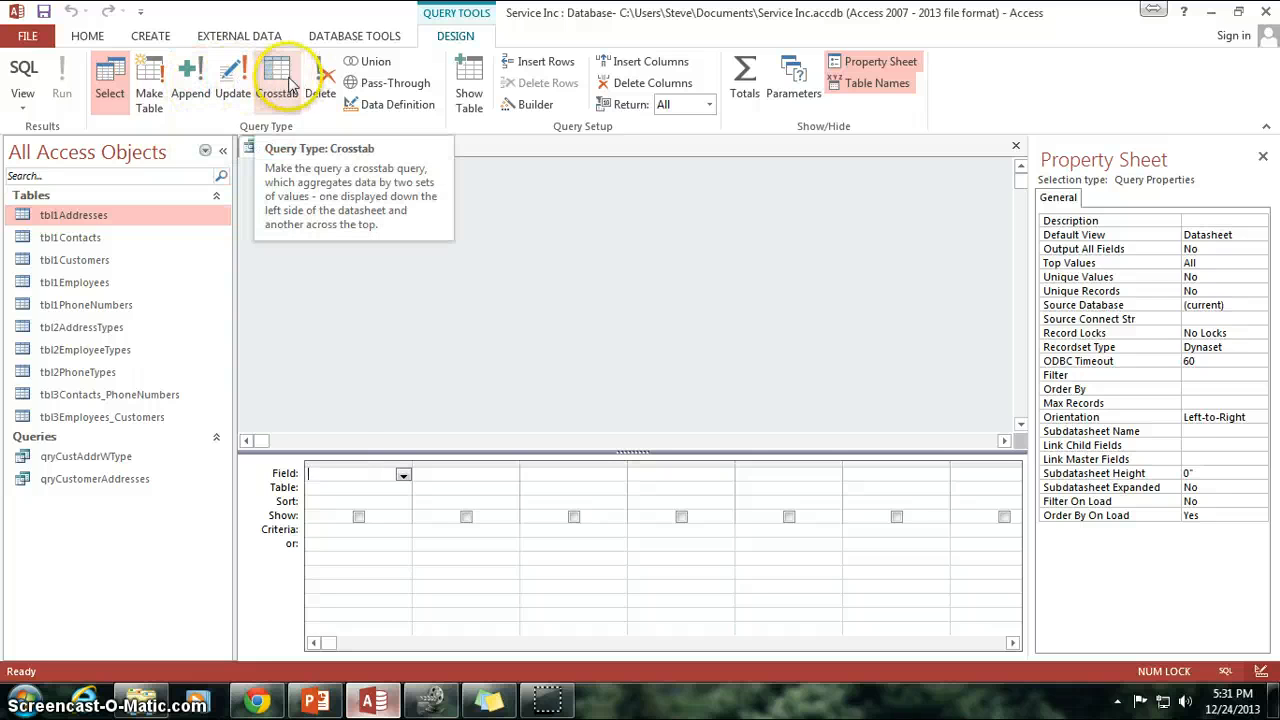
mouse_move(321, 82)
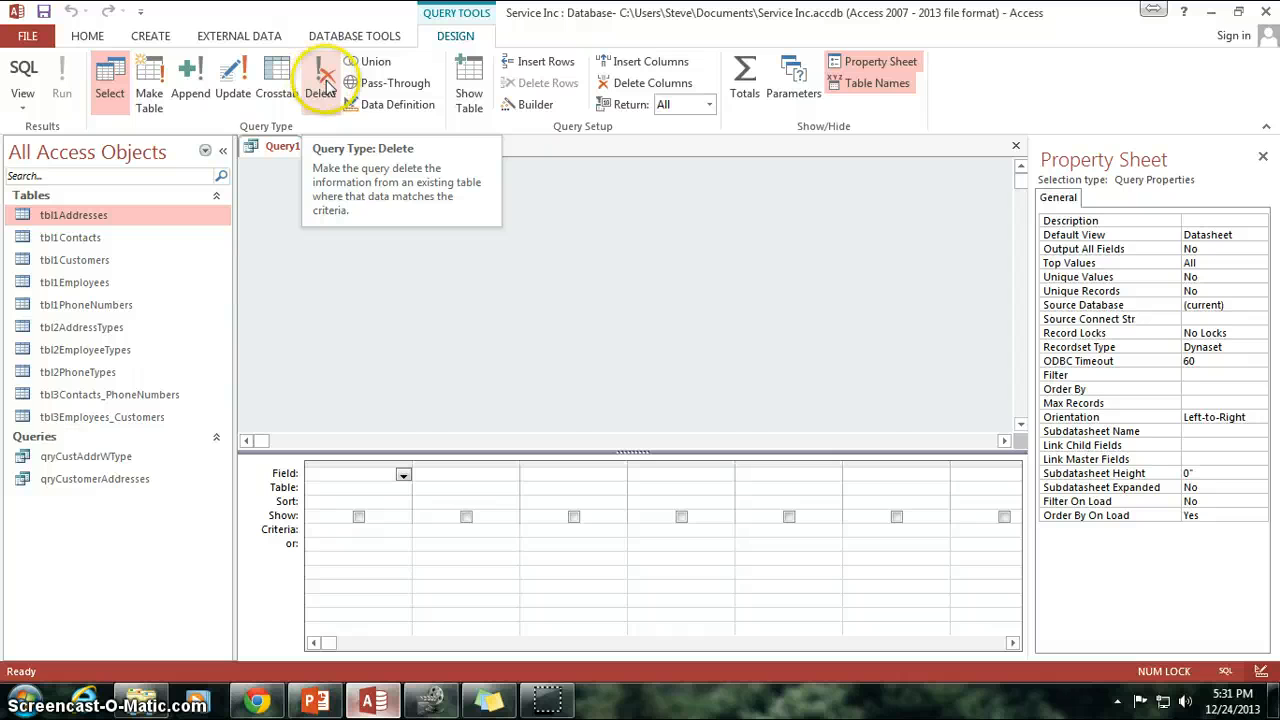
mouse_move(398, 83)
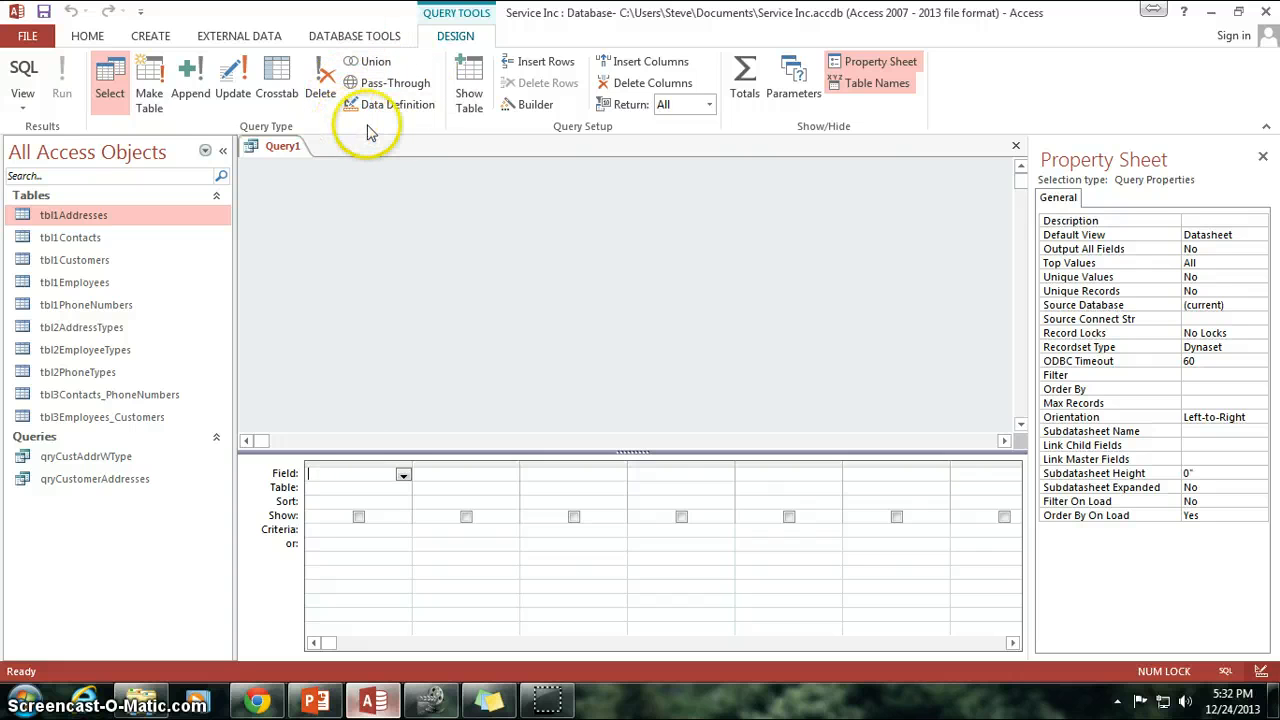
mouse_move(435, 123)
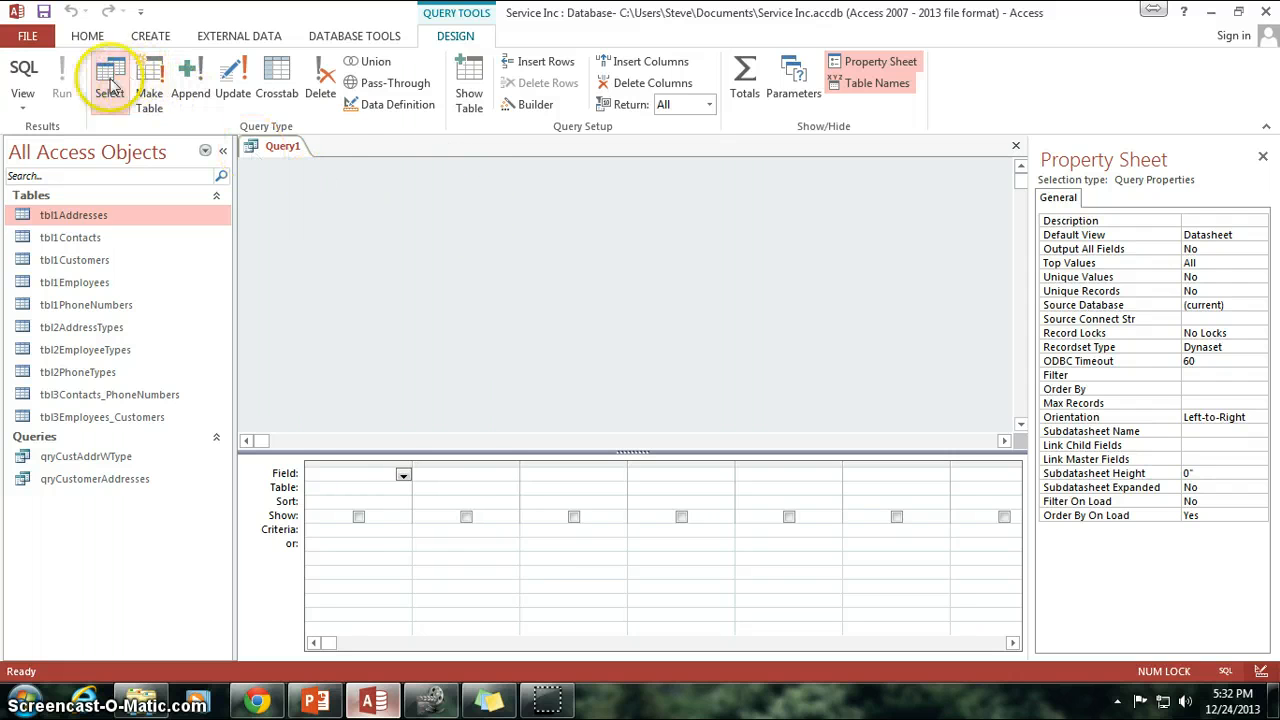
mouse_move(110, 80)
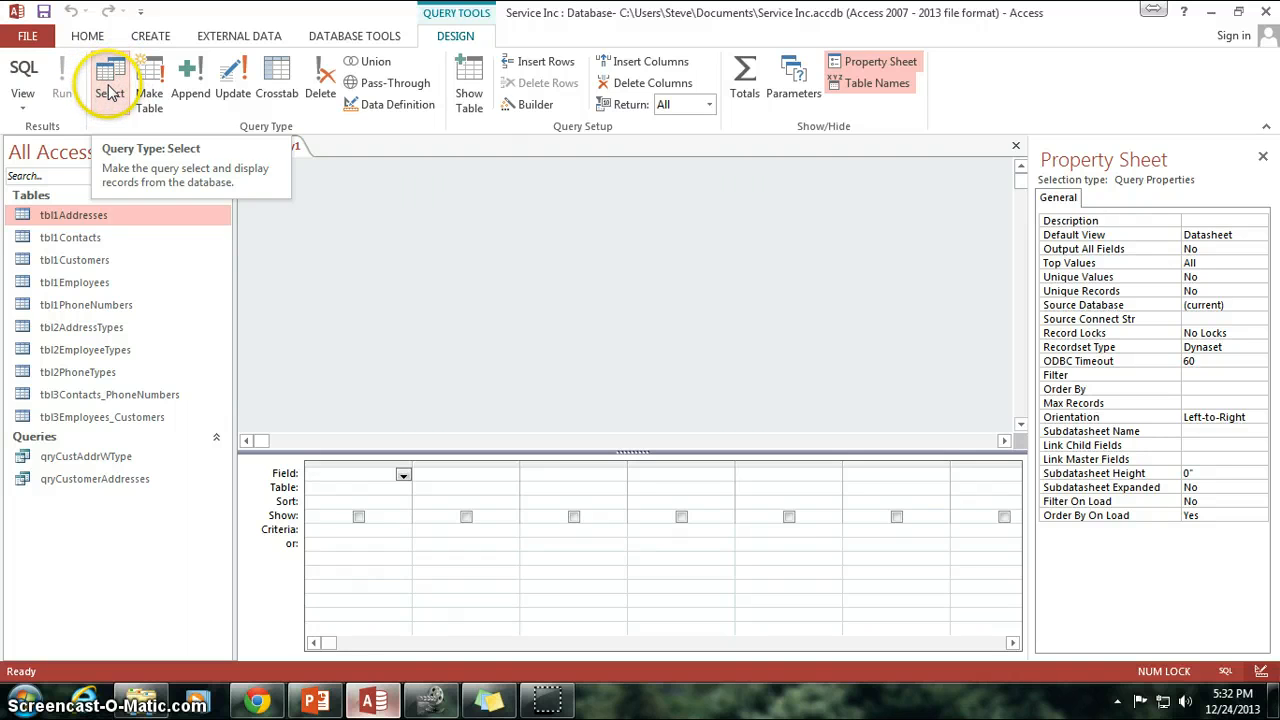
mouse_move(150, 80)
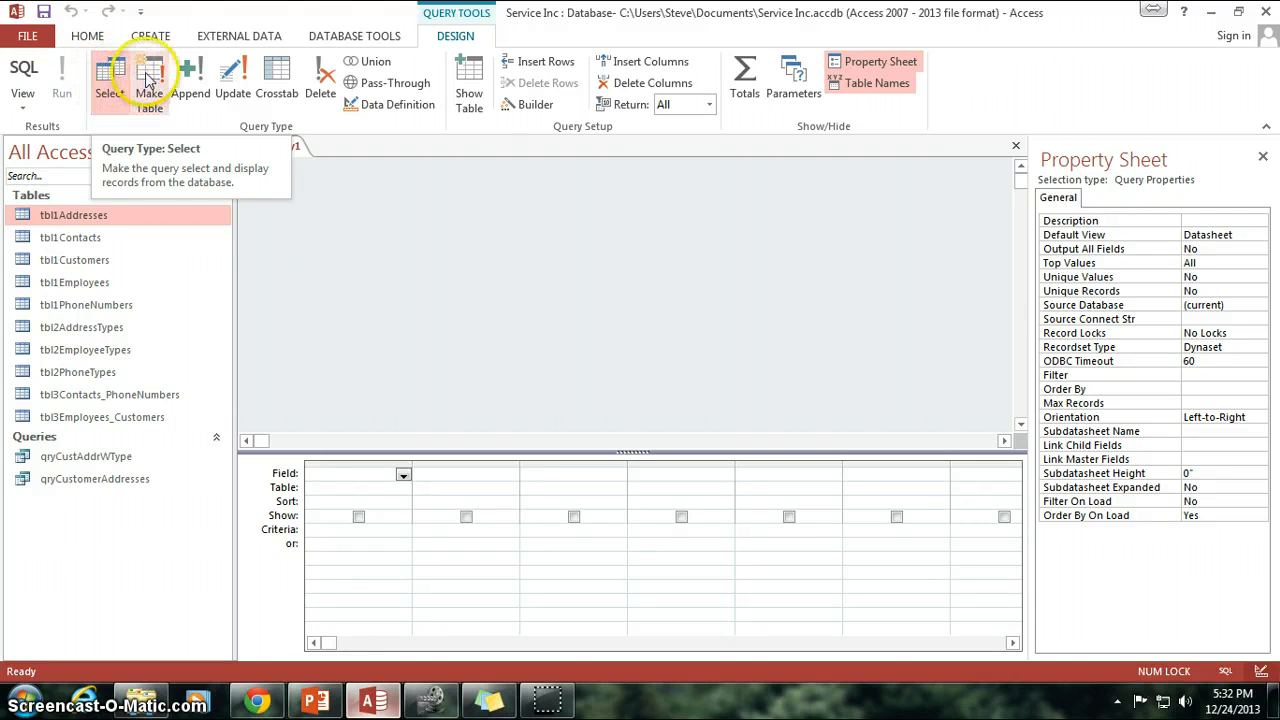
mouse_move(149, 80)
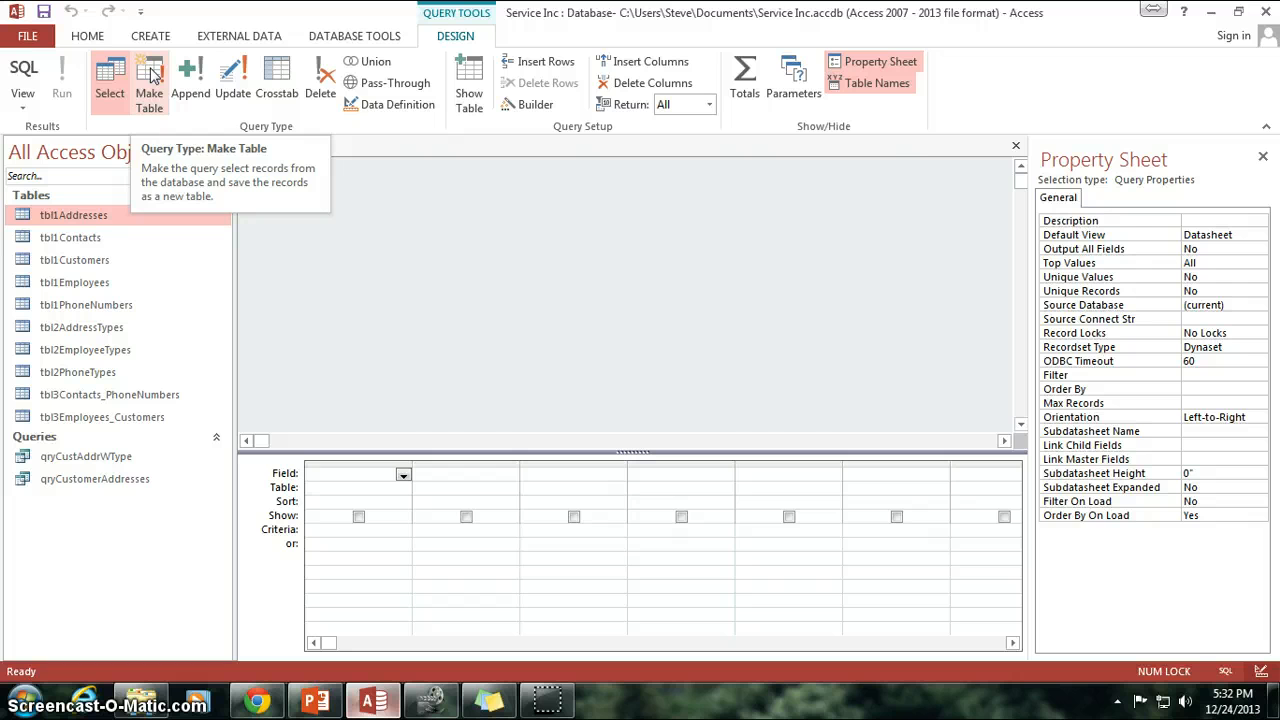
- Make Query1 a Make Table query with destination table tbl0Customers_temp
click(148, 80)
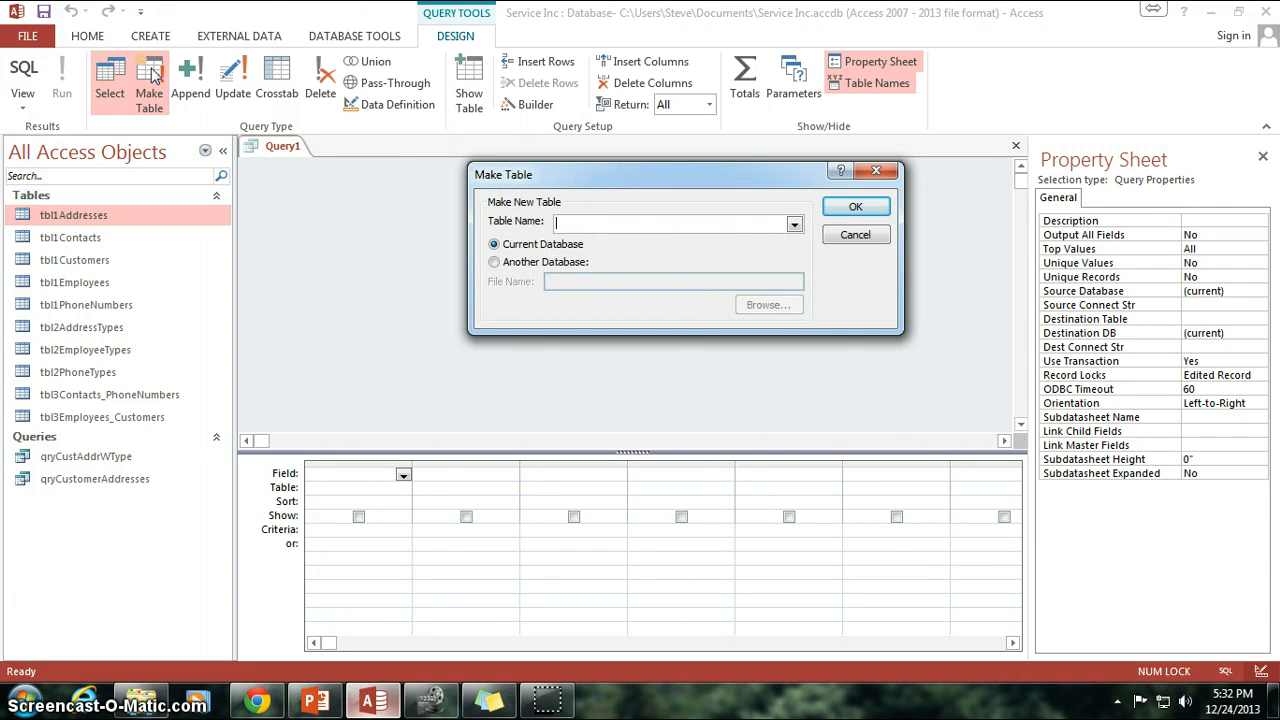
mouse_move(625, 218)
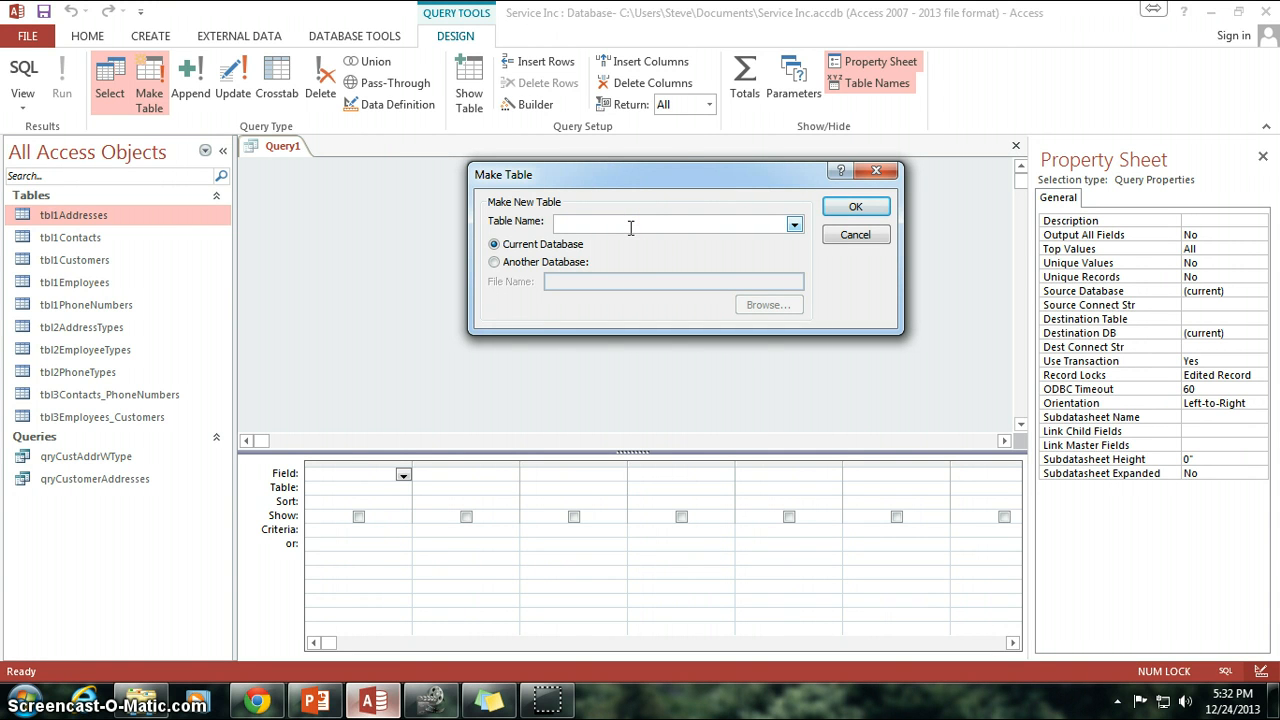
text(tbl0)
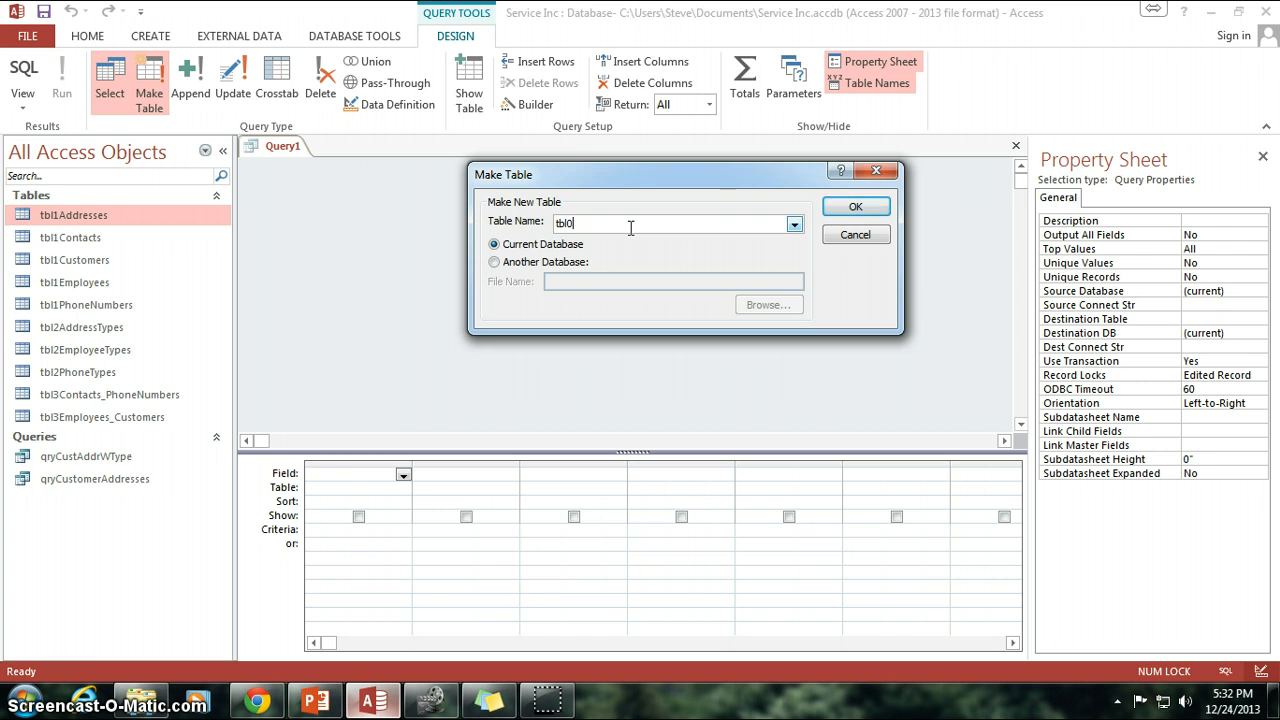
text(Custome)
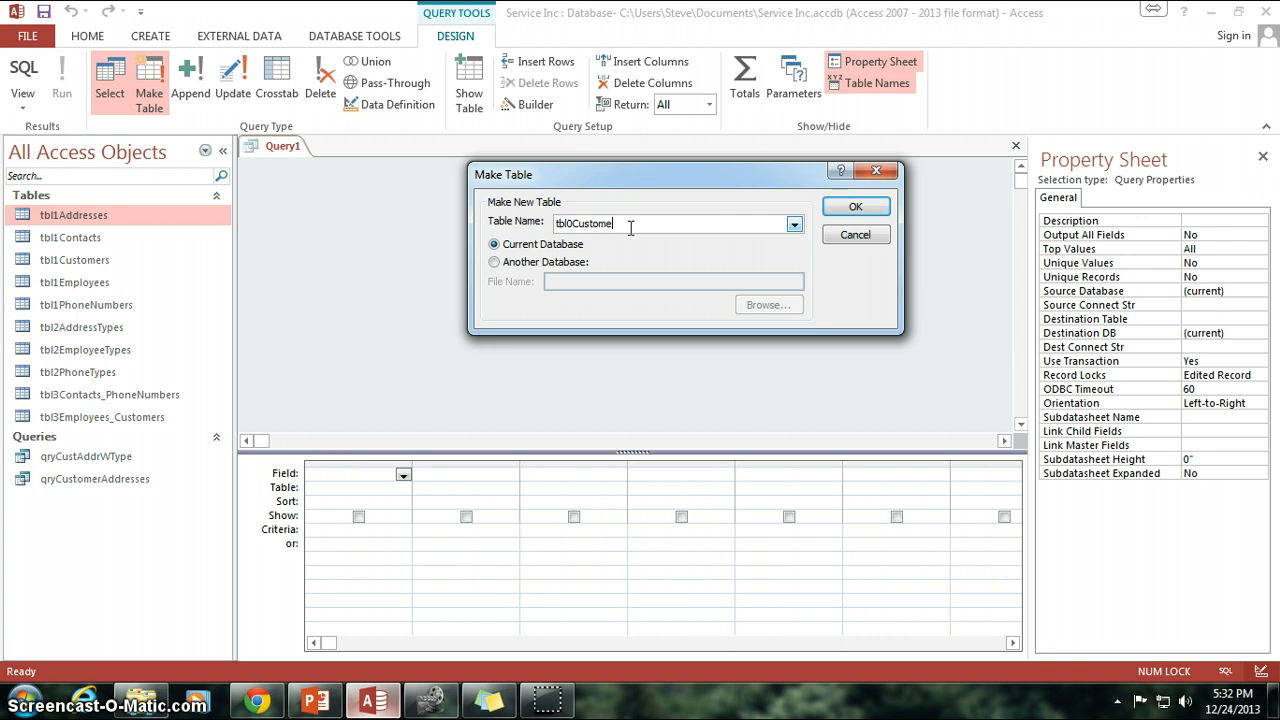
text(s_temp)
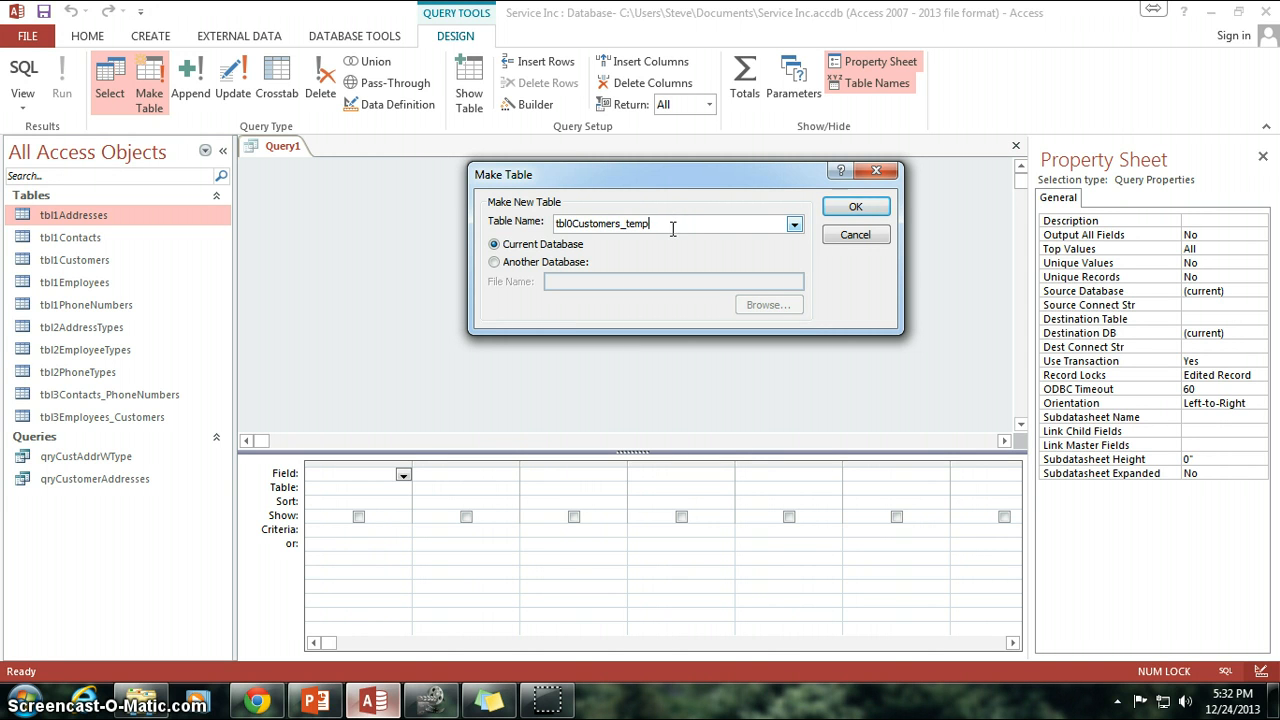
mouse_move(558, 223)
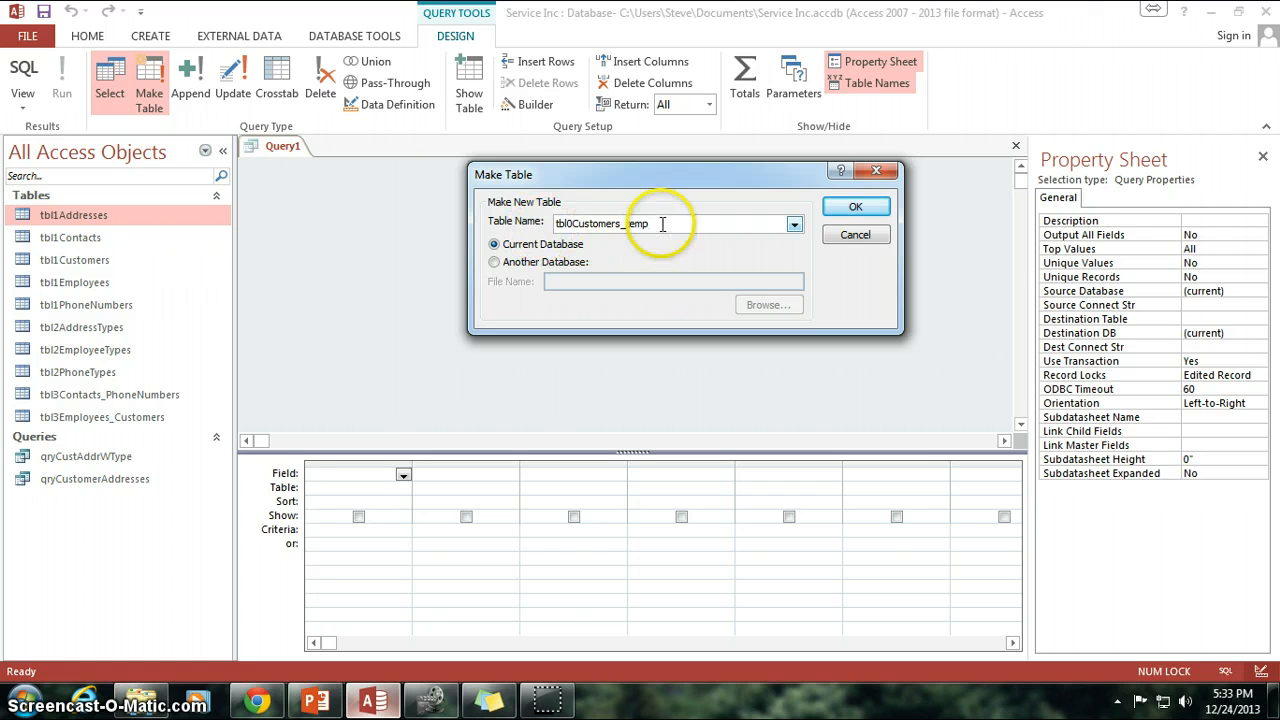
text(temp)
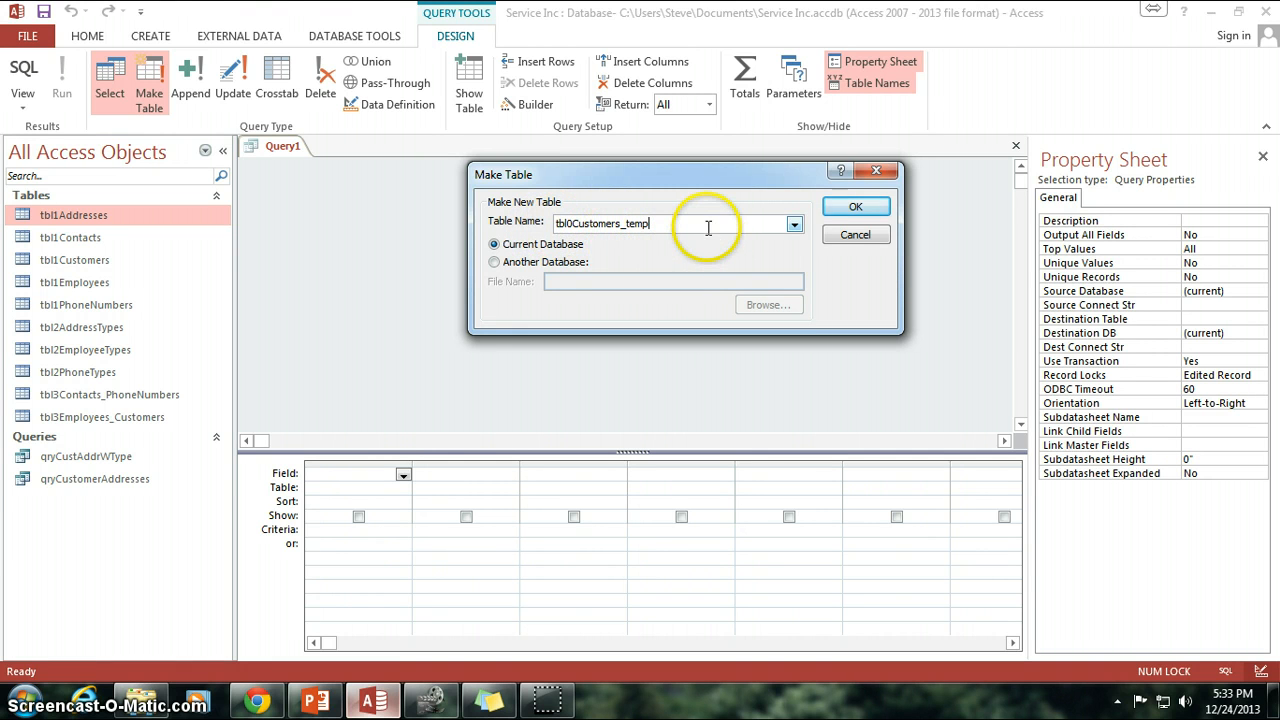
click(855, 206)
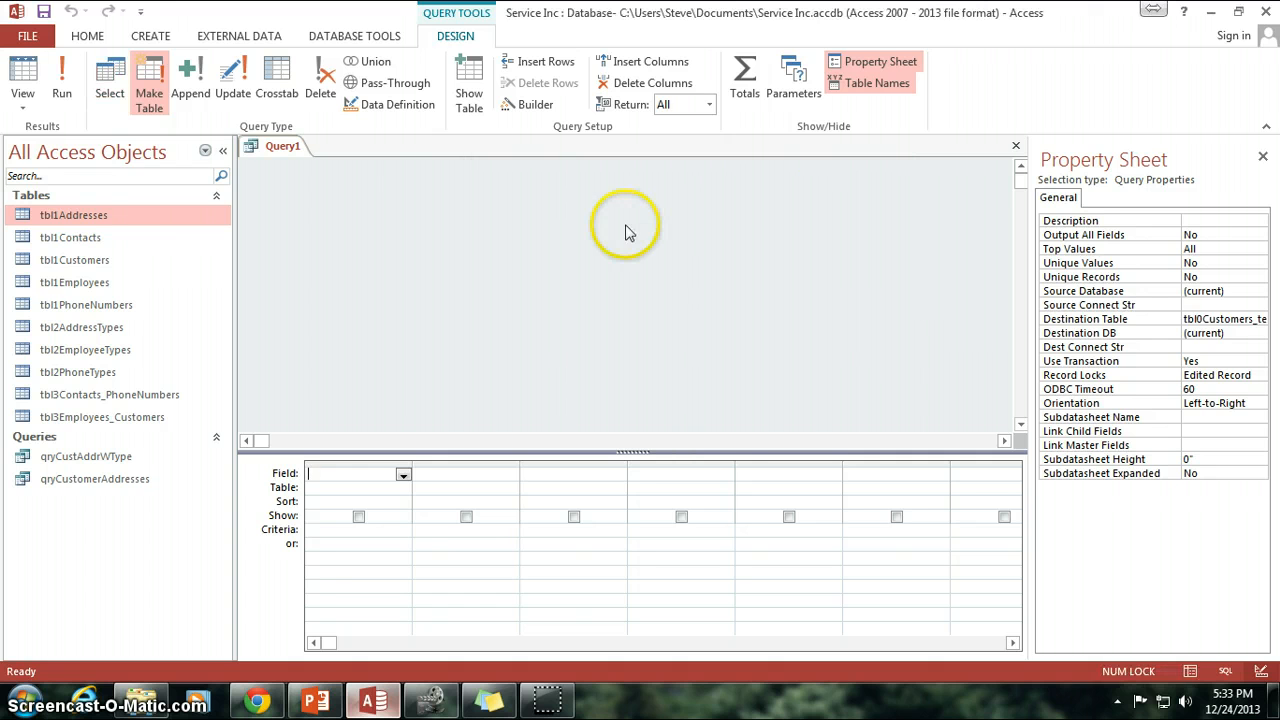
mouse_move(57, 360)
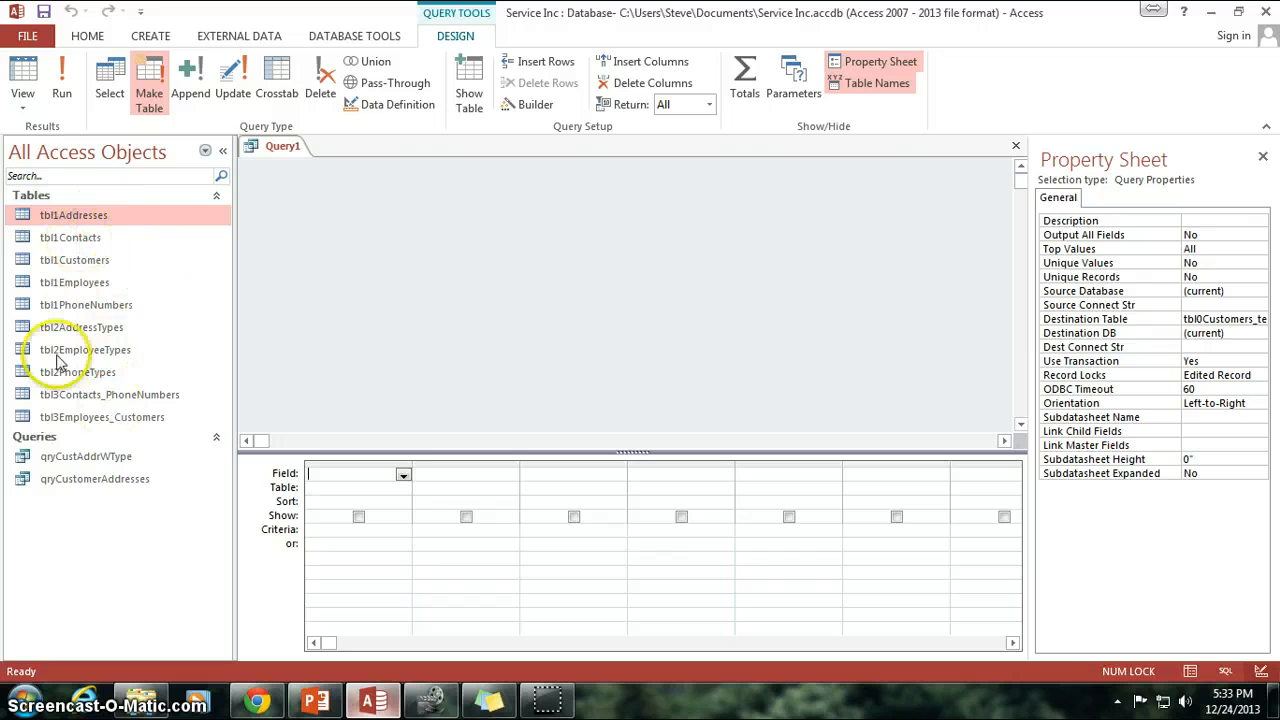
mouse_move(53, 407)
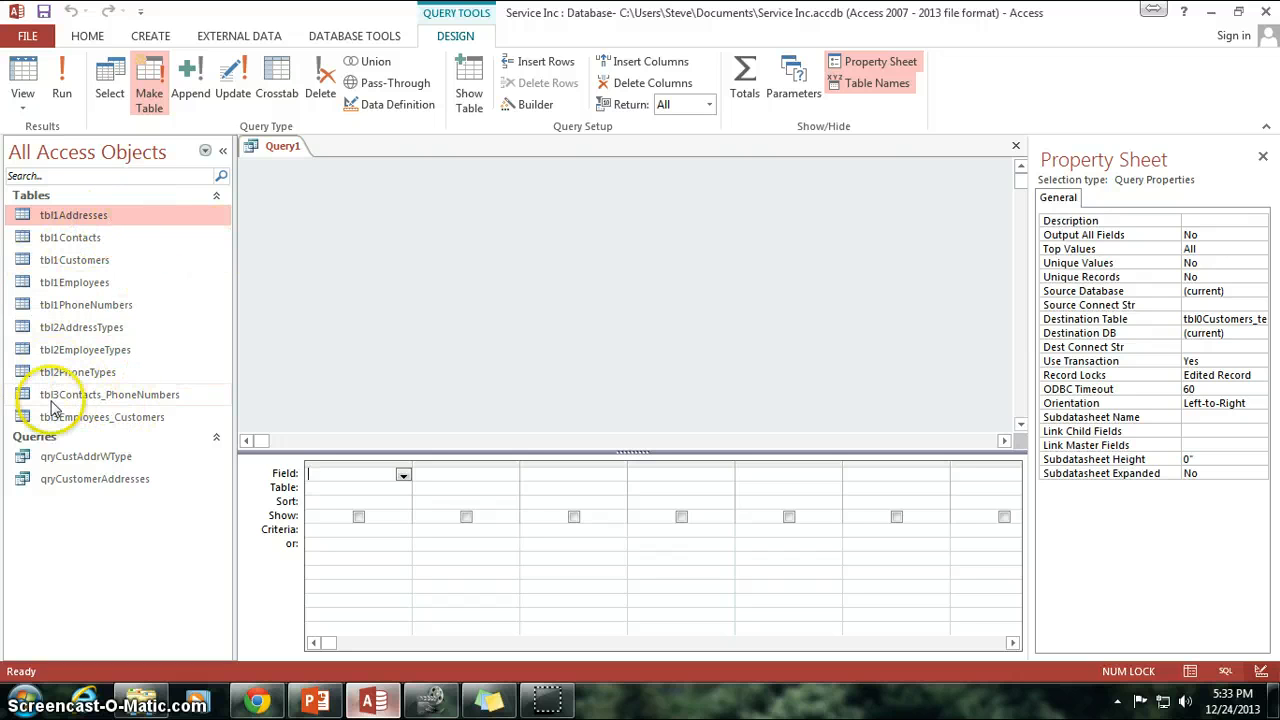
mouse_move(470, 270)
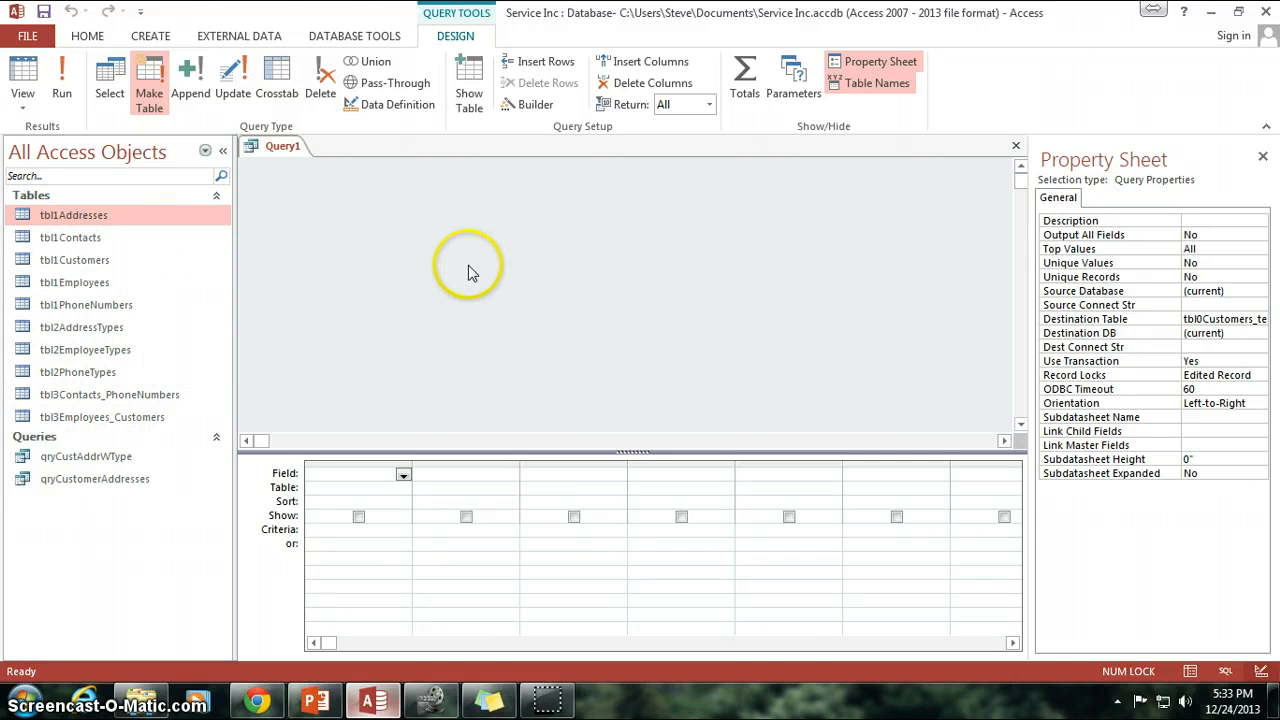
mouse_move(787, 262)
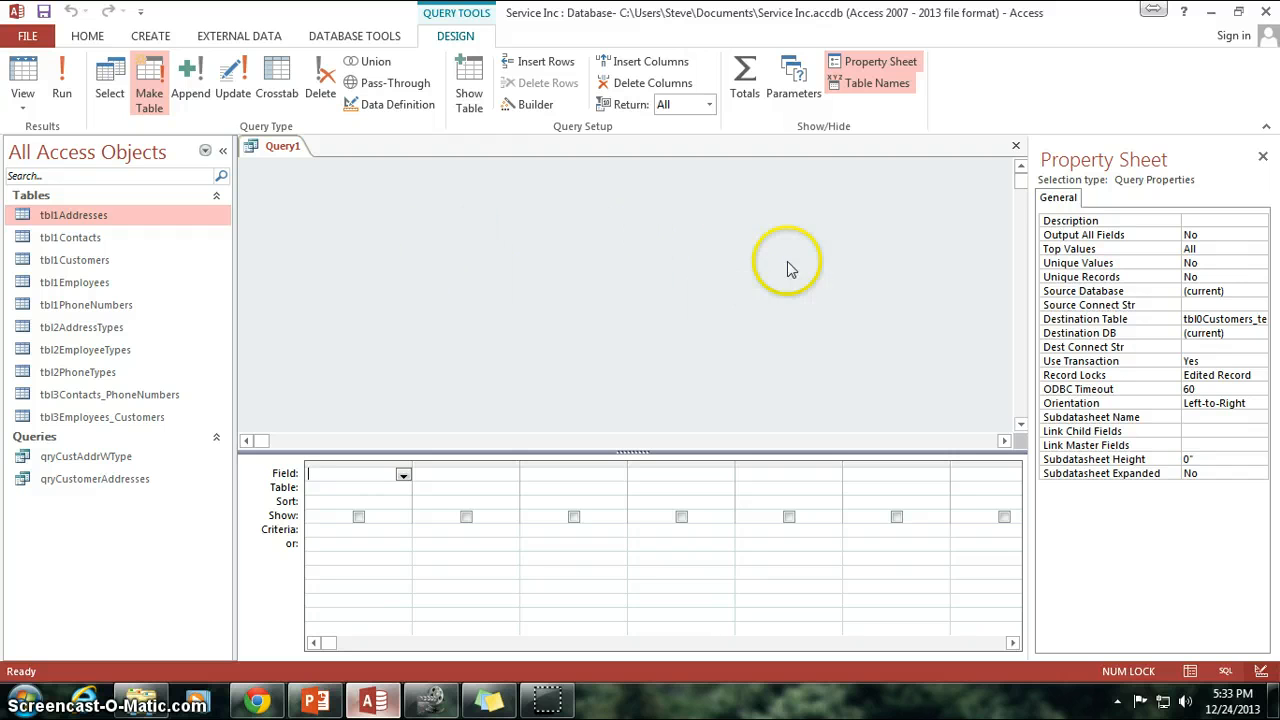
mouse_move(650, 330)
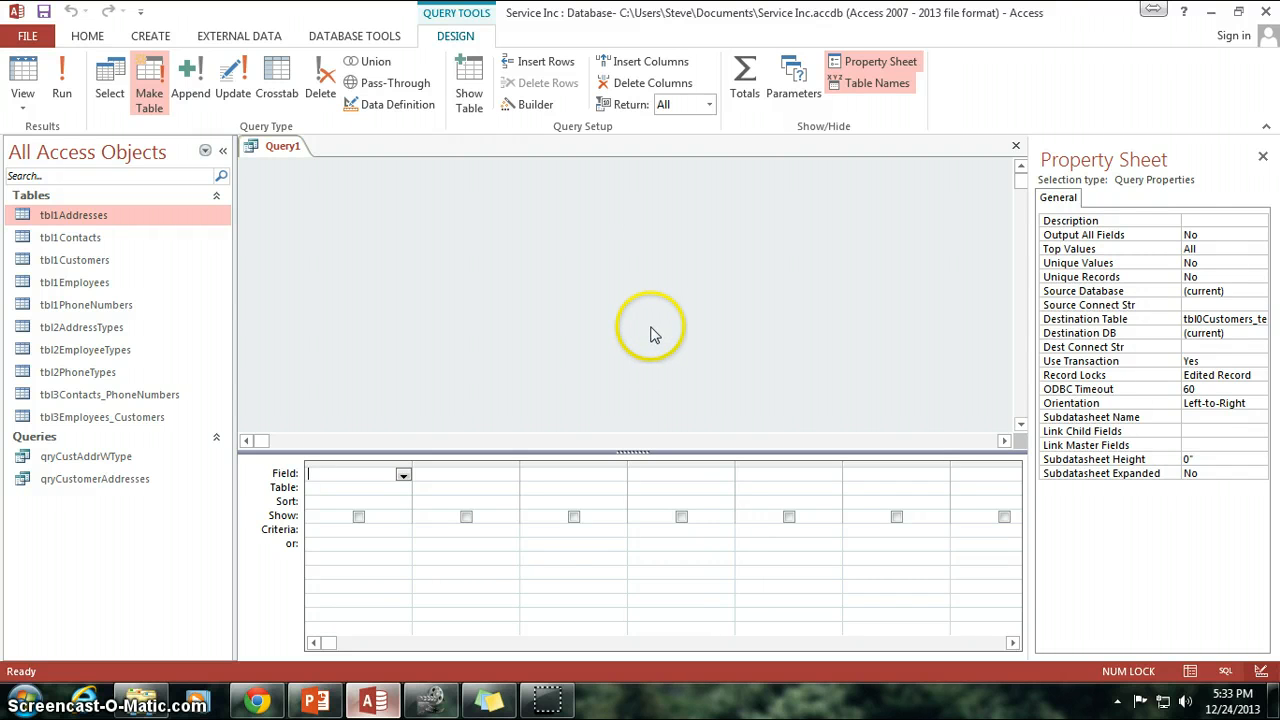
mouse_move(645, 270)
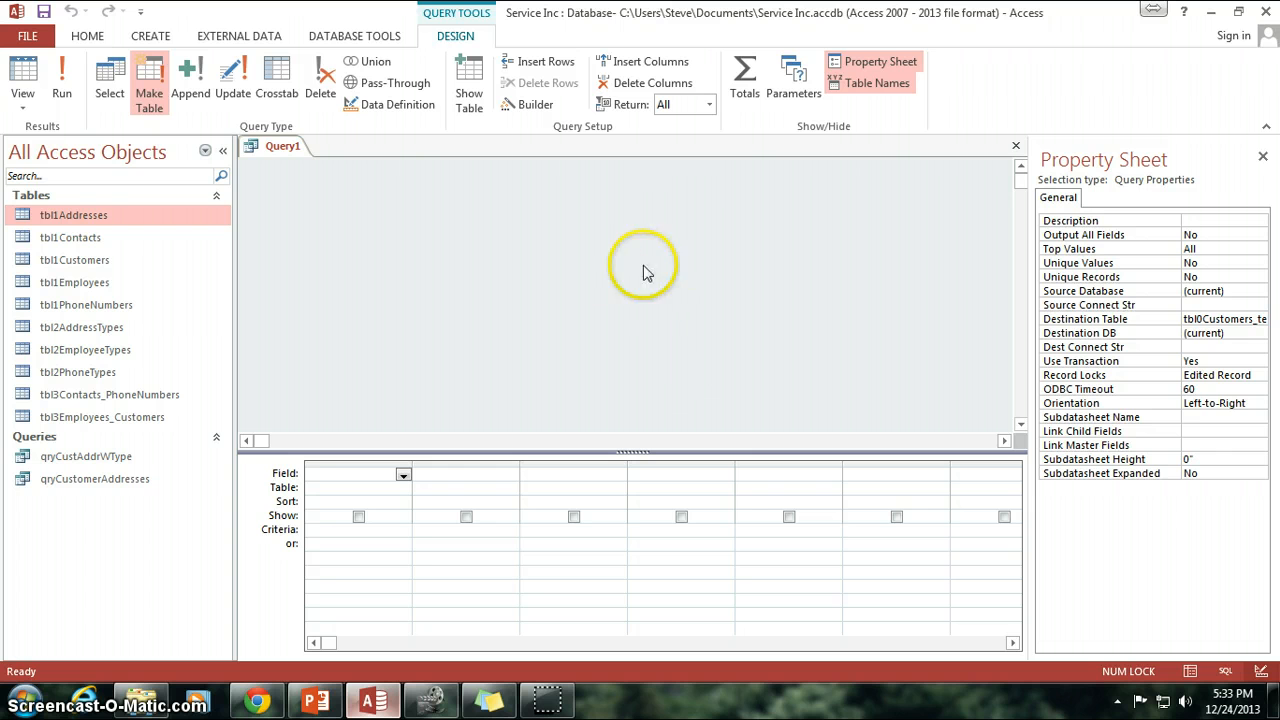
mouse_move(593, 271)
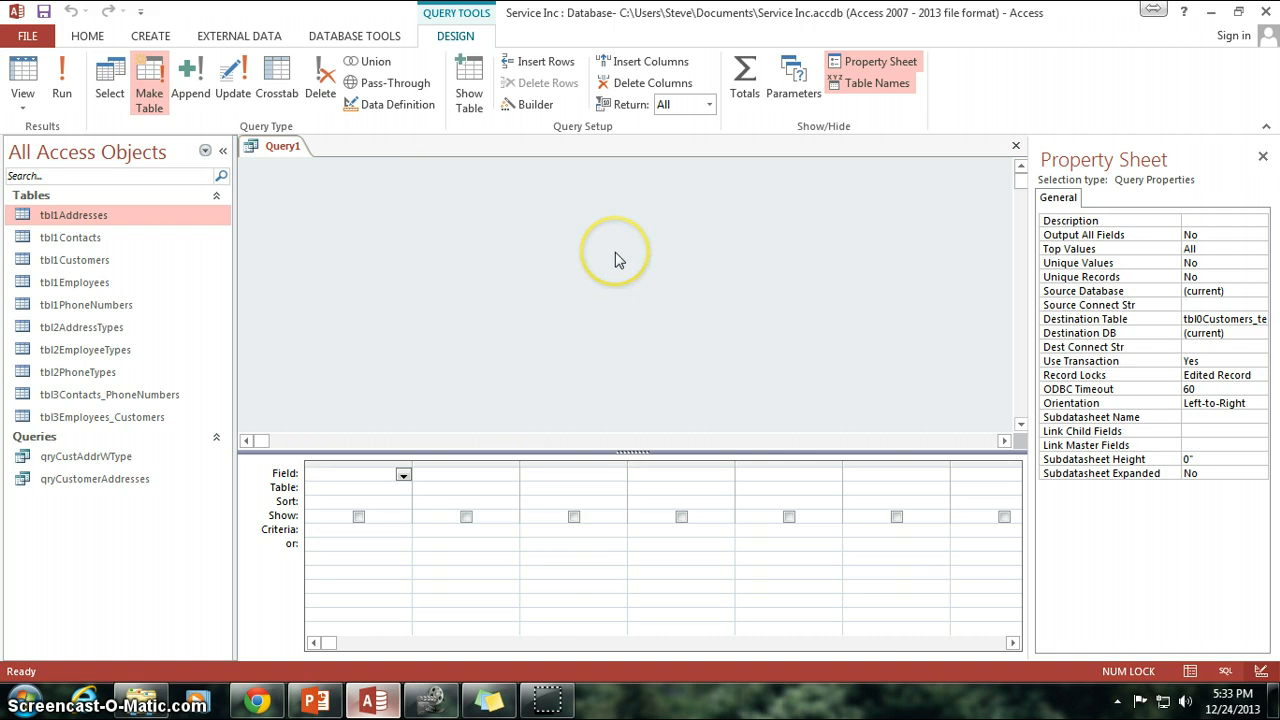
mouse_move(615, 255)
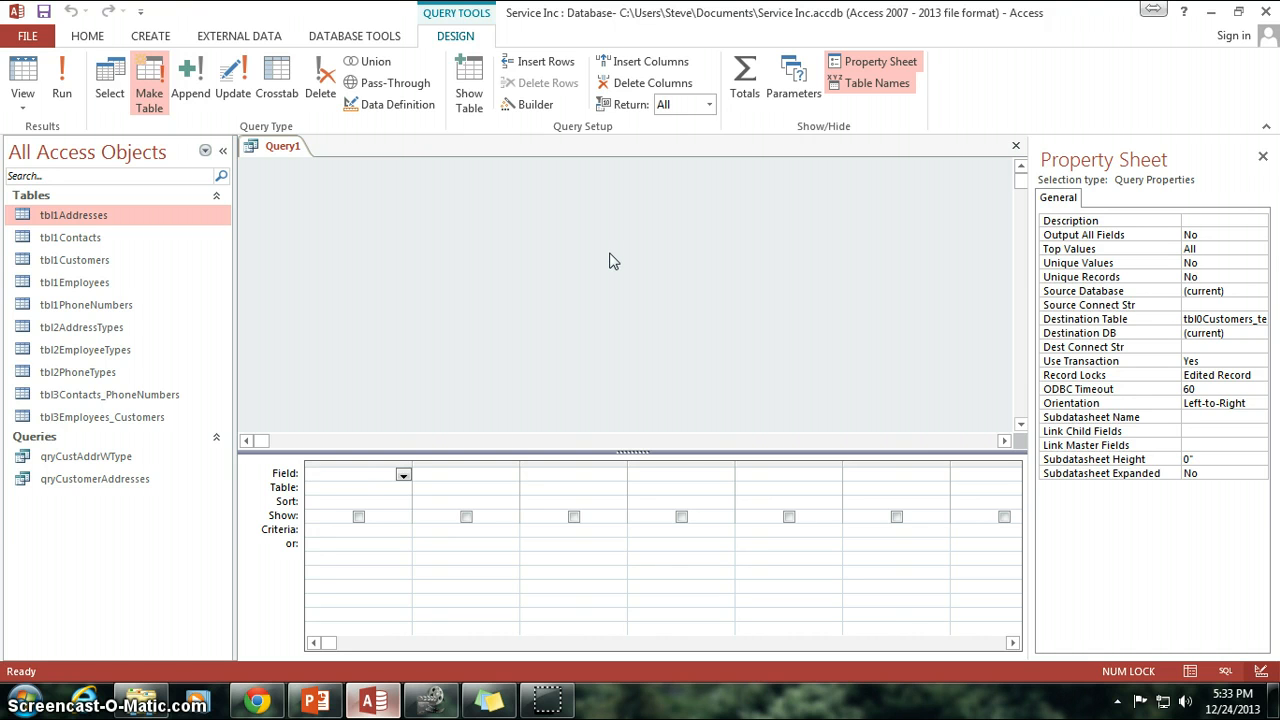
- Add the tbl1Customers table to the query design through Show Table
right_click(613, 261)
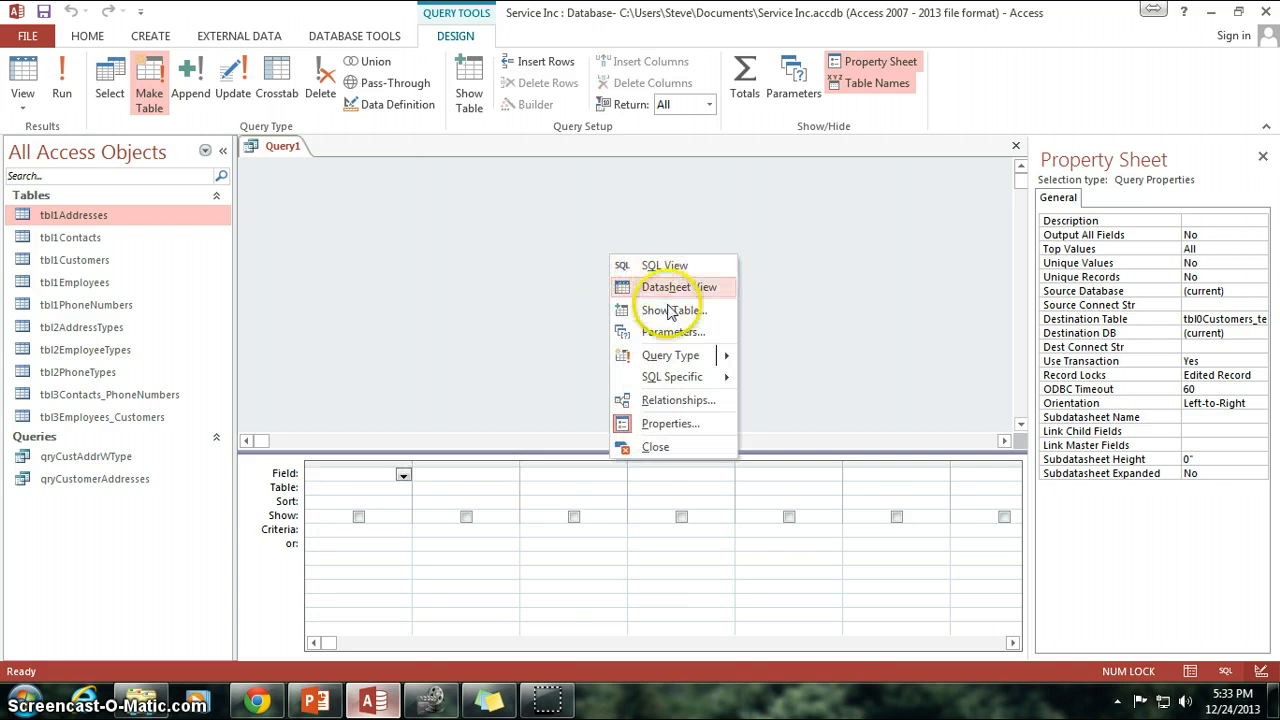
mouse_move(685, 310)
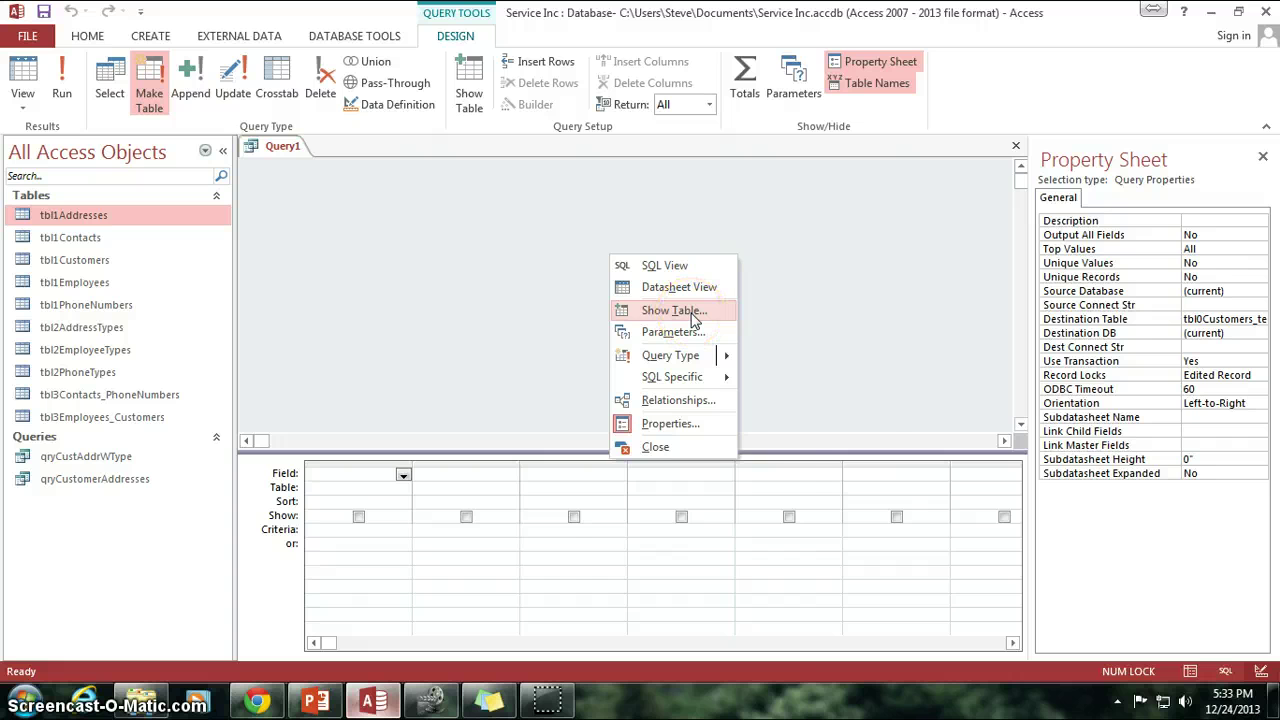
click(673, 310)
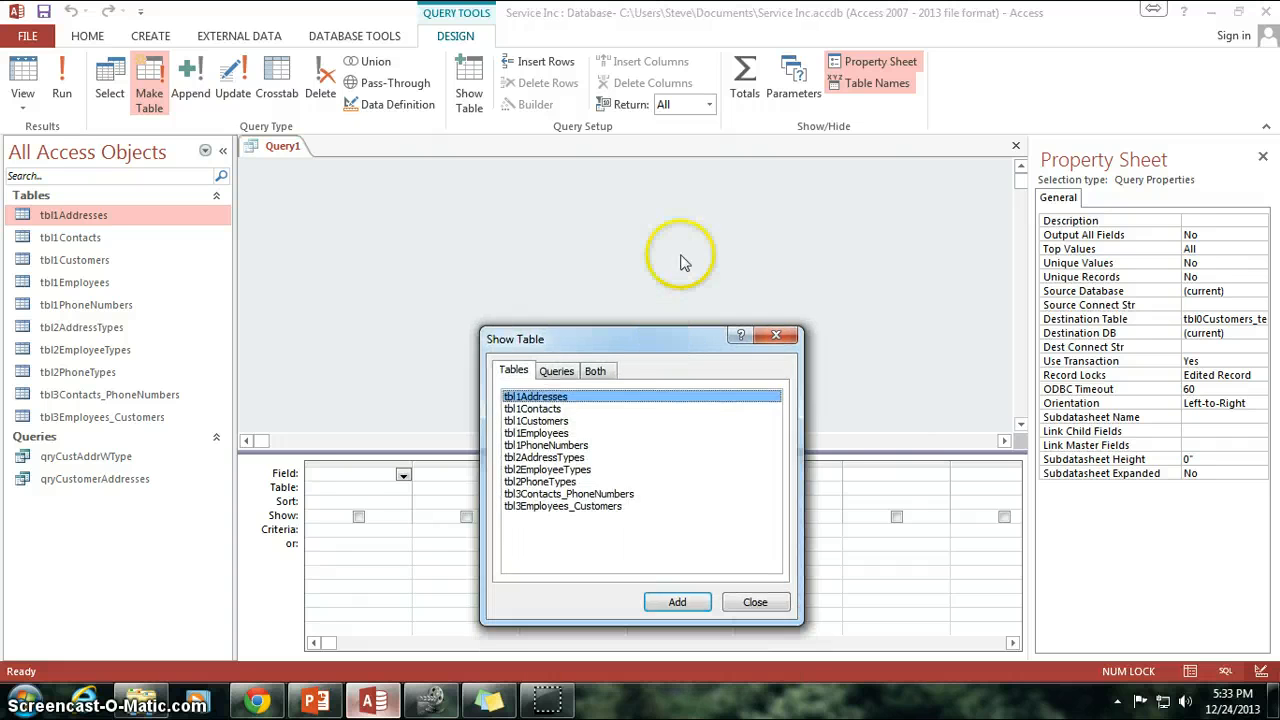
drag(640, 339, 640, 198)
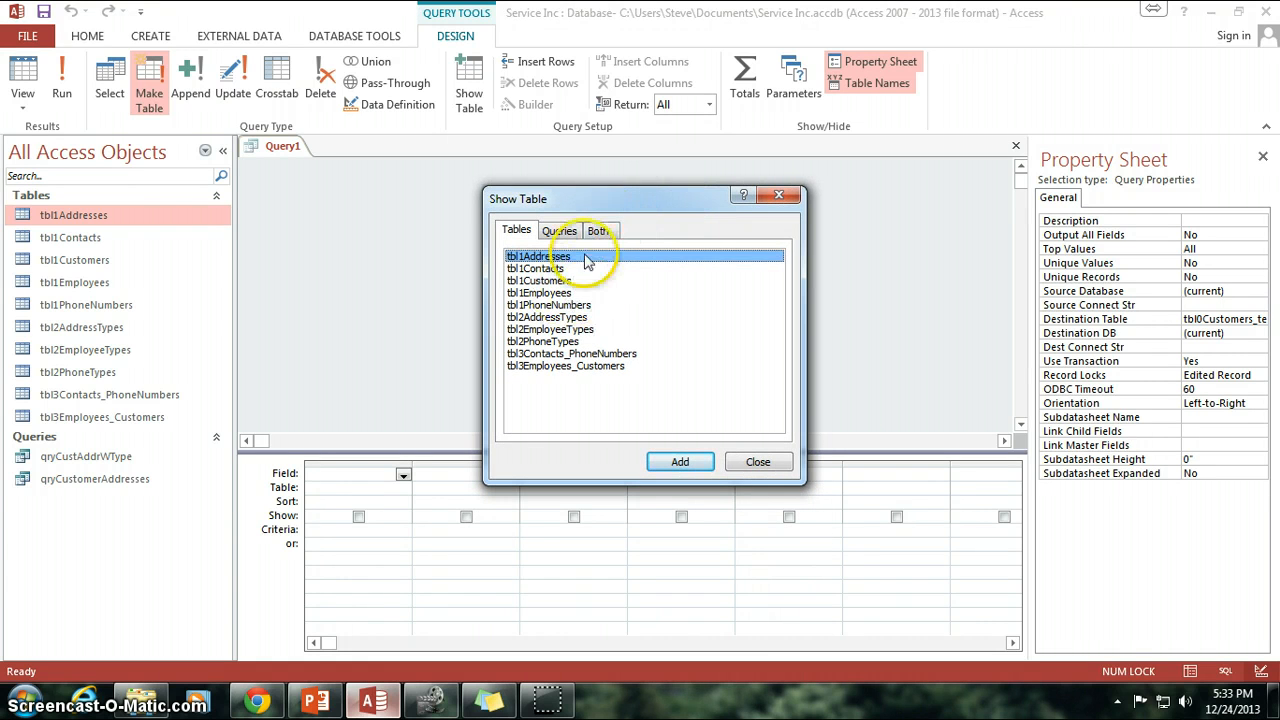
click(559, 230)
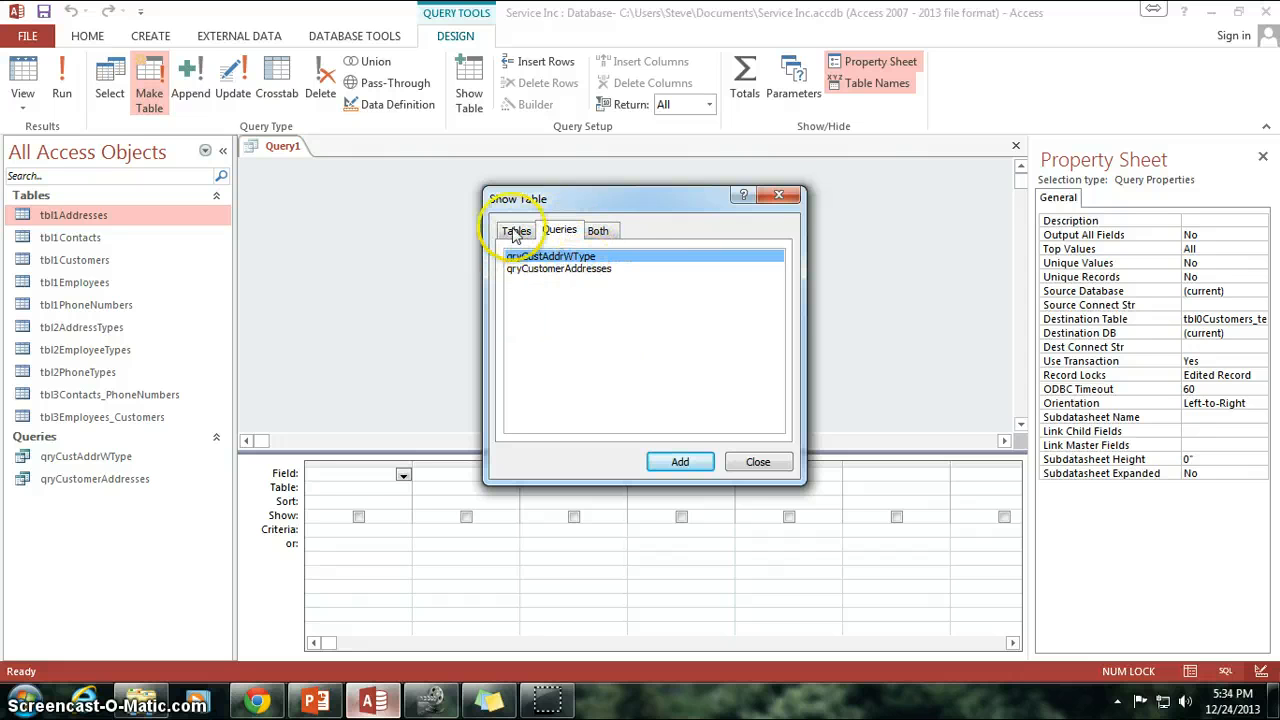
click(516, 230)
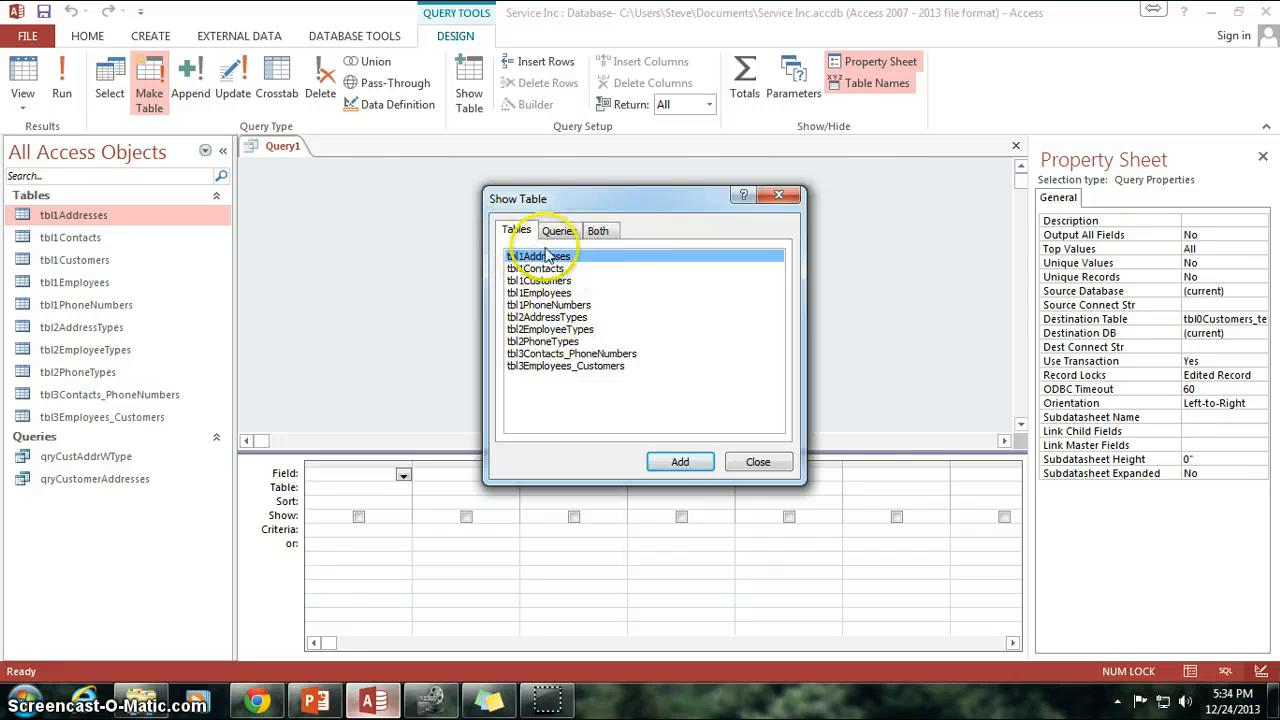
click(558, 230)
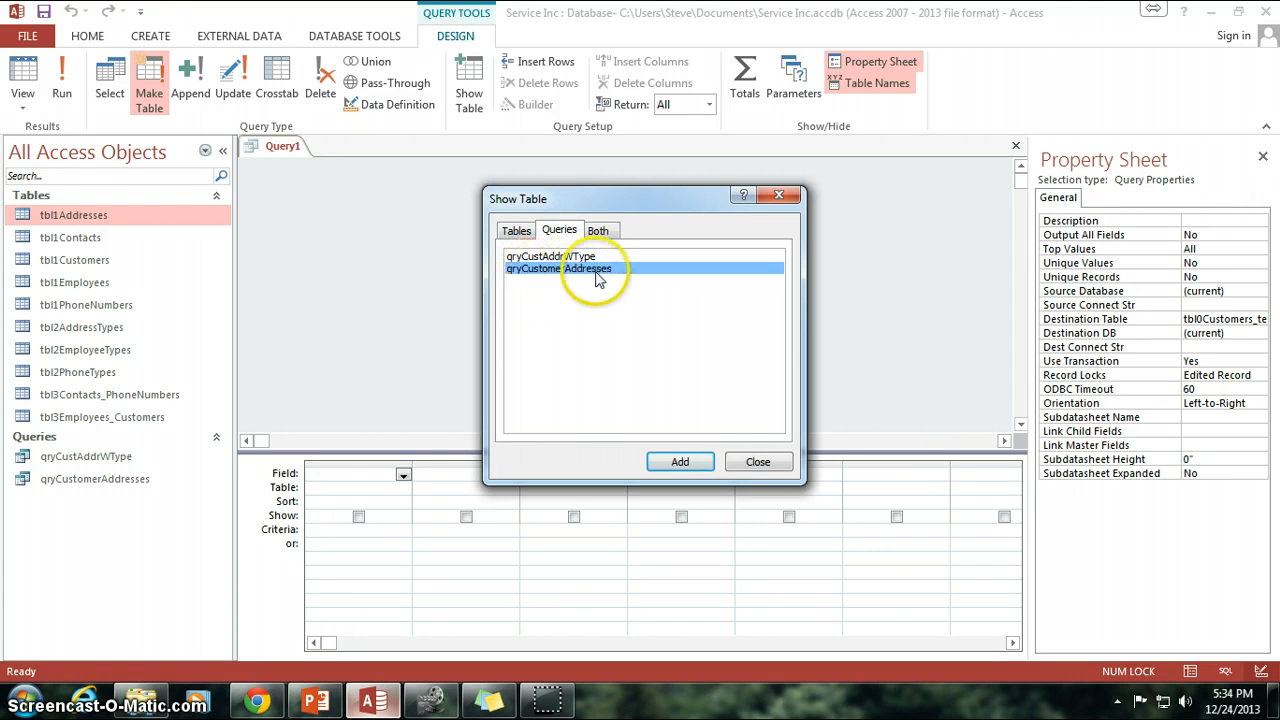
mouse_move(640, 278)
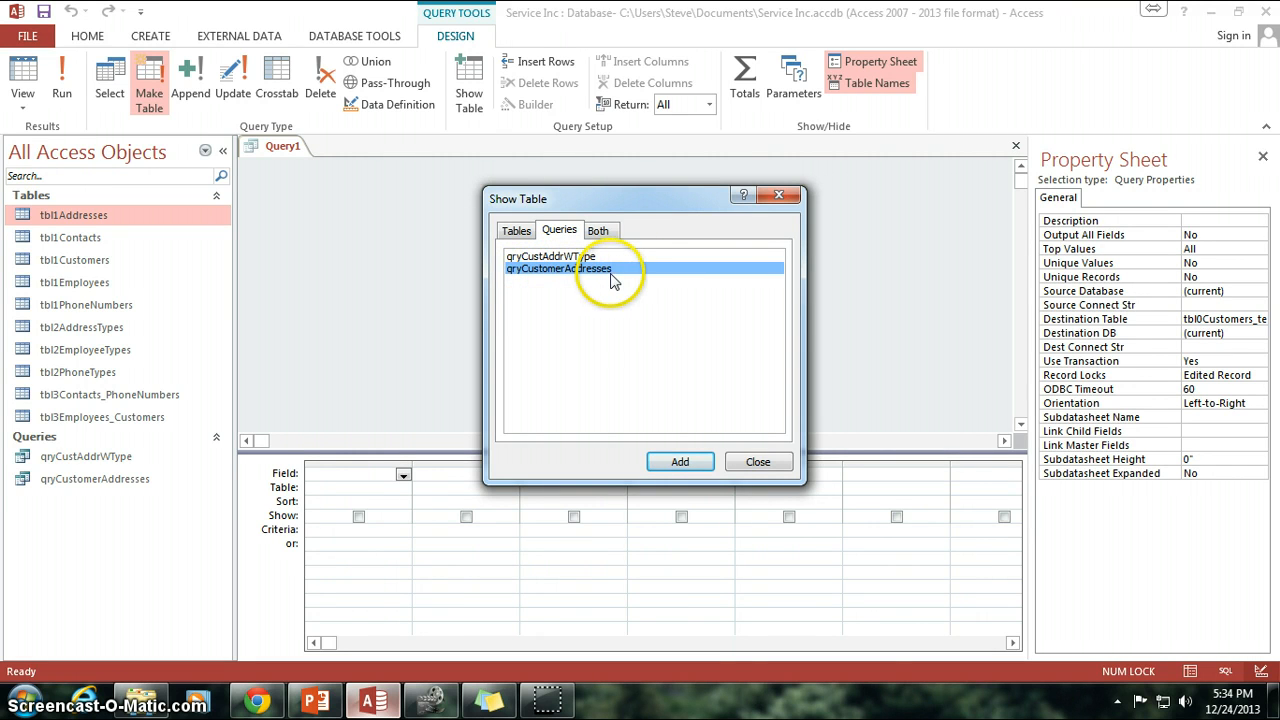
mouse_move(518, 276)
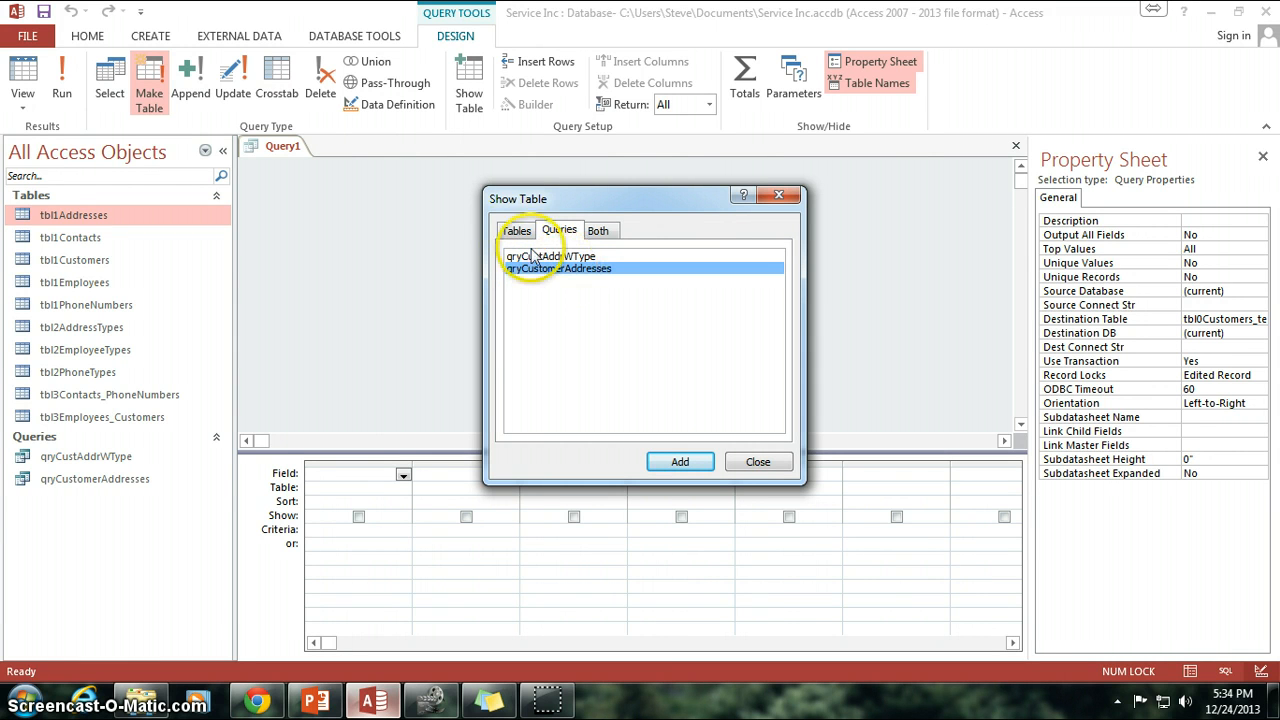
click(516, 230)
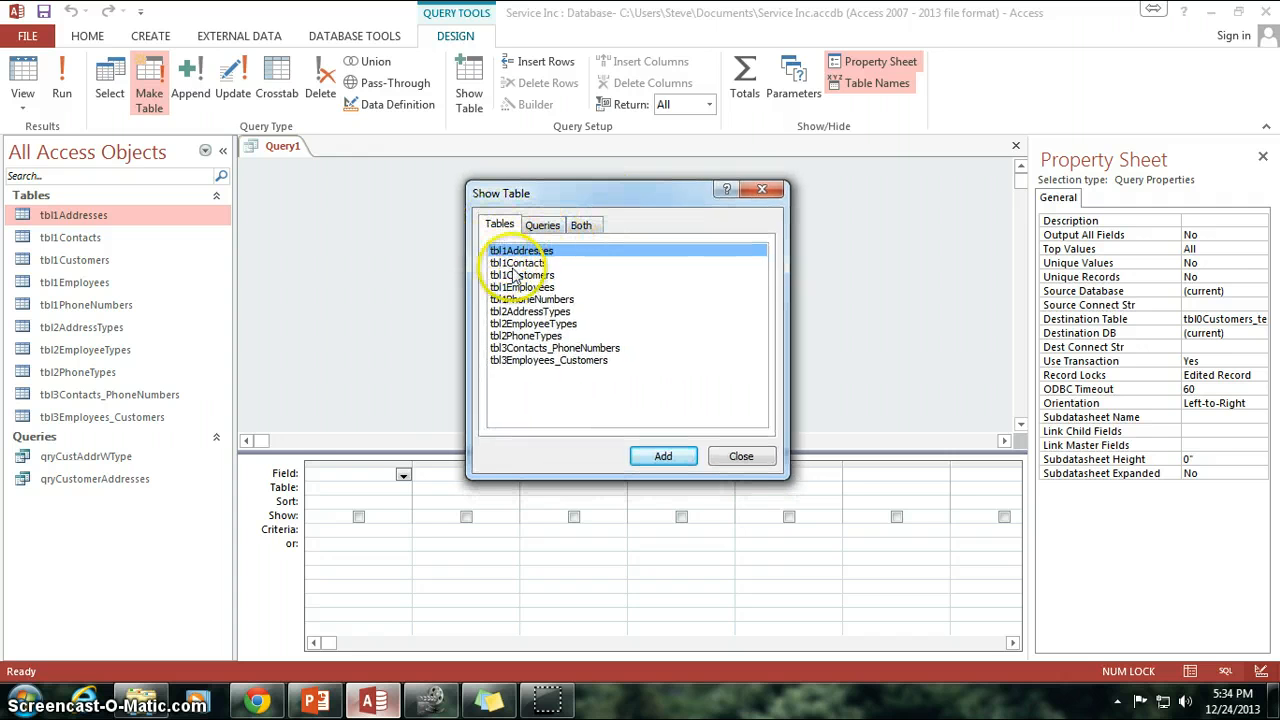
click(521, 275)
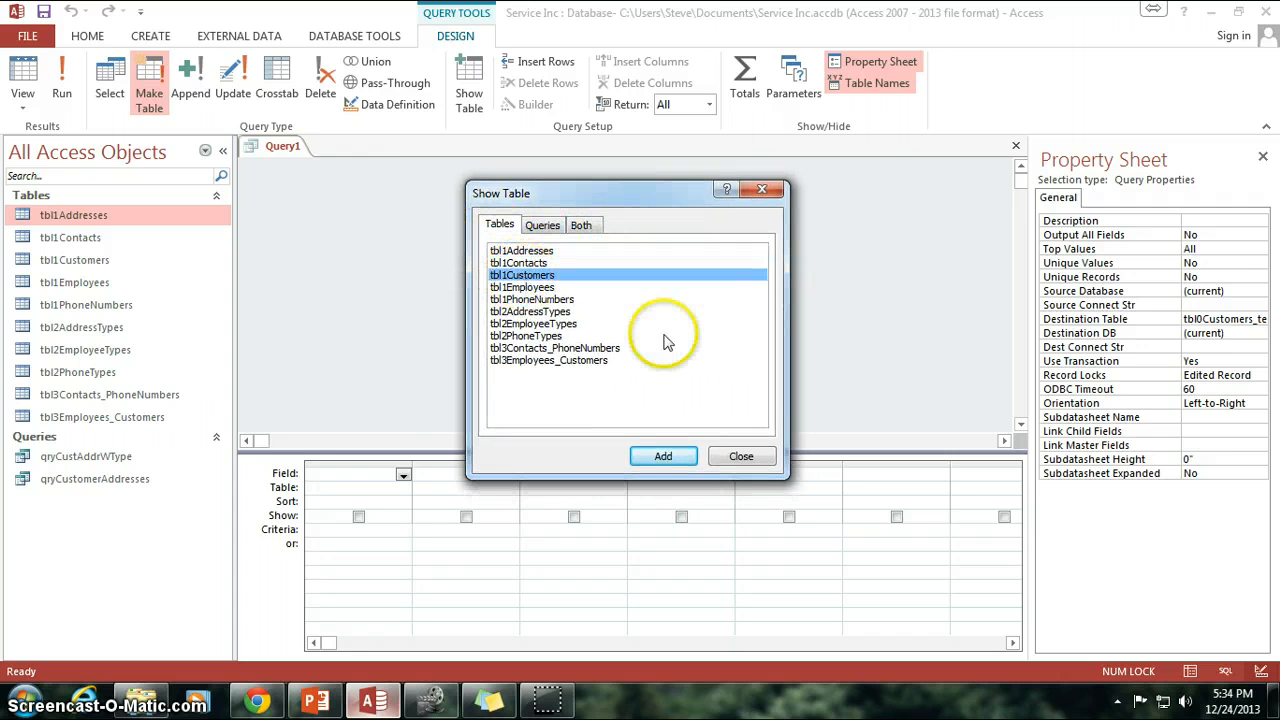
click(662, 456)
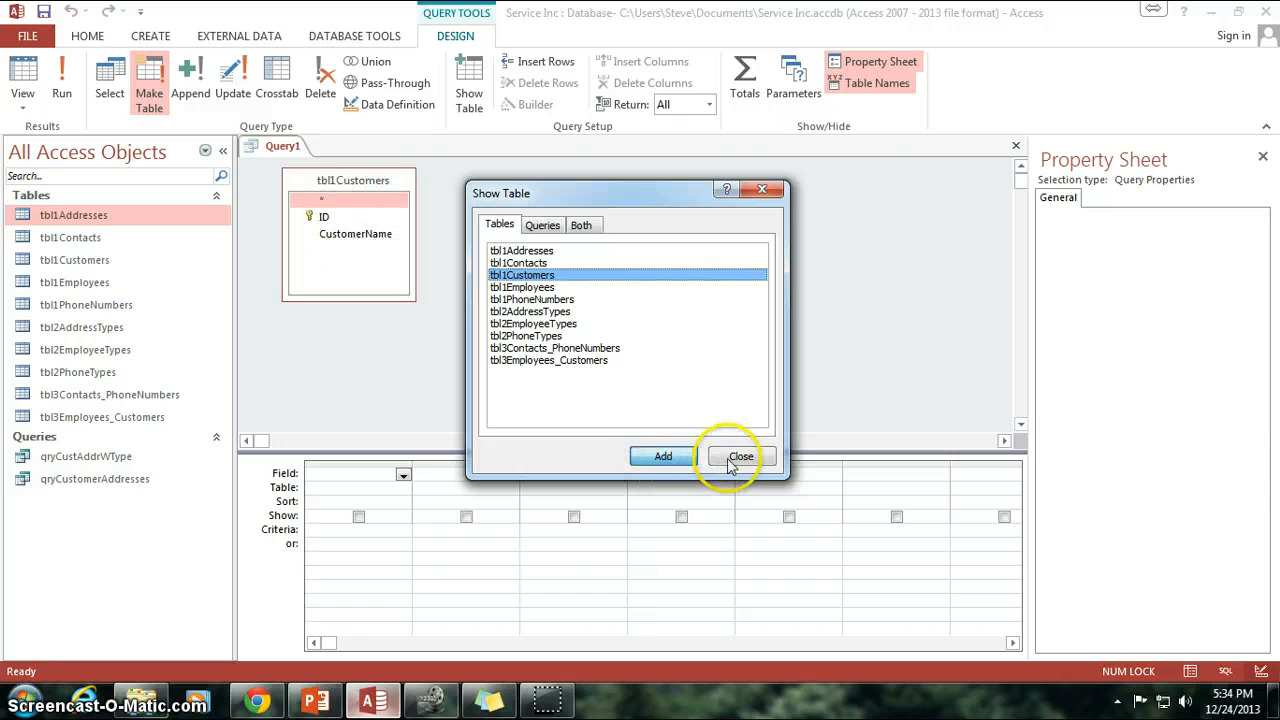
click(741, 456)
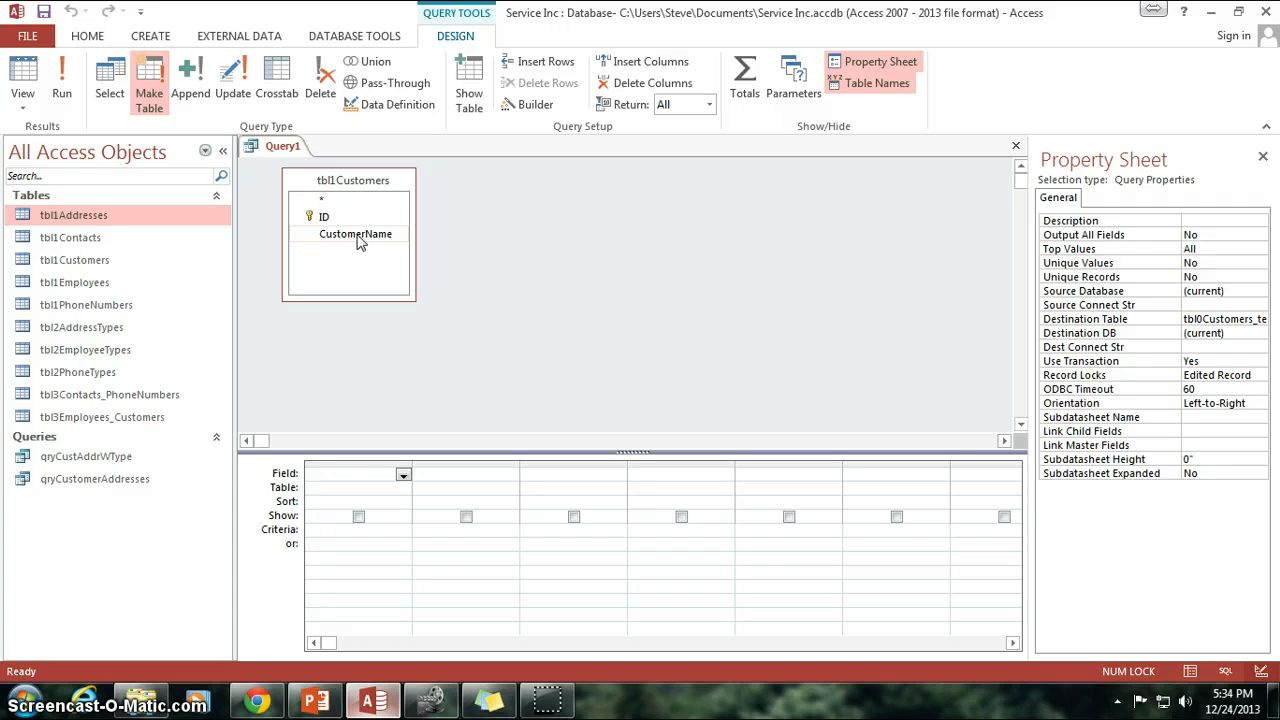
- Put tbl1Customers' CustomerName field into the grid with the alias Customer_Name
double_click(355, 233)
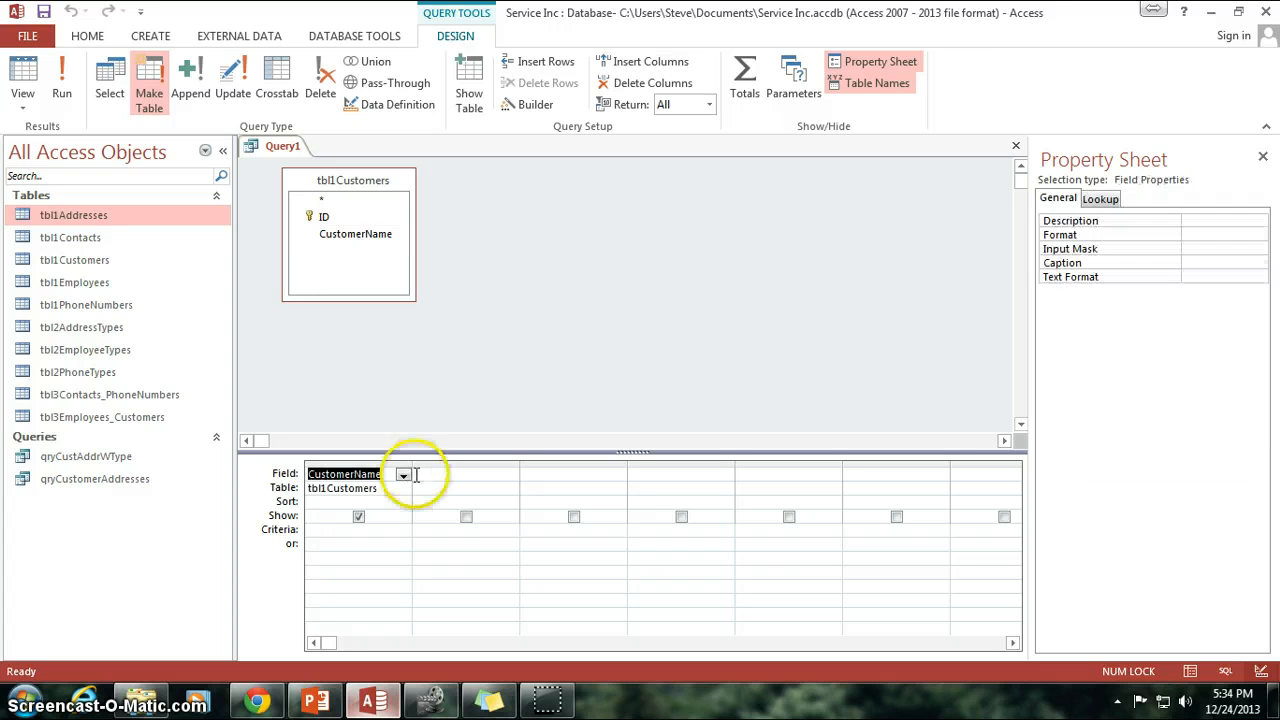
mouse_move(460, 383)
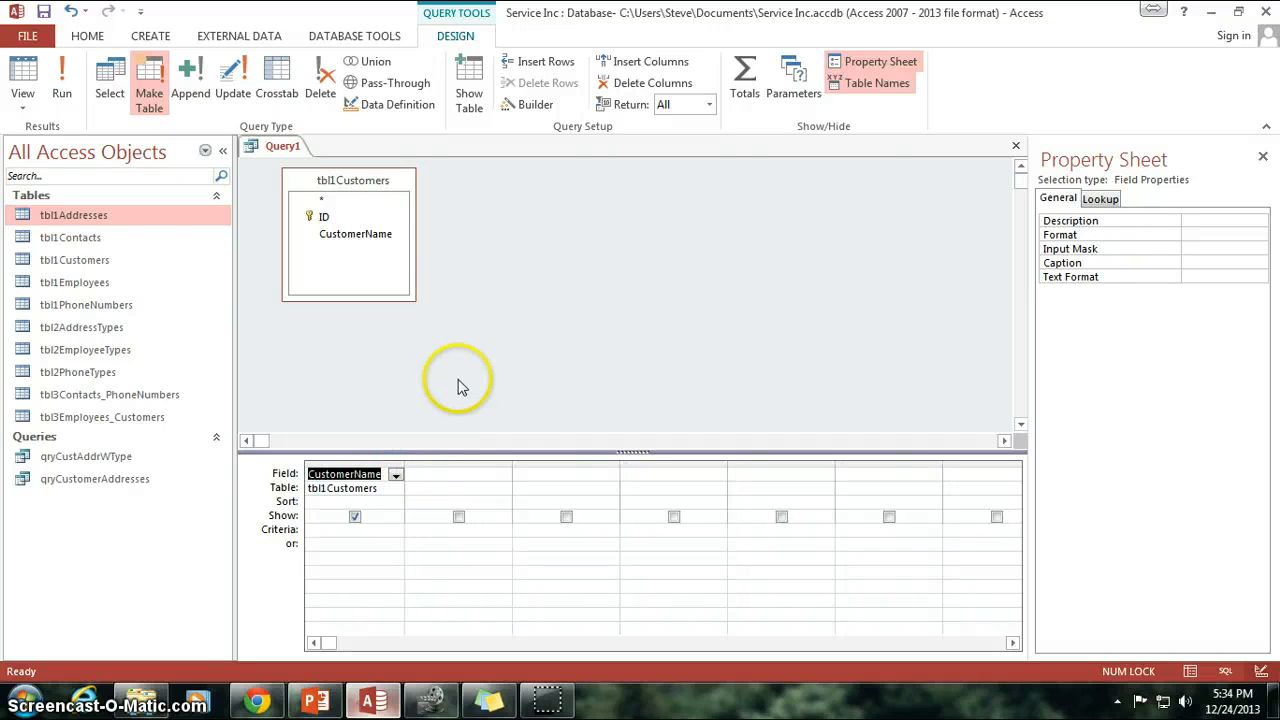
mouse_move(330, 220)
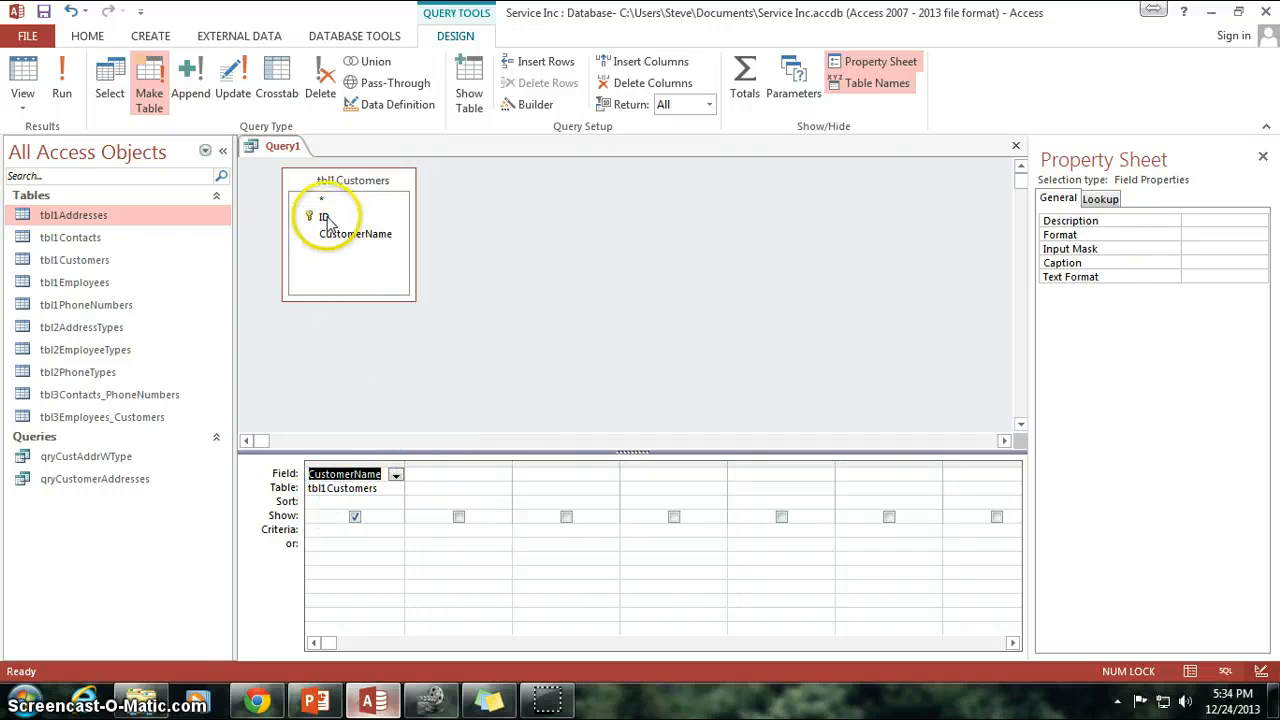
mouse_move(472, 250)
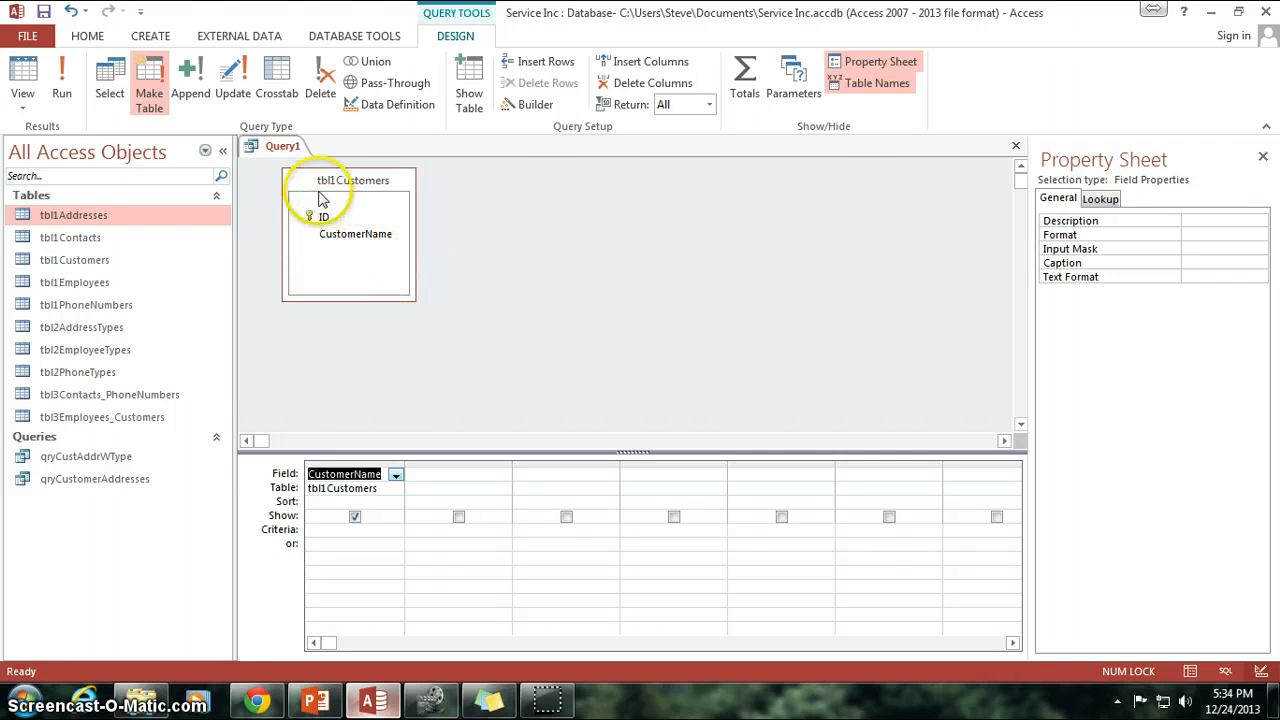
mouse_move(322, 250)
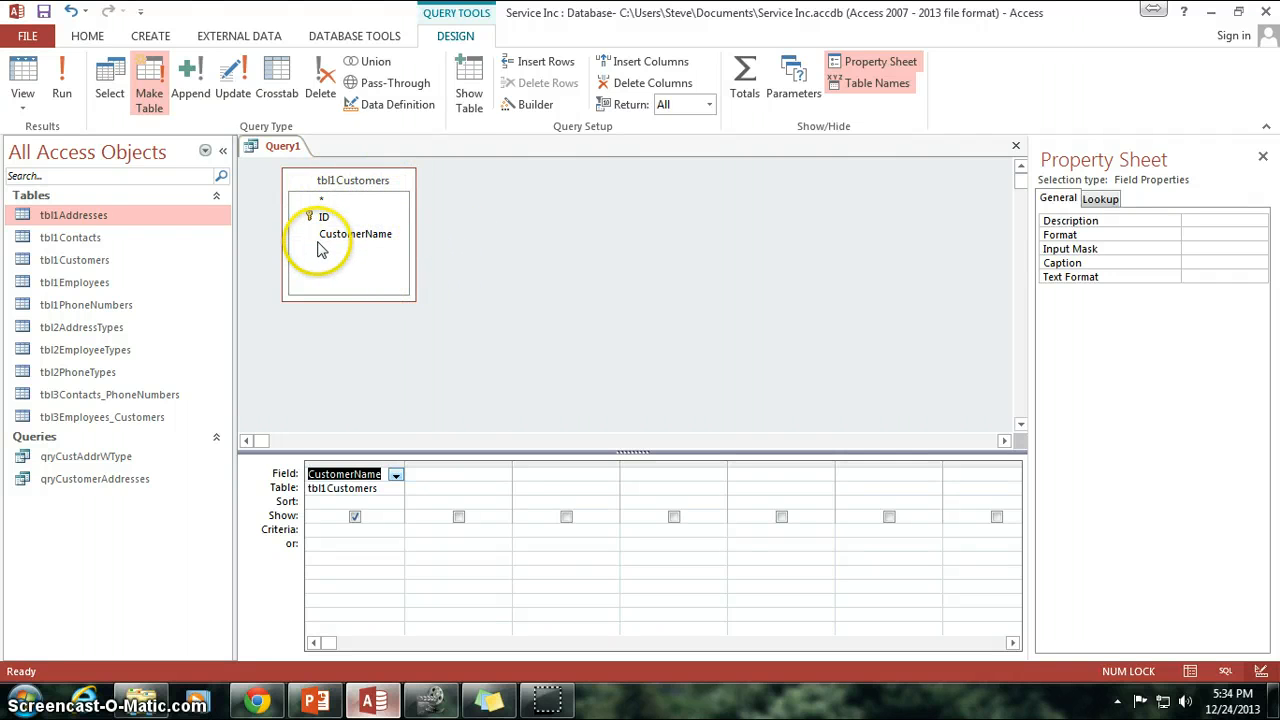
mouse_move(405, 247)
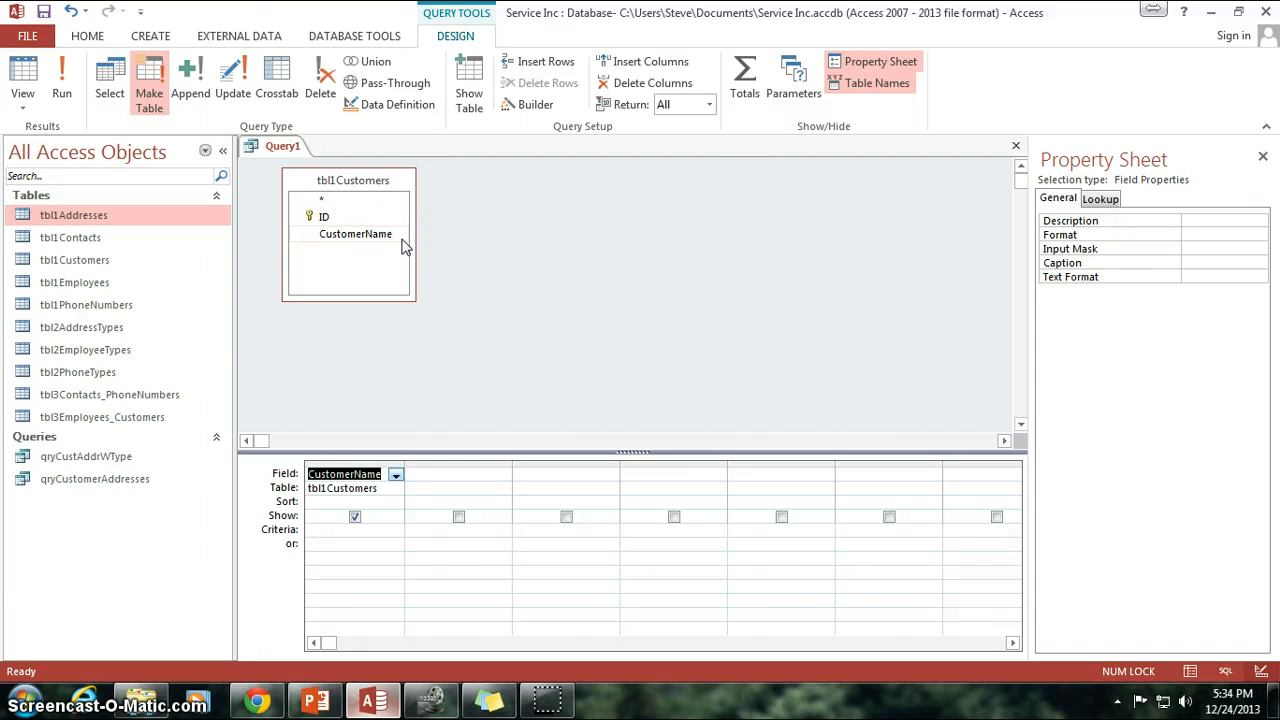
mouse_move(400, 247)
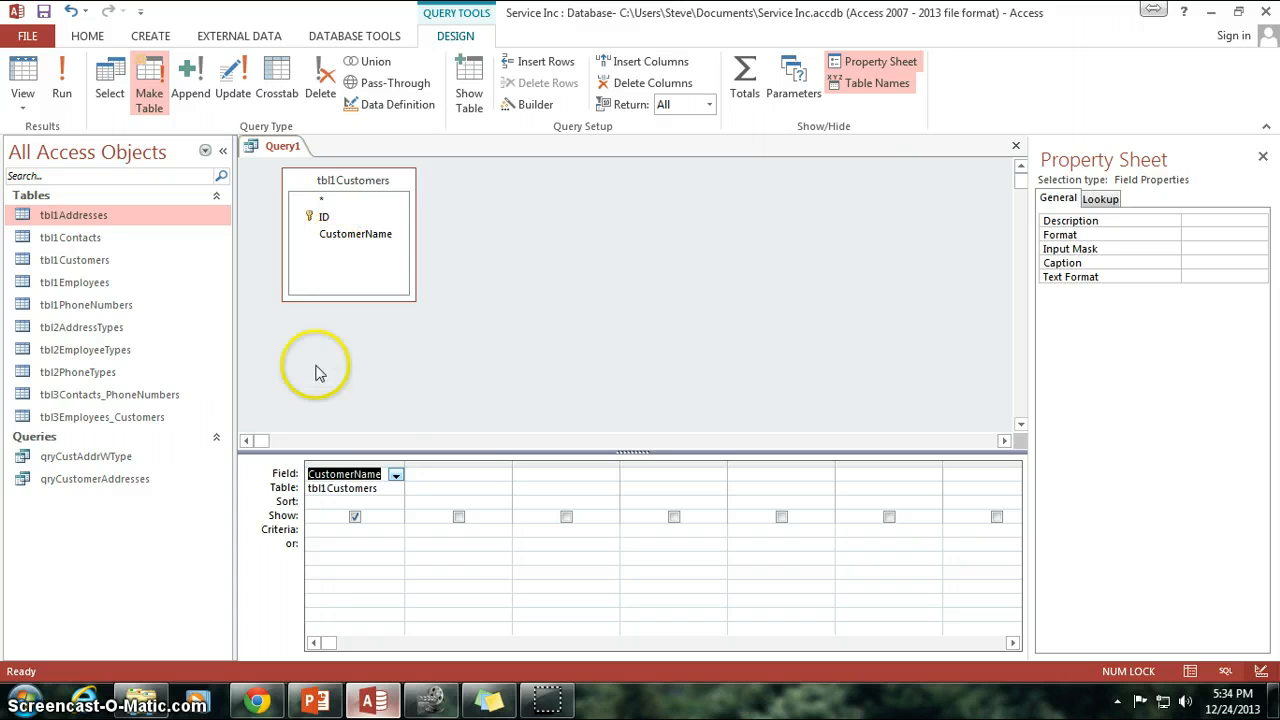
mouse_move(408, 468)
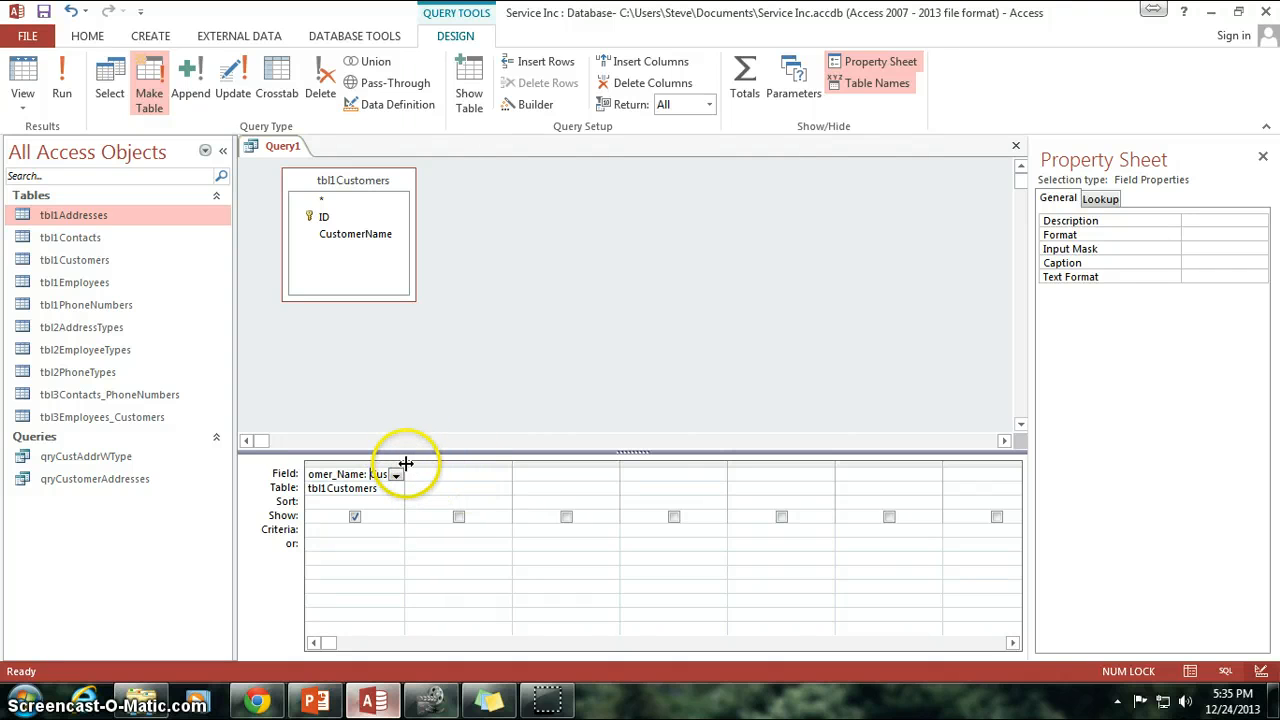
click(650, 300)
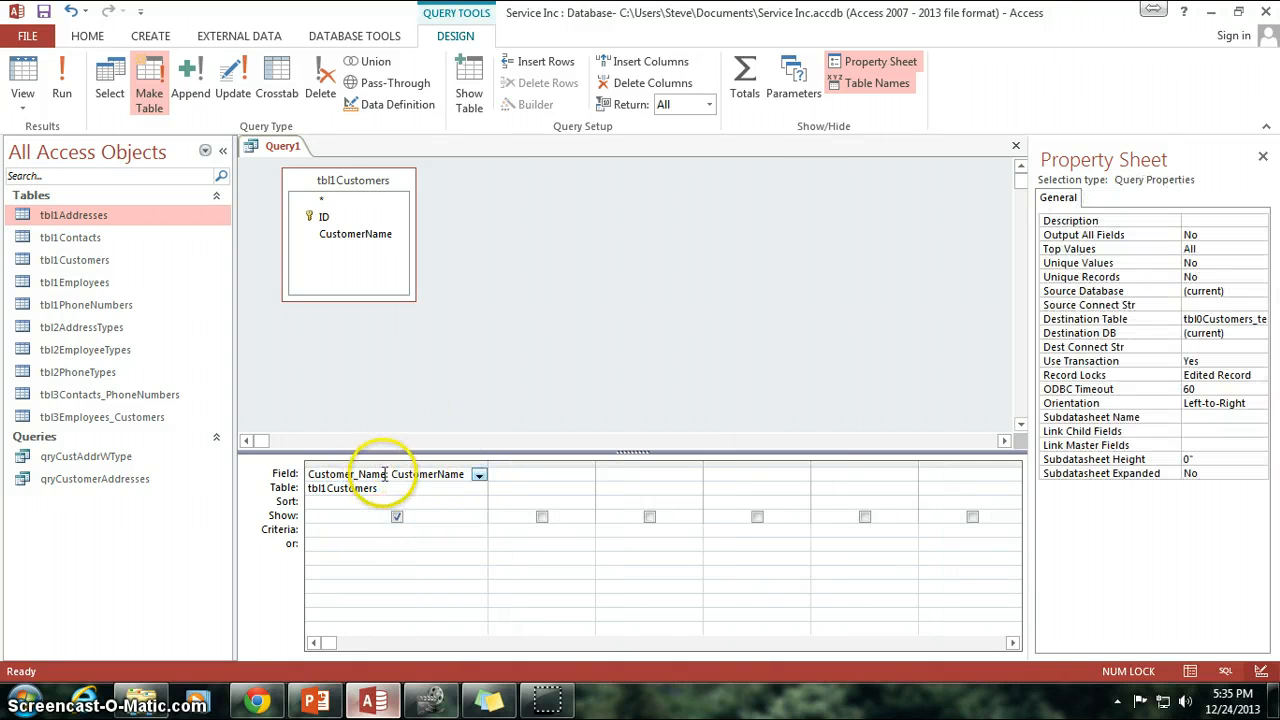
click(345, 474)
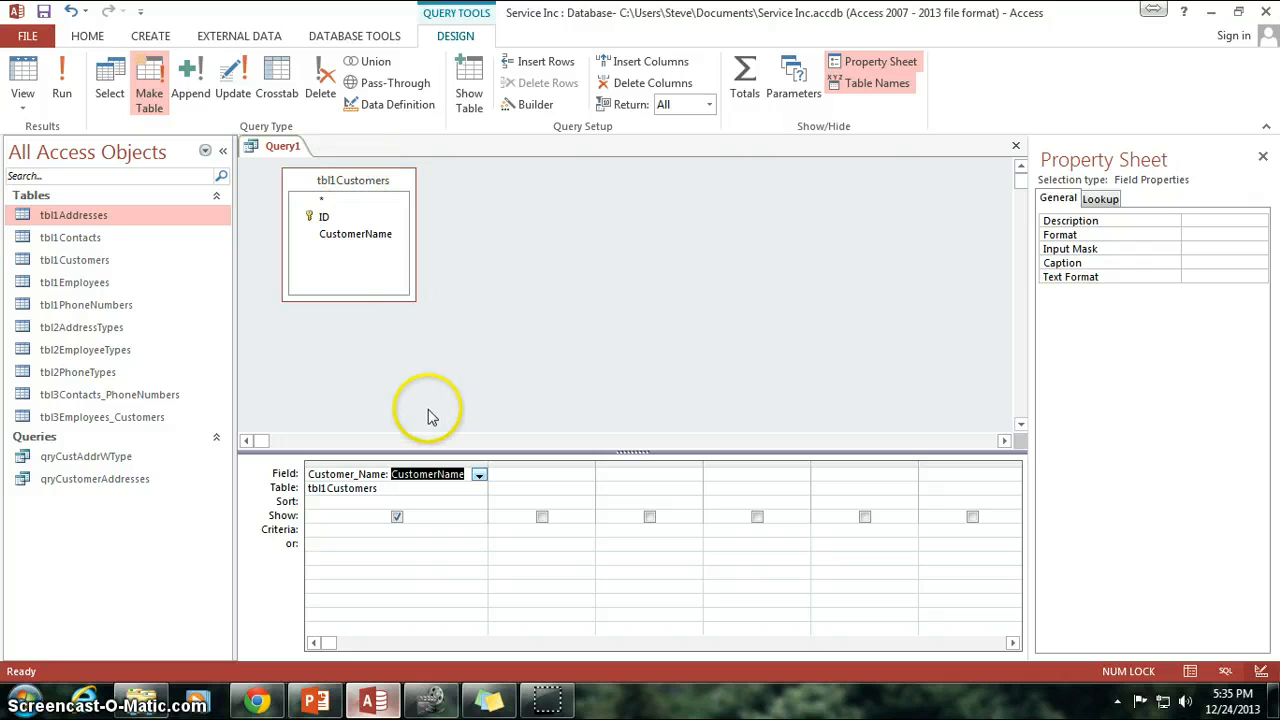
mouse_move(430, 415)
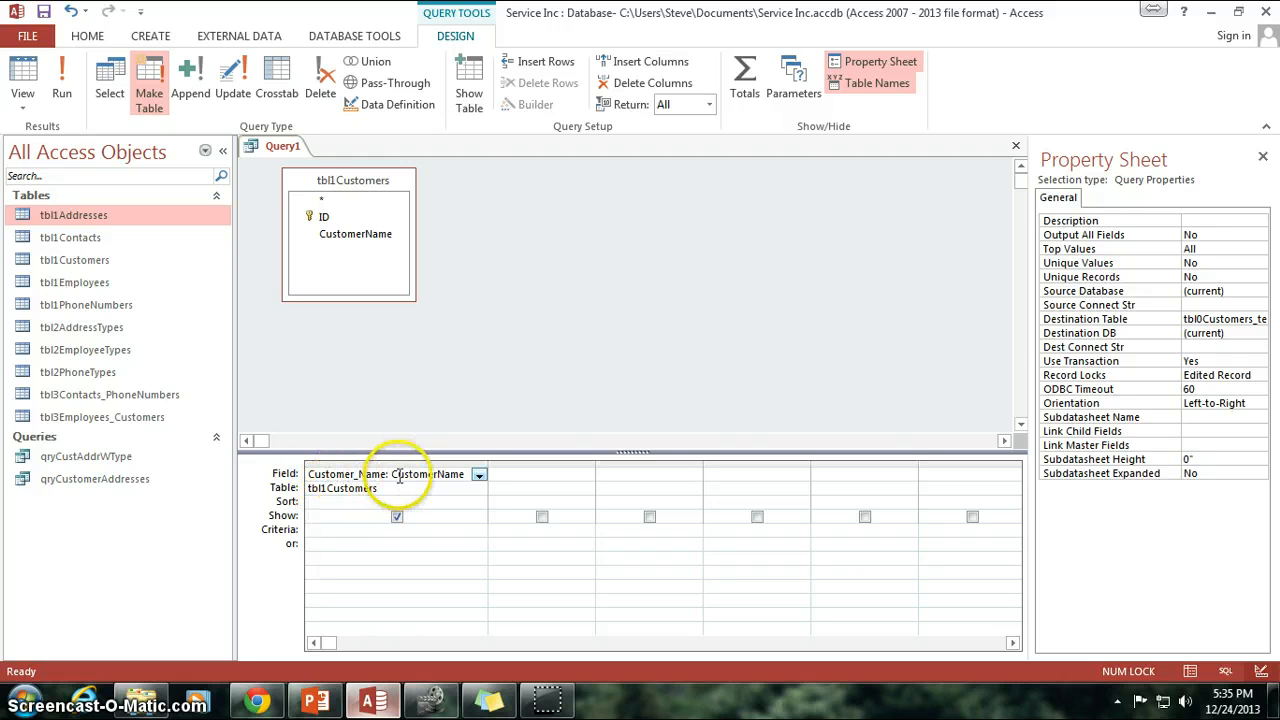
mouse_move(358, 320)
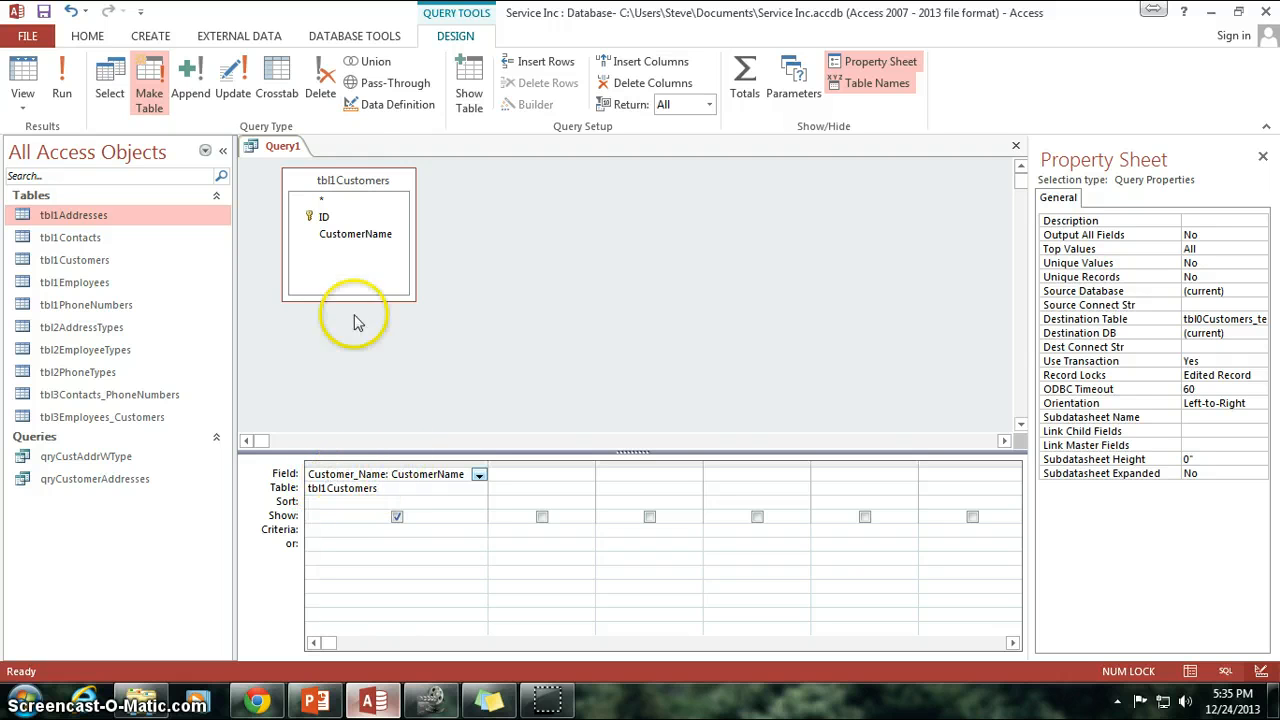
mouse_move(498, 378)
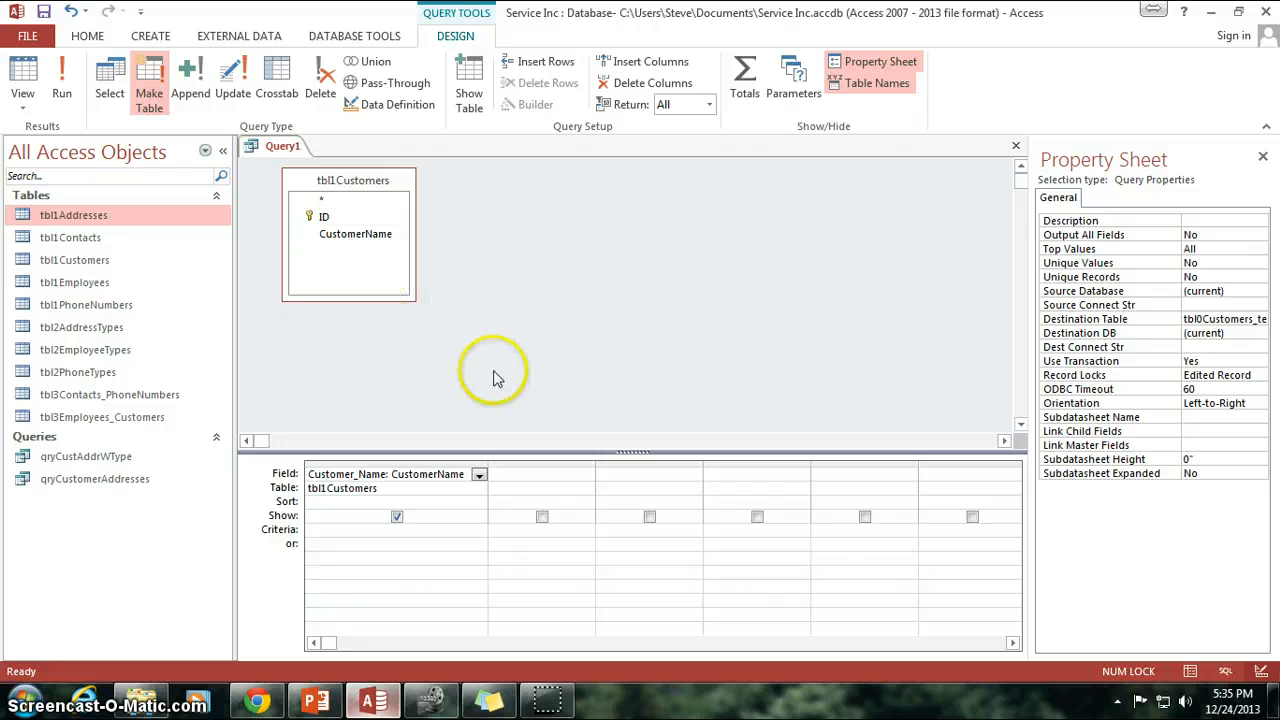
mouse_move(488, 462)
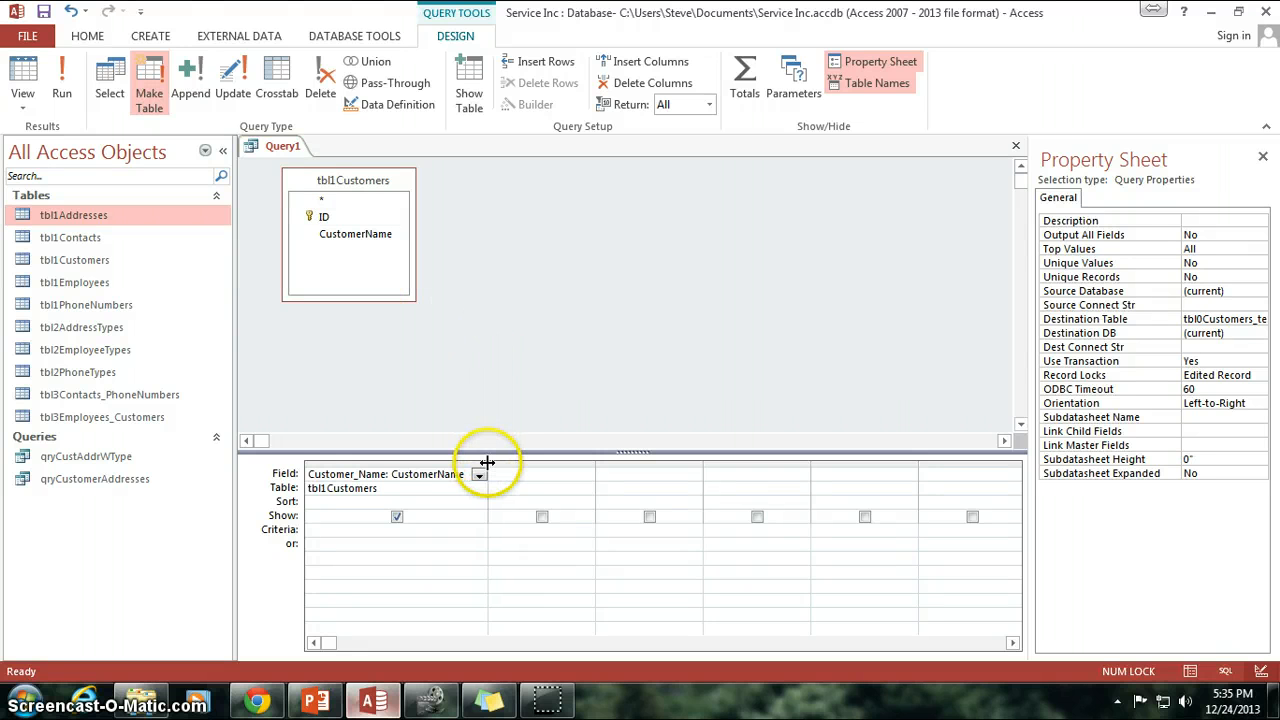
mouse_move(235, 160)
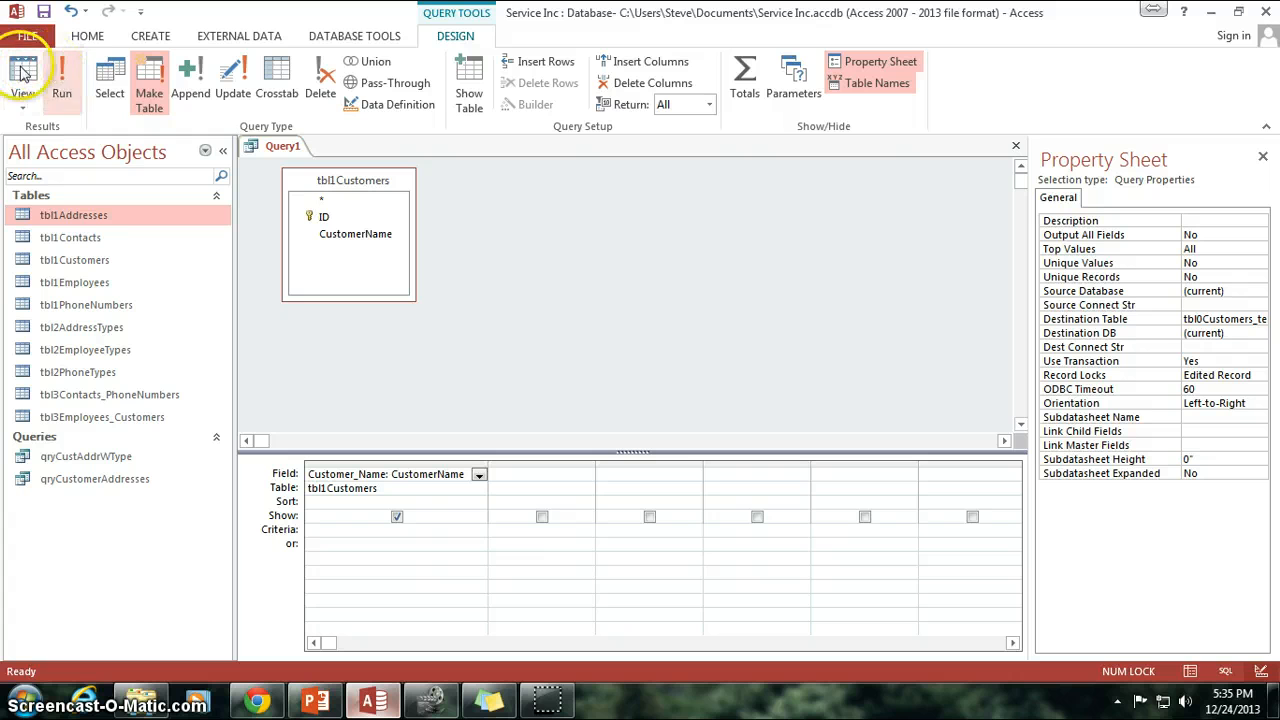
mouse_move(23, 75)
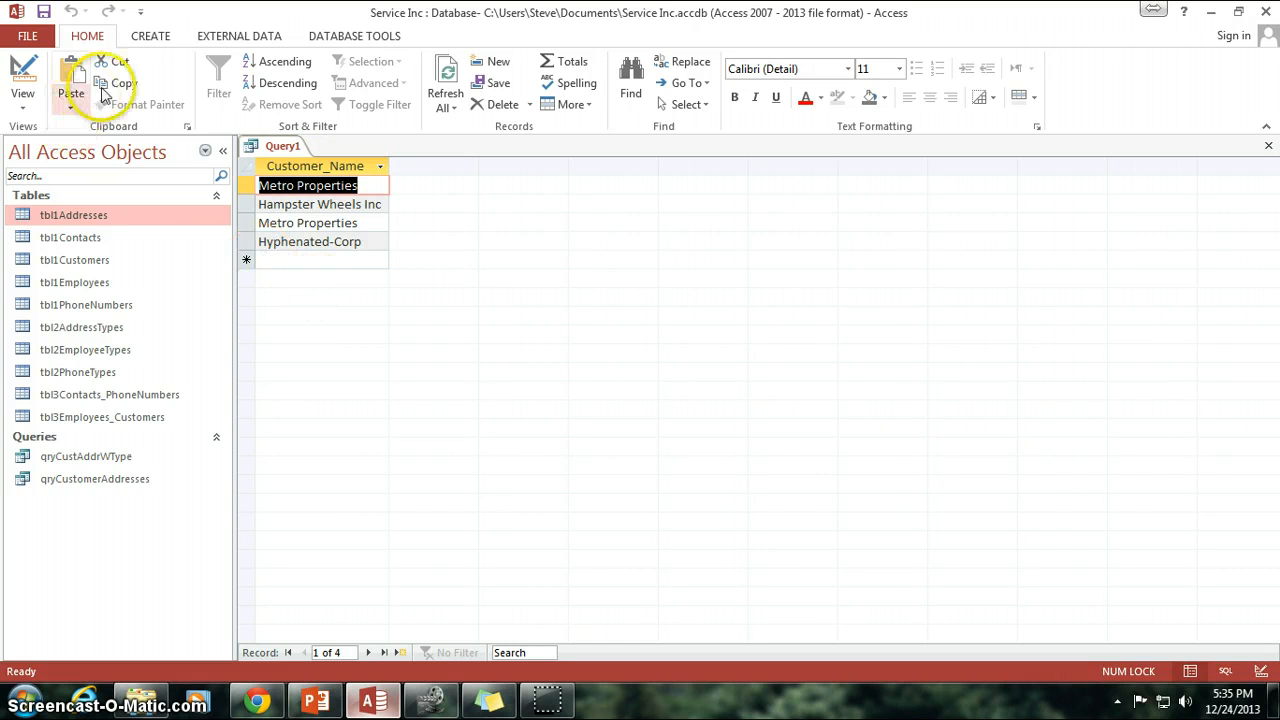
click(354, 36)
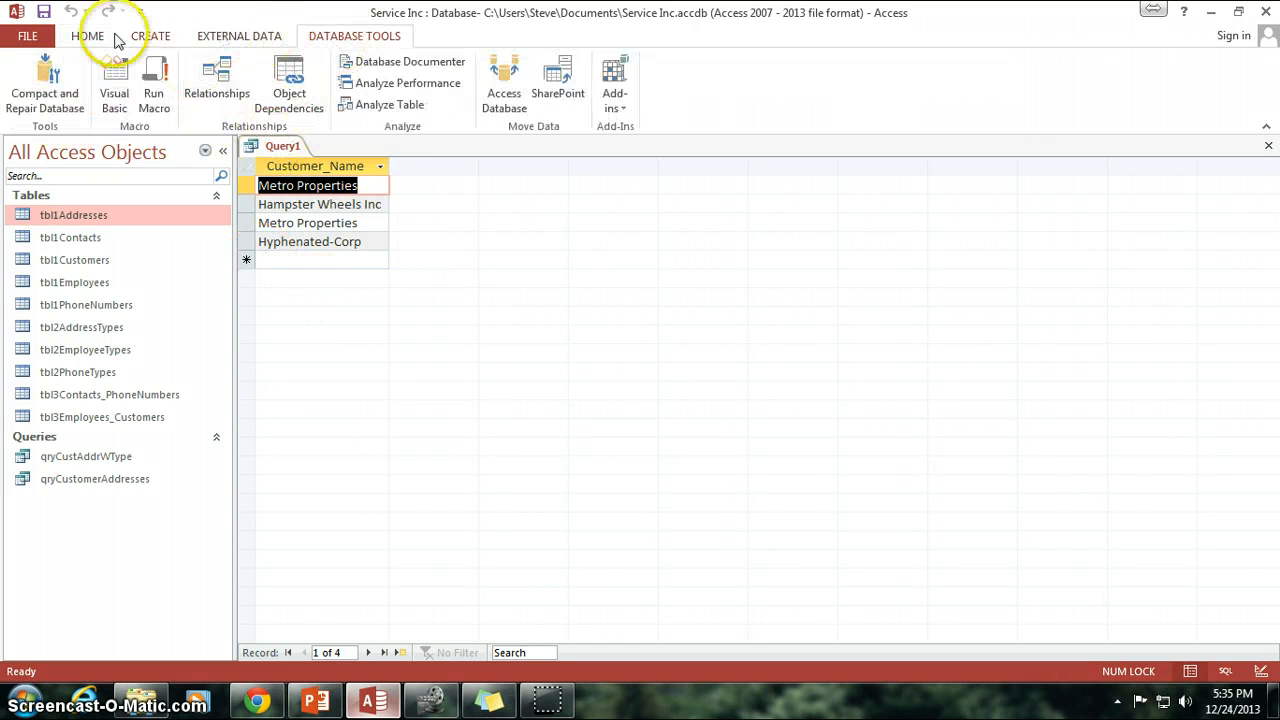
click(24, 75)
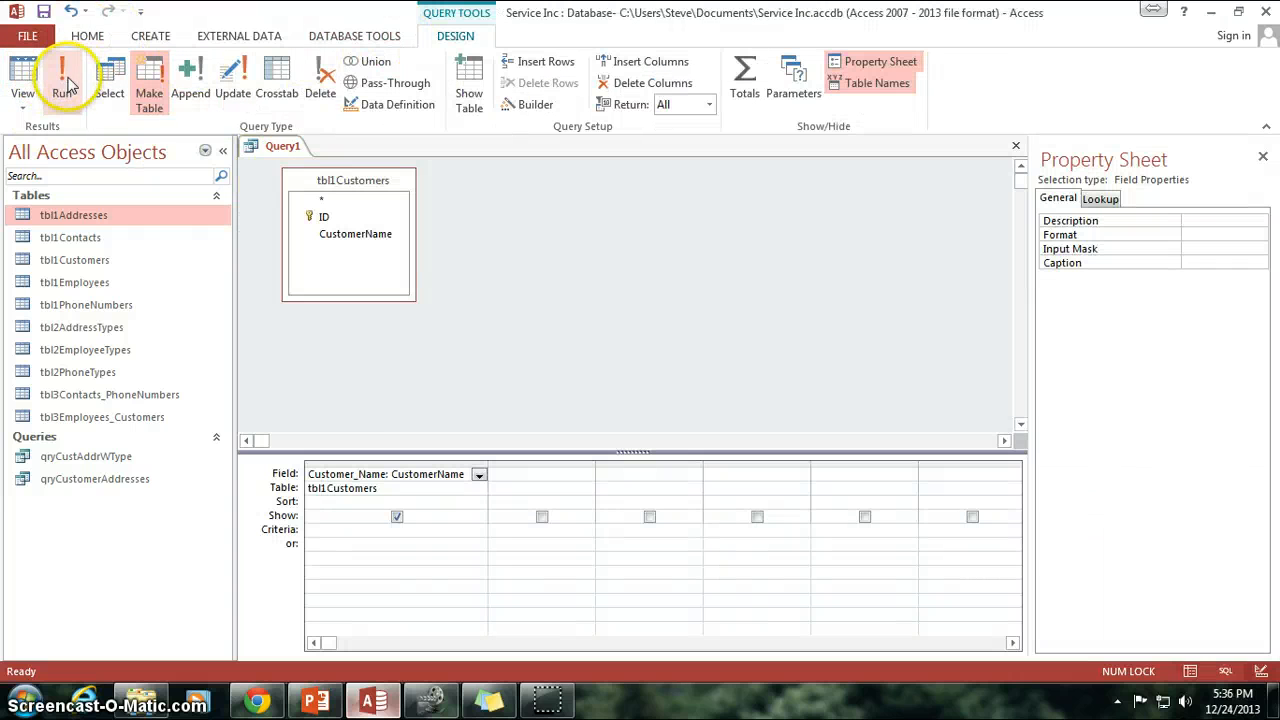
mouse_move(64, 75)
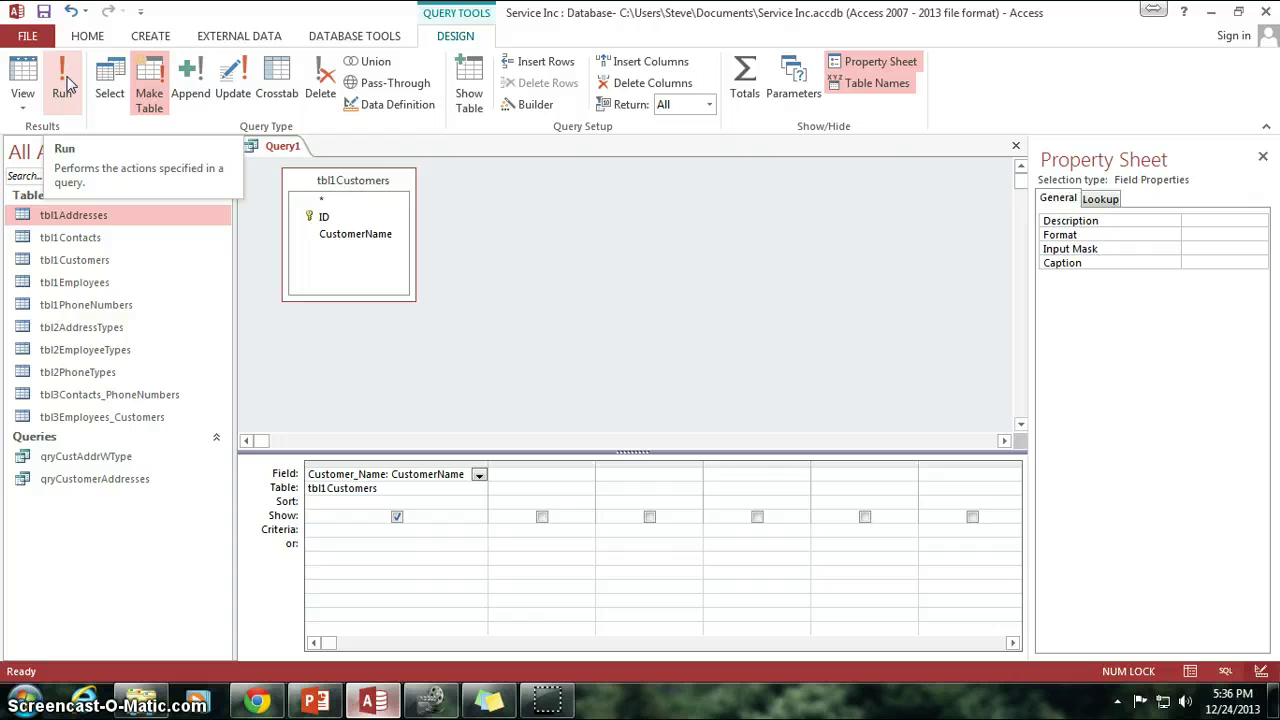
mouse_move(188, 190)
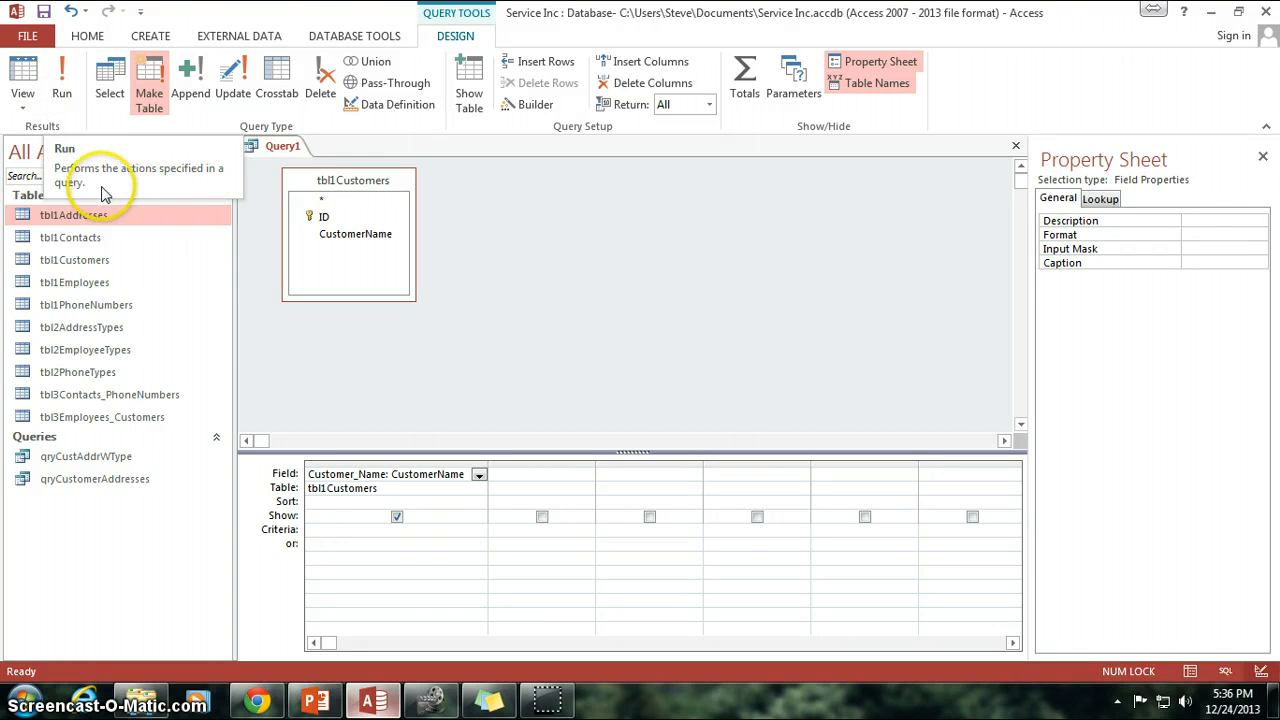
mouse_move(127, 192)
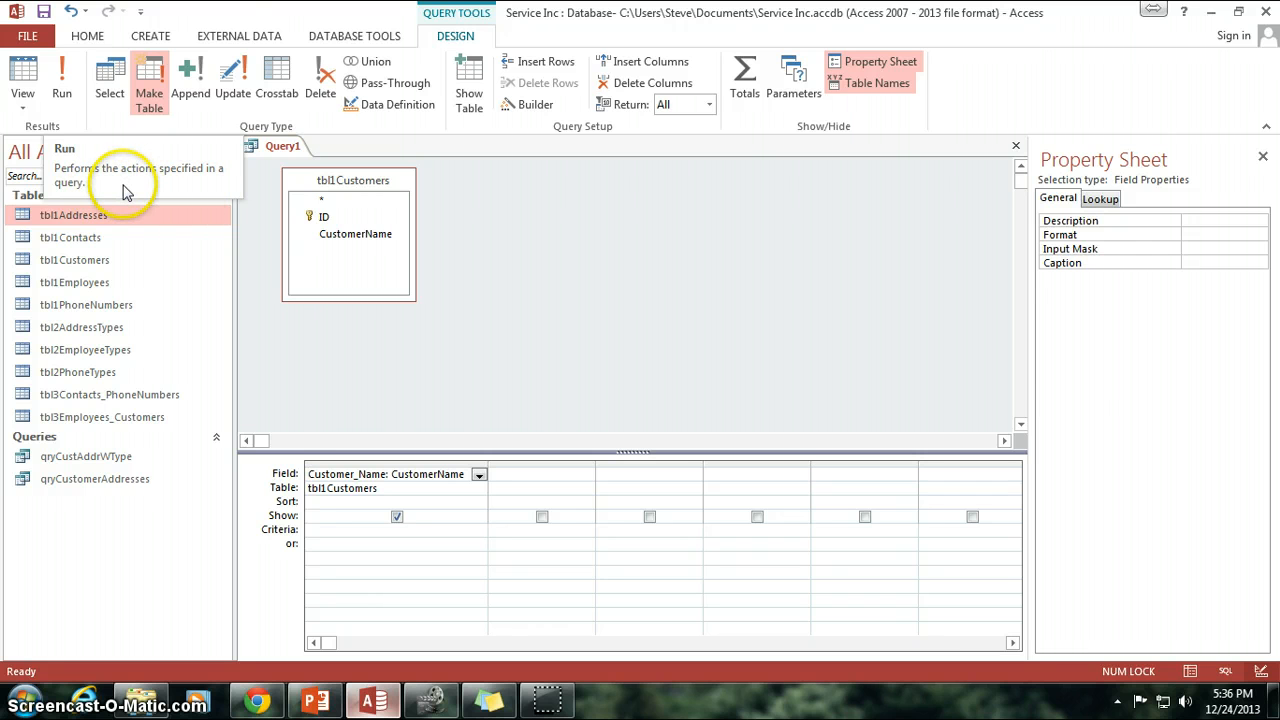
mouse_move(540, 220)
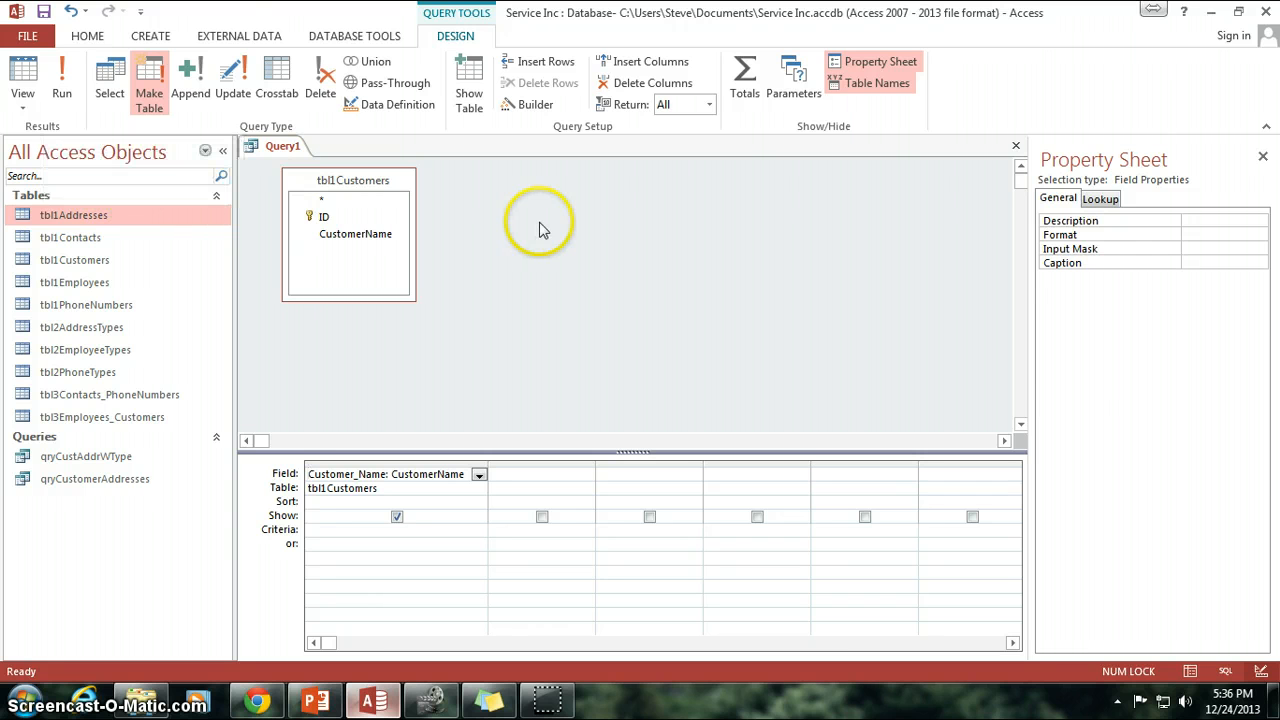
- Run the query, paste 4 rows, and inspect tbl0Customers_temp's duplicate Metro Properties entries
click(61, 78)
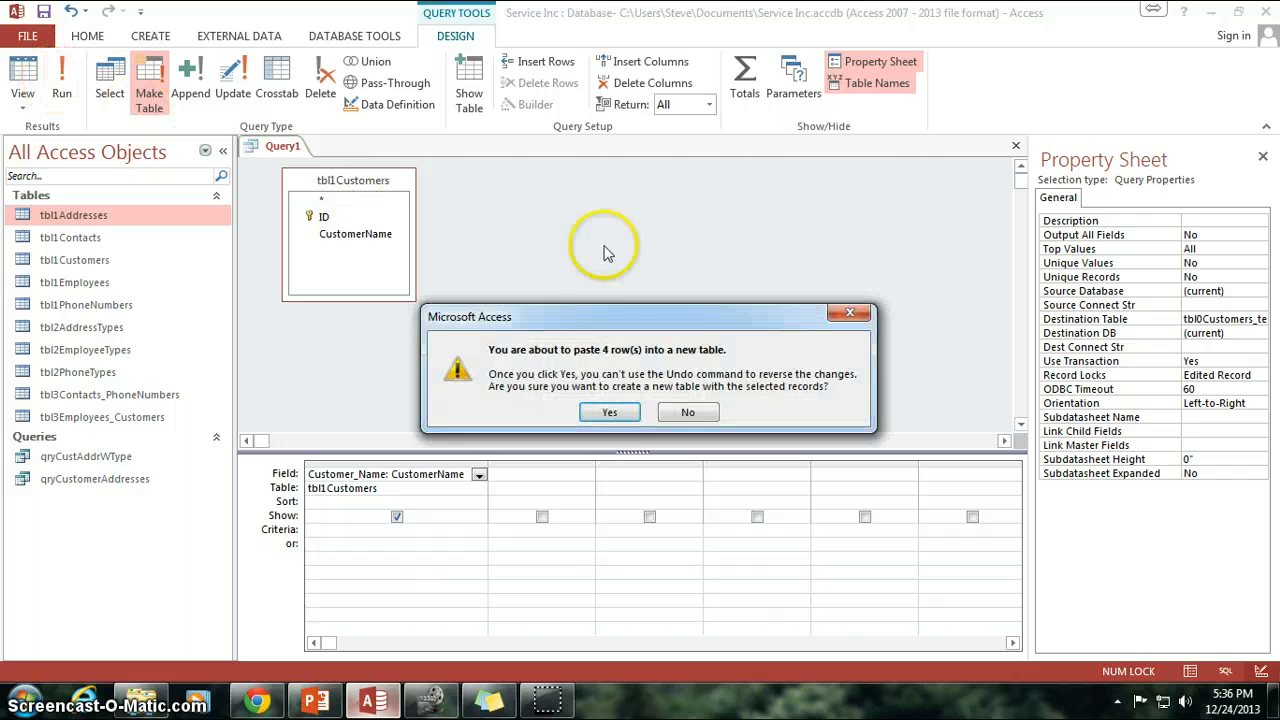
mouse_move(609, 412)
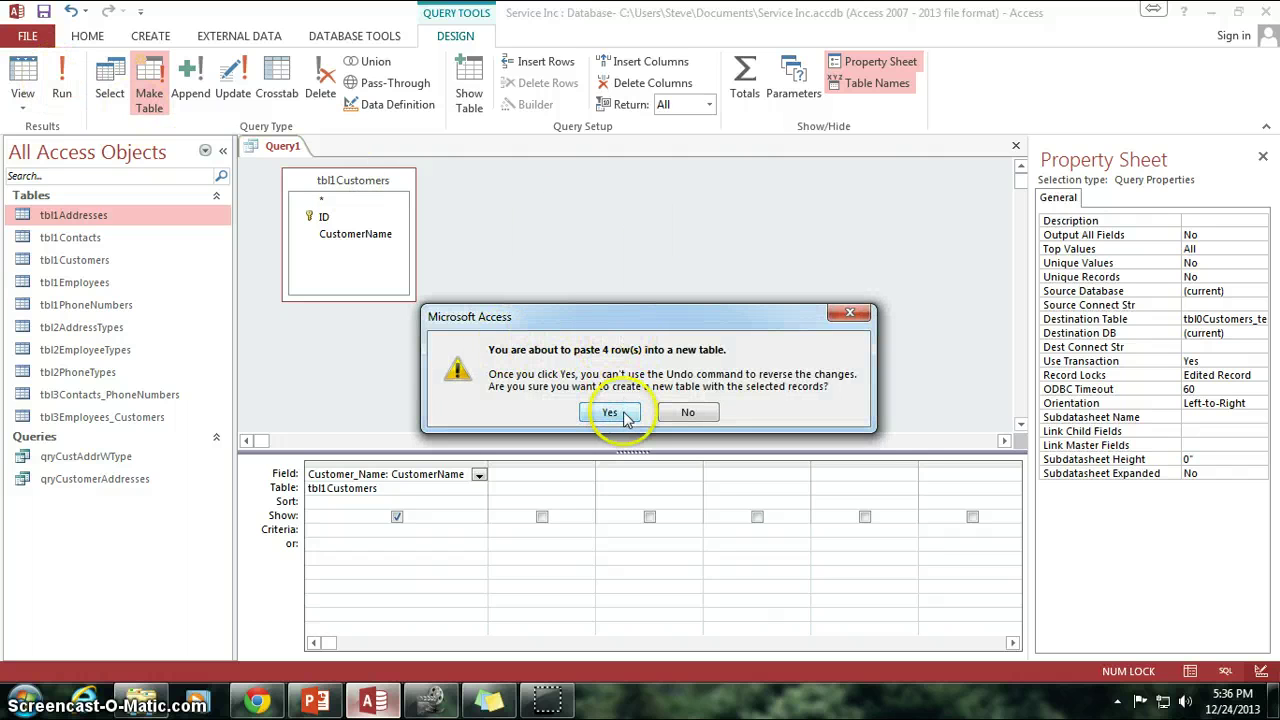
mouse_move(612, 412)
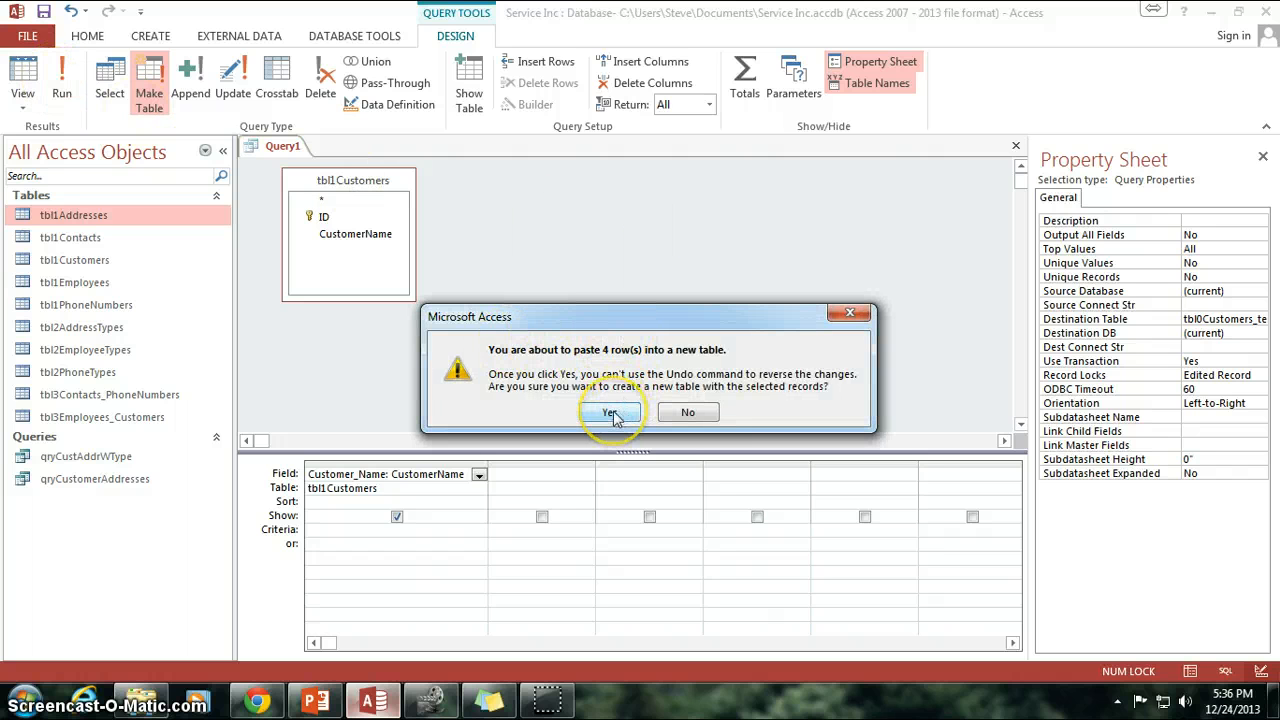
click(610, 412)
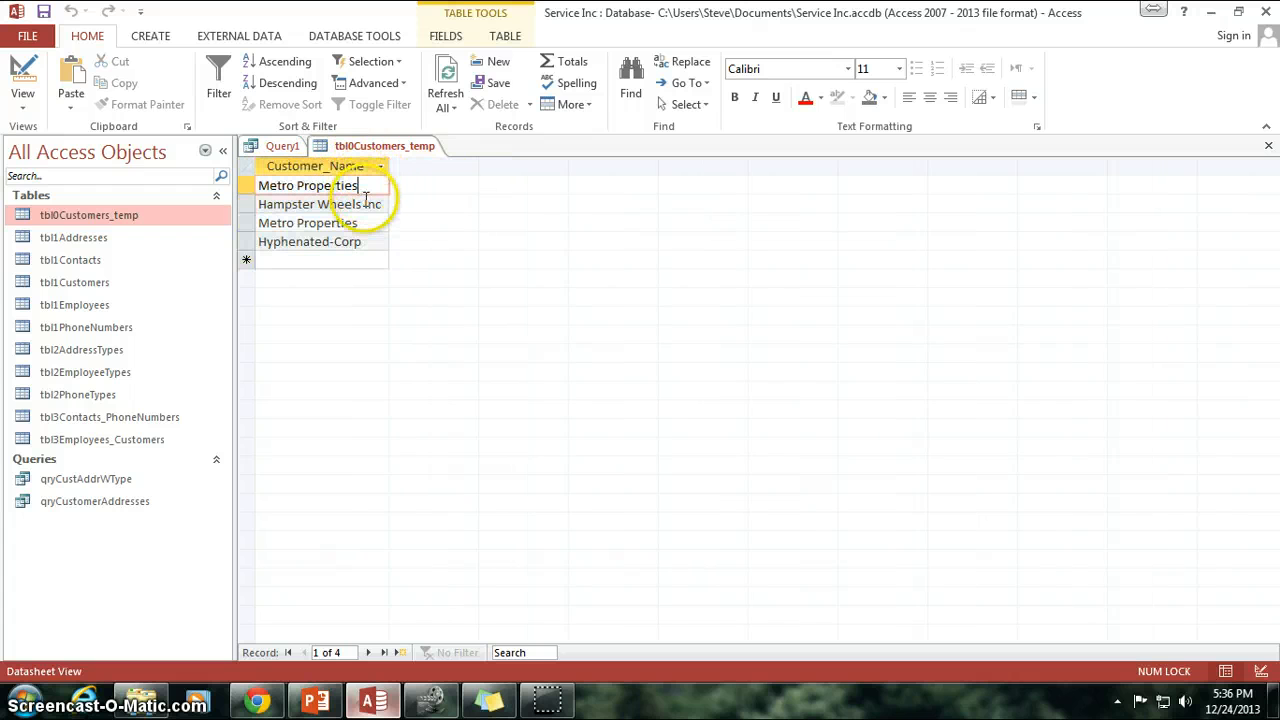
click(310, 241)
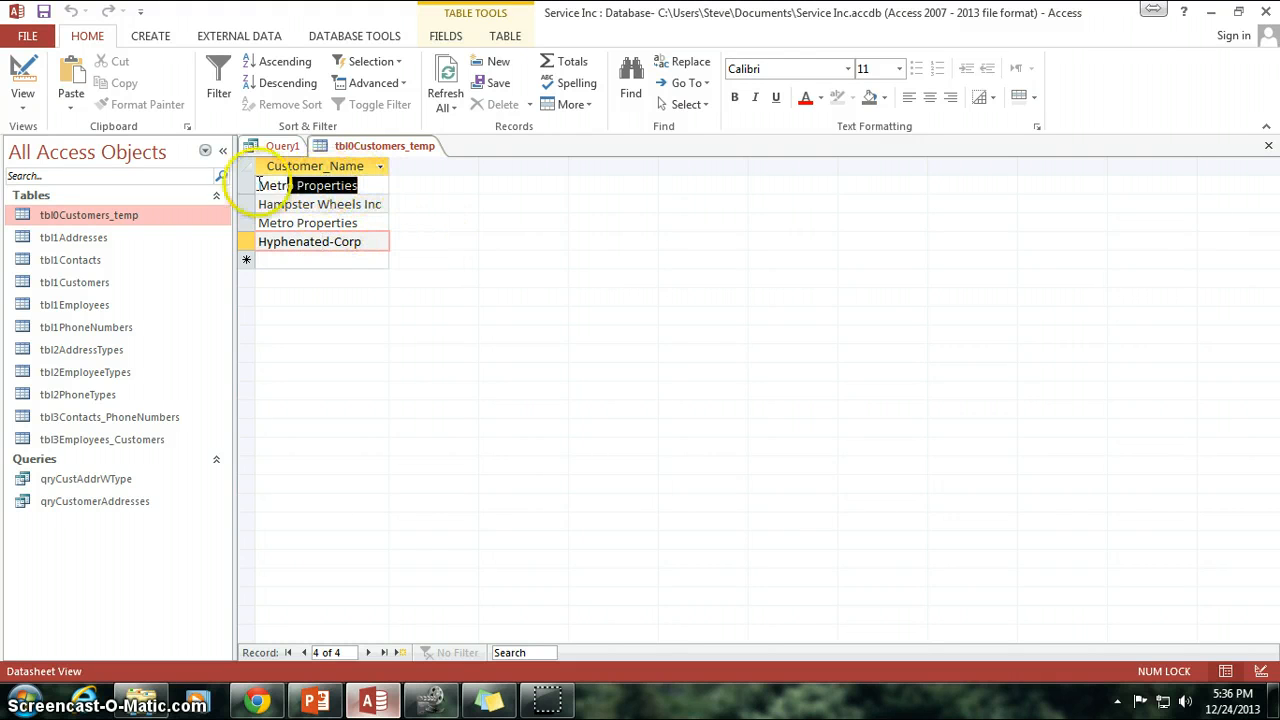
click(307, 222)
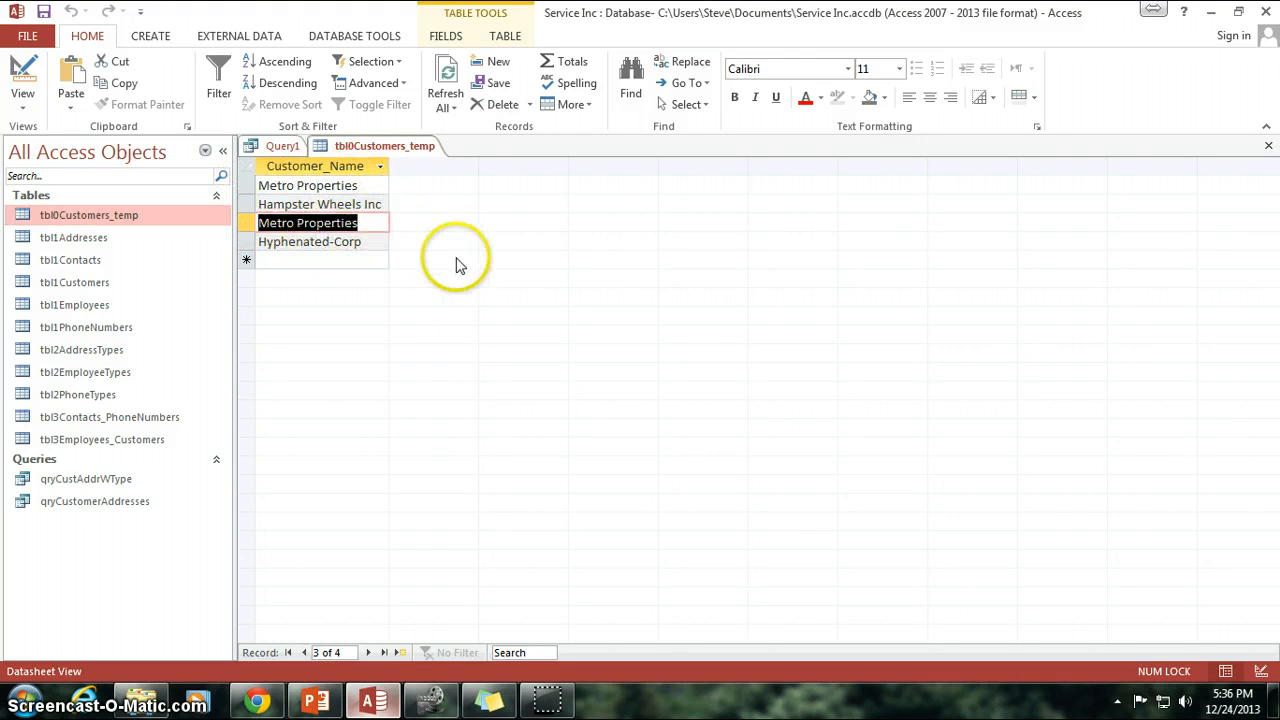
click(310, 241)
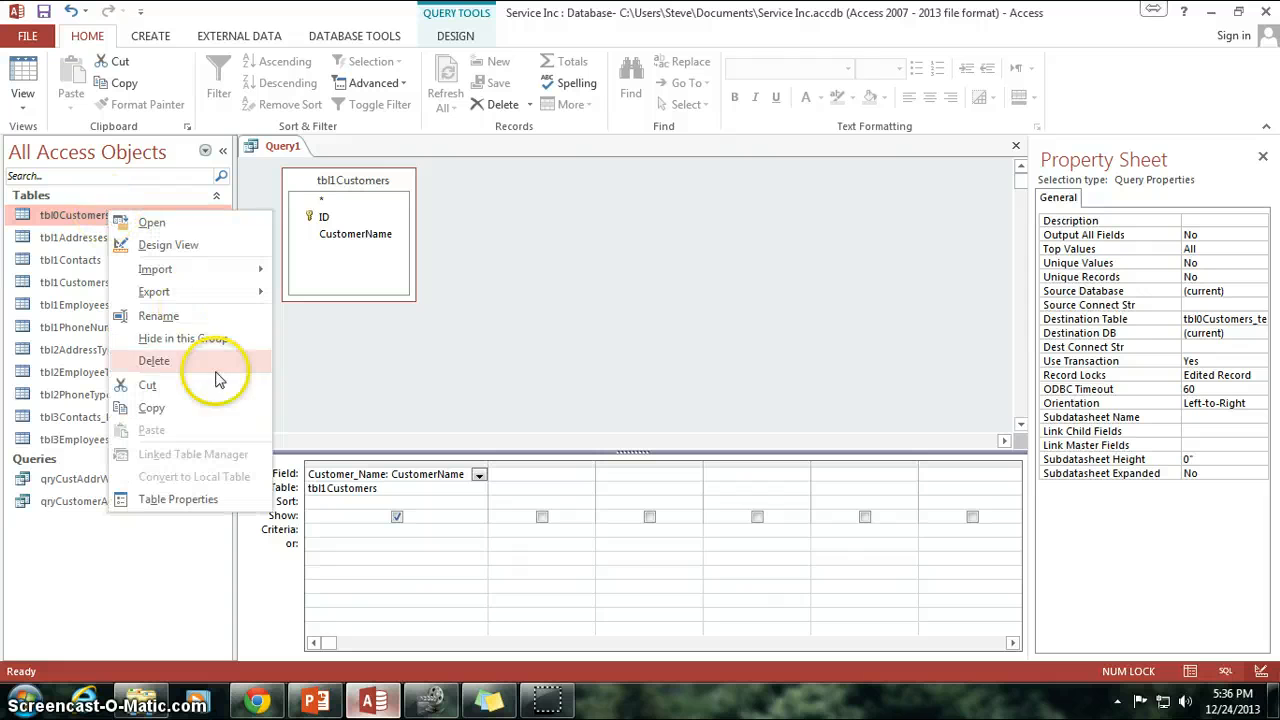
mouse_move(167, 363)
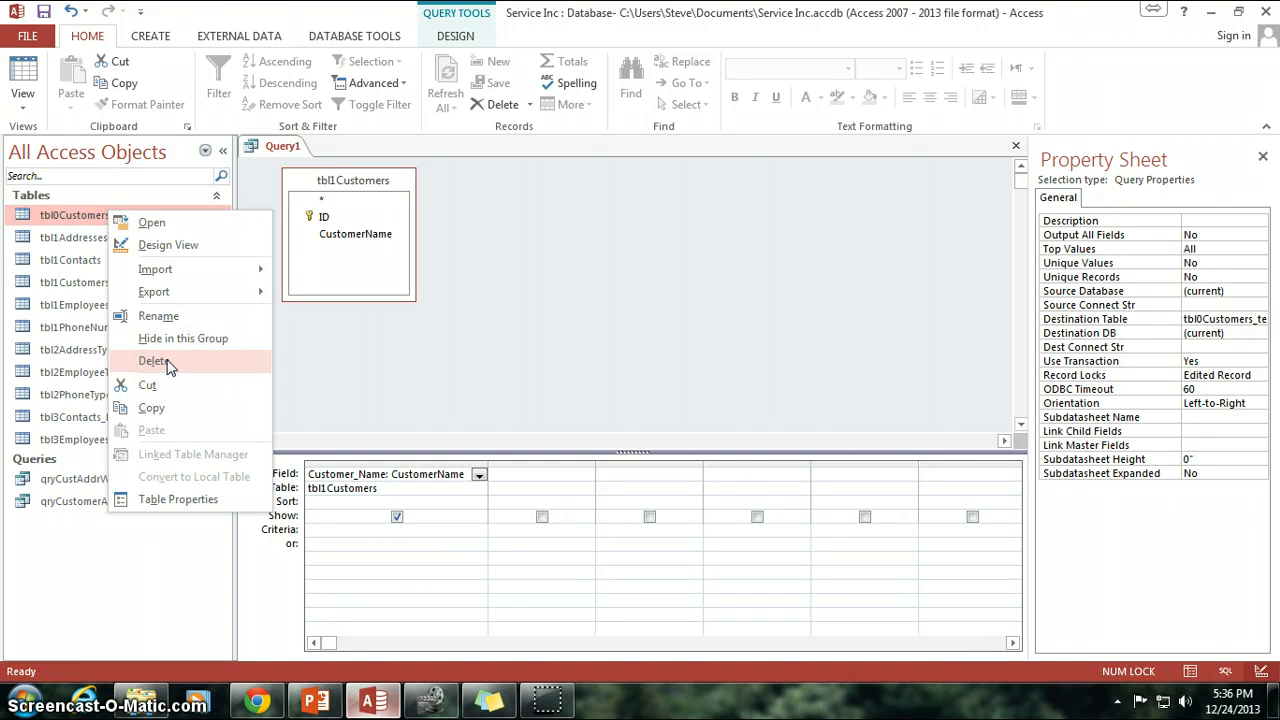
- Delete tbl0Customers_temp from the navigation pane and confirm the deletion
click(154, 361)
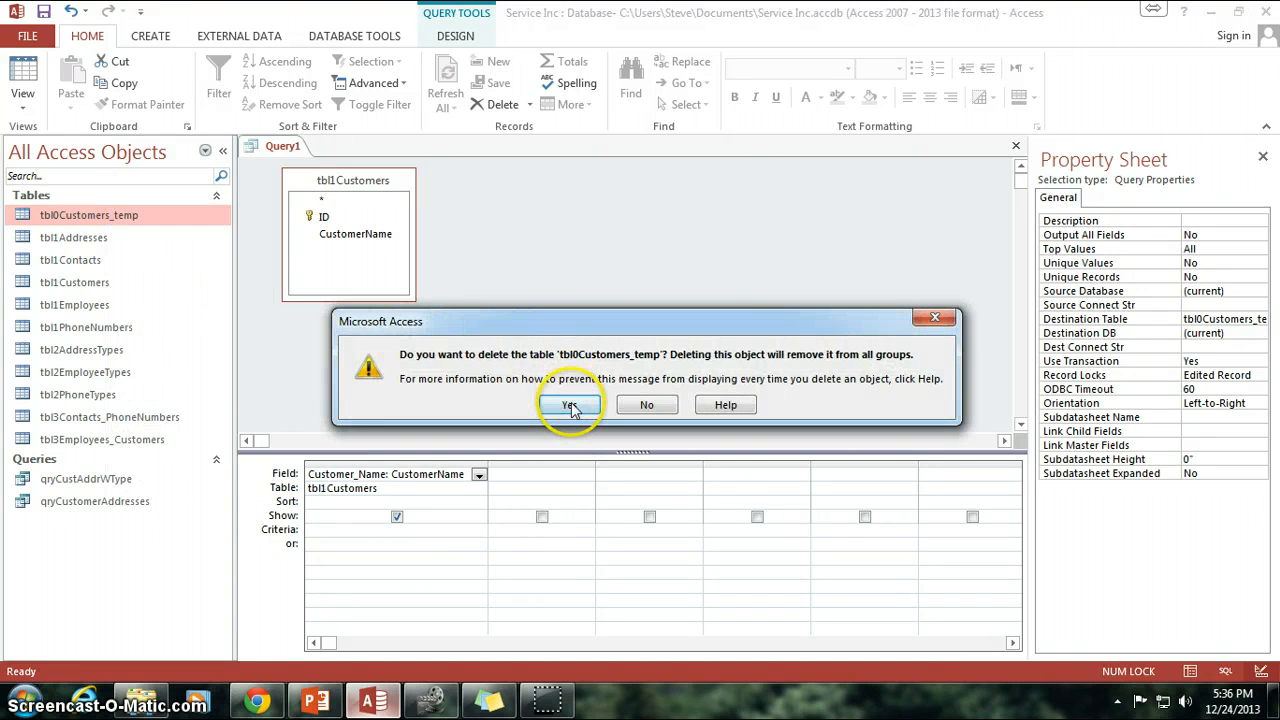
click(570, 404)
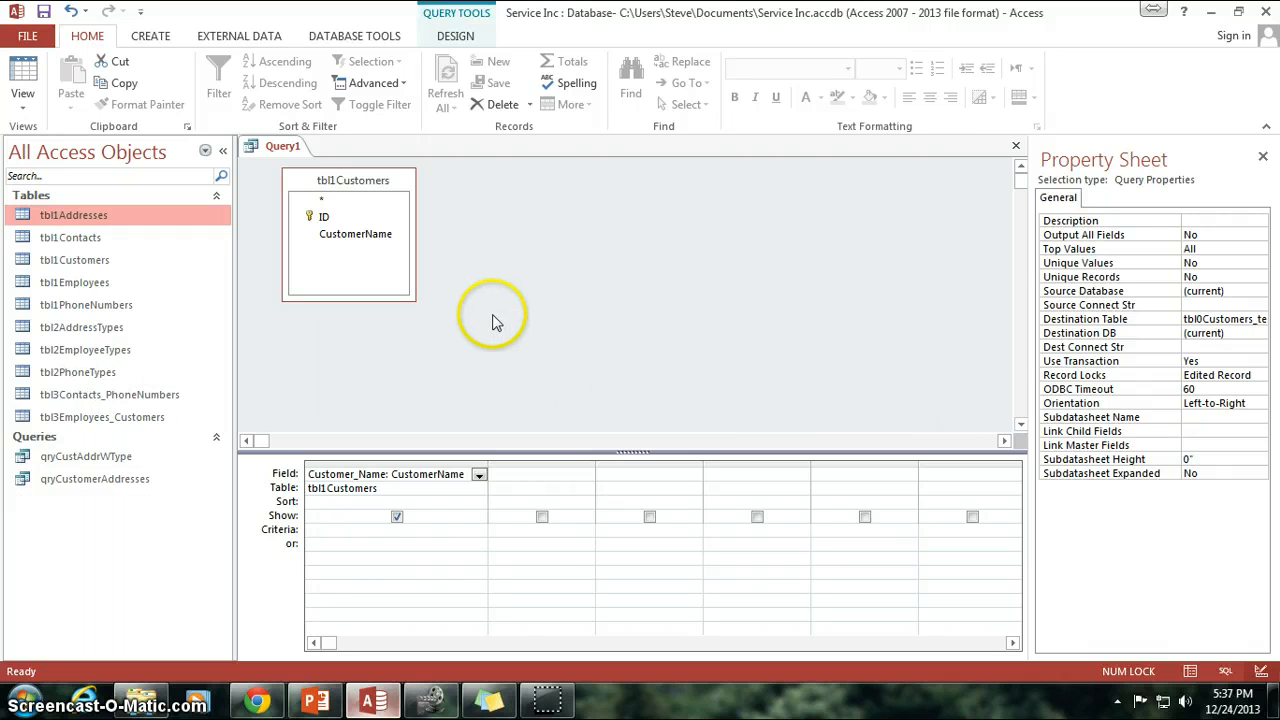
mouse_move(425, 337)
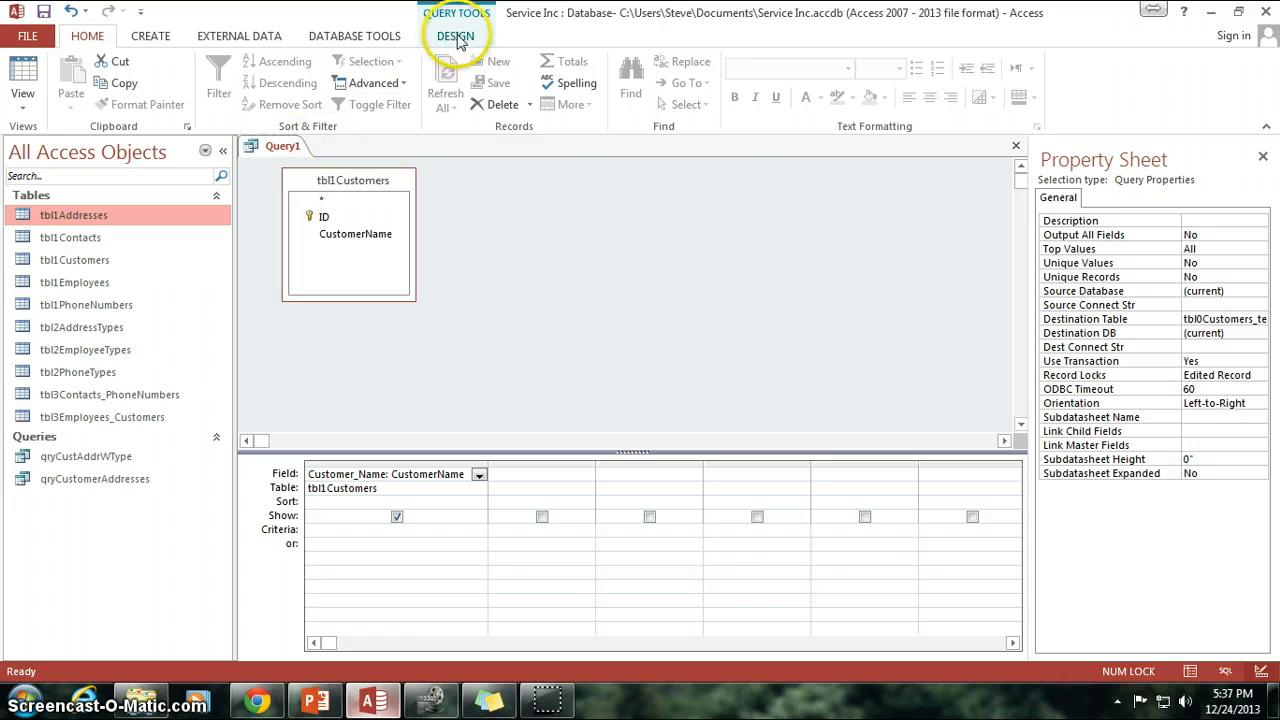
- Turn on Totals to group Customer_Name, preview three distinct names, then return to Design View
click(455, 36)
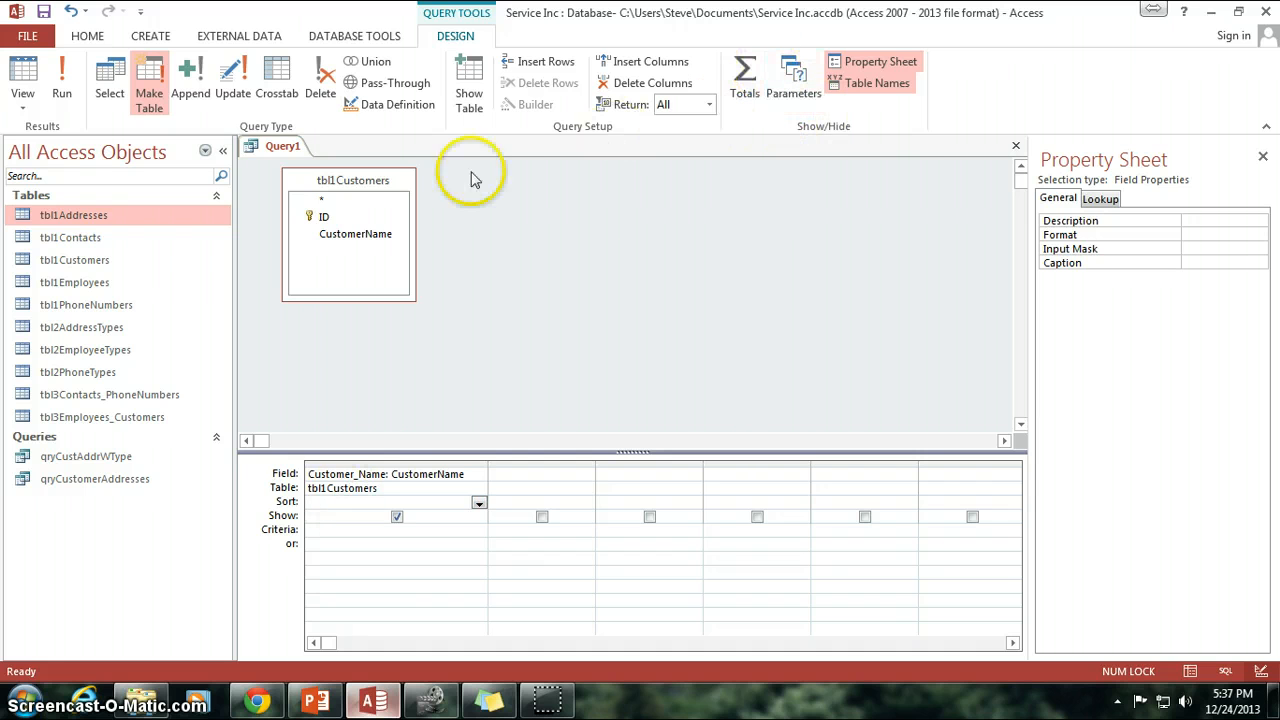
mouse_move(745, 75)
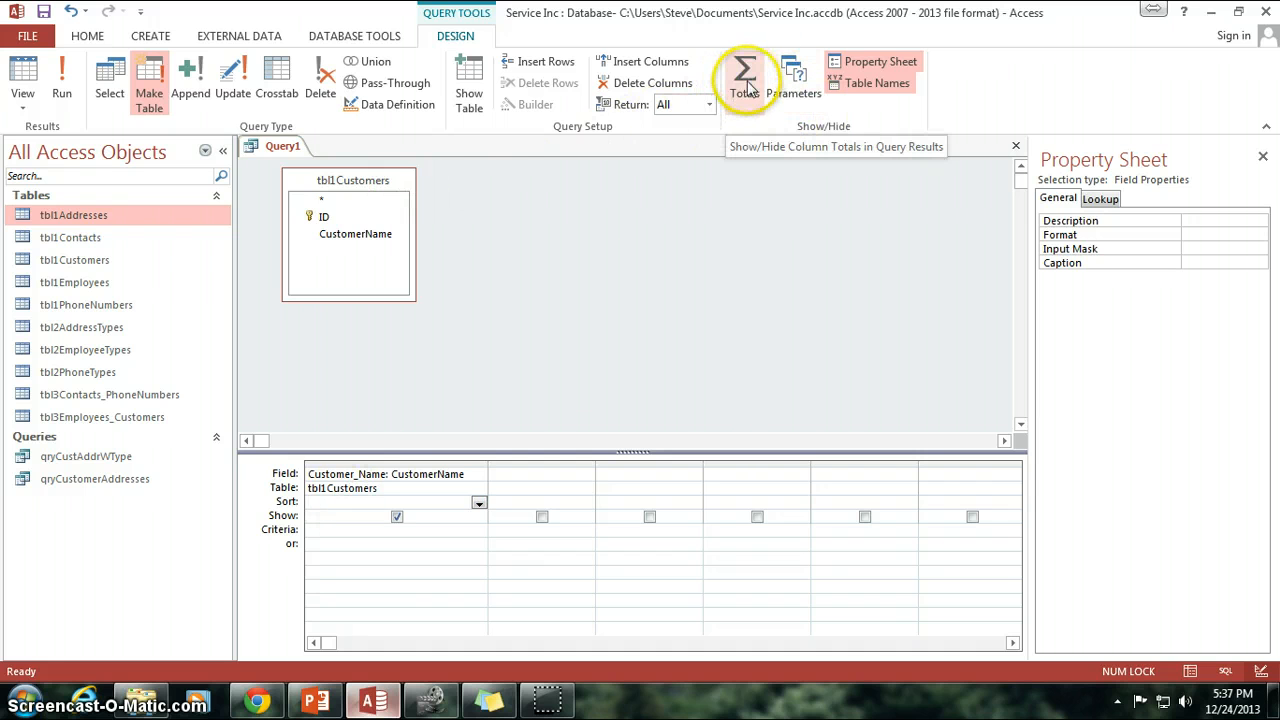
mouse_move(740, 118)
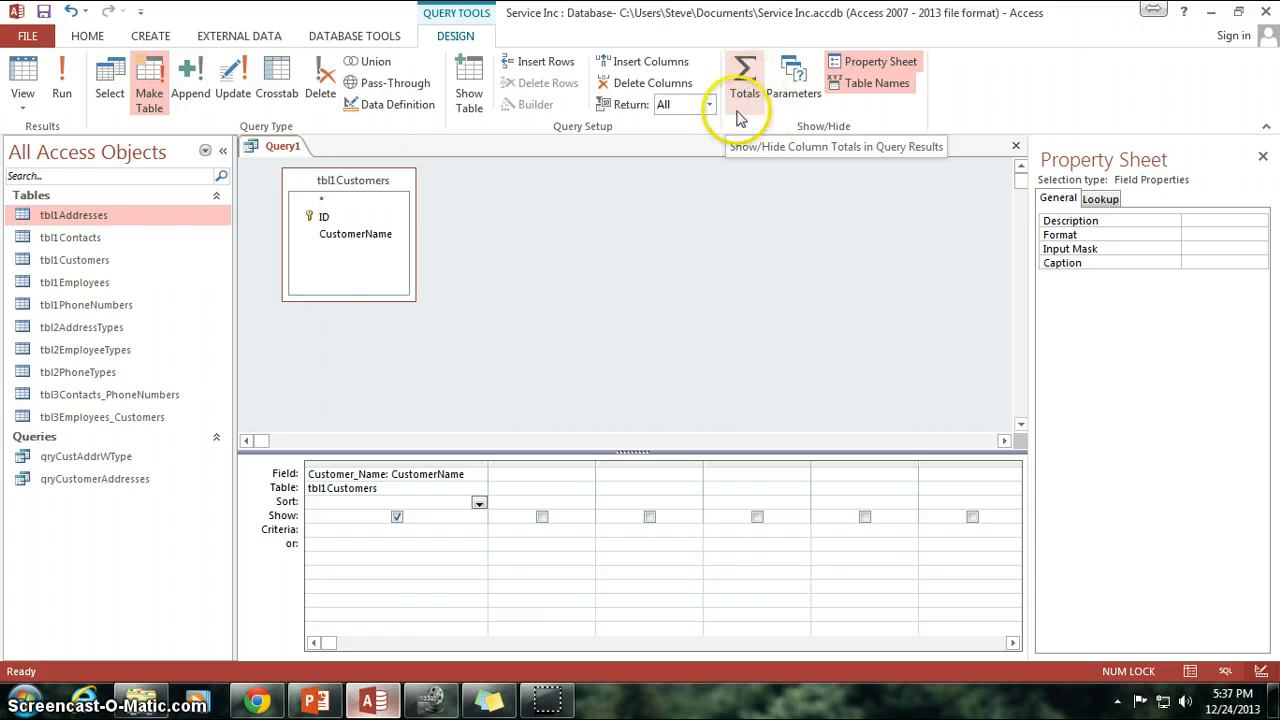
click(744, 75)
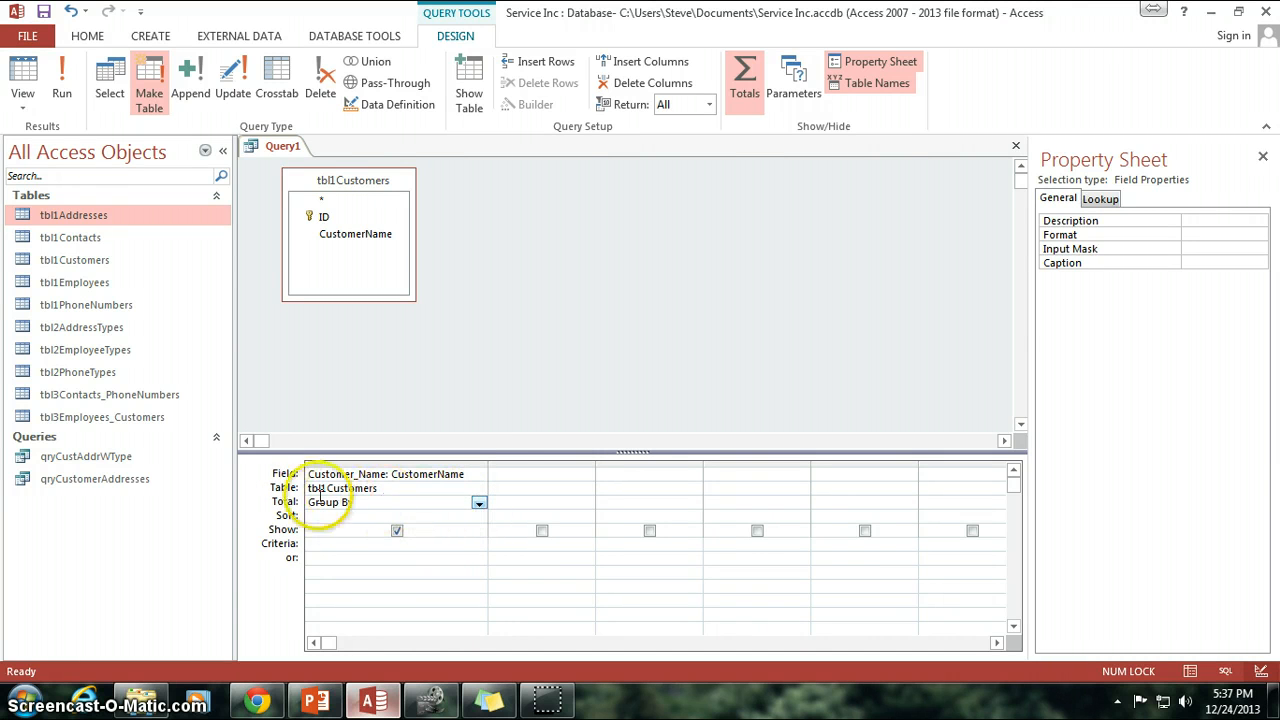
mouse_move(447, 383)
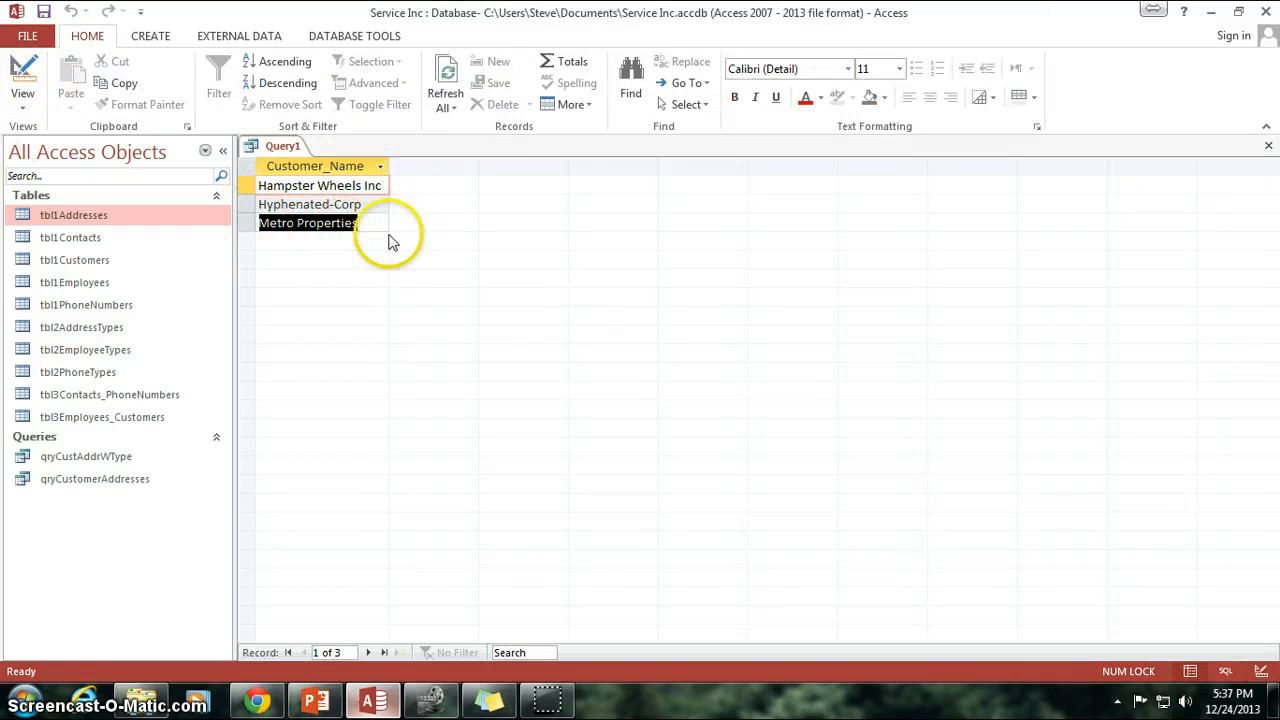
click(308, 222)
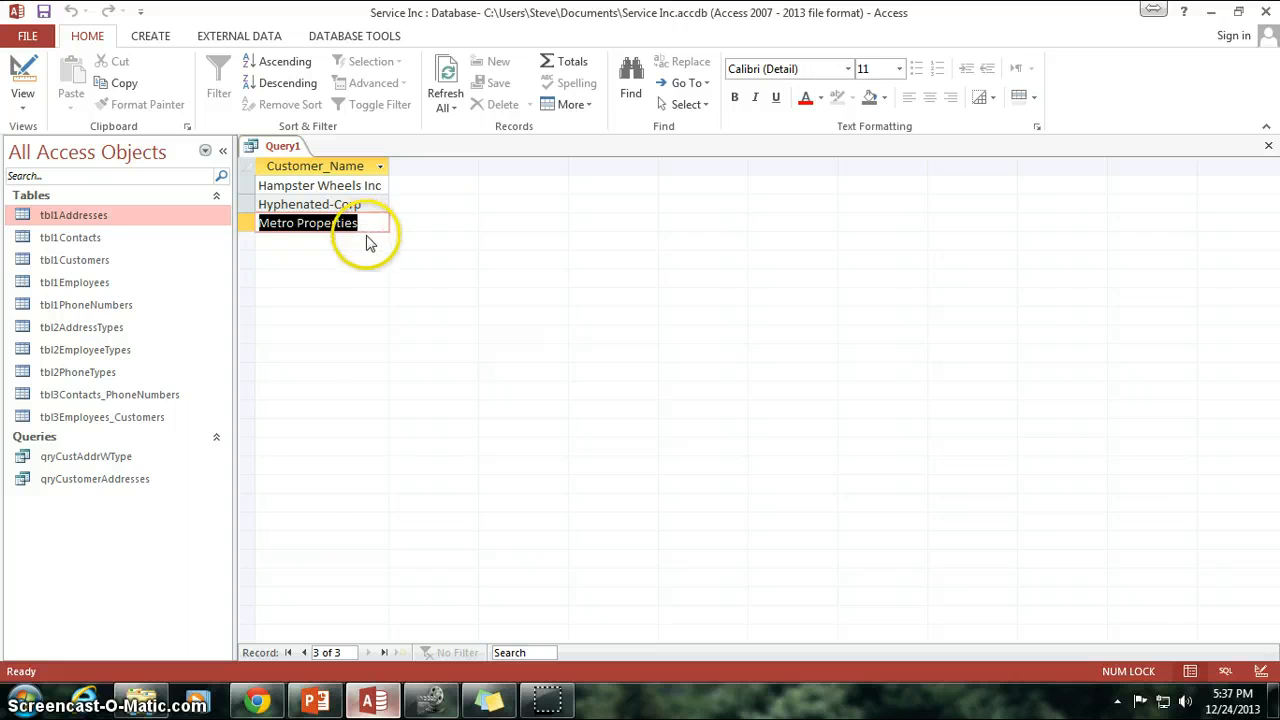
click(22, 75)
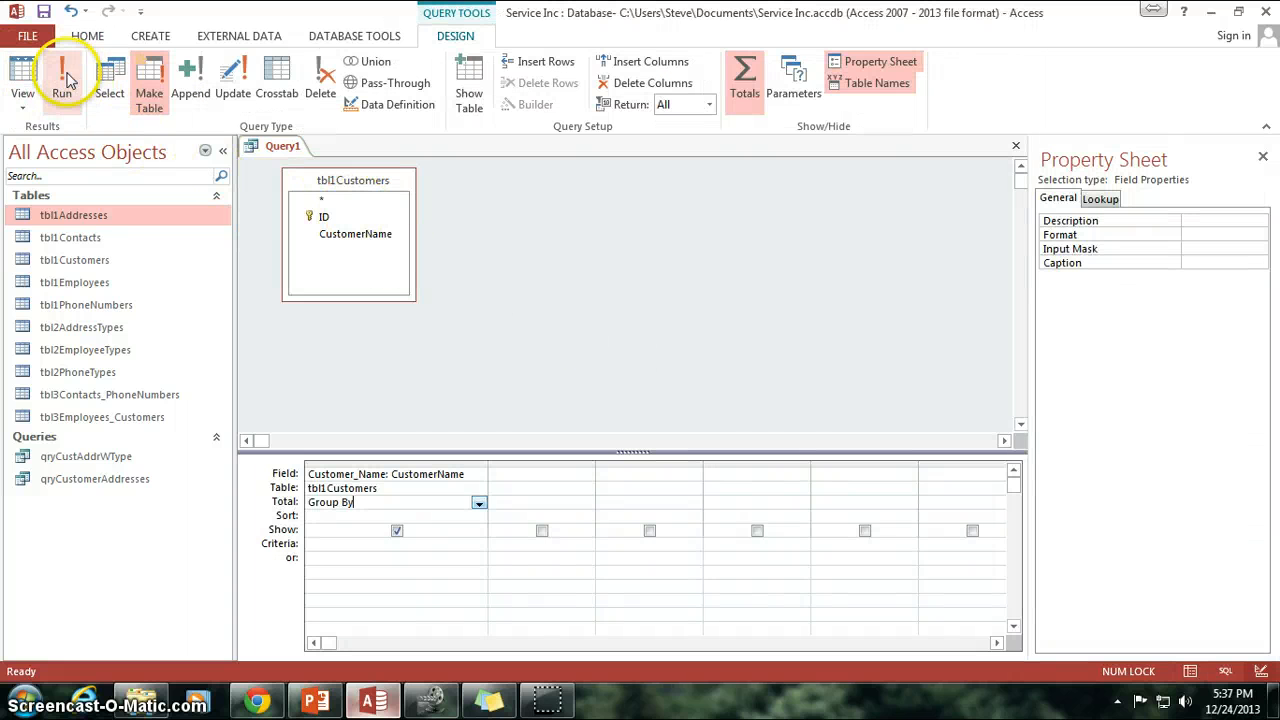
- Rerun the grouped query, paste three rows, and select Metro Properties in tbl0Customers_temp
click(62, 80)
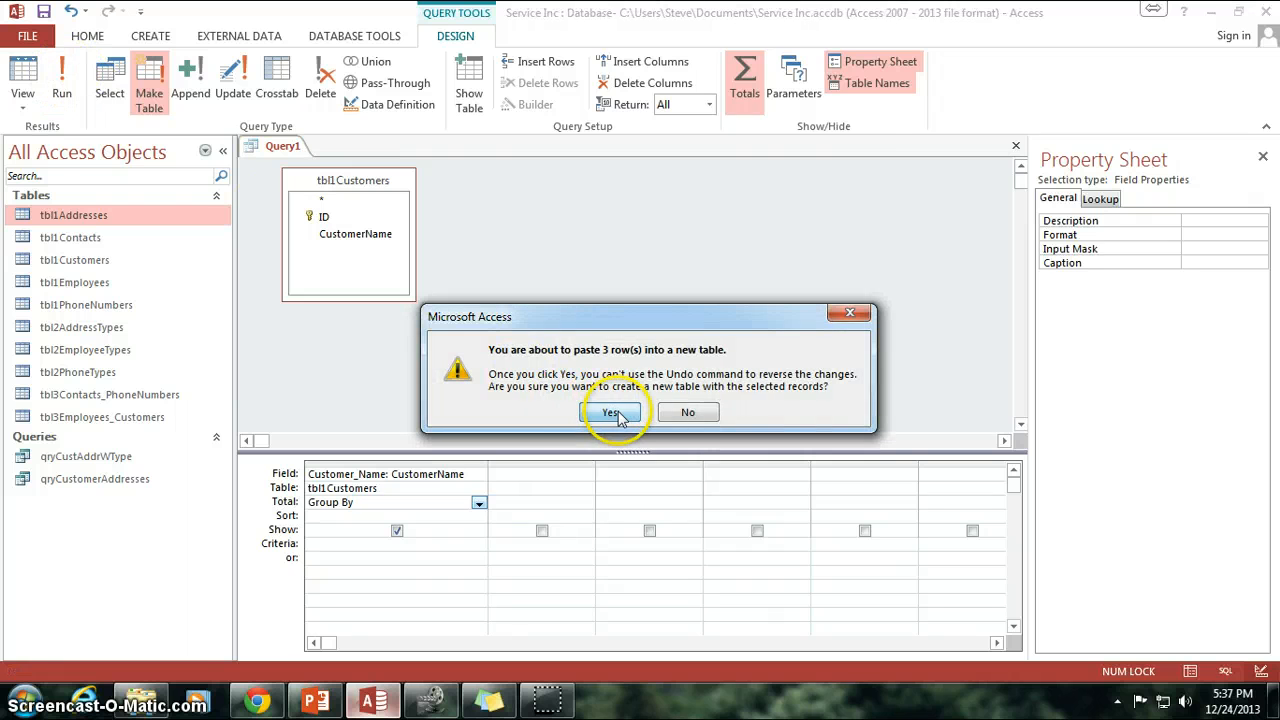
click(611, 412)
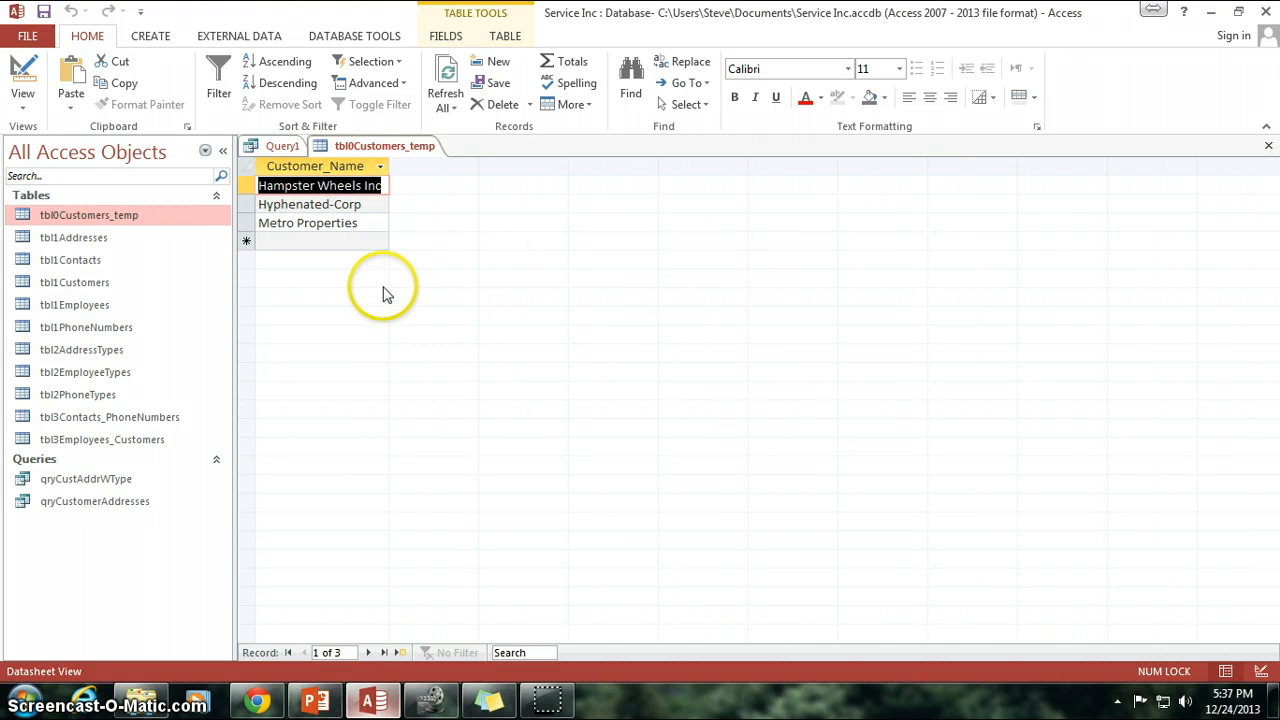
click(307, 222)
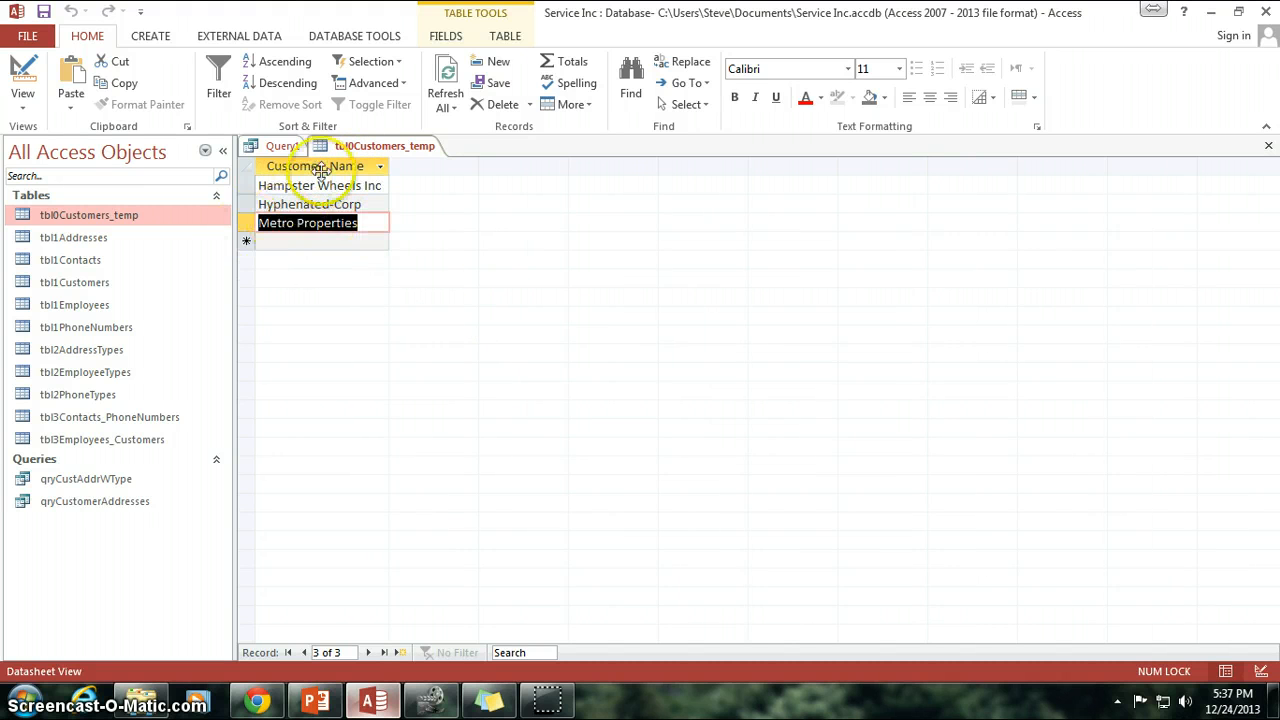
mouse_move(475, 190)
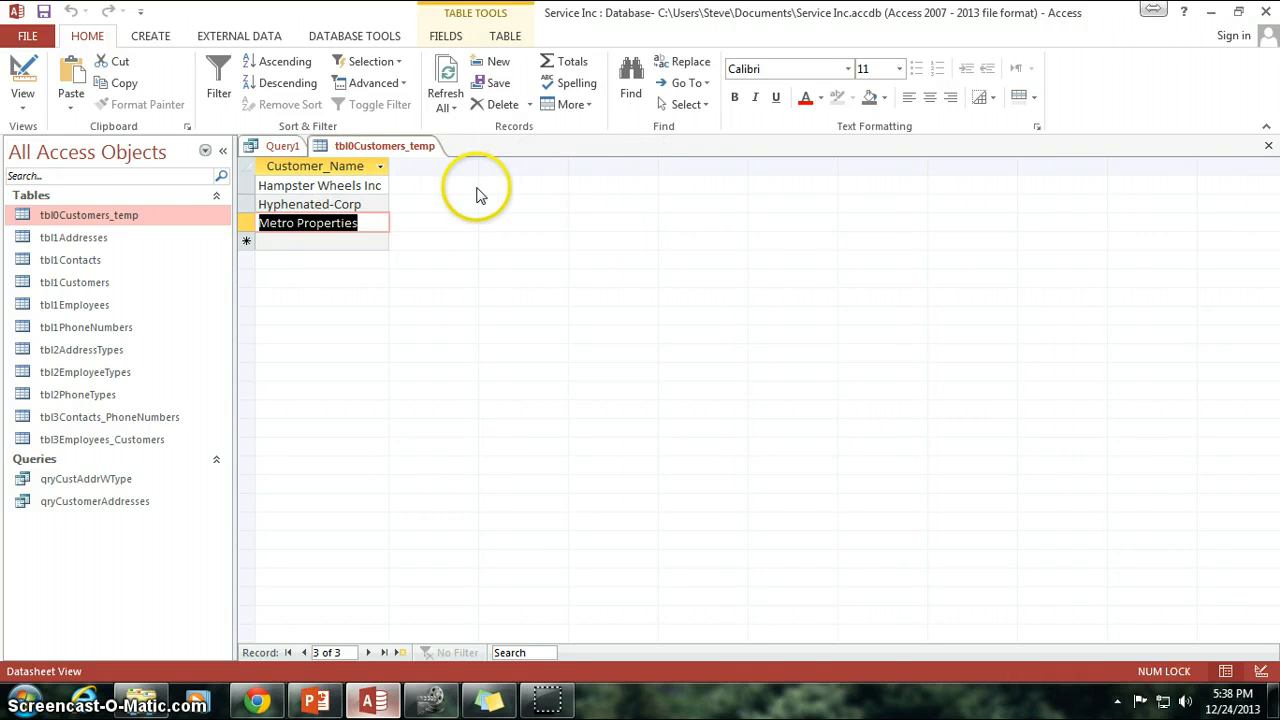
mouse_move(1268, 147)
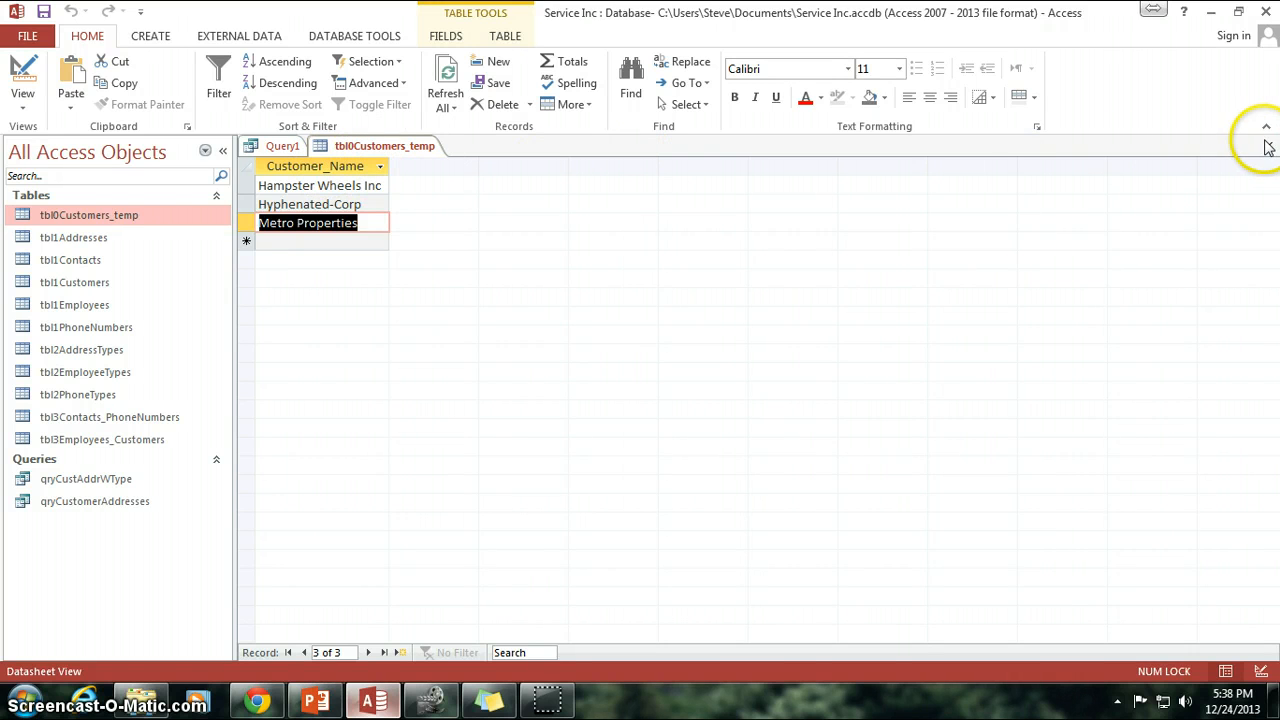
- Close tbl0Customers_temp and Query1, choosing not to save Query1's design changes
click(22, 75)
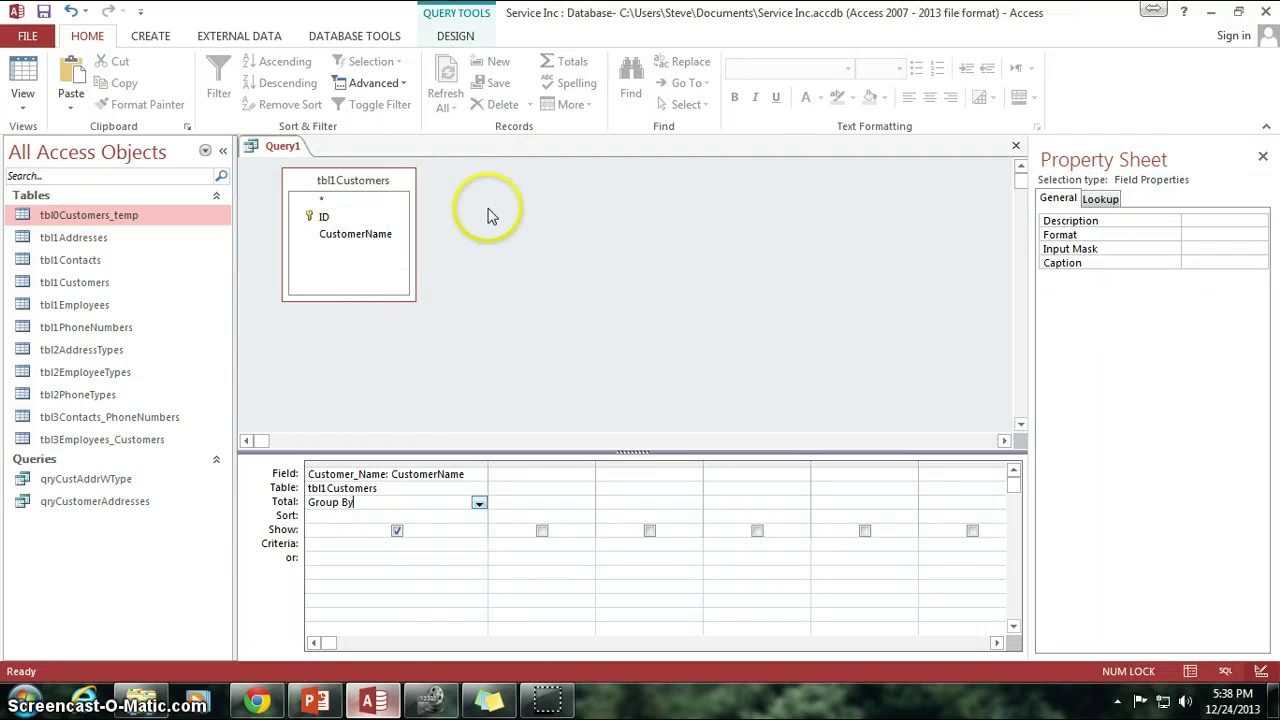
mouse_move(540, 311)
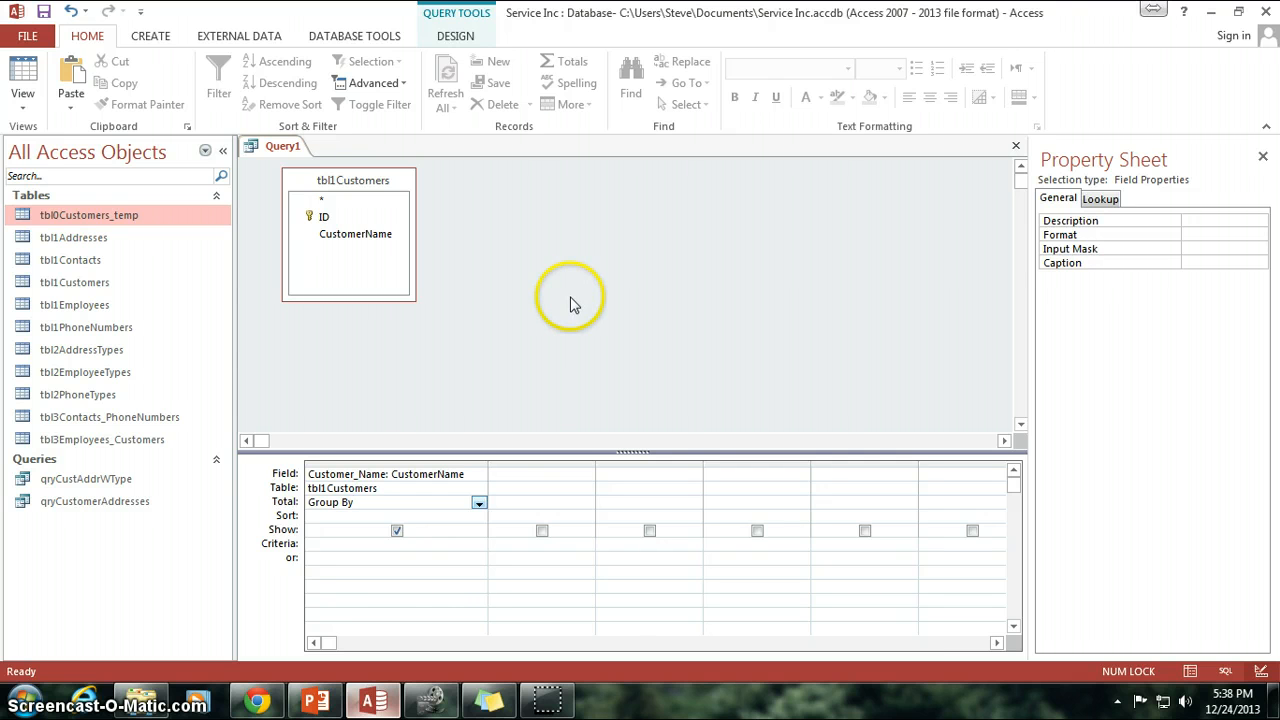
mouse_move(480, 300)
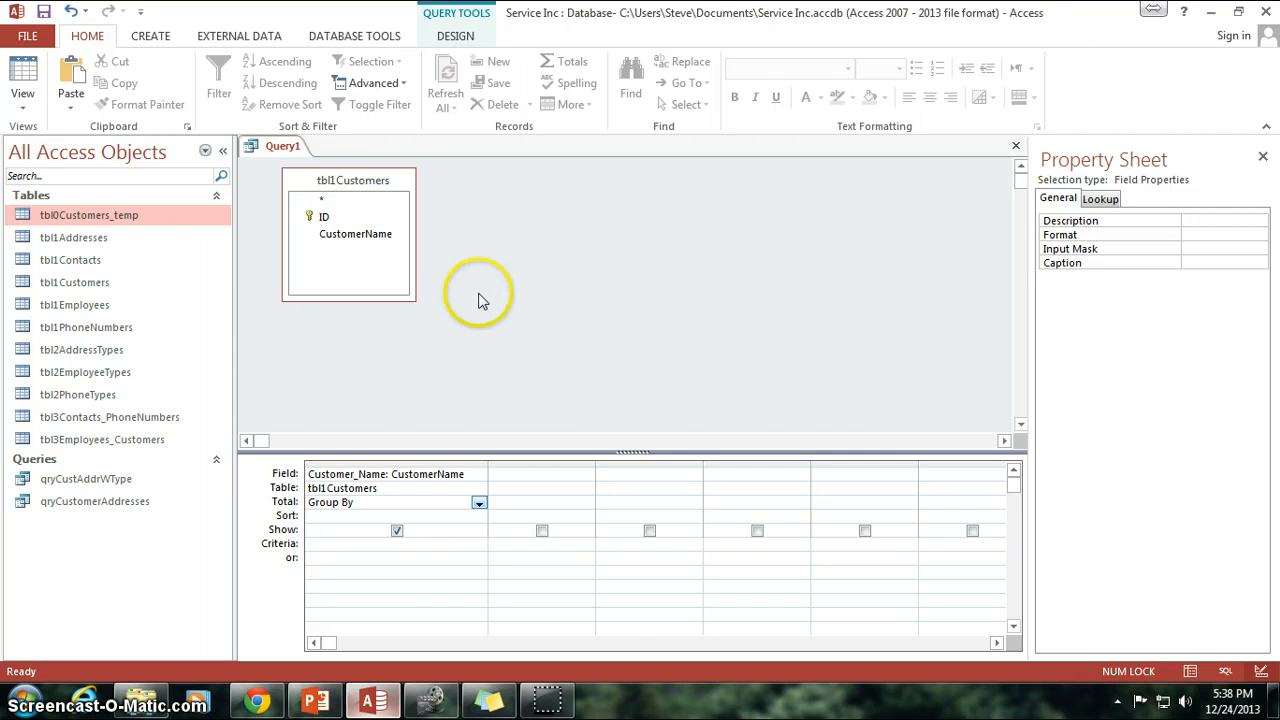
mouse_move(660, 375)
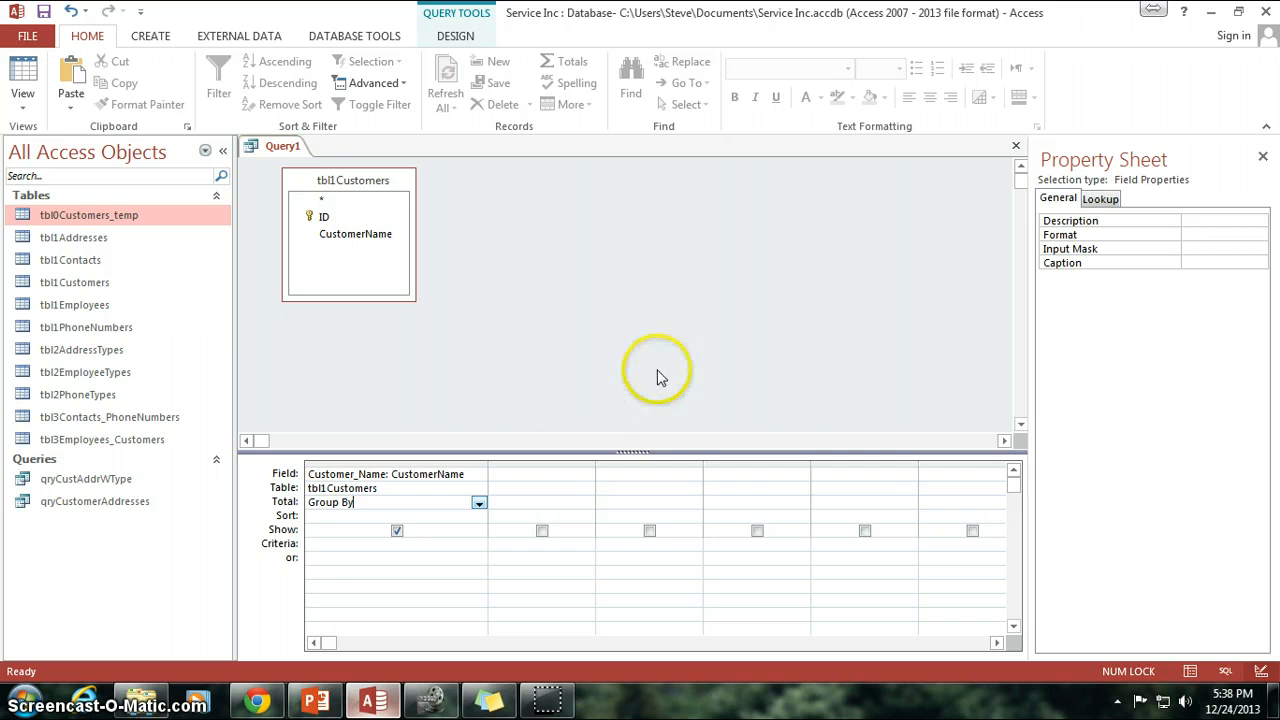
mouse_move(408, 328)
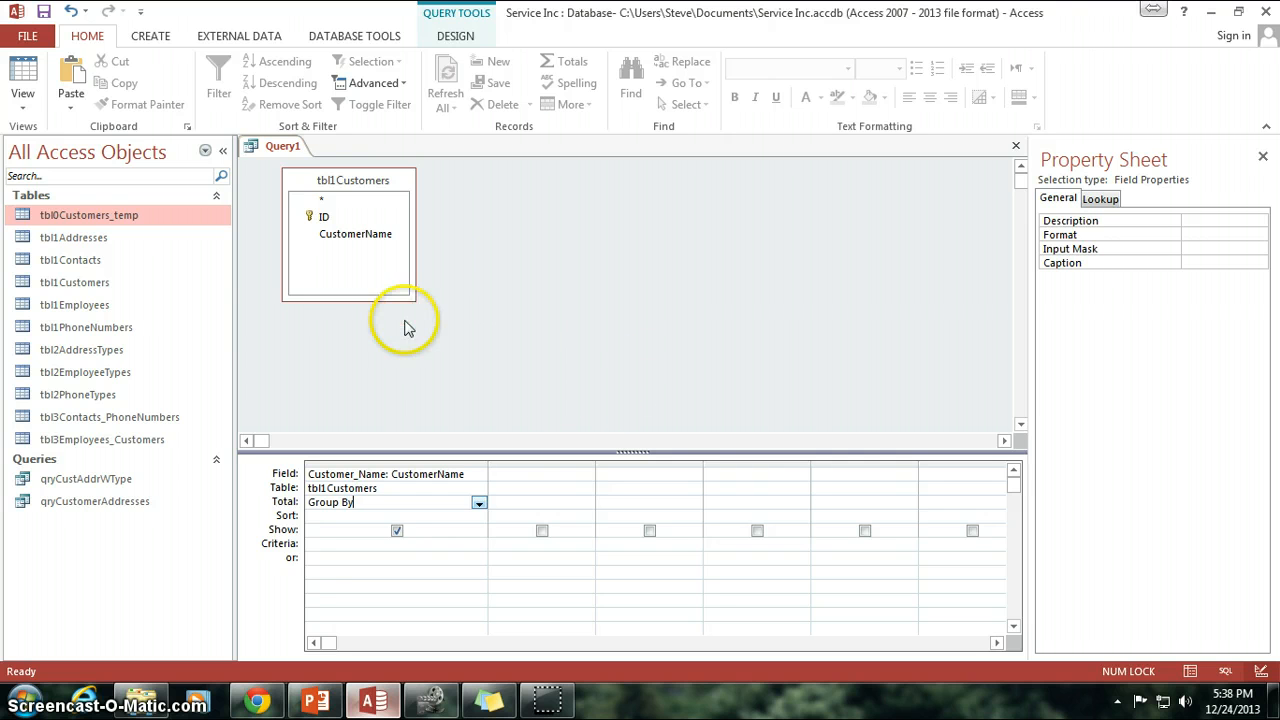
mouse_move(488, 357)
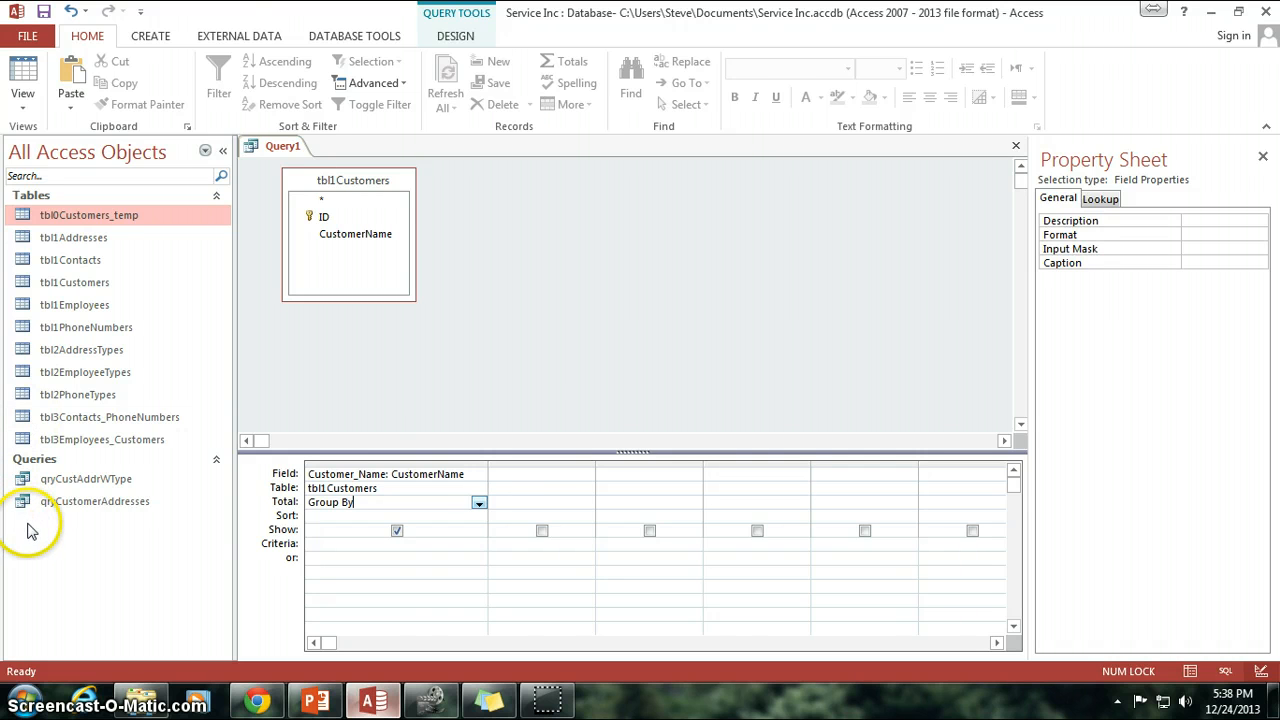
mouse_move(990, 150)
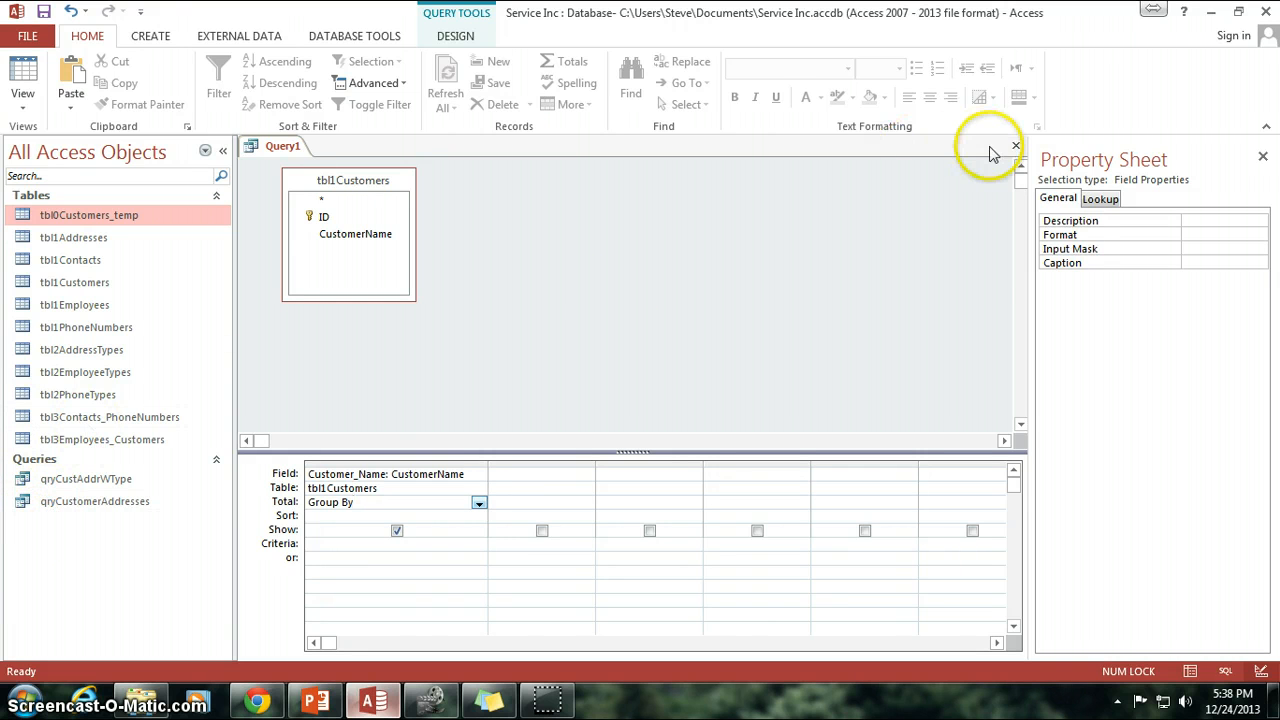
click(1016, 146)
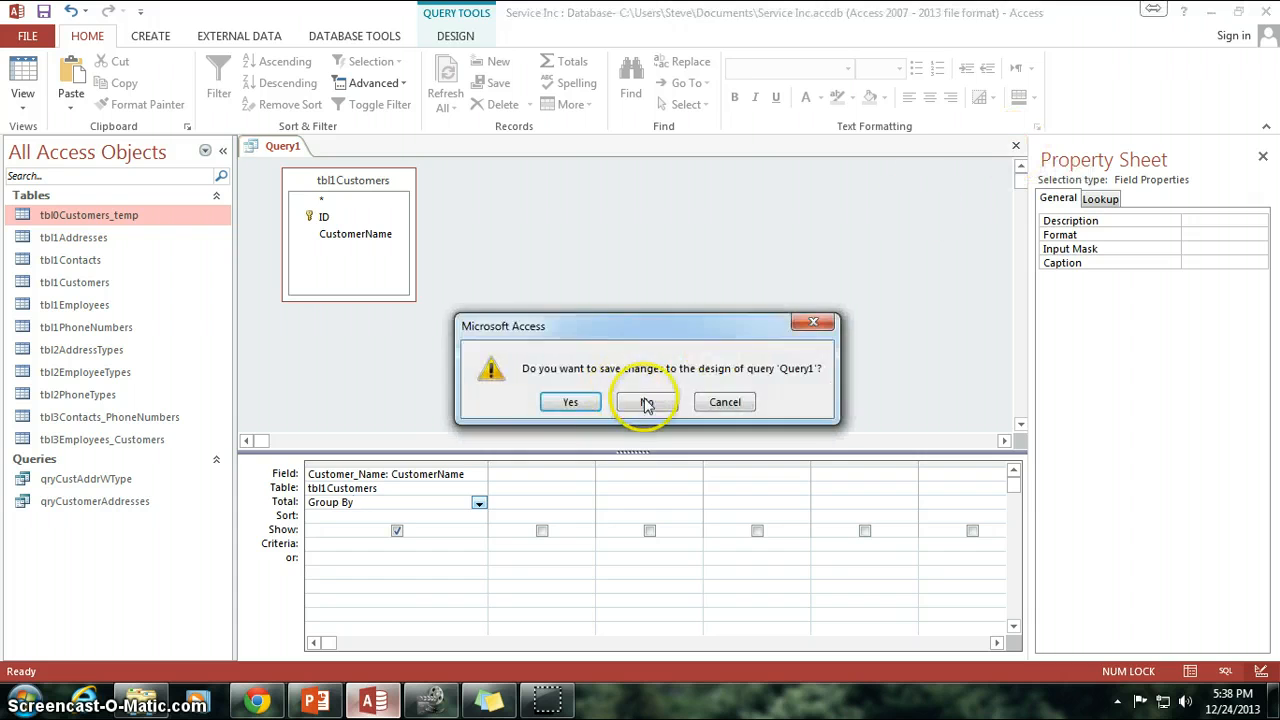
click(646, 401)
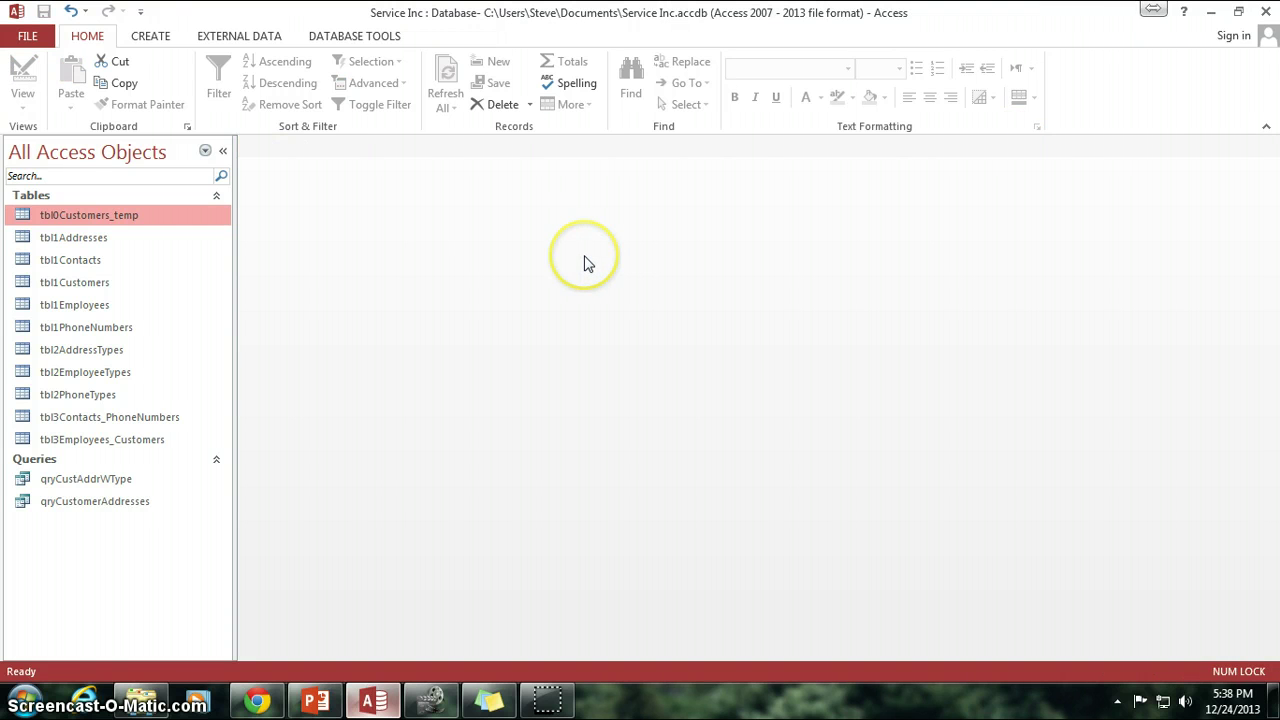
mouse_move(201, 57)
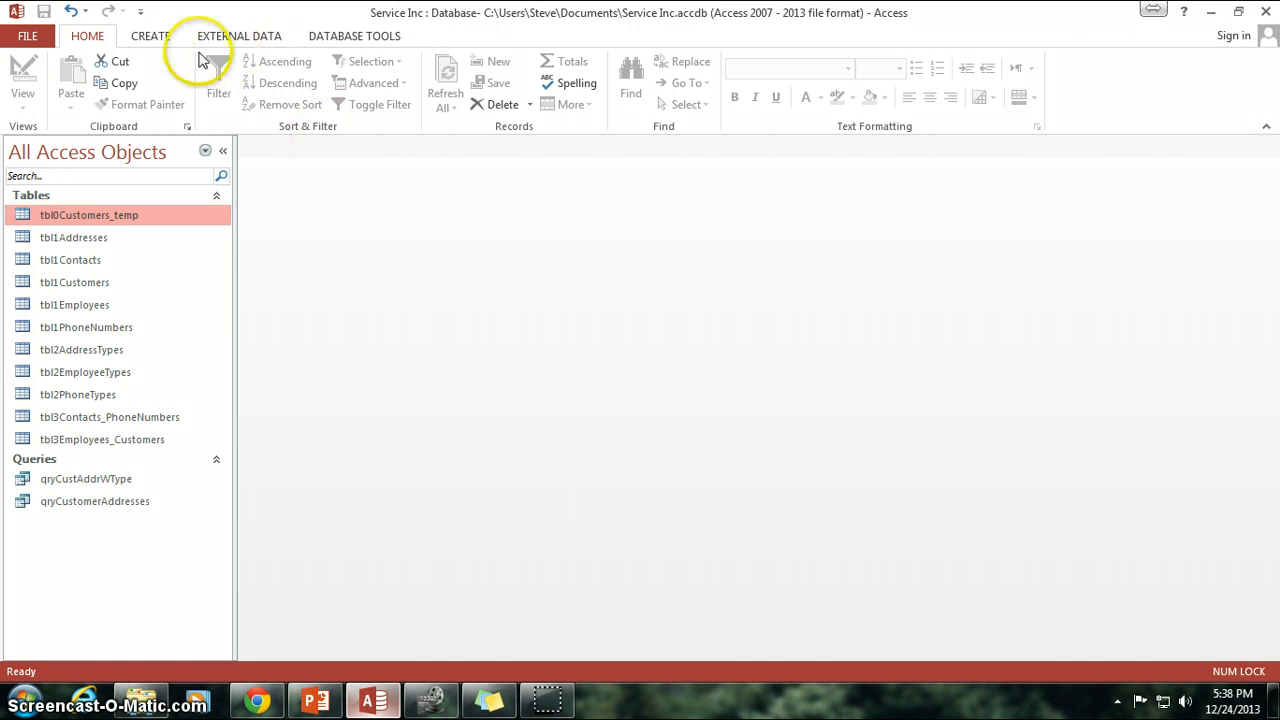
mouse_move(150, 36)
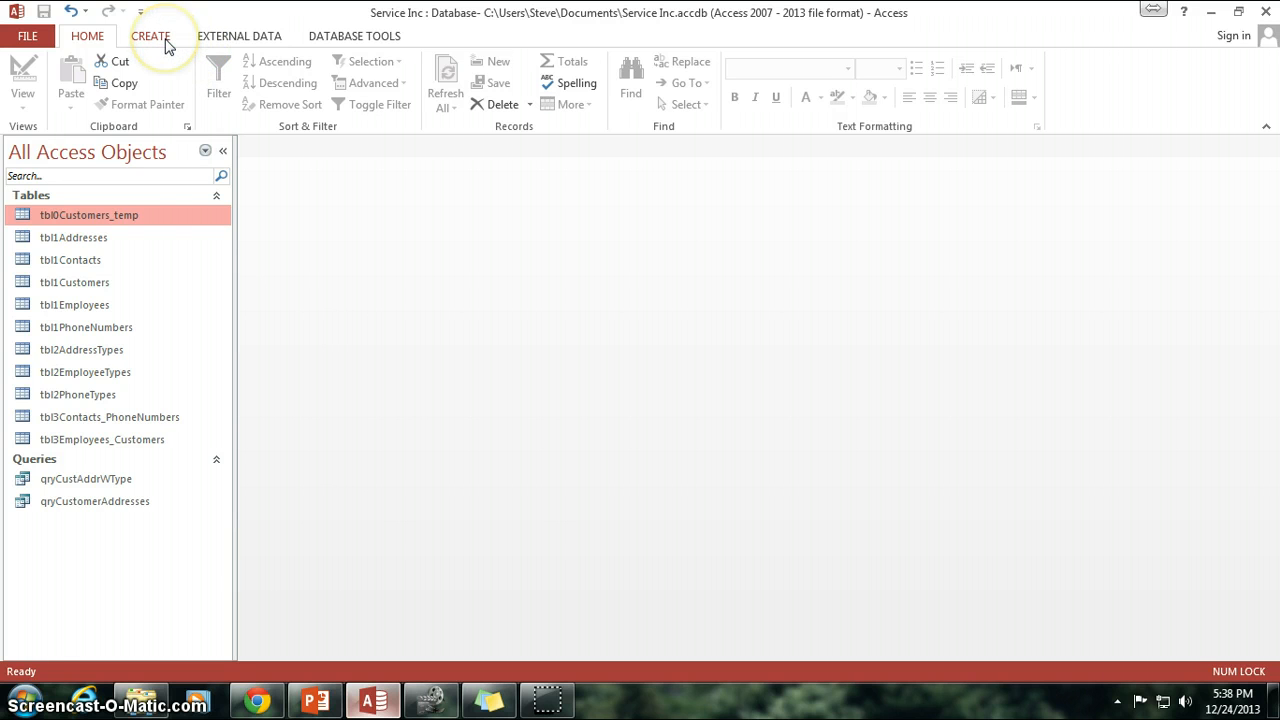
mouse_move(160, 217)
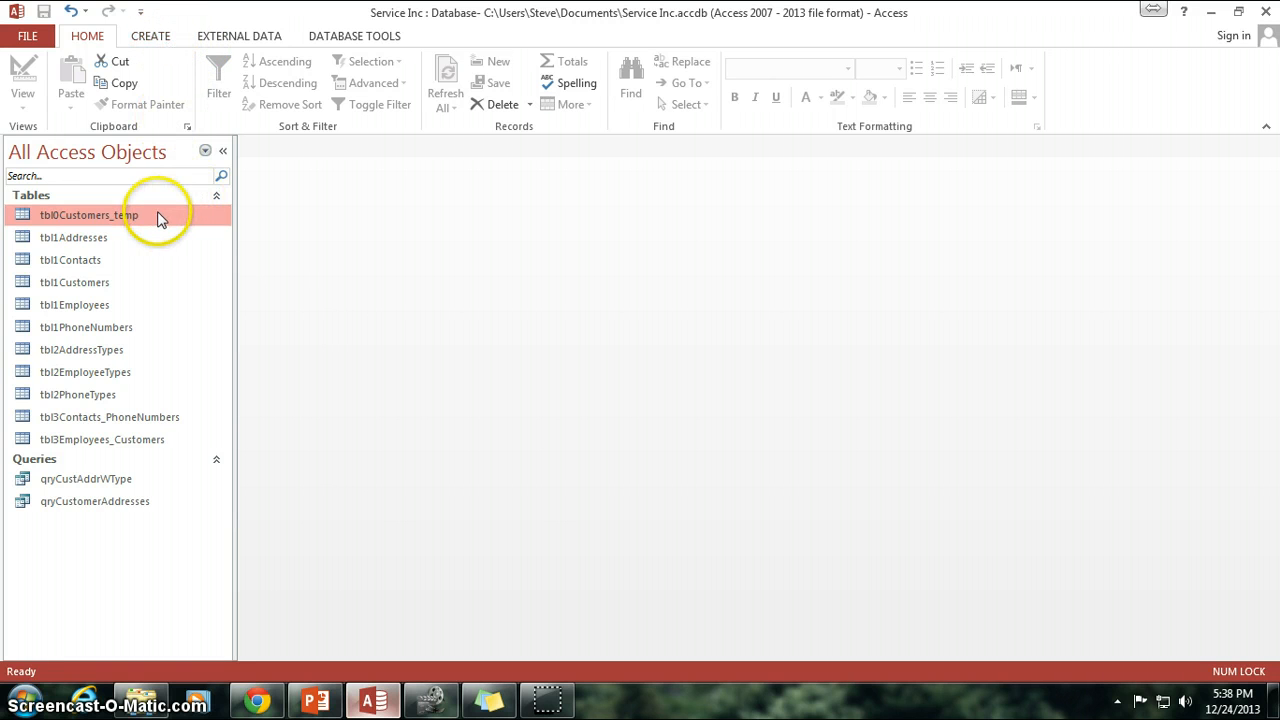
- Add 'Random Companies' as a new record in tbl0Customers_temp, then open tbl1Customers
double_click(88, 215)
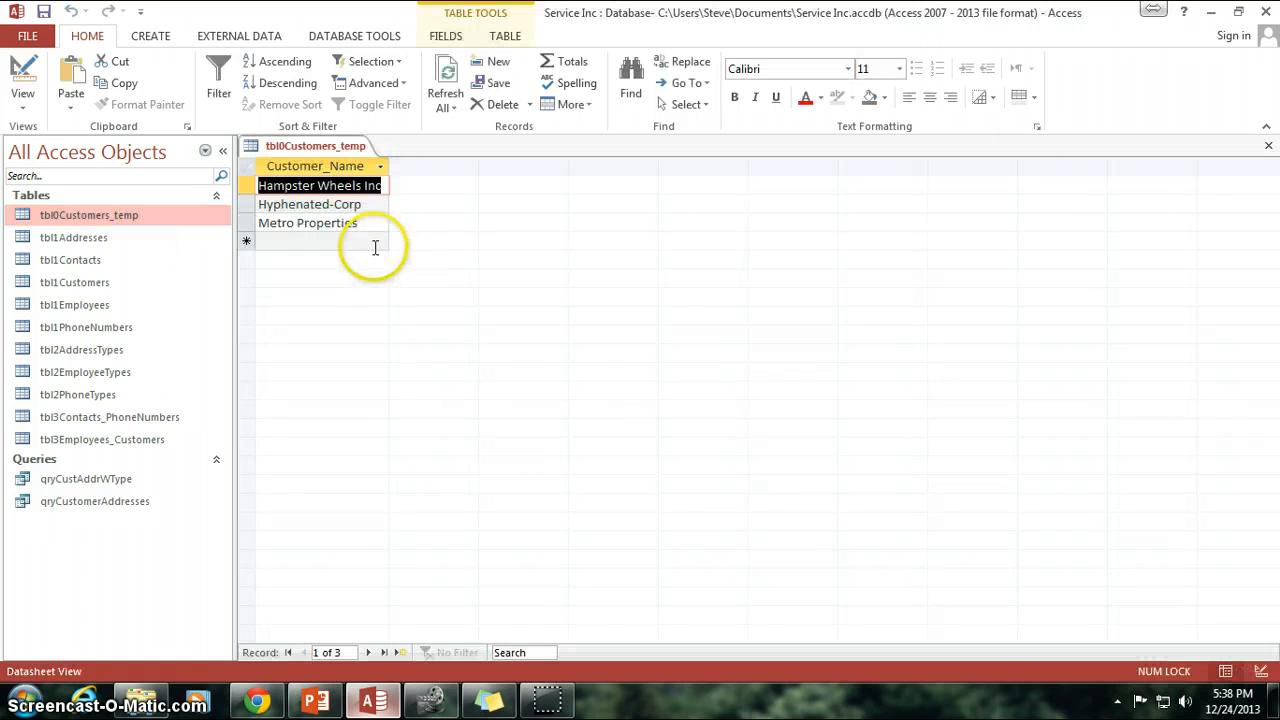
click(325, 240)
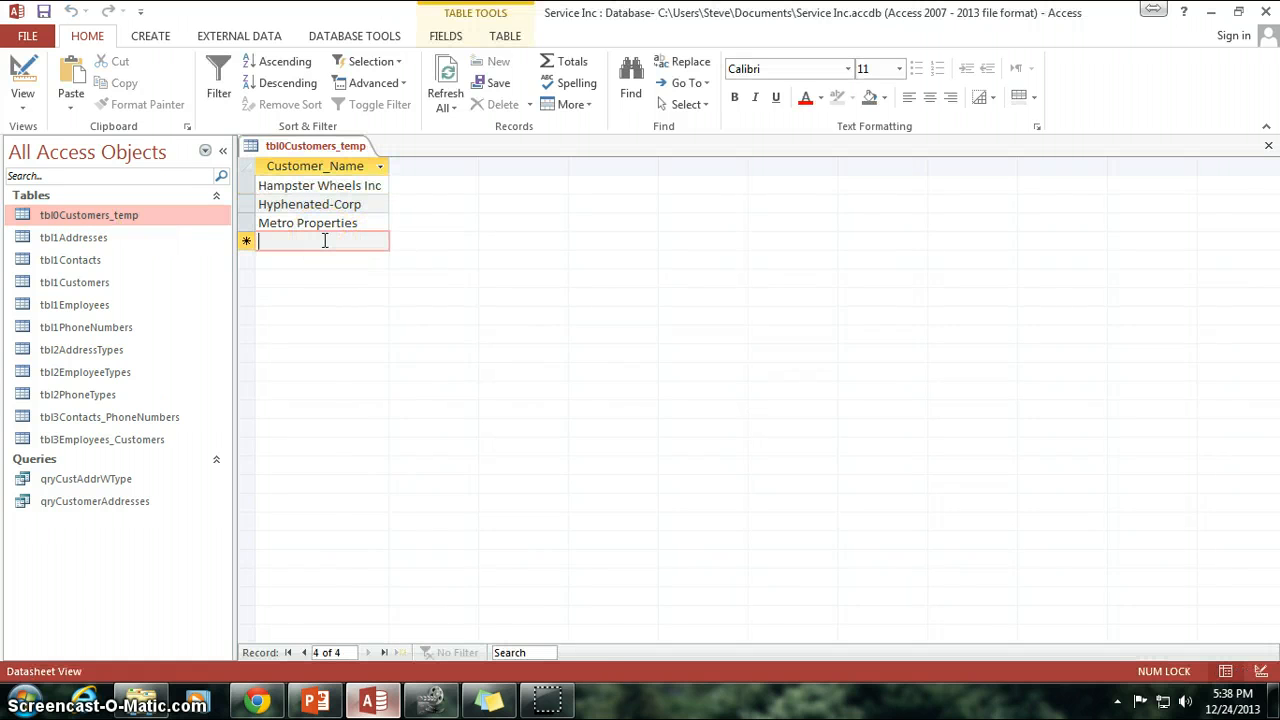
text(R)
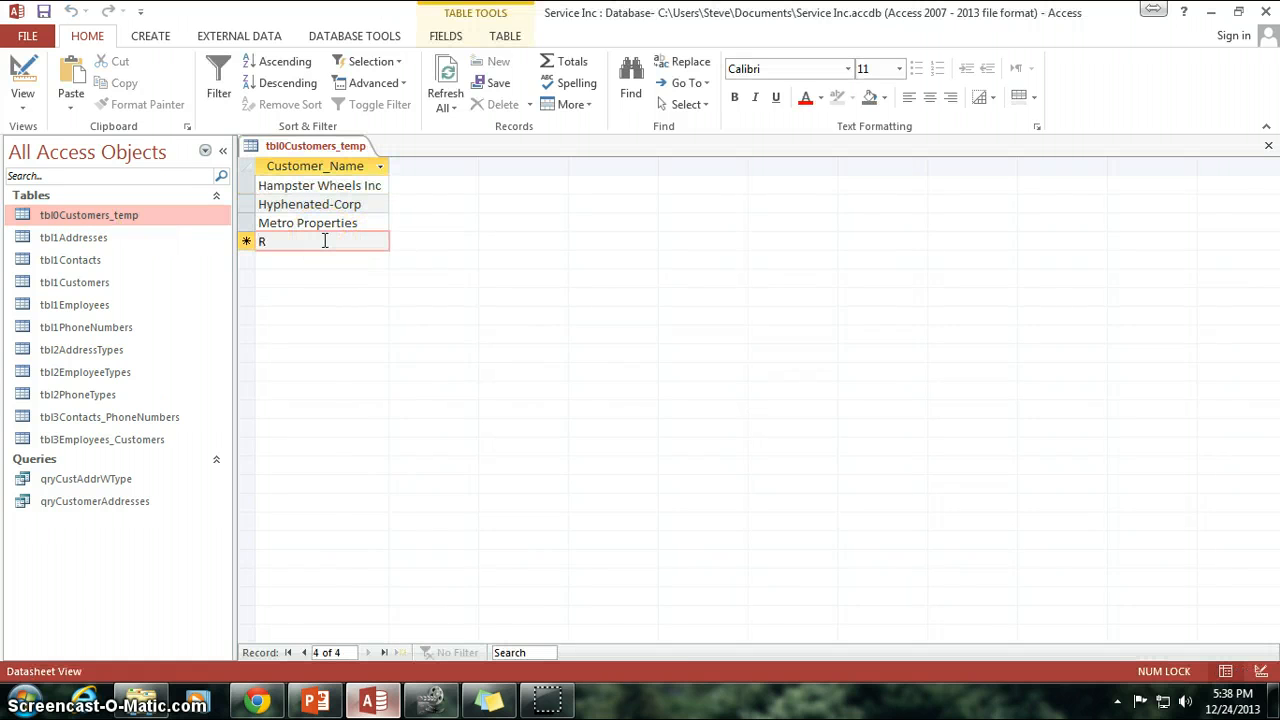
text(ando)
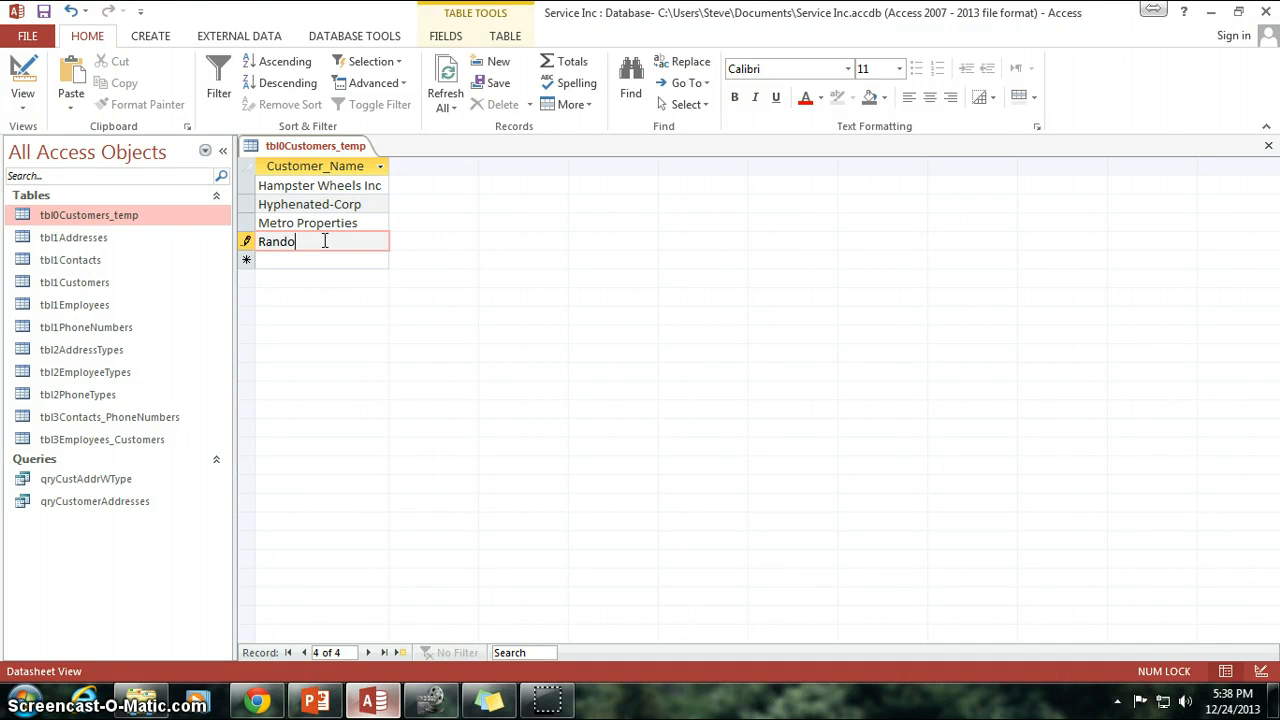
text(m Compan)
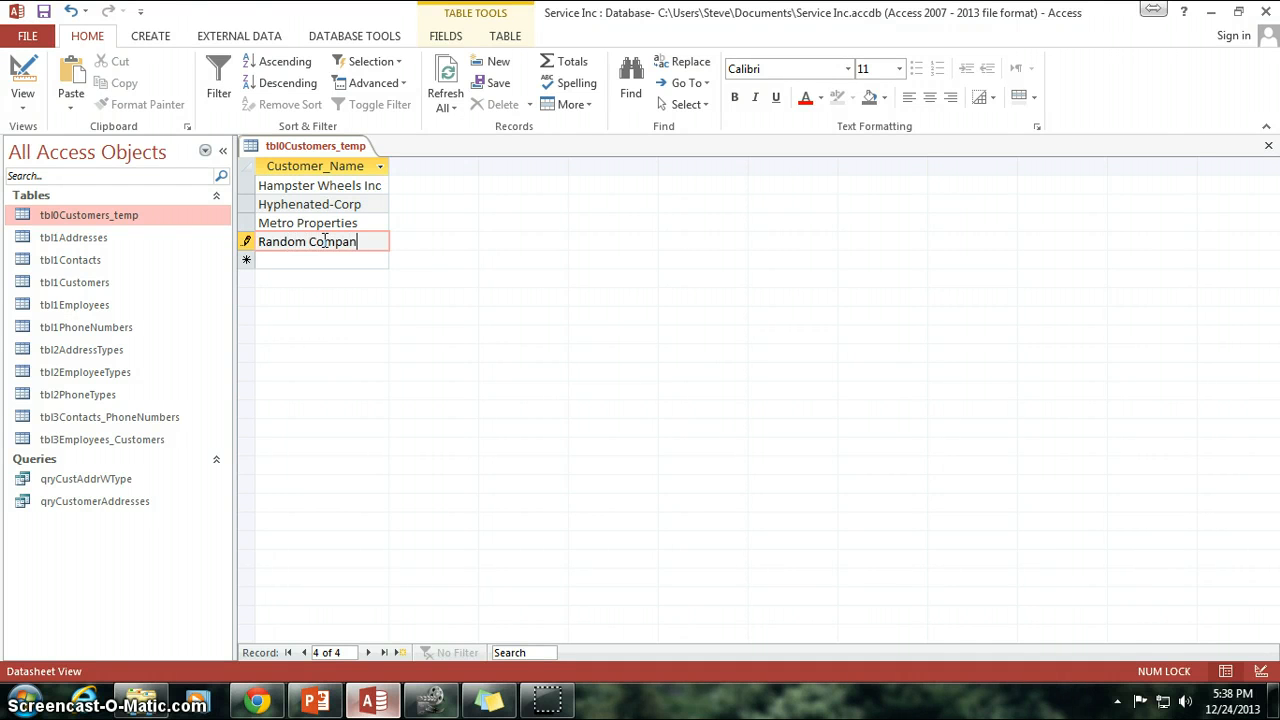
text(ies)
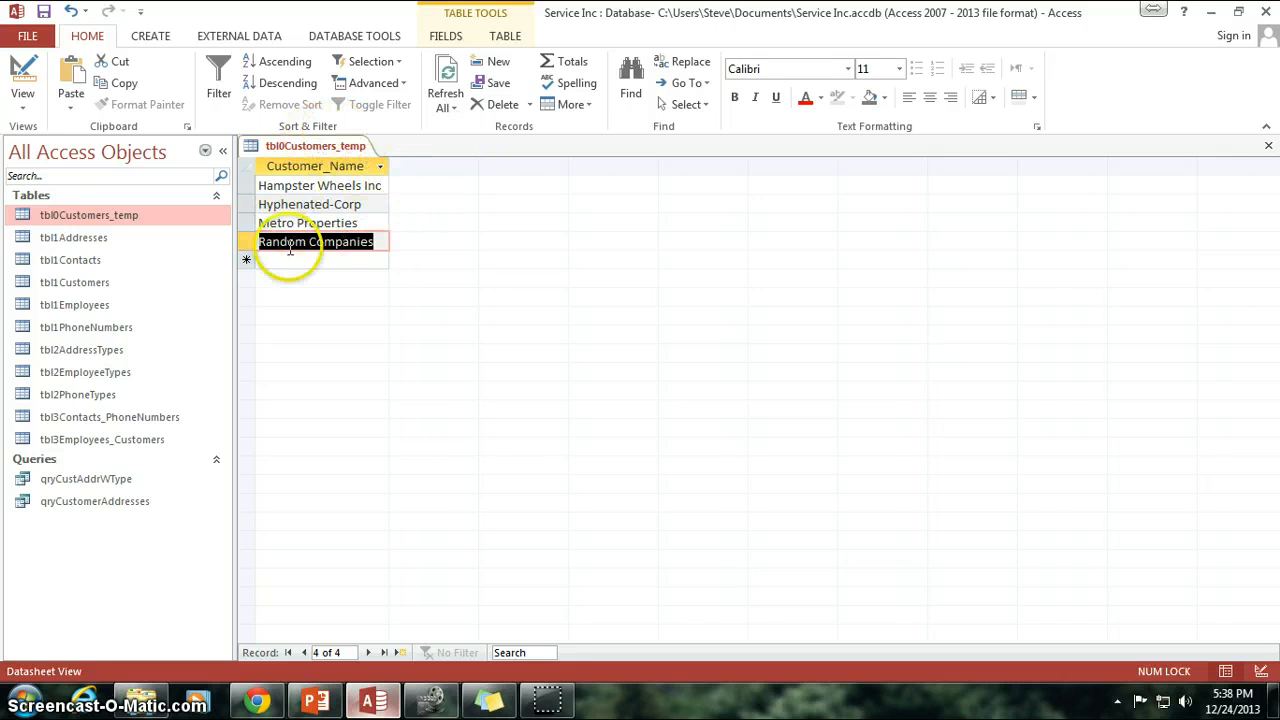
click(320, 241)
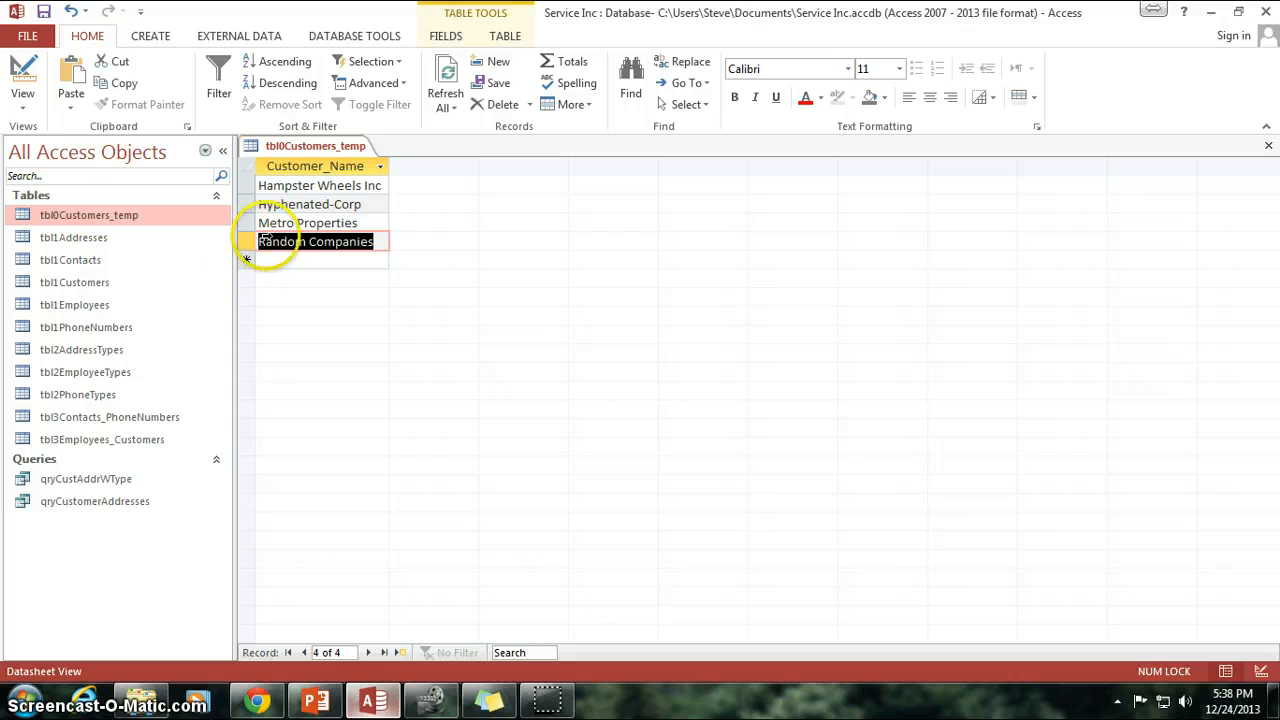
click(308, 222)
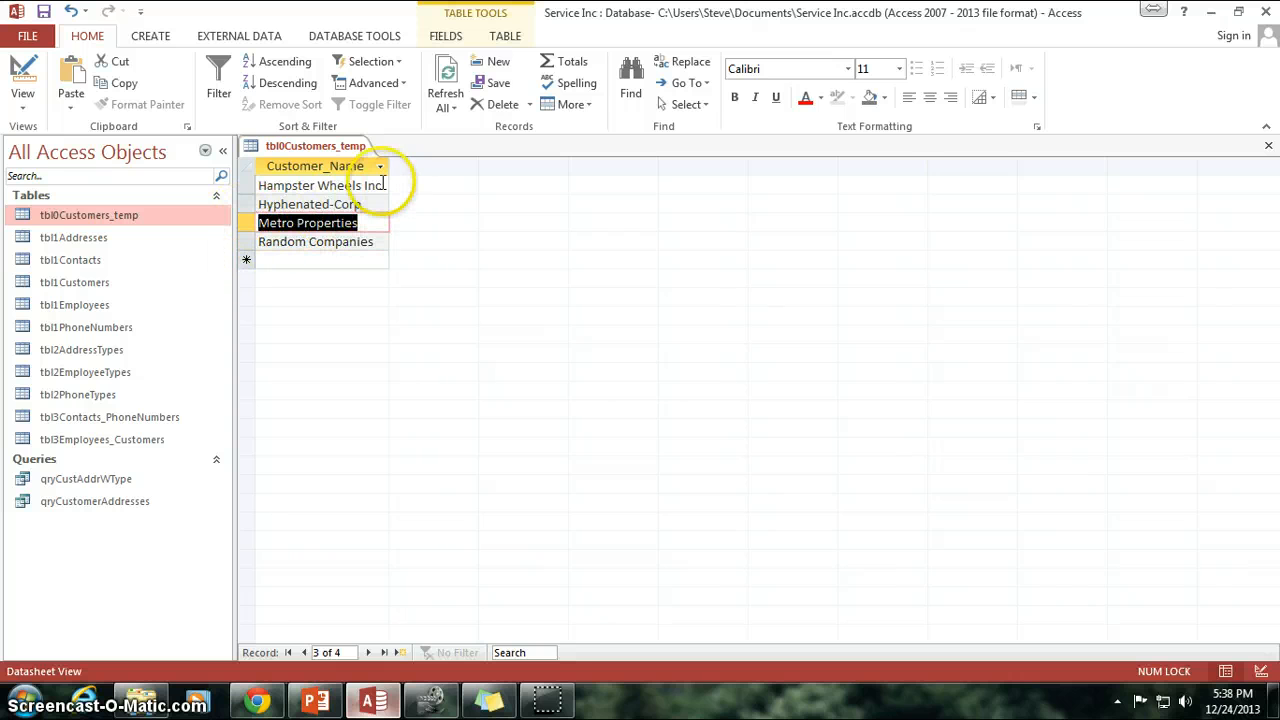
mouse_move(365, 240)
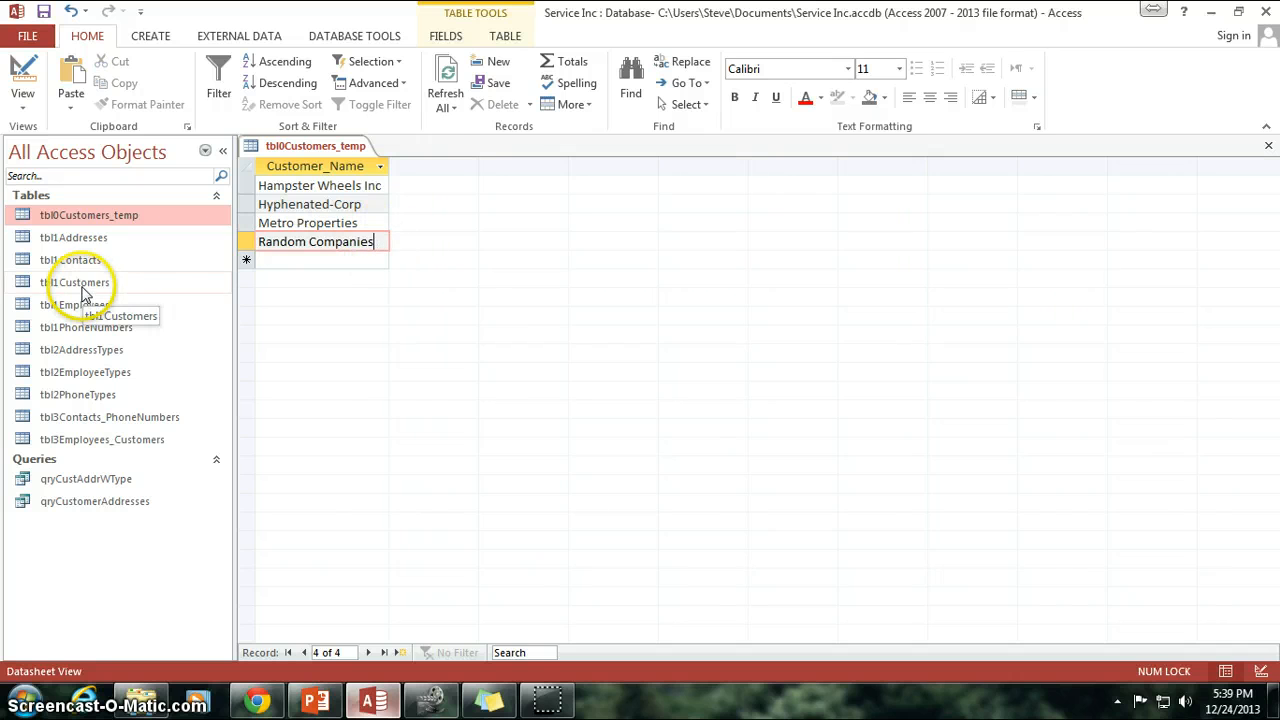
double_click(77, 282)
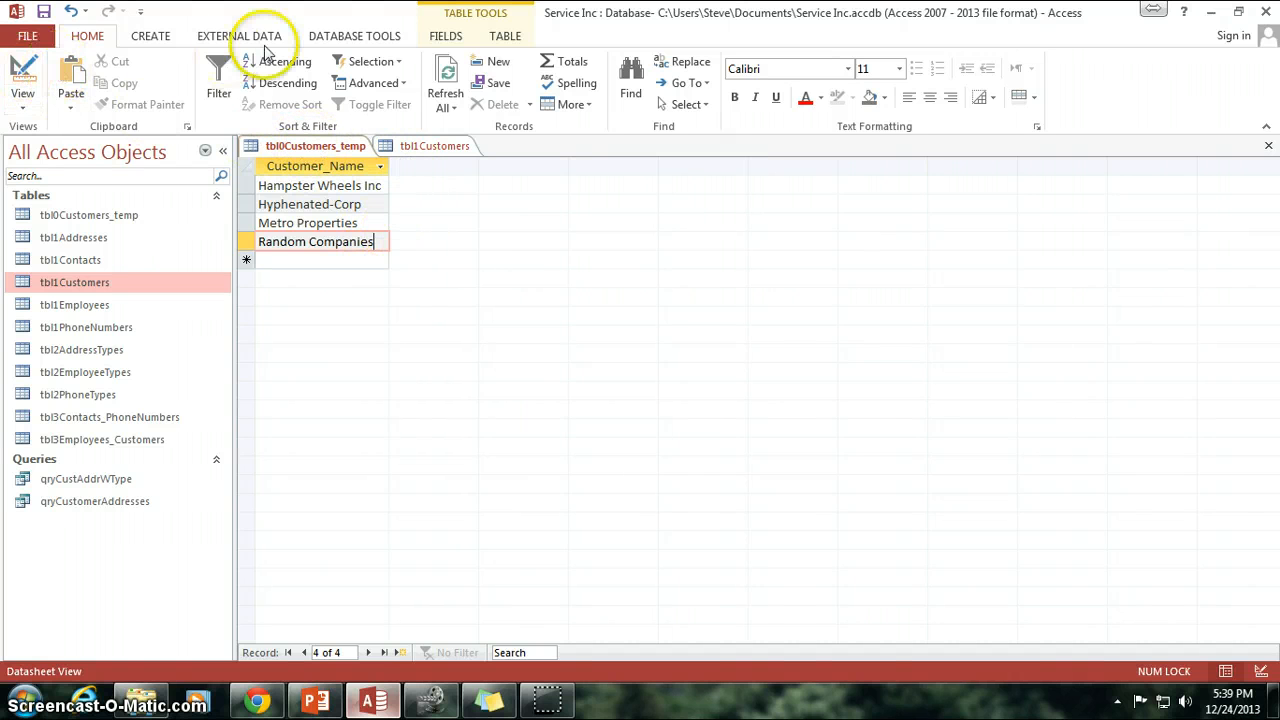
- Start a new blank query in Design view without adding any tables
click(150, 35)
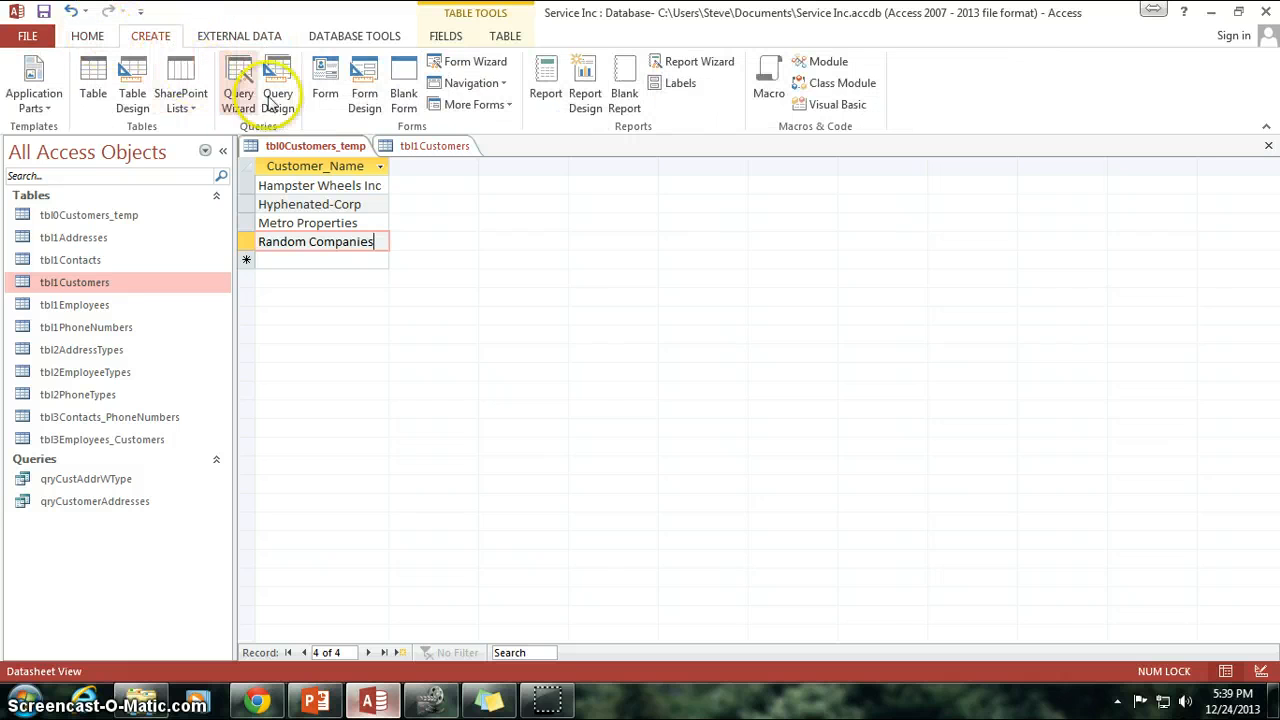
click(278, 80)
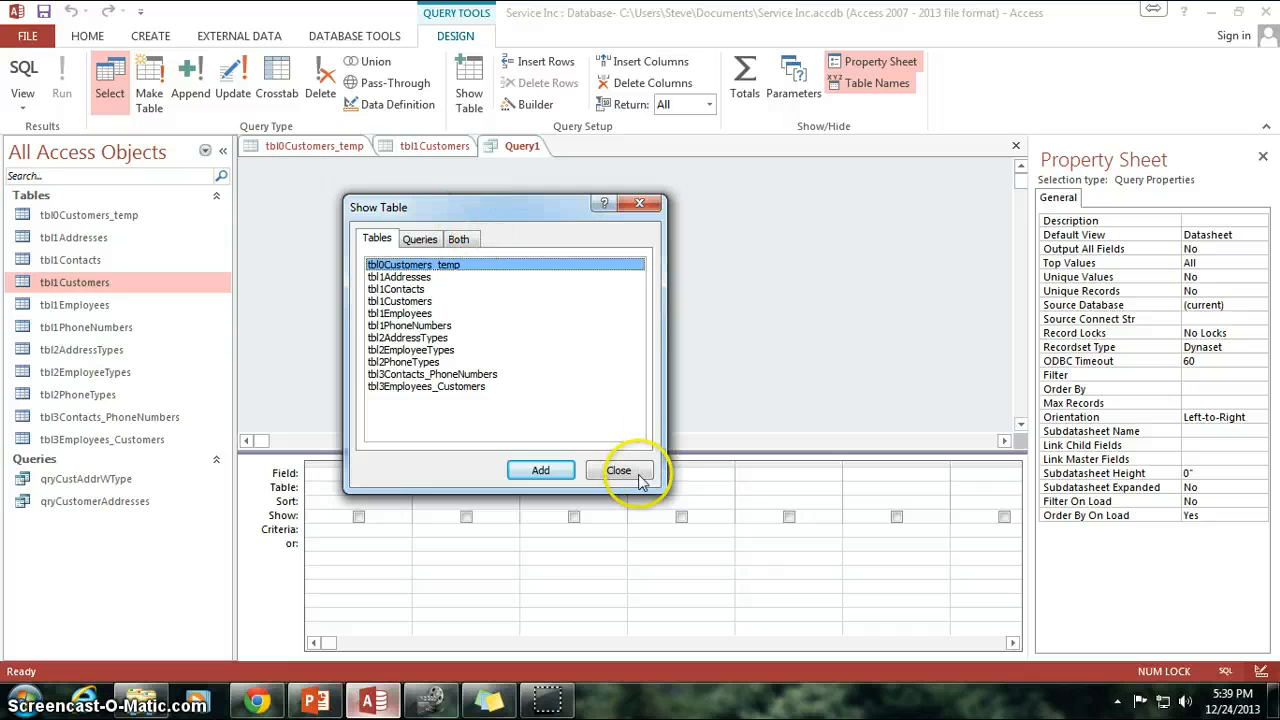
click(618, 470)
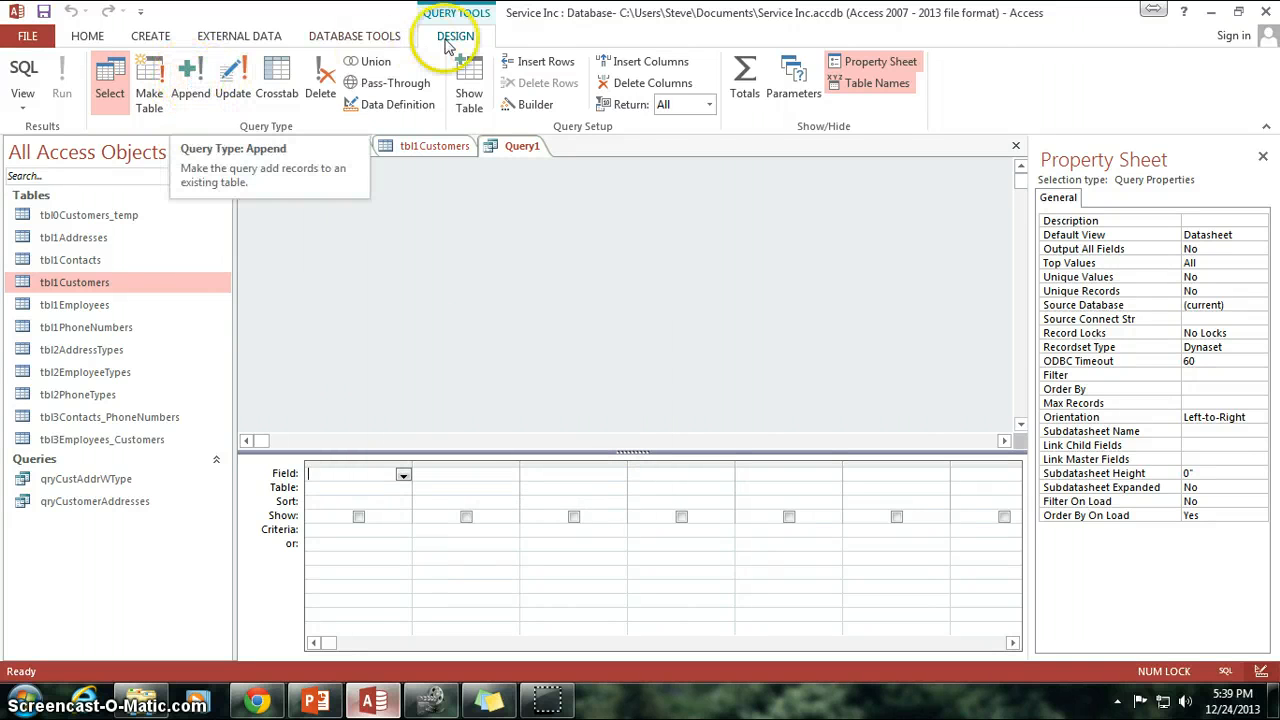
- Make the query an append query with tbl1Customers as the destination table
click(190, 78)
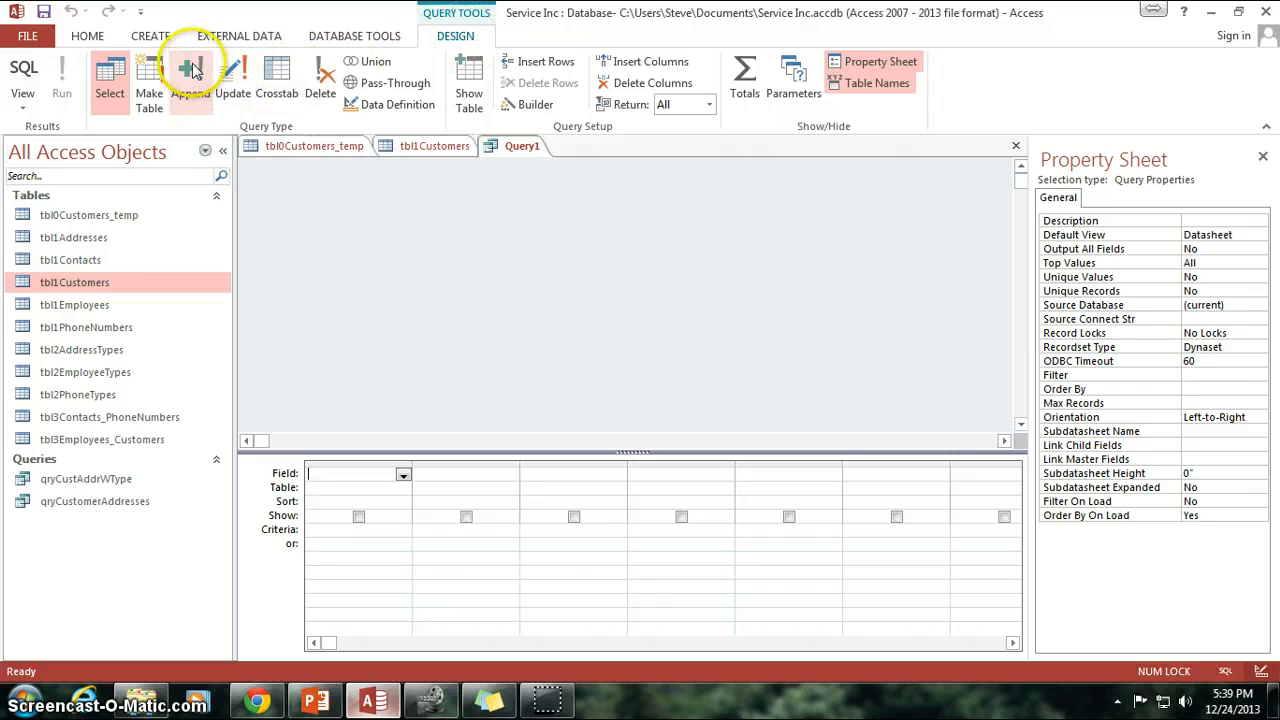
click(190, 80)
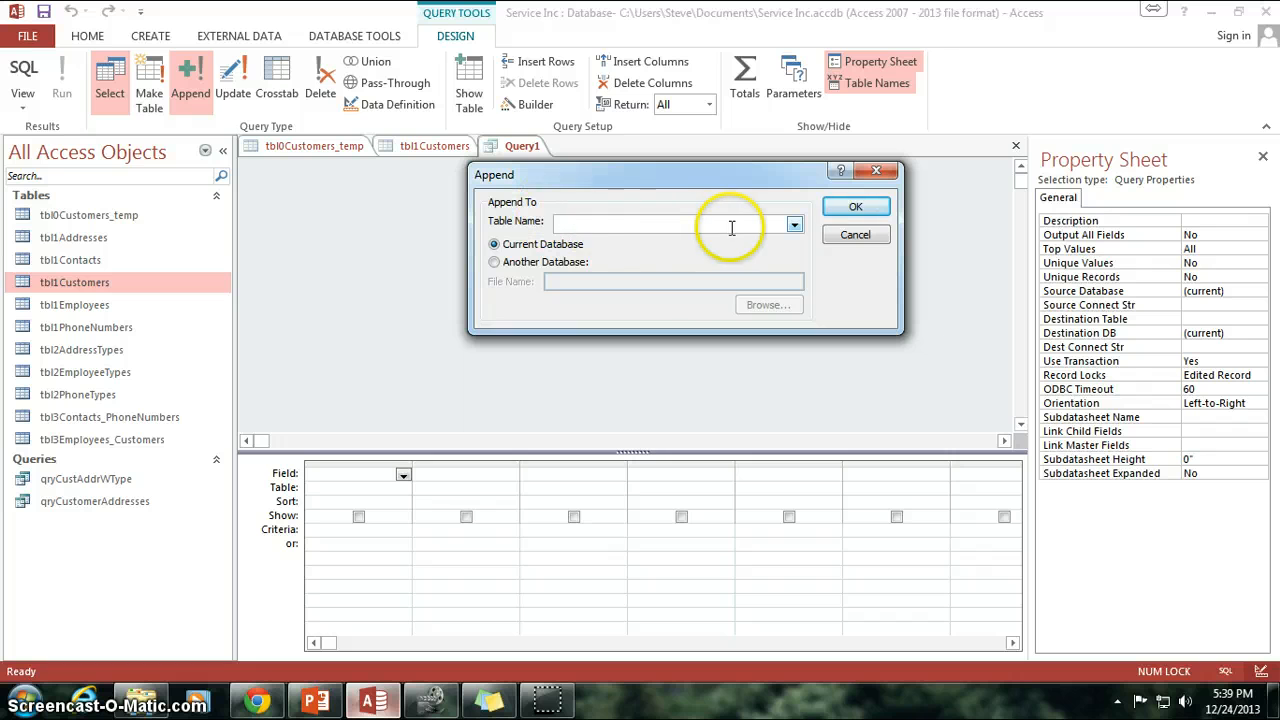
mouse_move(697, 221)
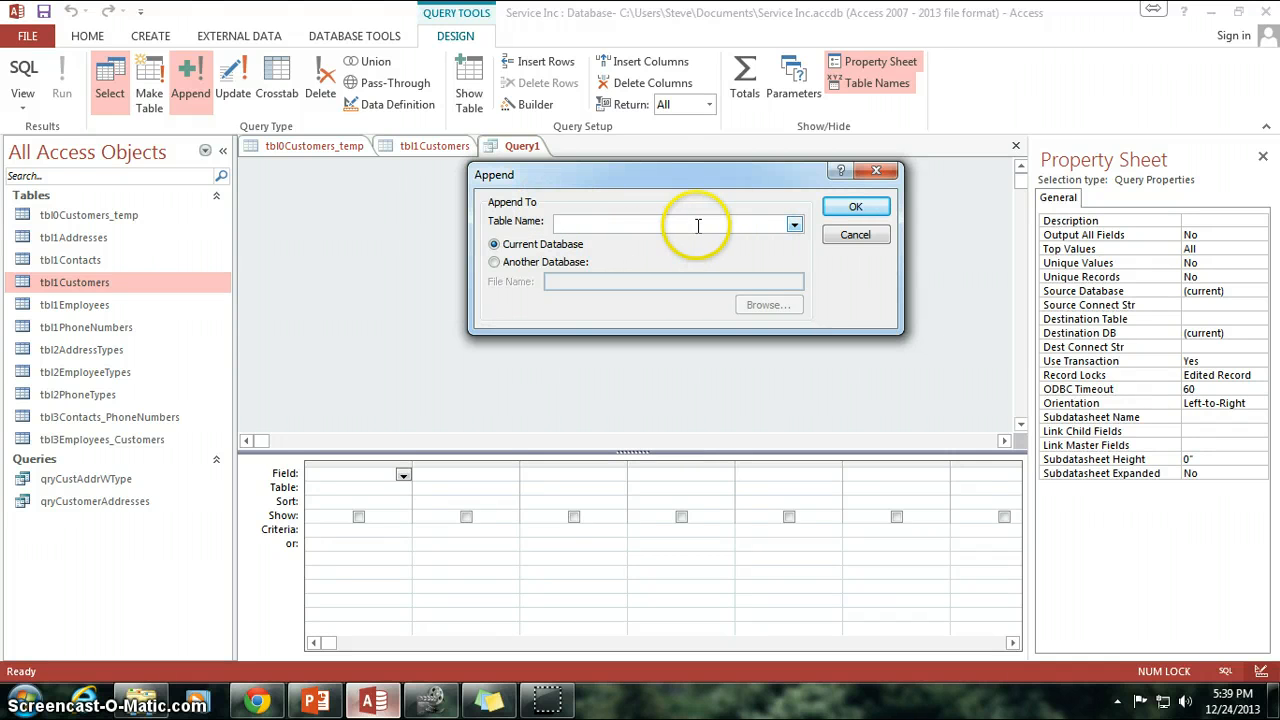
mouse_move(756, 223)
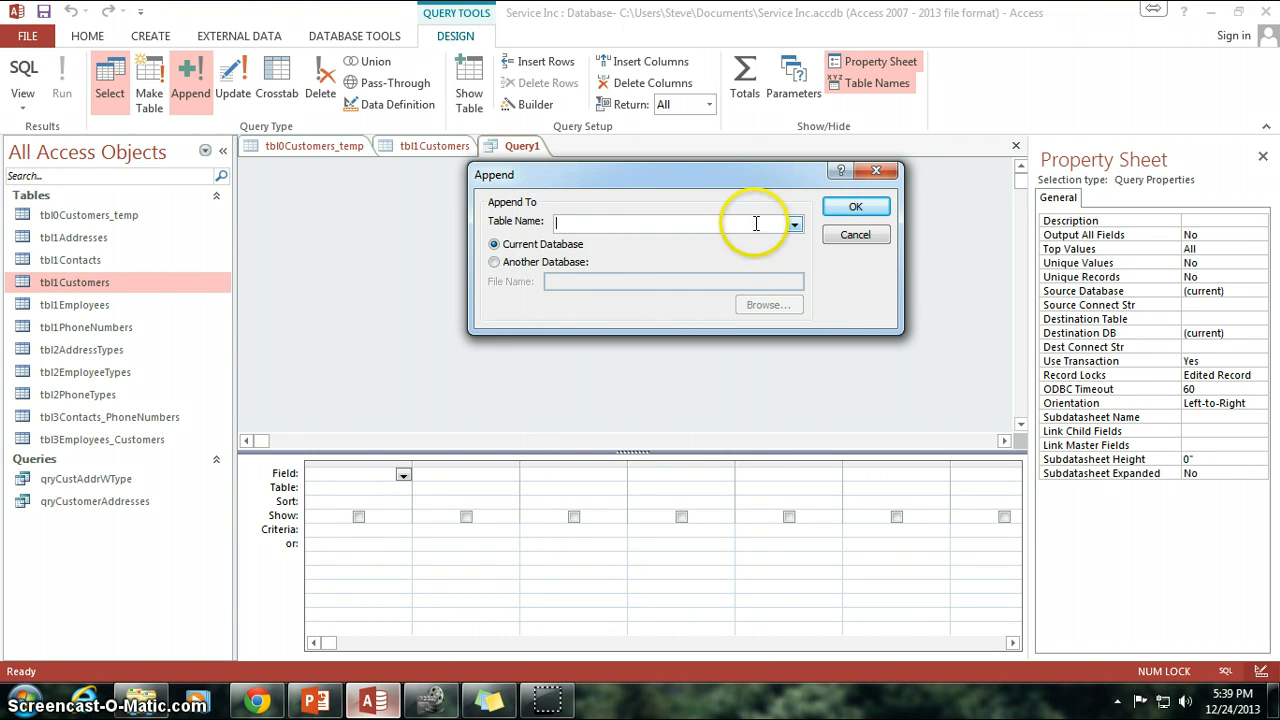
mouse_move(795, 224)
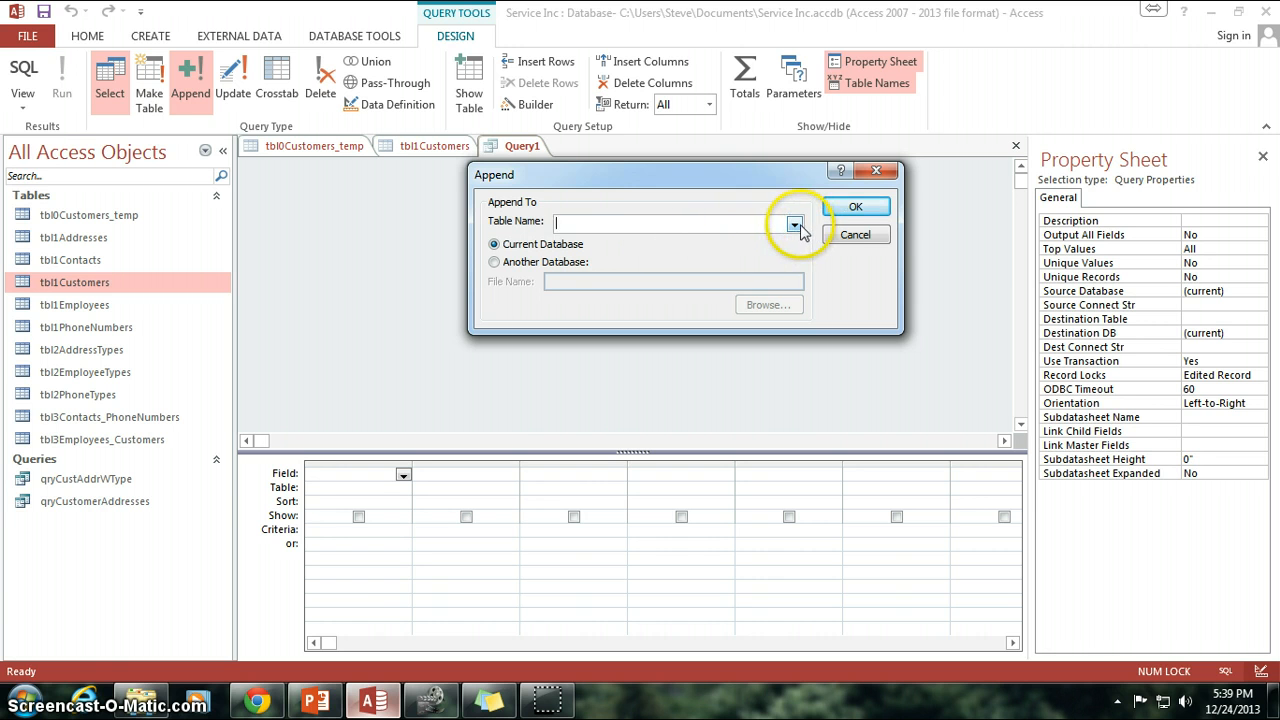
click(795, 222)
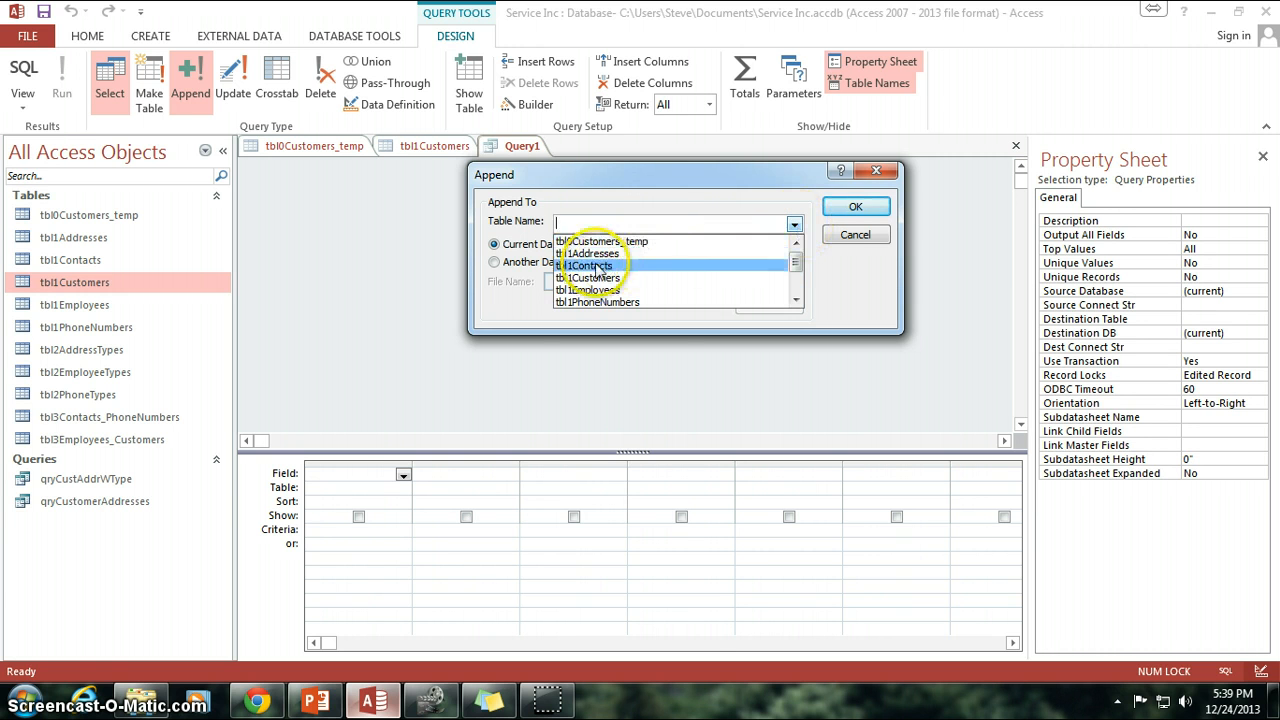
click(590, 277)
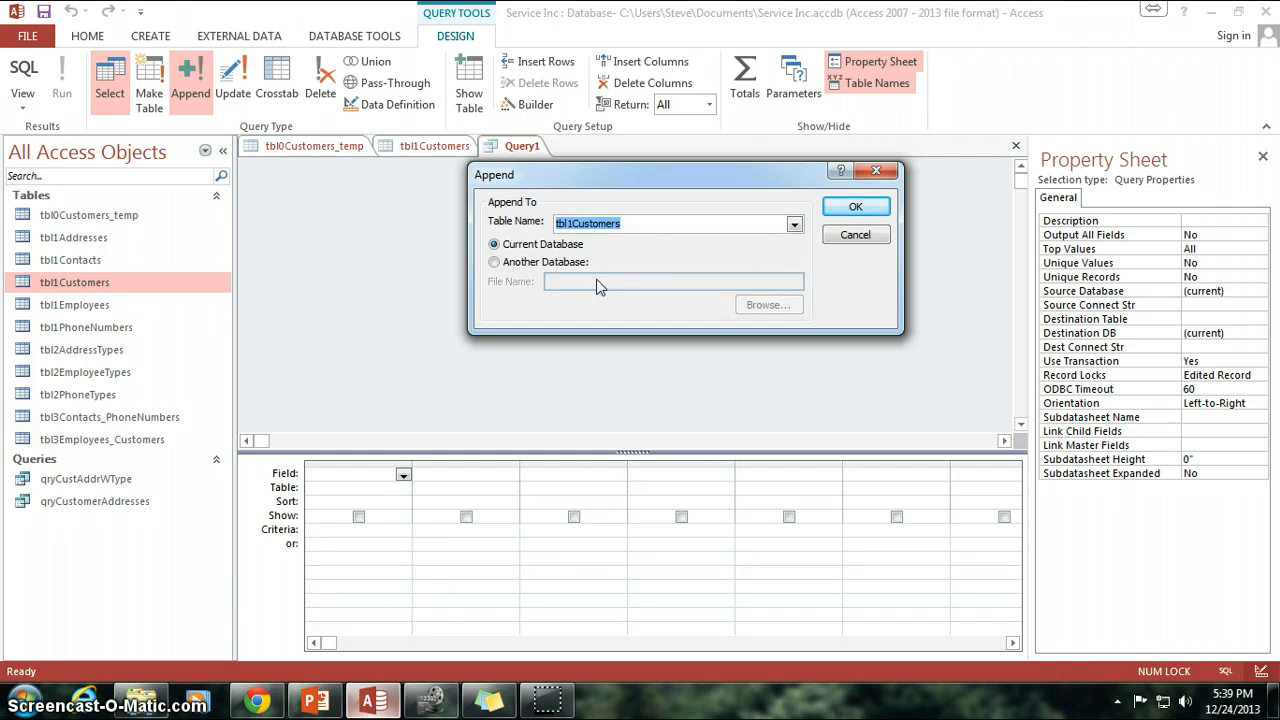
click(855, 206)
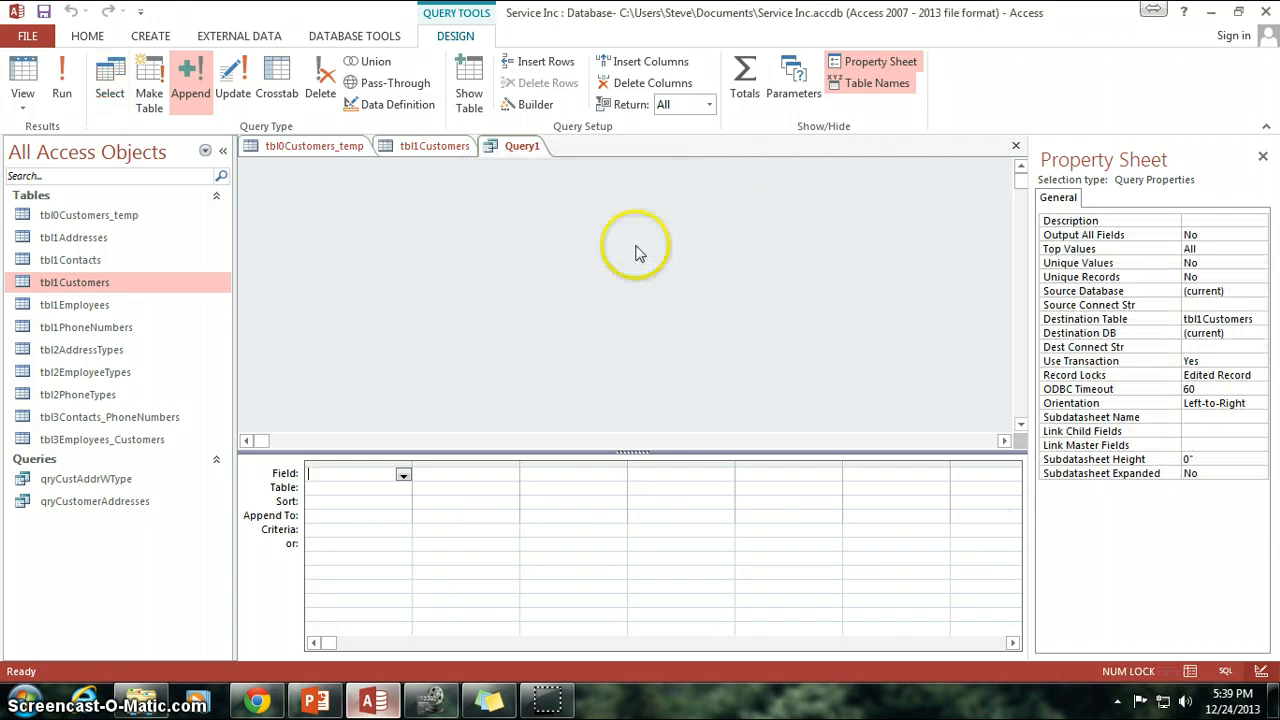
mouse_move(505, 255)
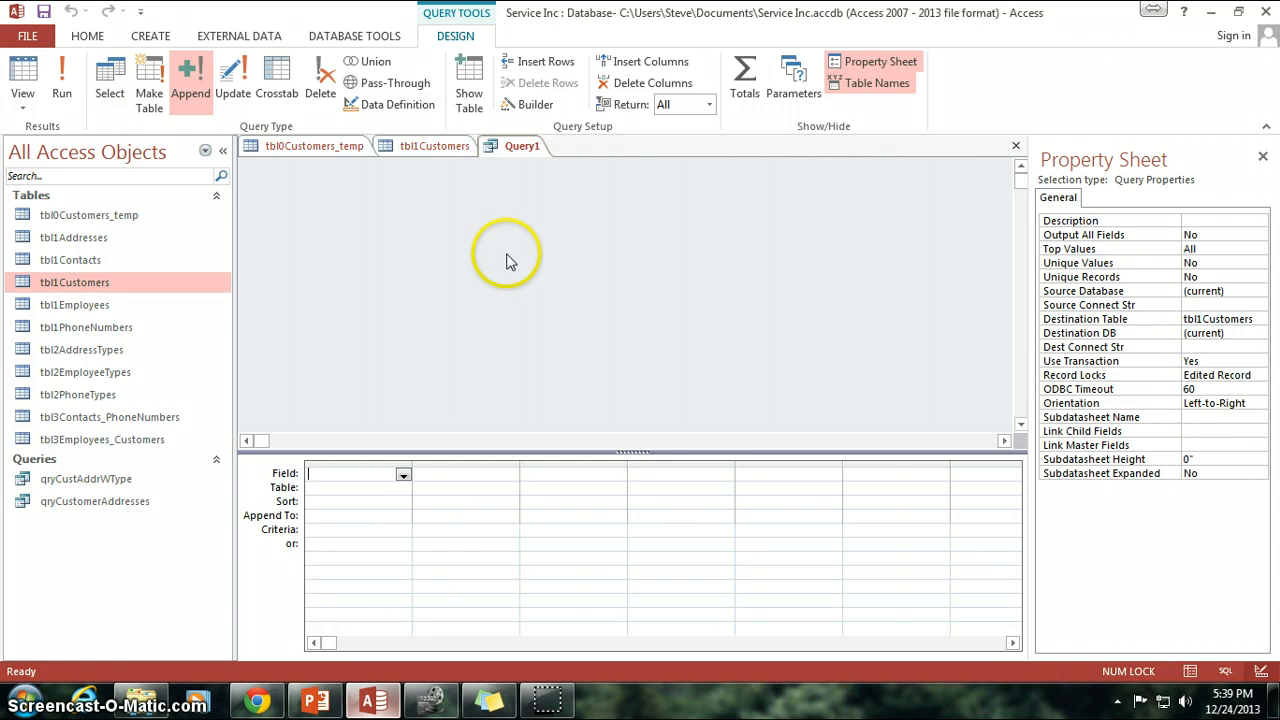
mouse_move(558, 262)
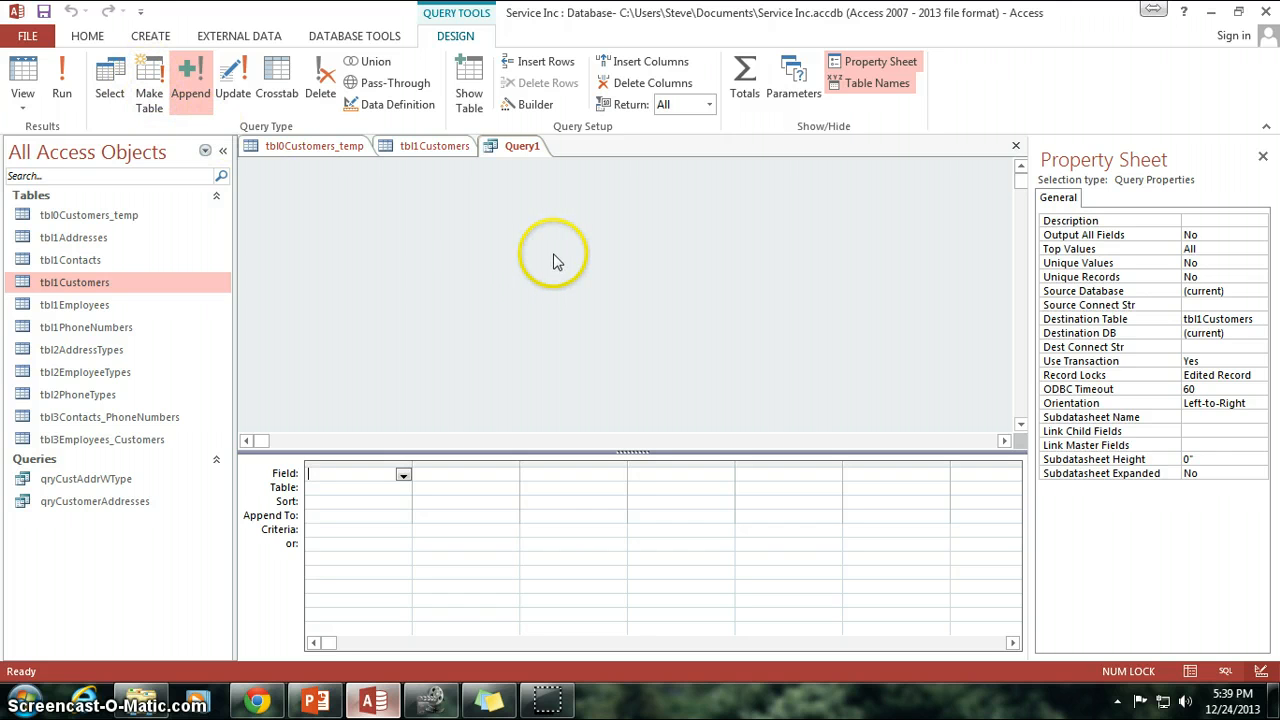
mouse_move(498, 273)
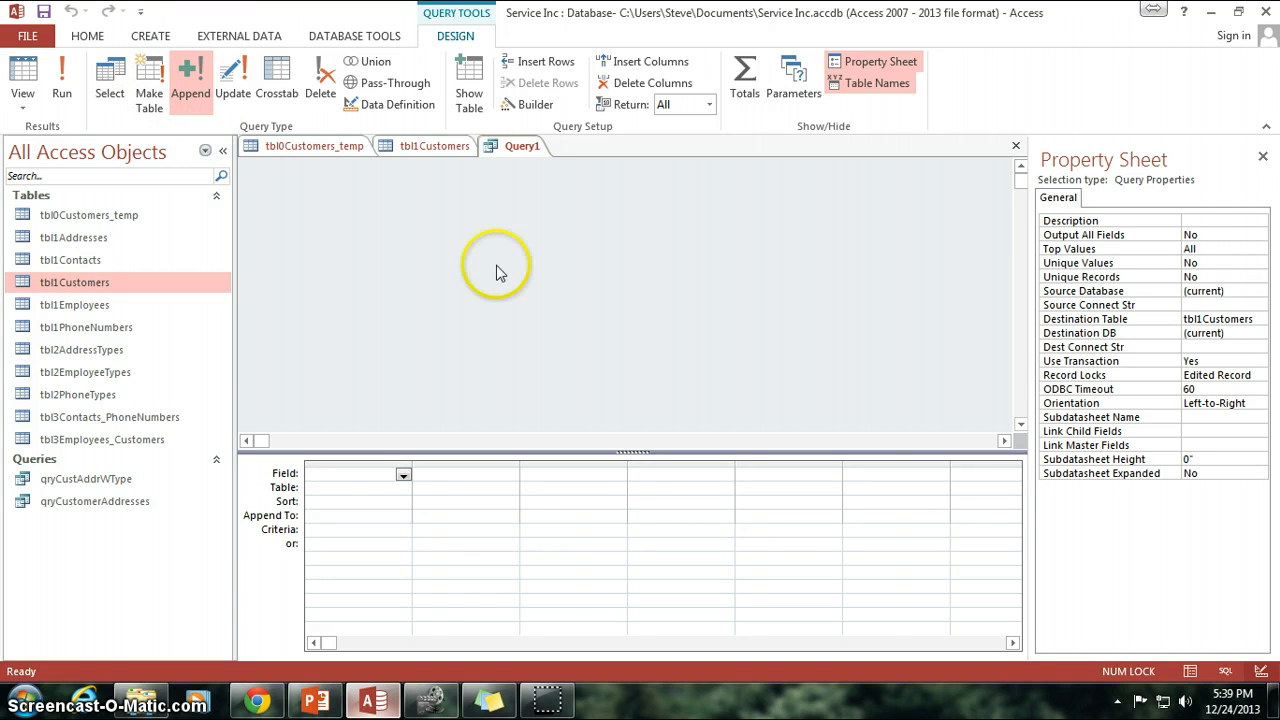
mouse_move(568, 248)
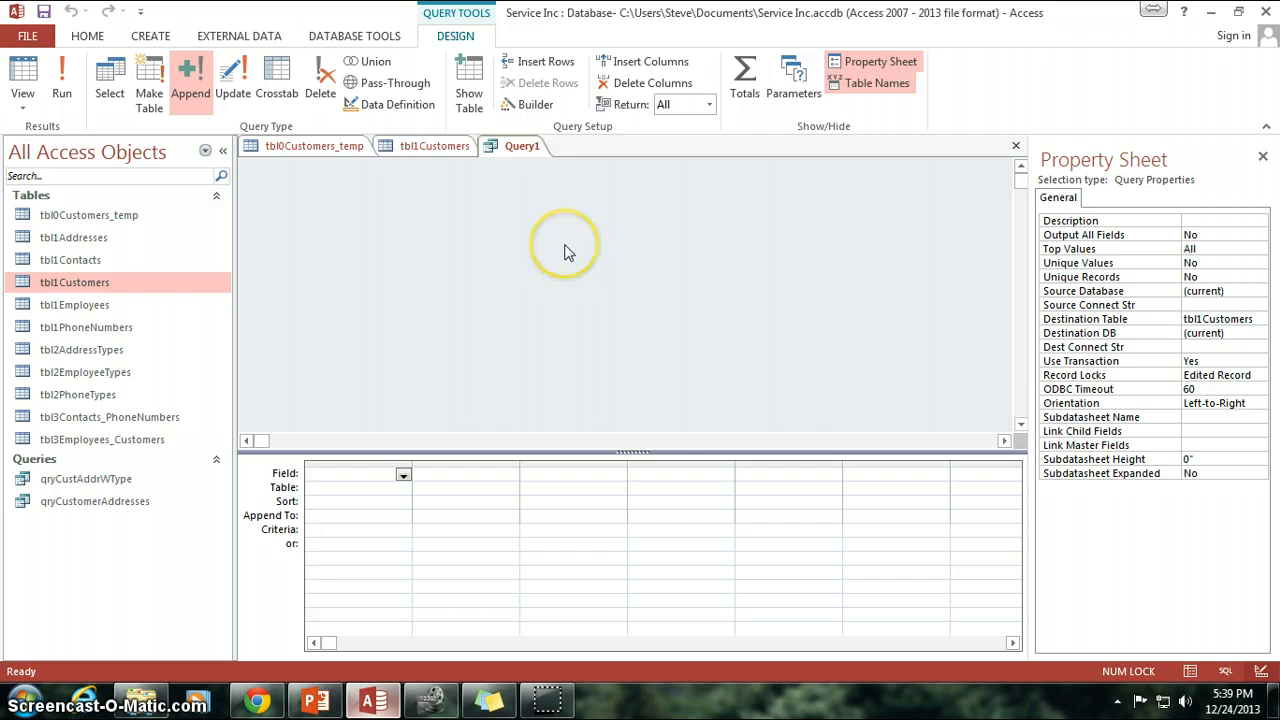
- Add tbl0Customers_temp to the query design via Show Table and widen its field list
right_click(565, 245)
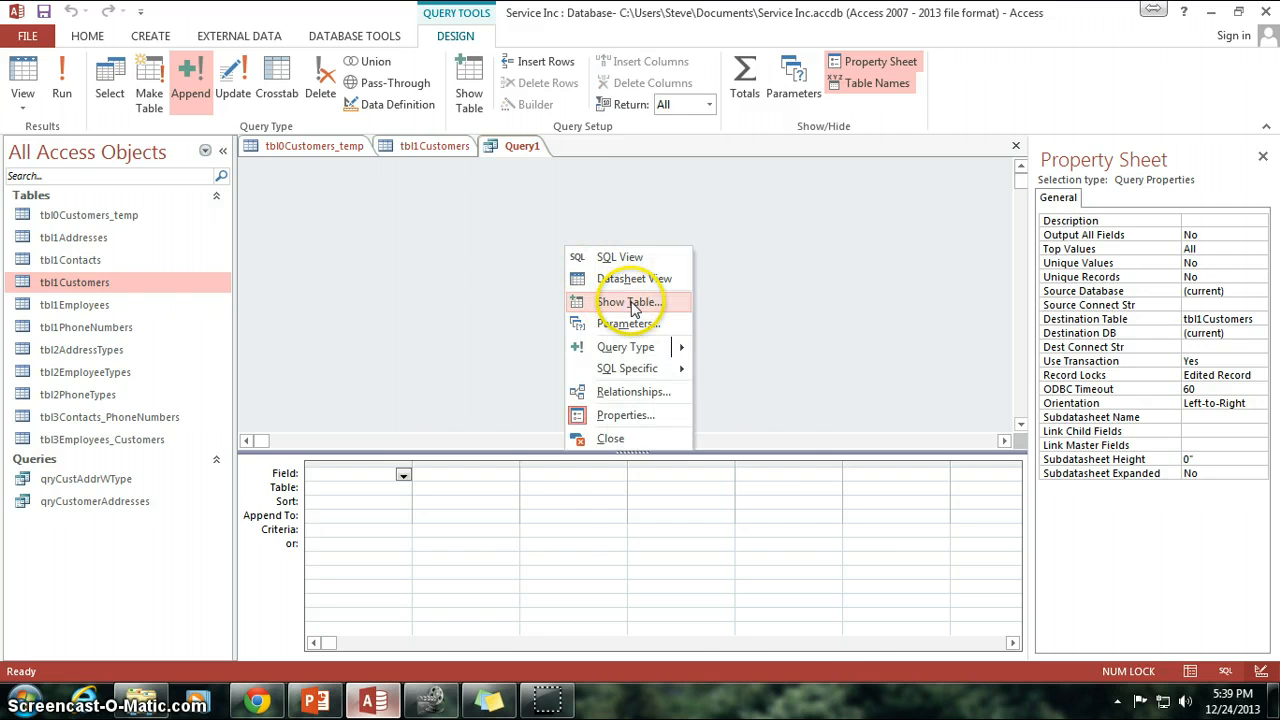
click(629, 302)
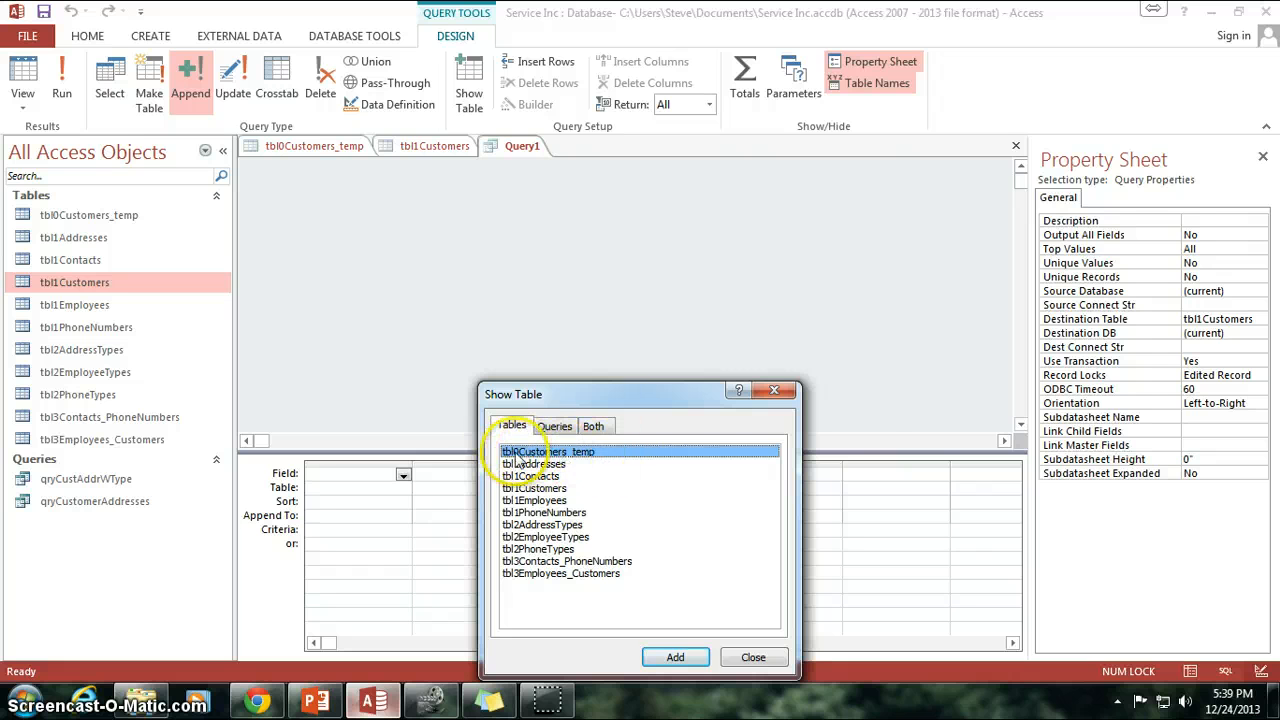
mouse_move(608, 458)
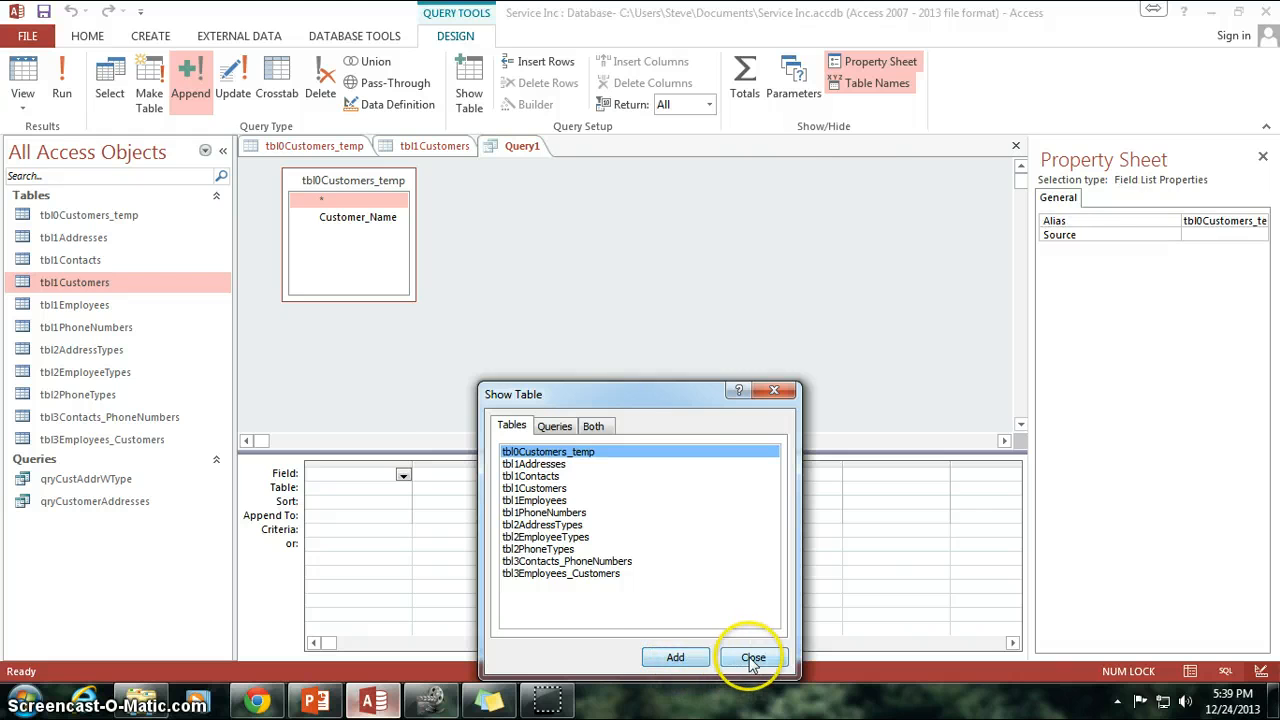
click(753, 657)
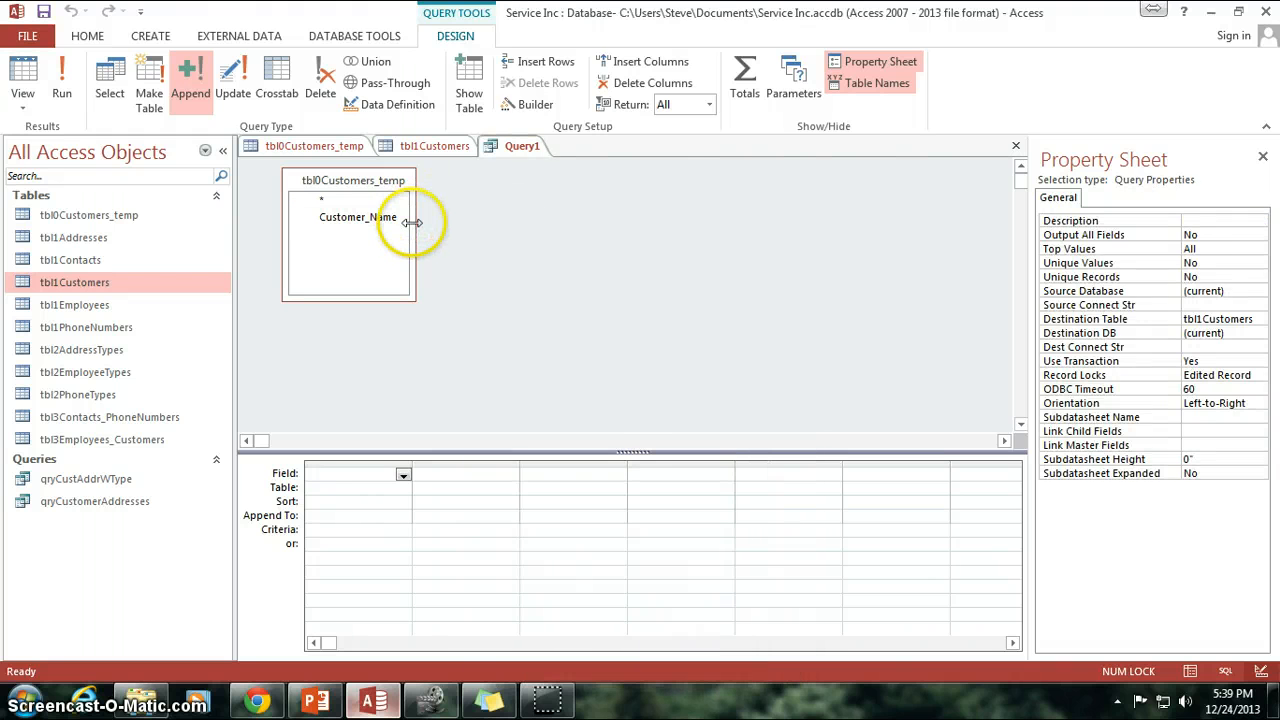
click(357, 217)
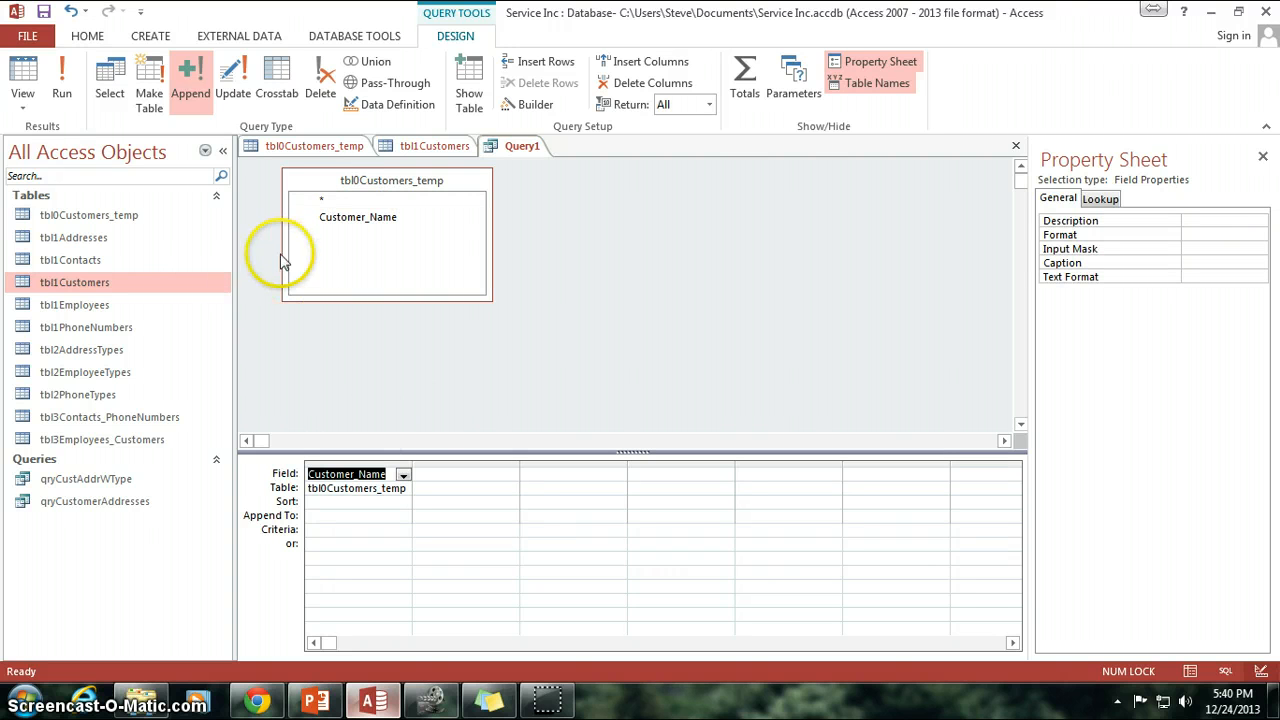
- Dismiss the missing-destination warning and set Customer_Name's Append To field to CustomerName
click(61, 78)
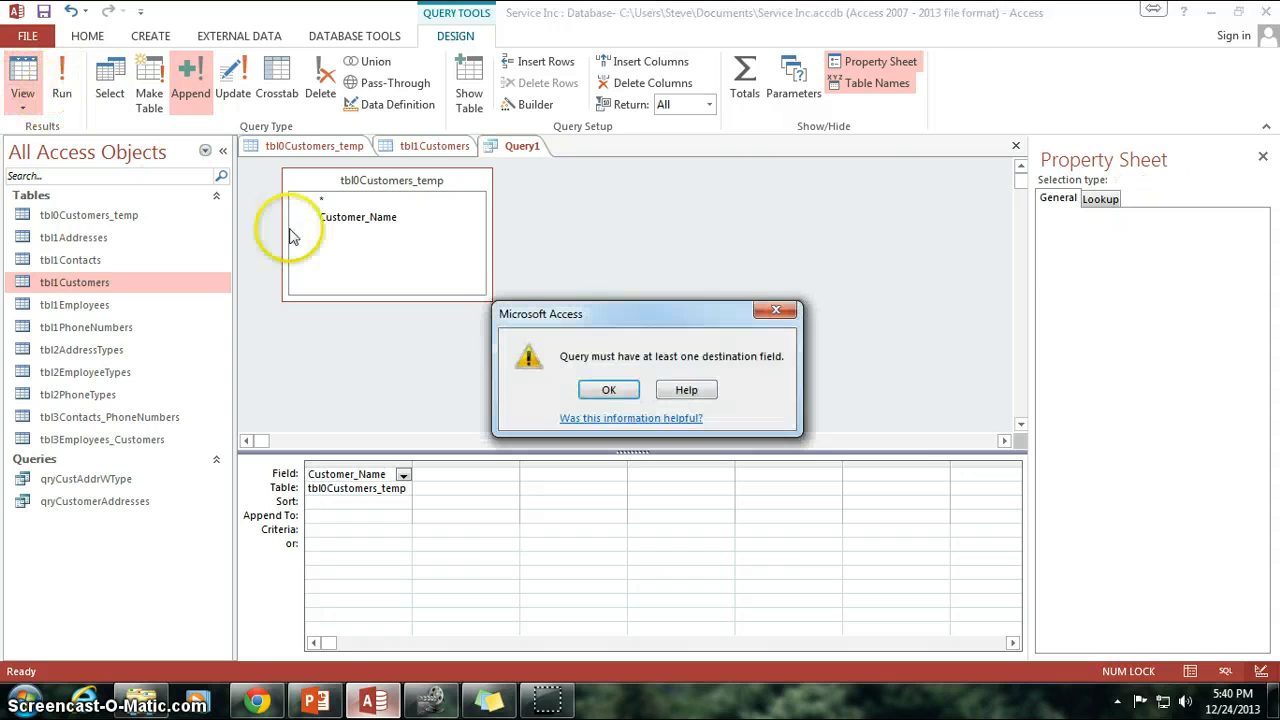
click(608, 389)
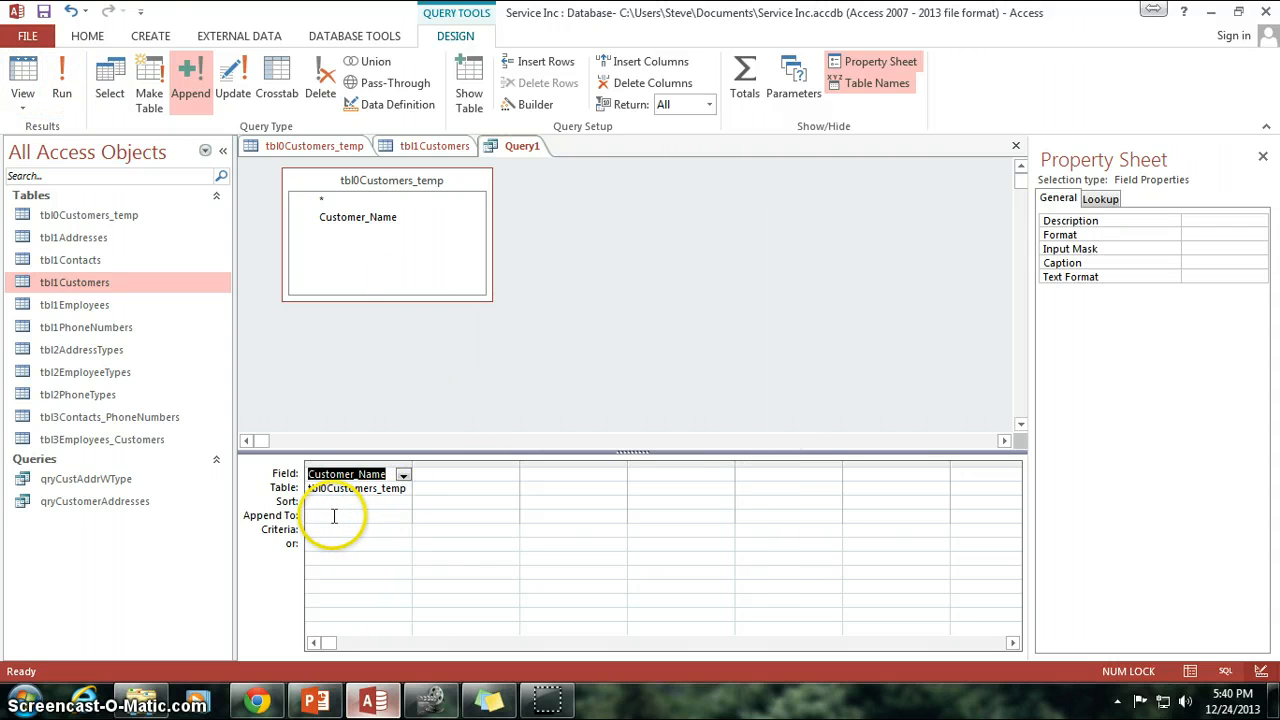
click(355, 515)
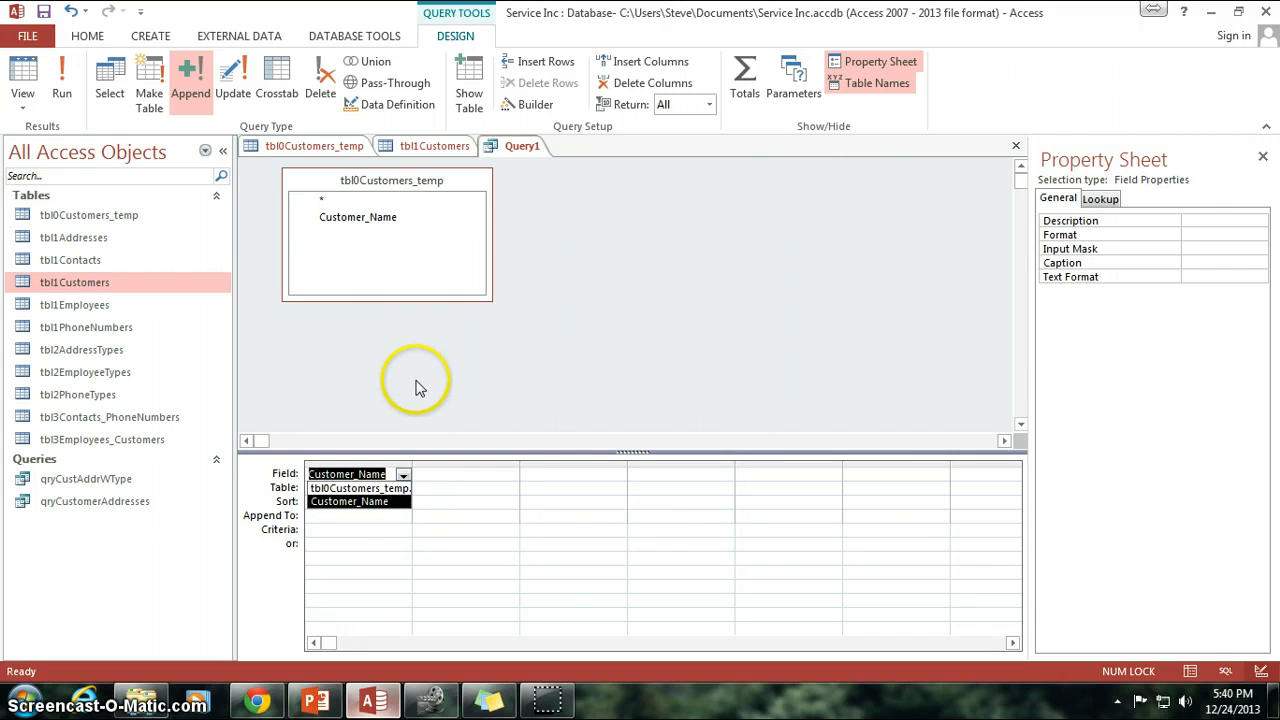
click(360, 515)
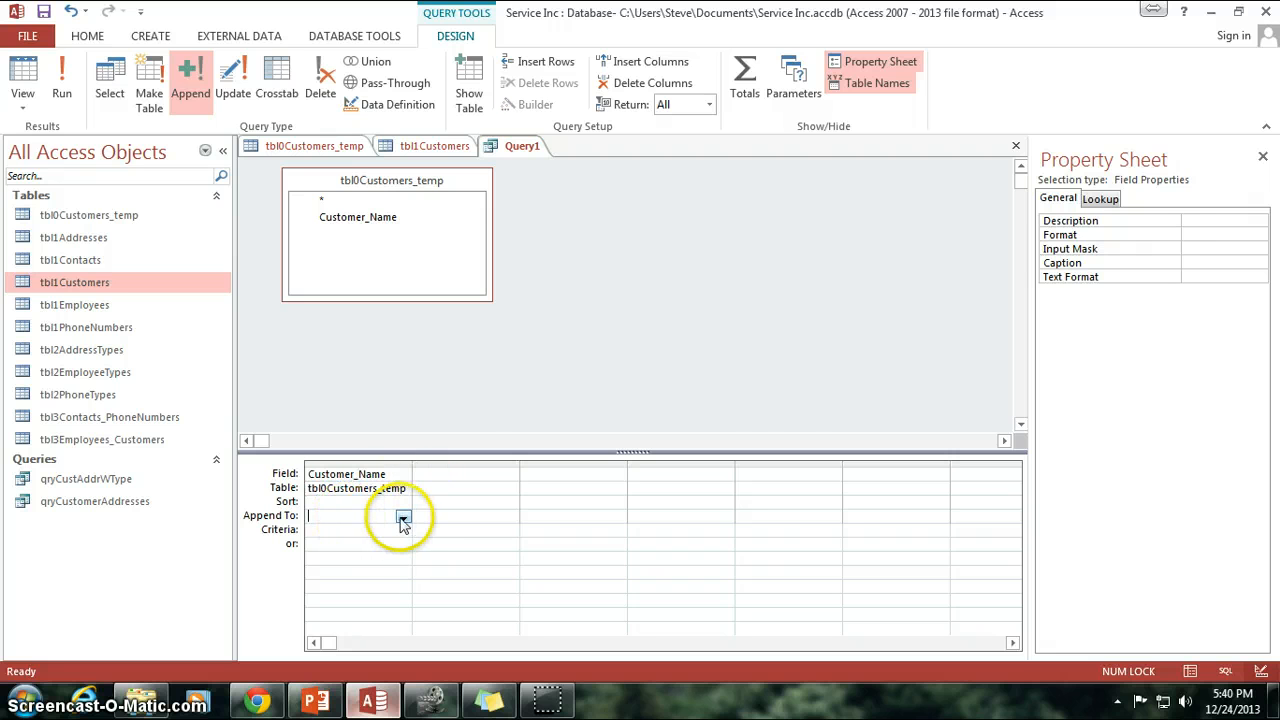
click(403, 516)
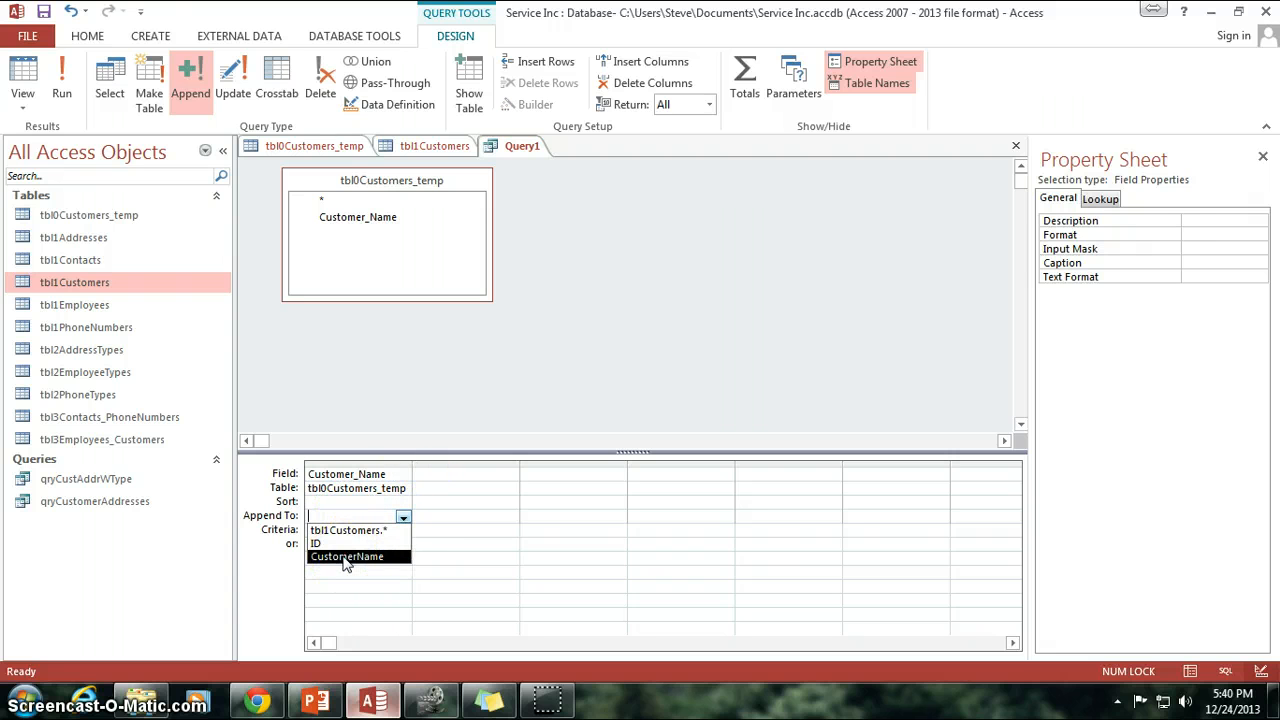
click(347, 556)
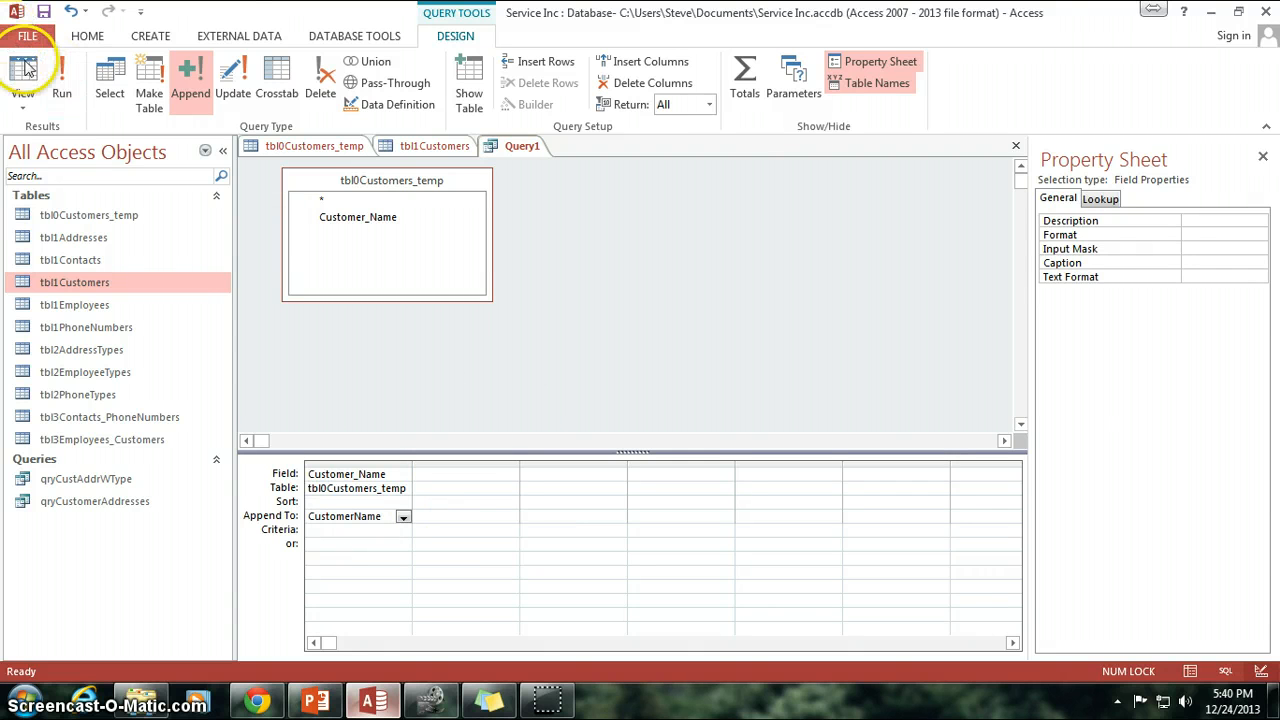
click(22, 75)
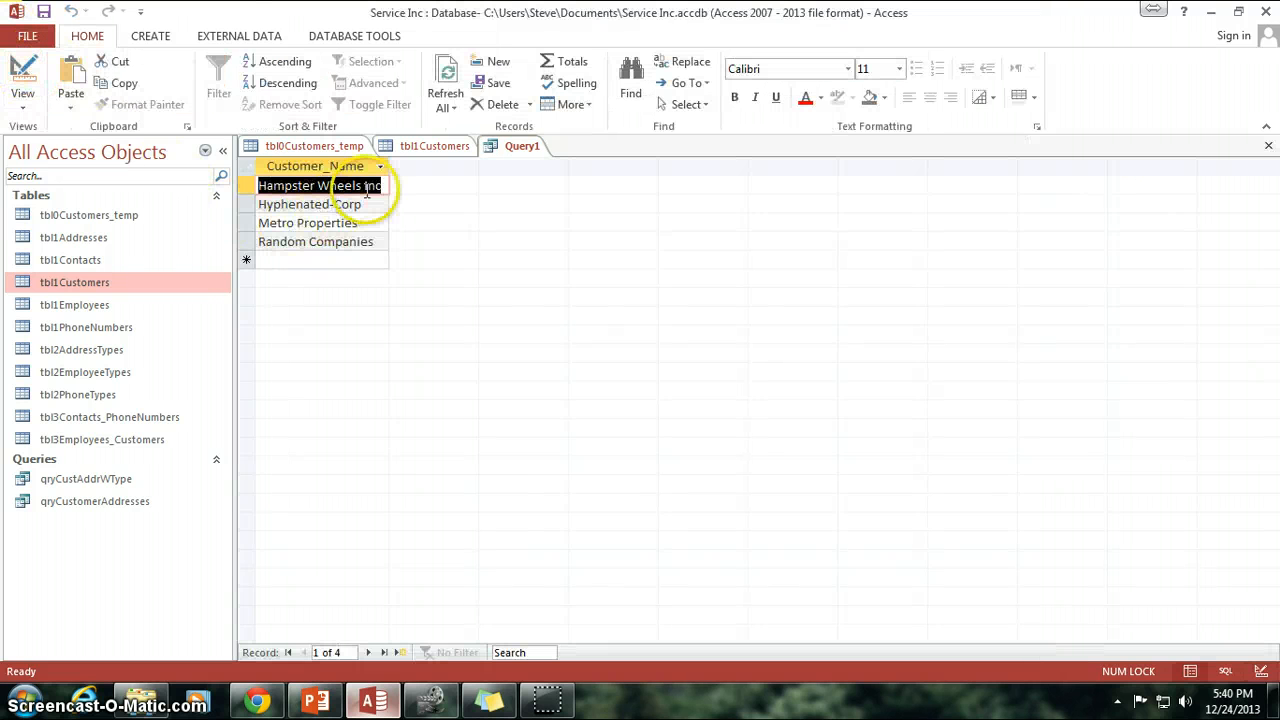
click(309, 204)
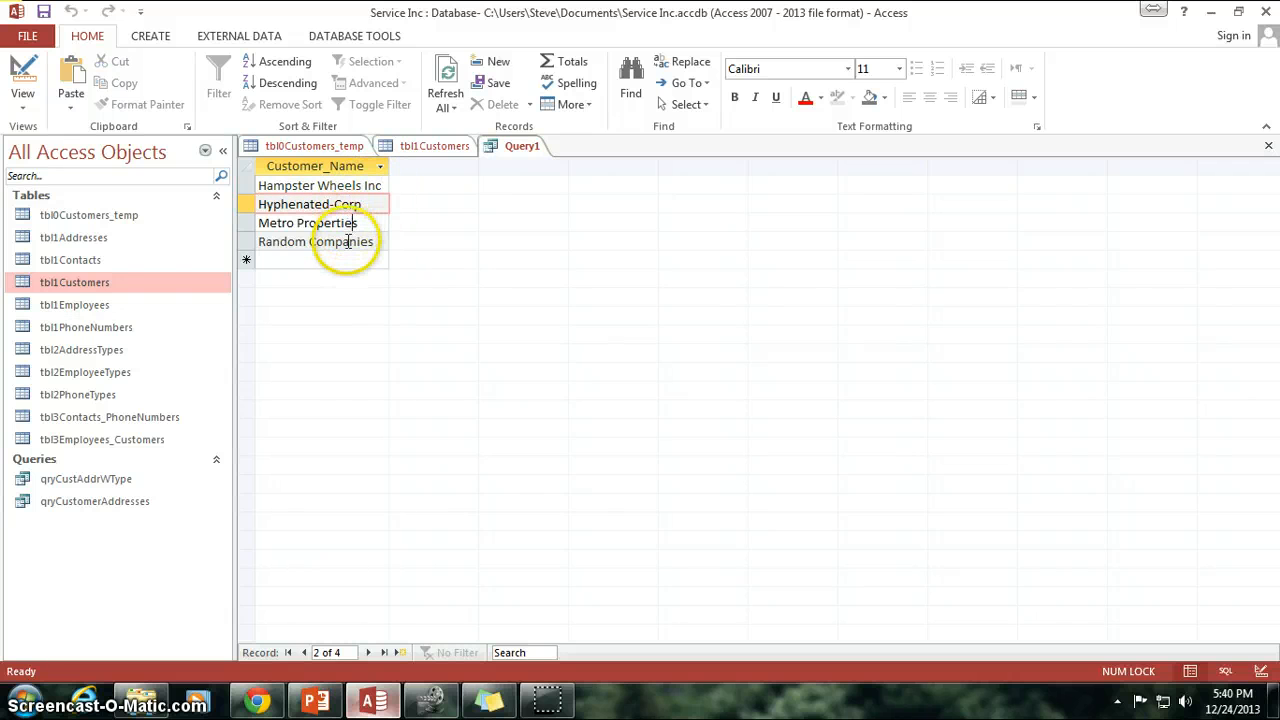
click(315, 241)
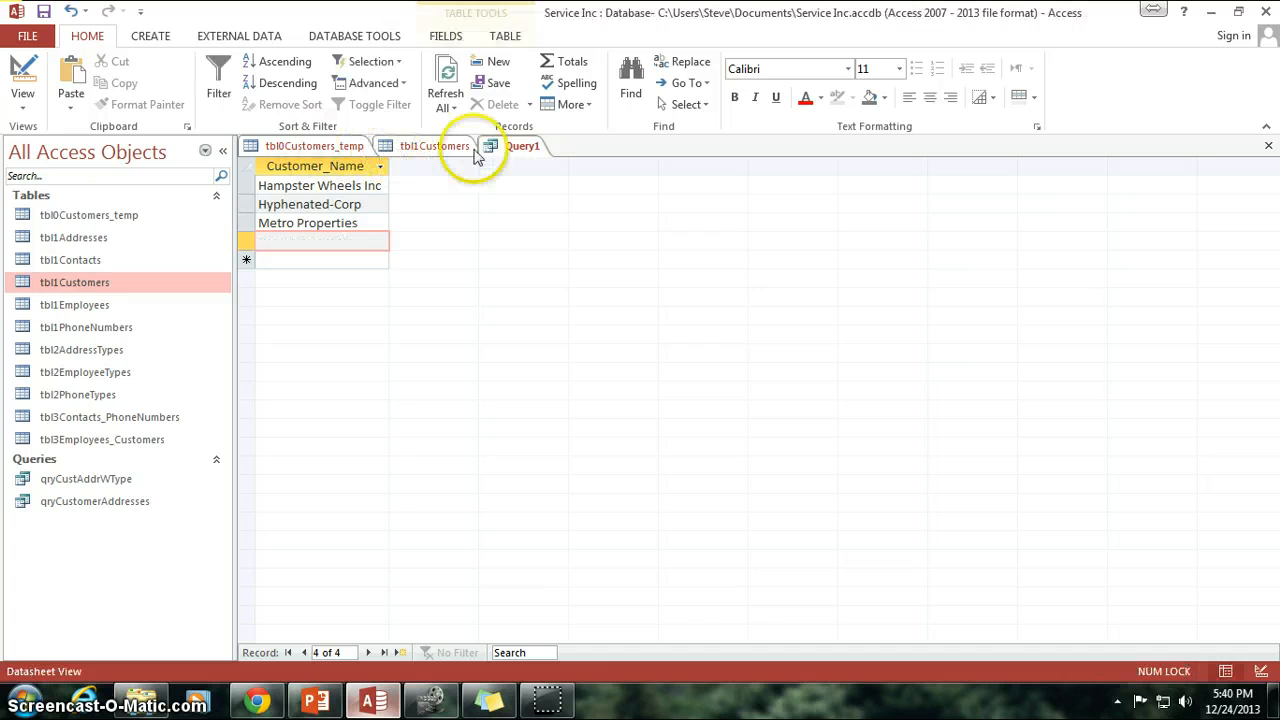
text(Random Companies)
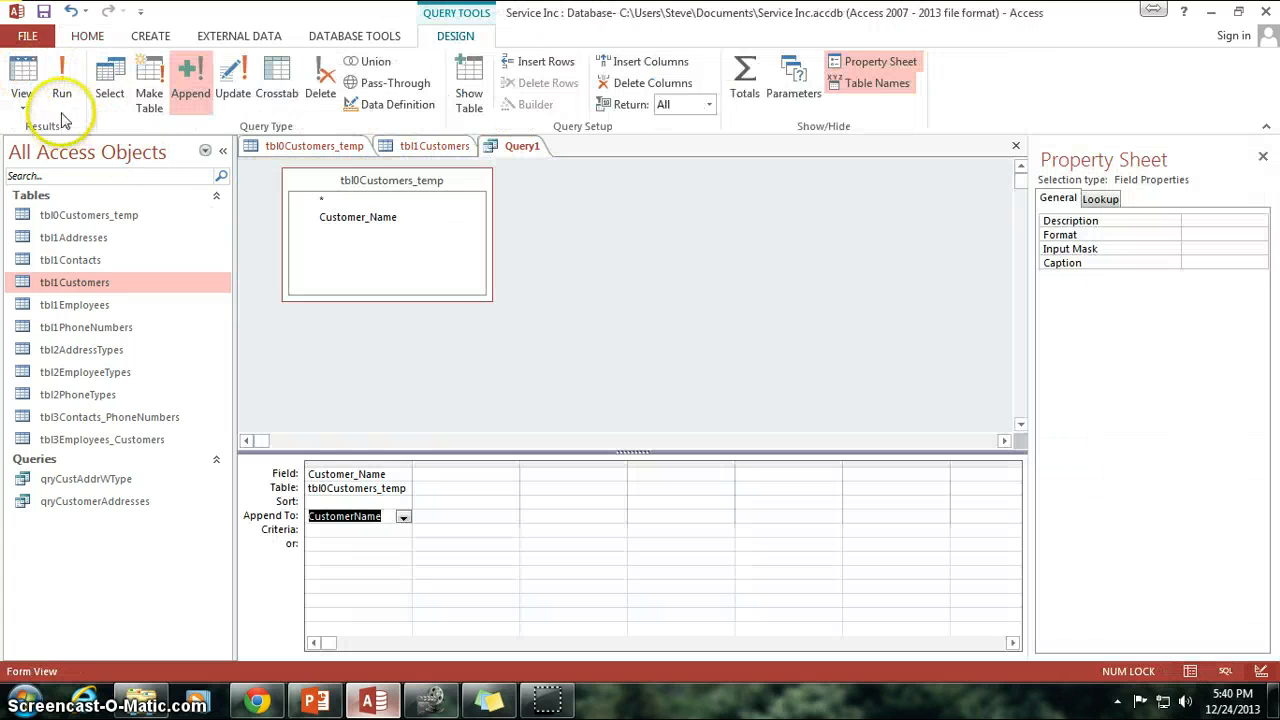
- Run the append query, confirm adding the 4 rows, and switch to tbl1Customers
click(62, 80)
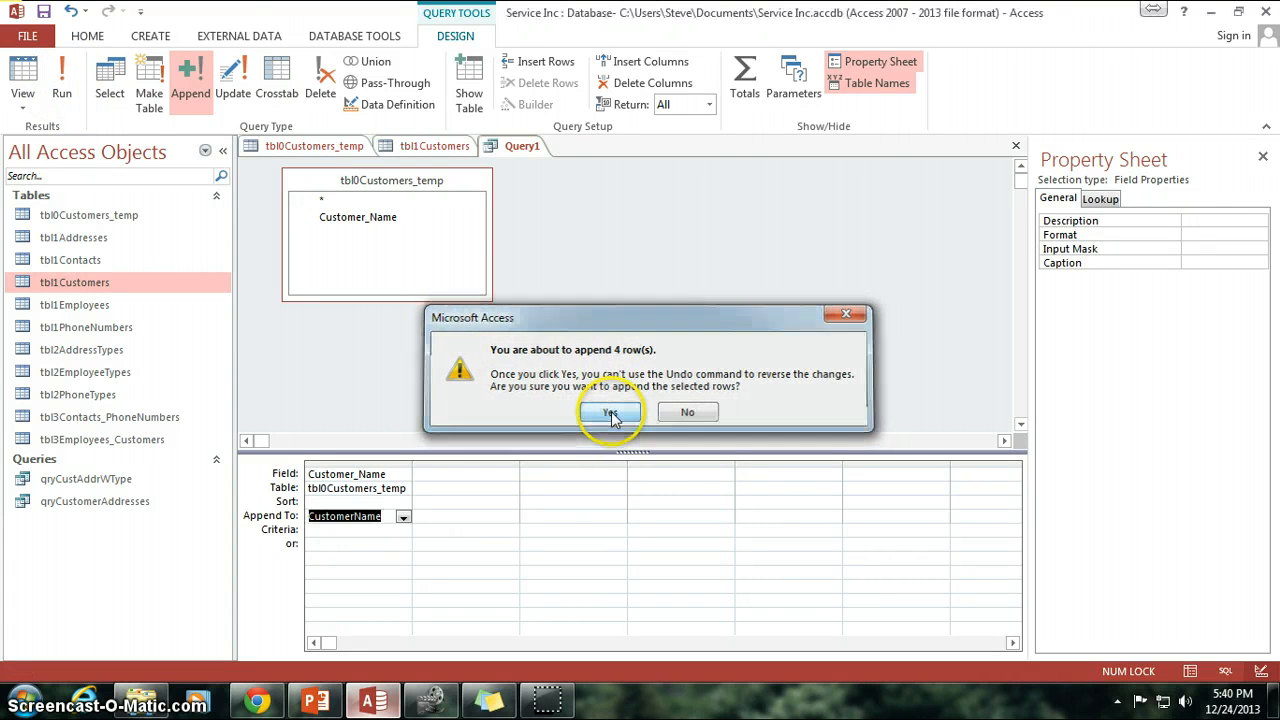
click(610, 412)
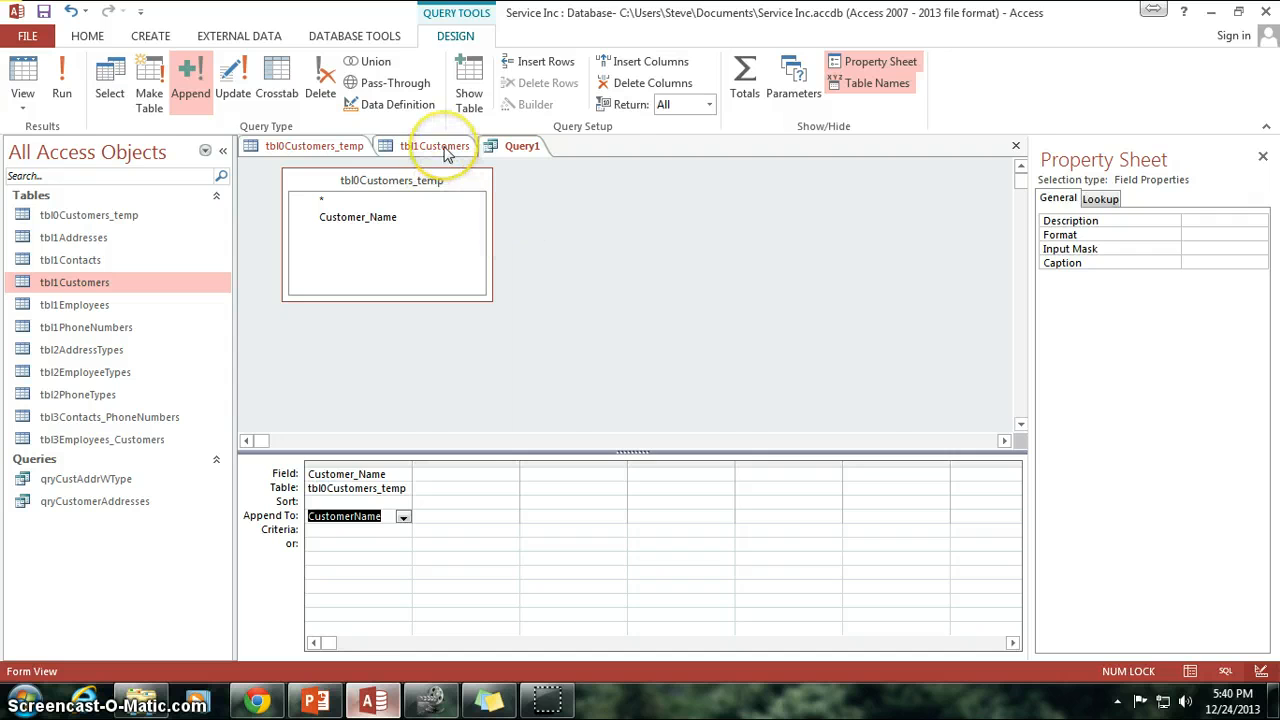
click(436, 146)
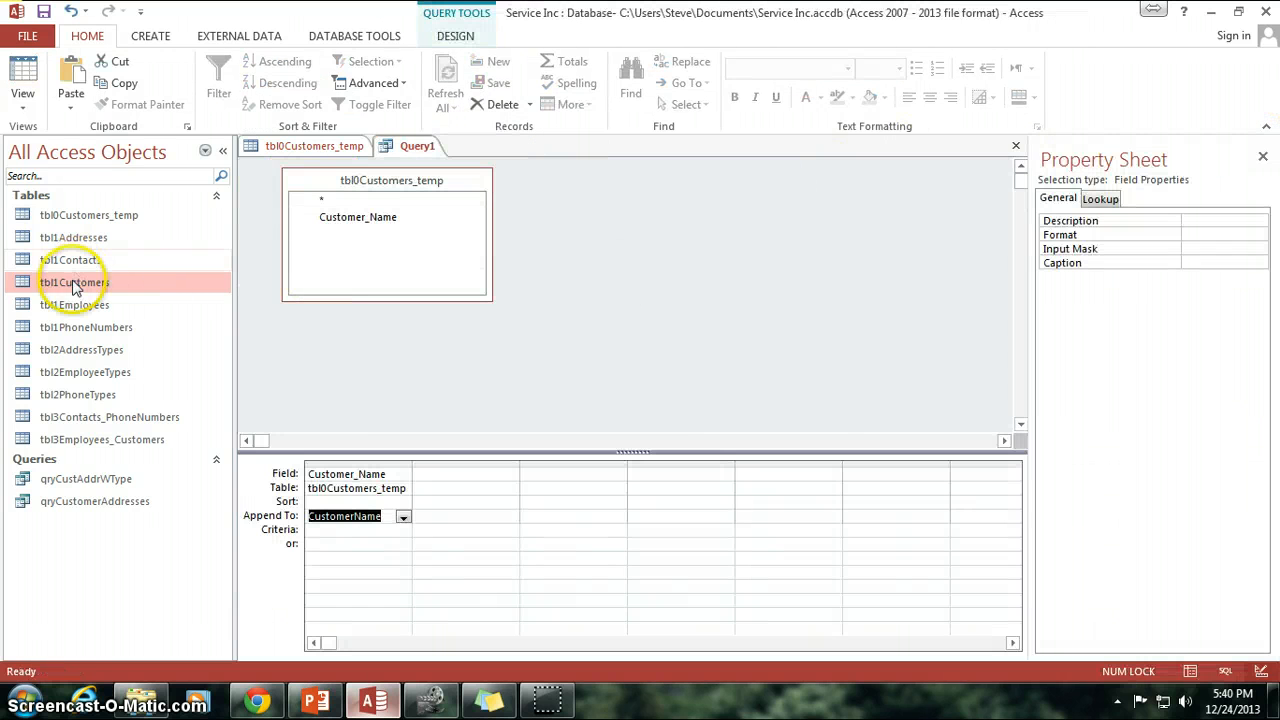
- Review tbl1Customers' eight records, comparing duplicate Hyphenated-Corp and Hampster Wheels Inc entries
double_click(72, 282)
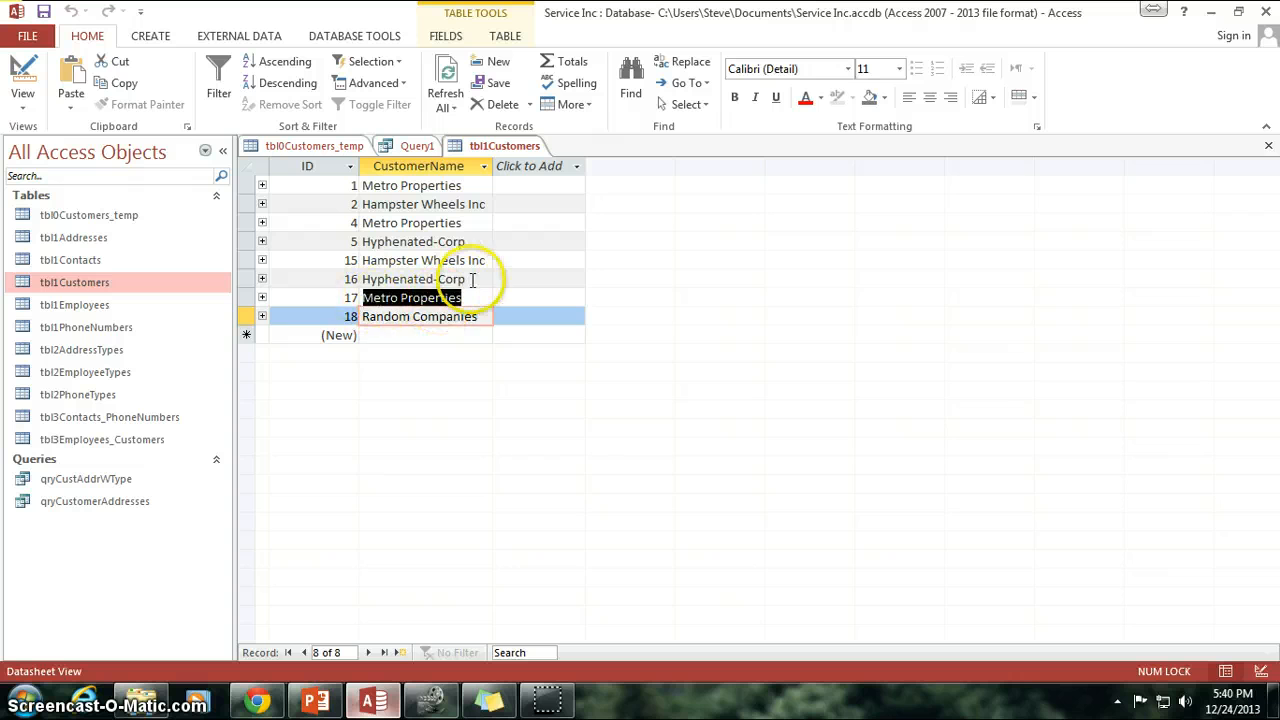
click(412, 278)
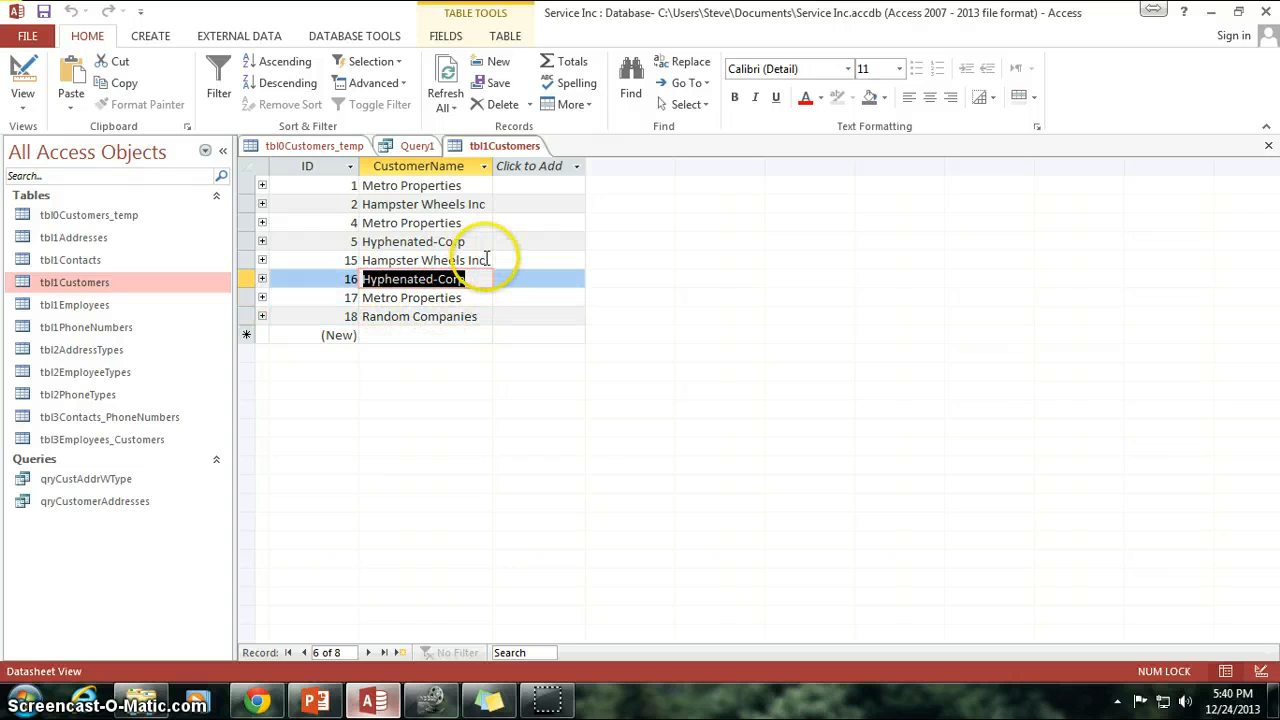
click(425, 260)
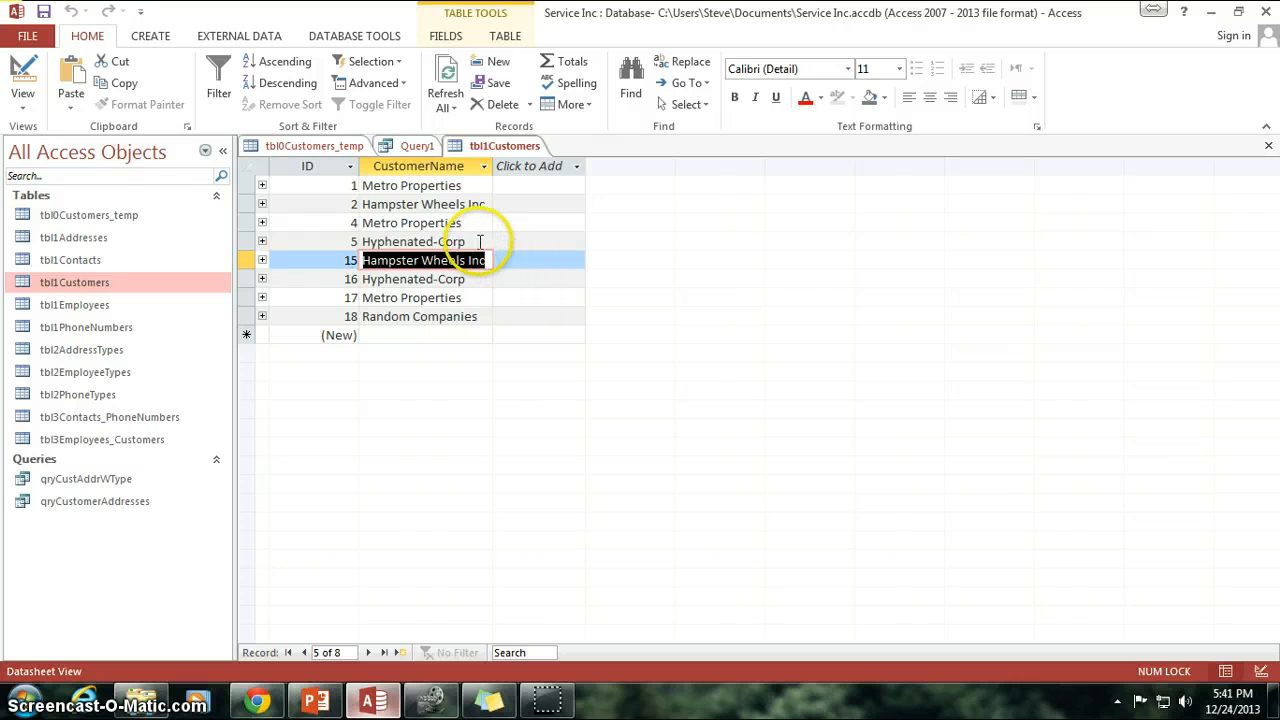
mouse_move(437, 318)
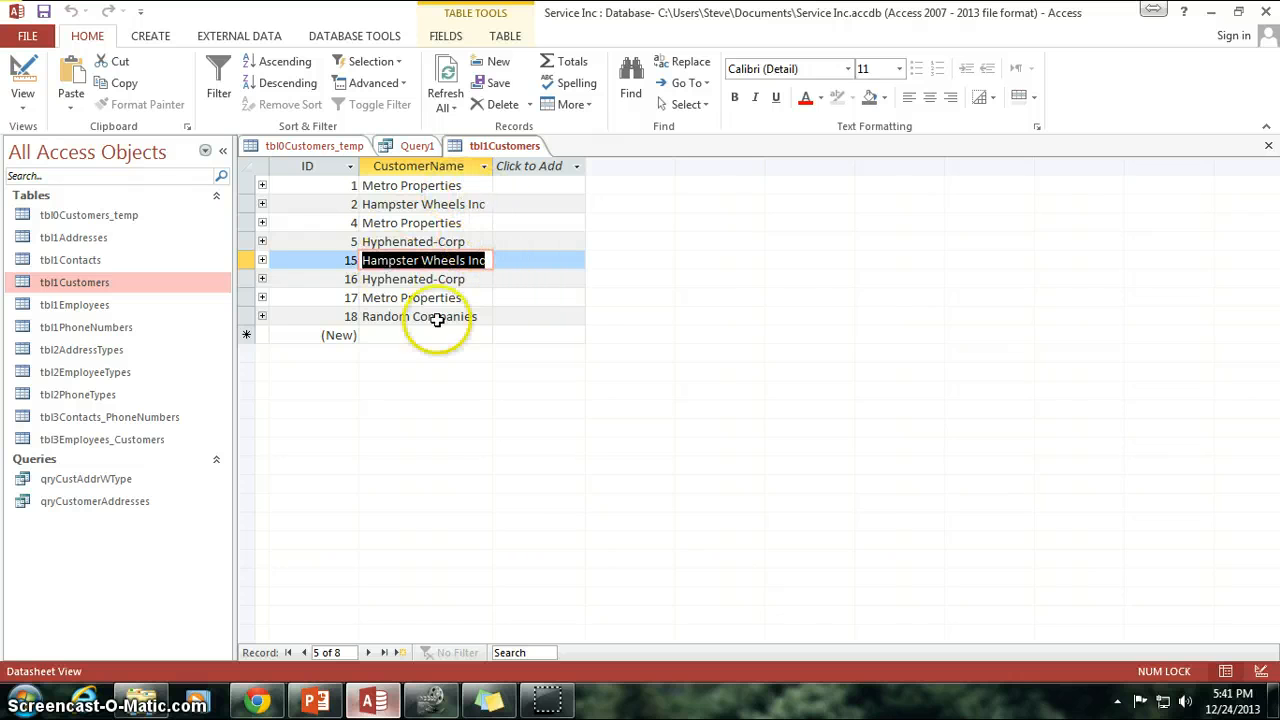
mouse_move(590, 258)
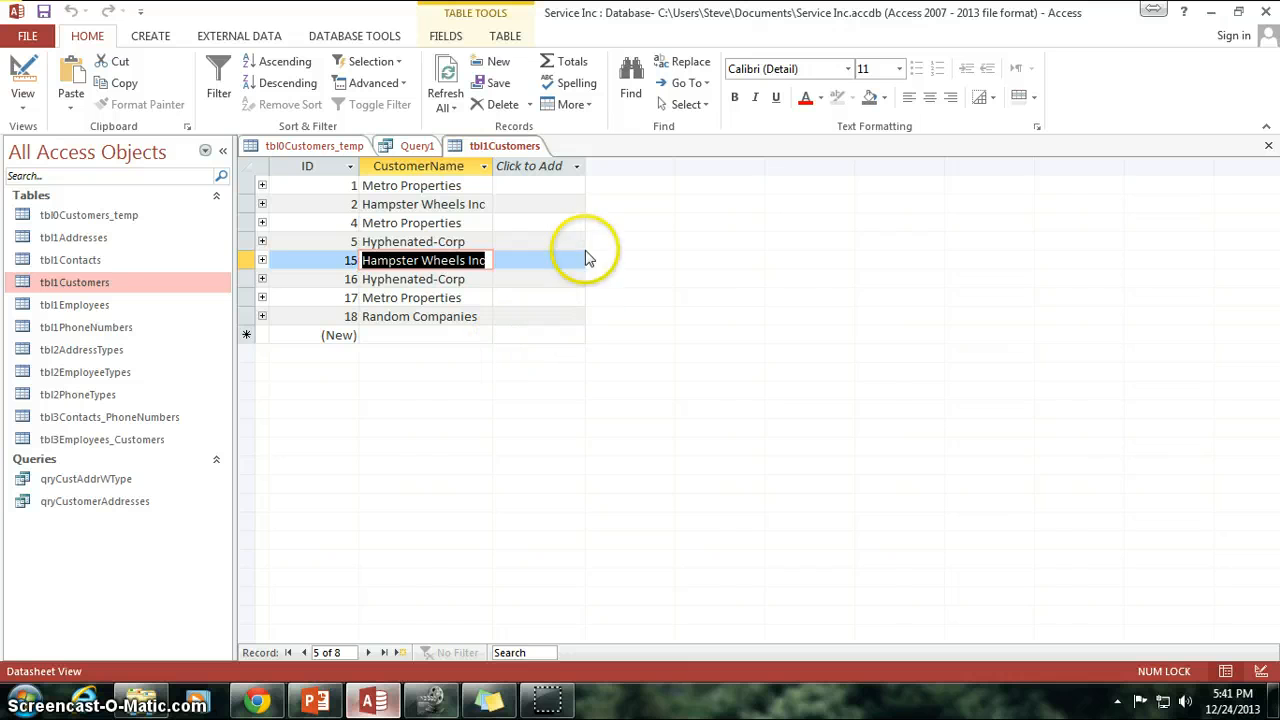
mouse_move(325, 278)
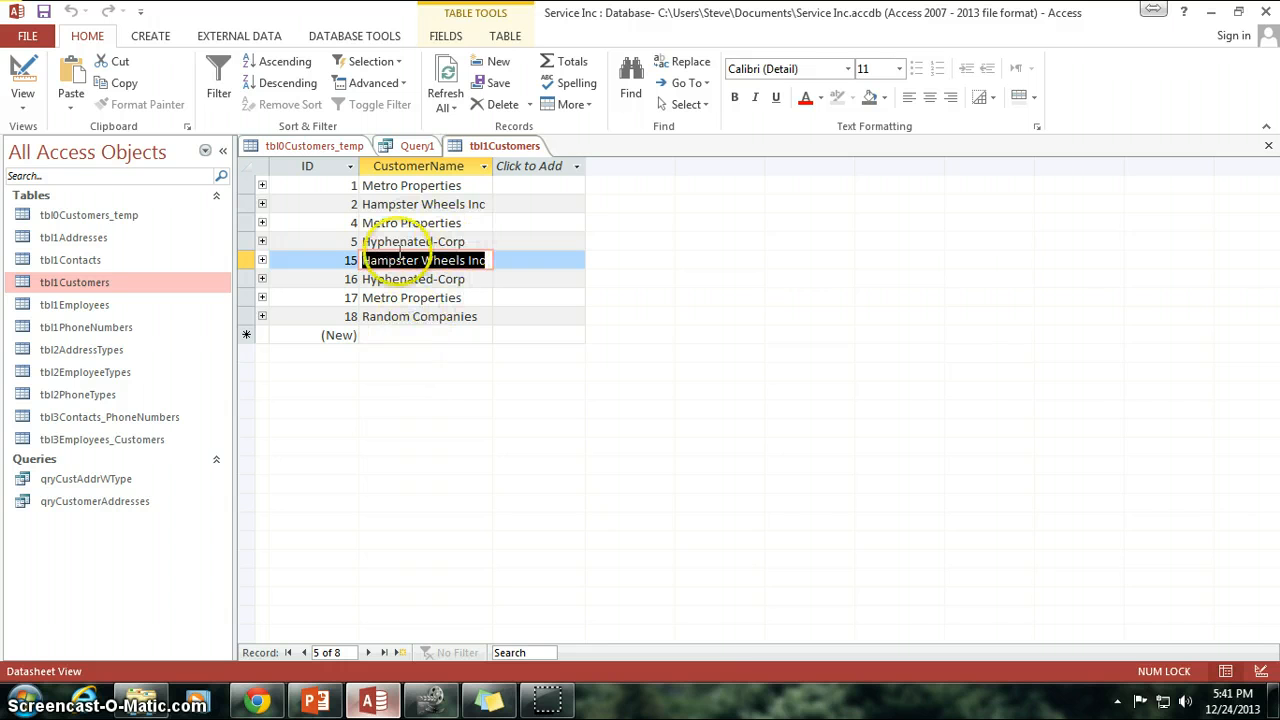
click(310, 165)
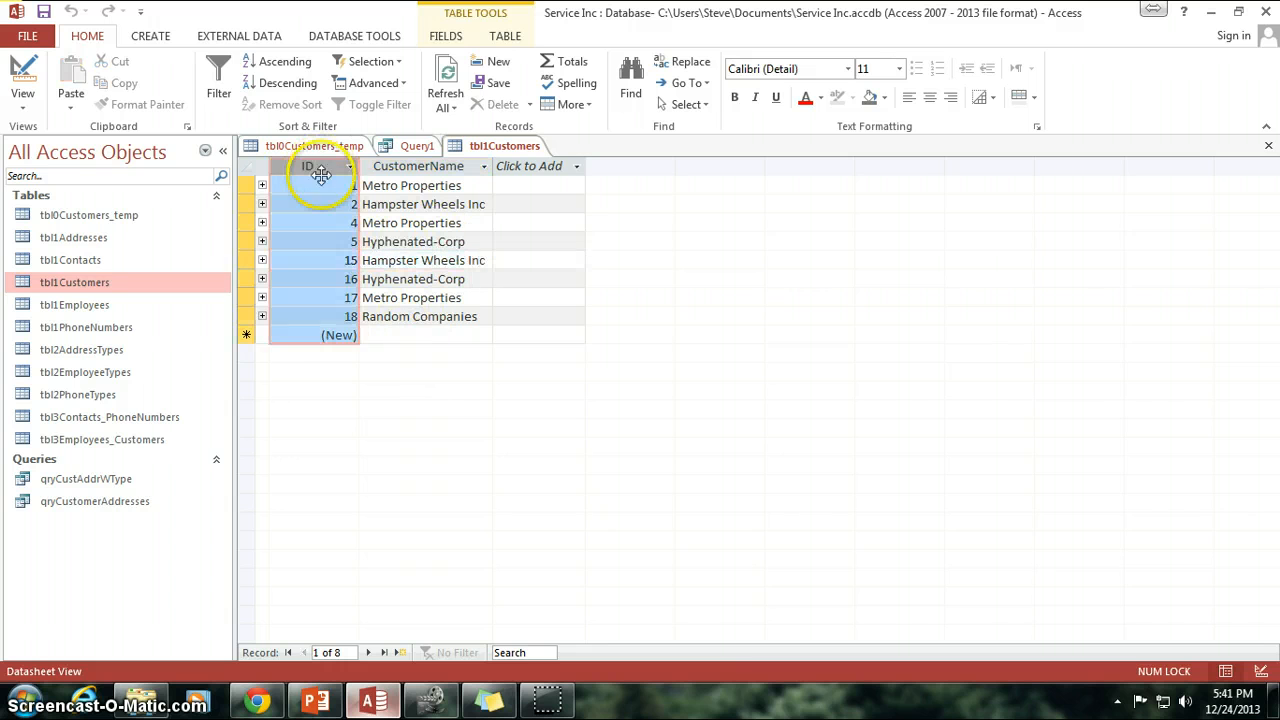
click(423, 260)
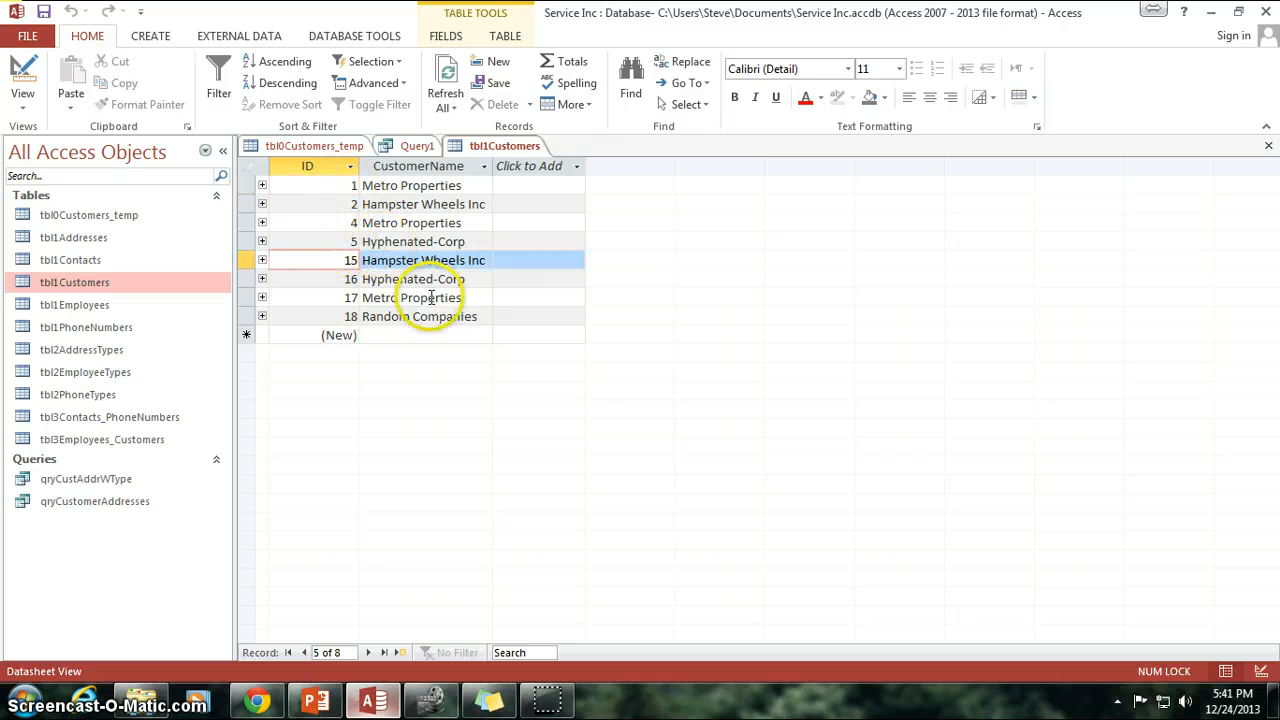
click(412, 297)
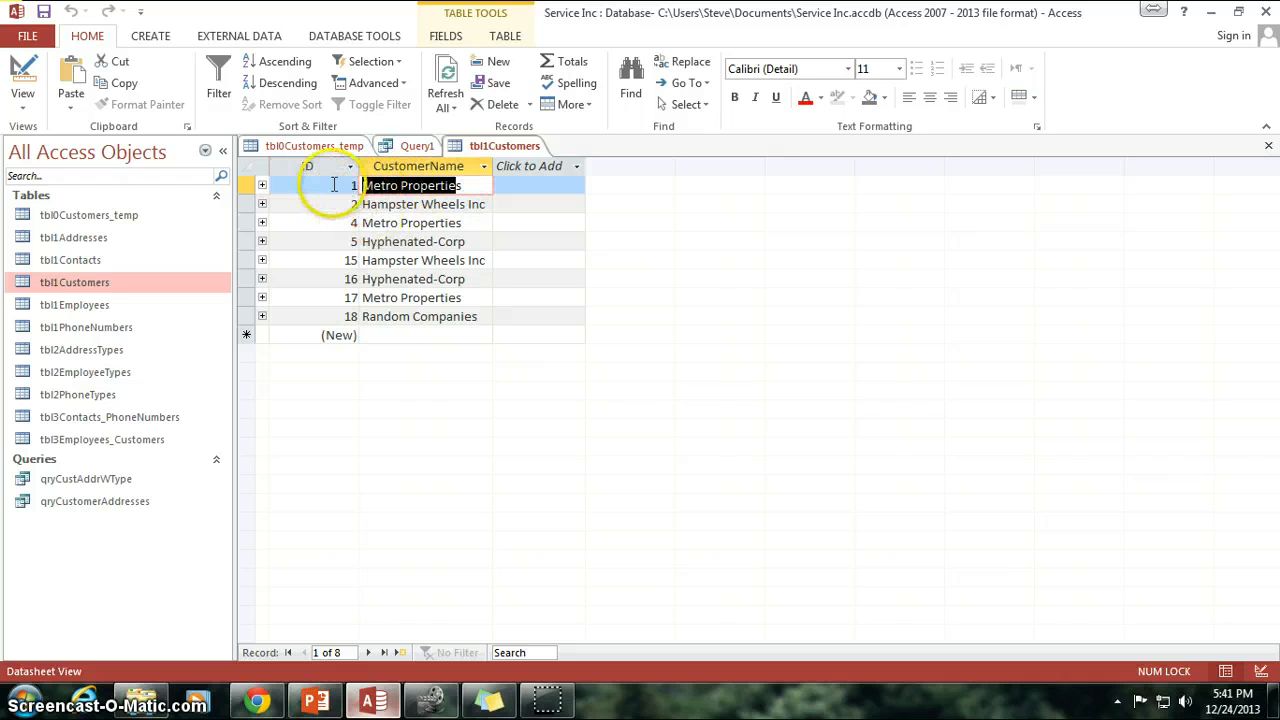
click(308, 166)
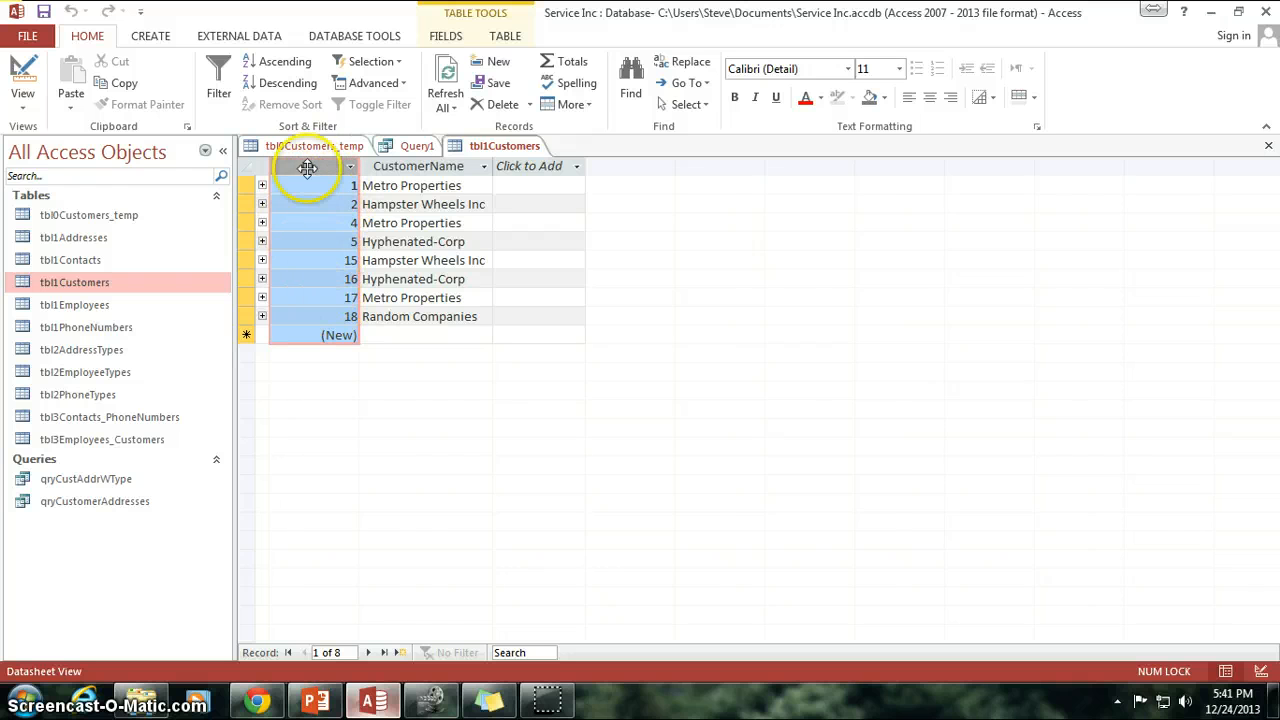
click(413, 241)
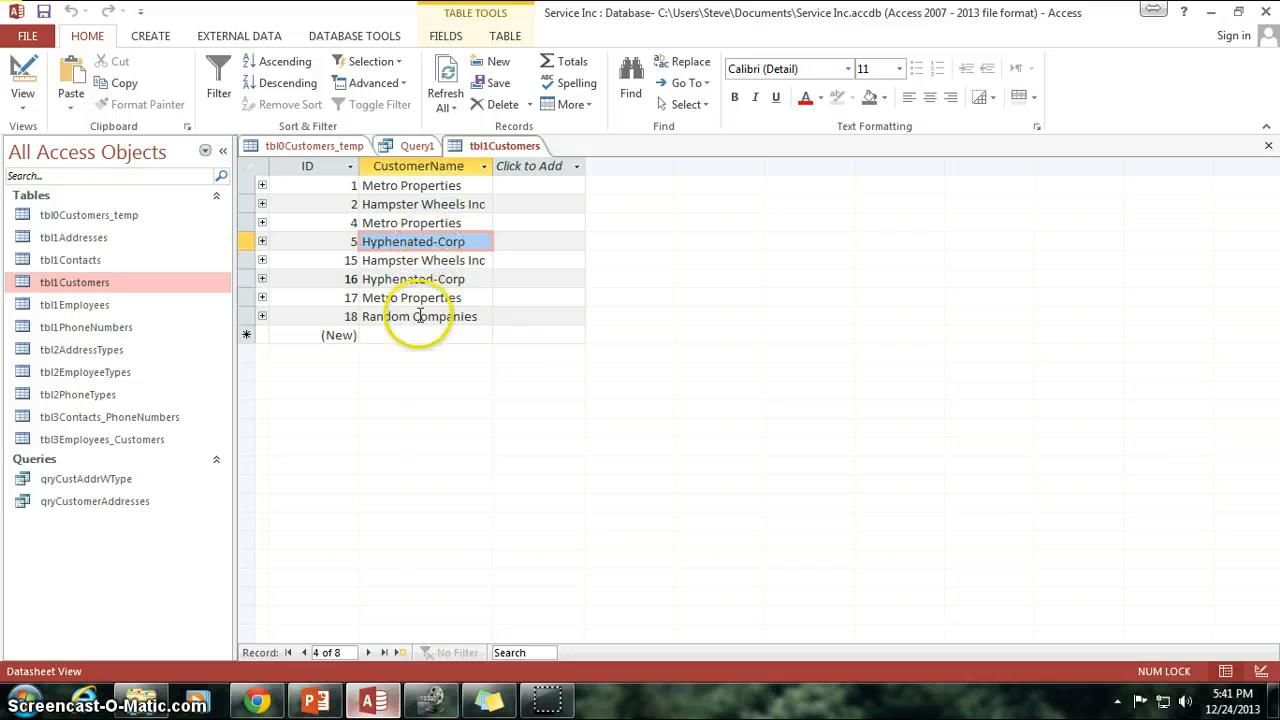
click(413, 316)
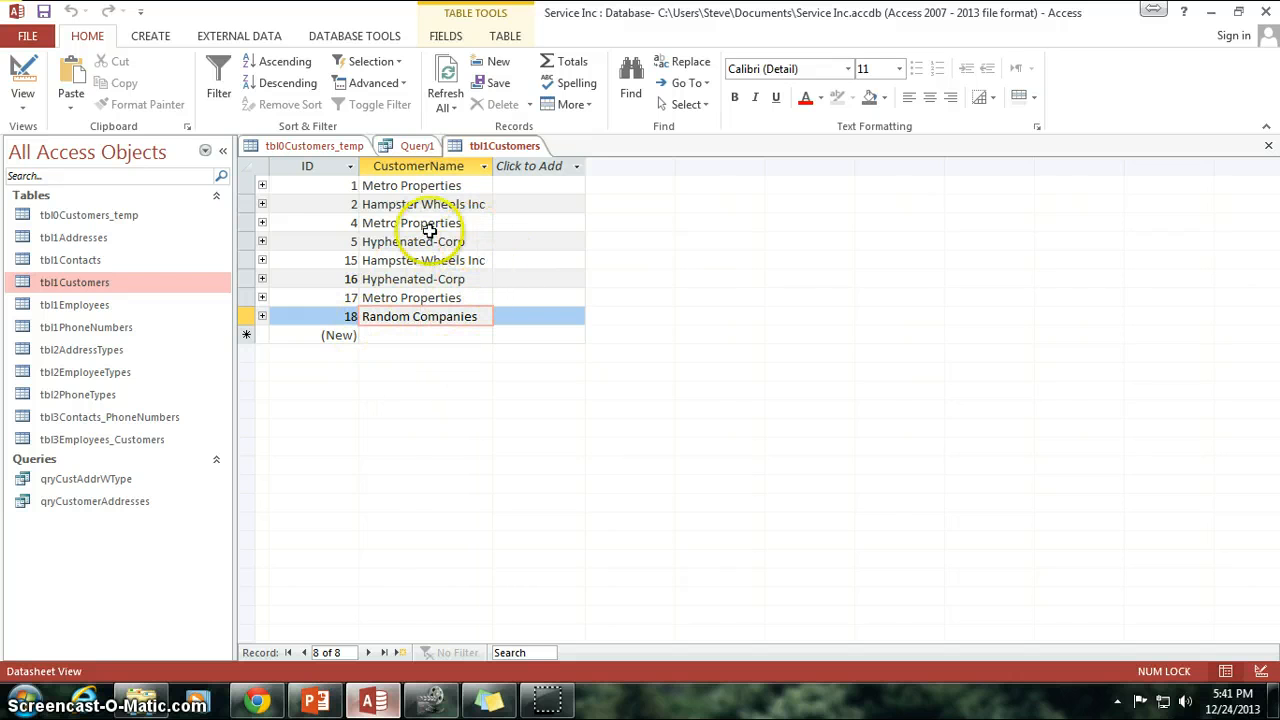
mouse_move(440, 297)
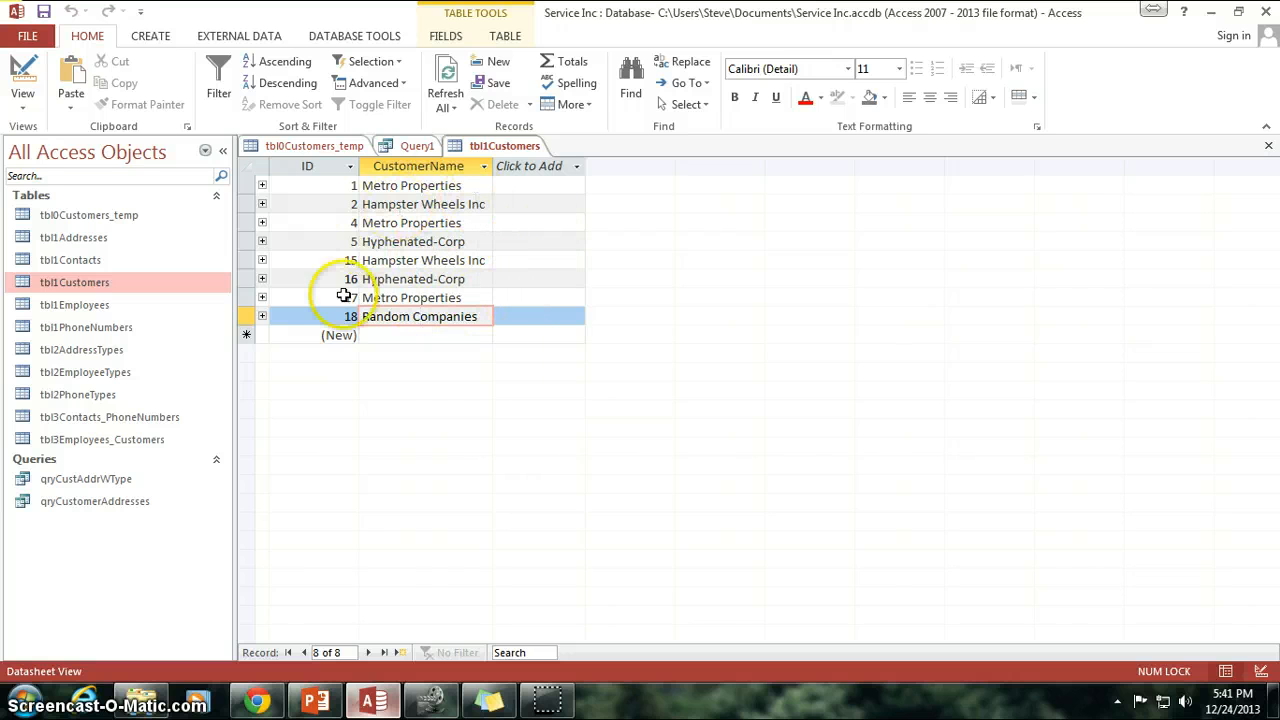
mouse_move(505, 352)
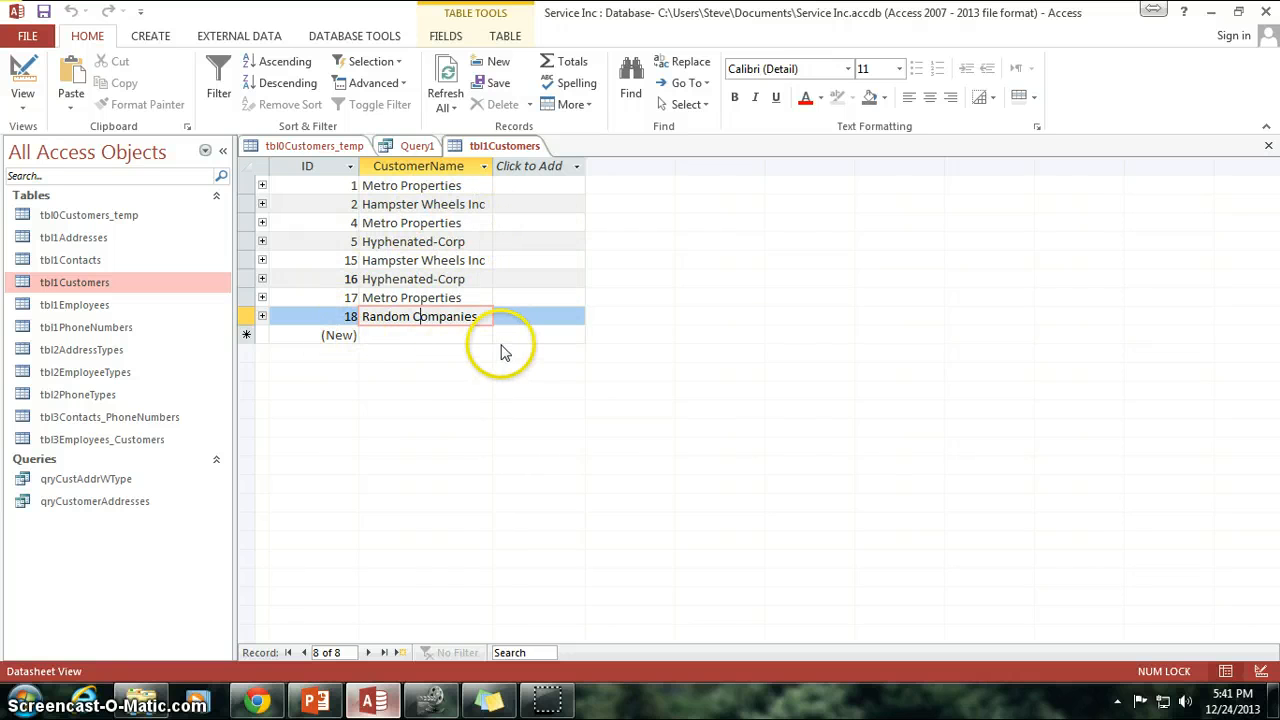
mouse_move(443, 353)
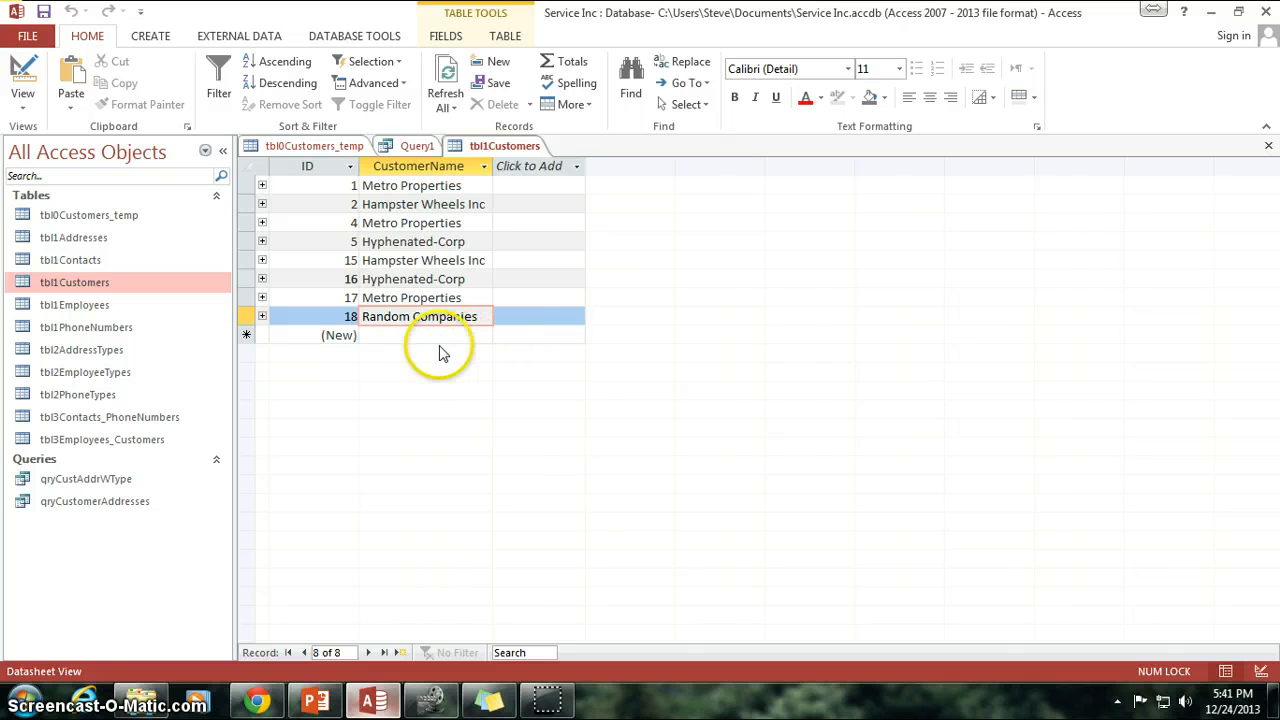
mouse_move(528, 263)
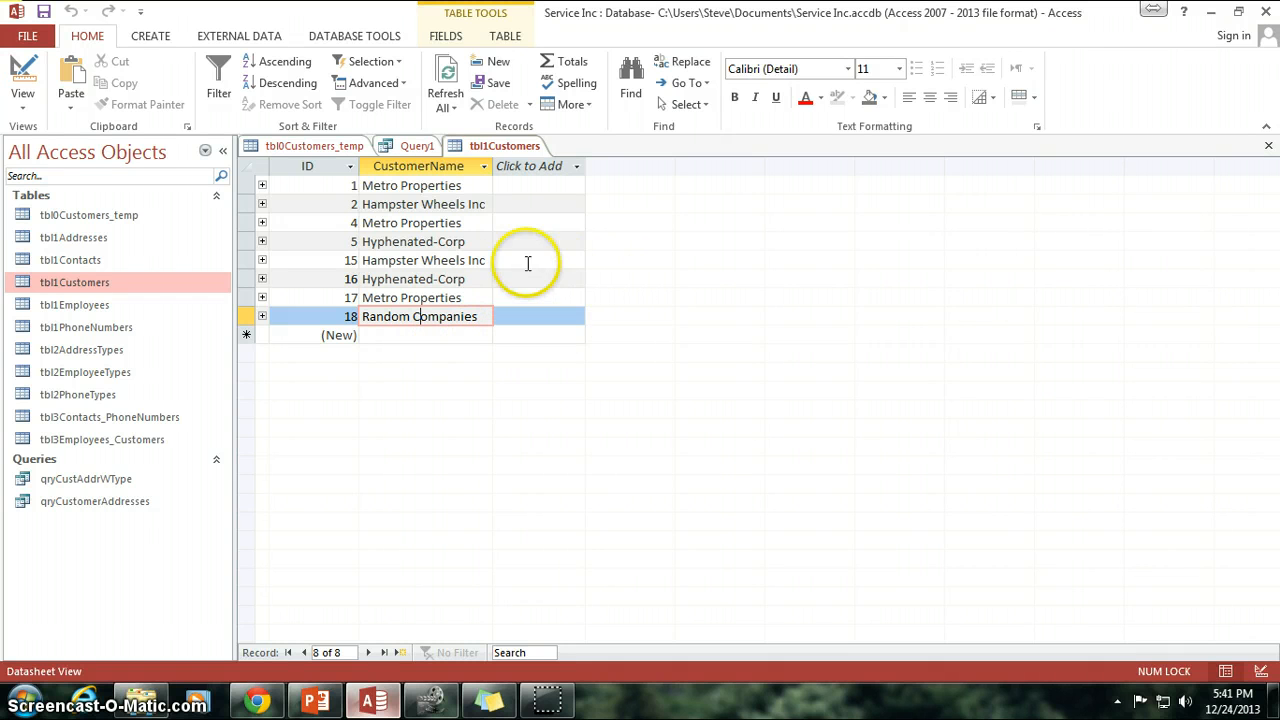
mouse_move(470, 278)
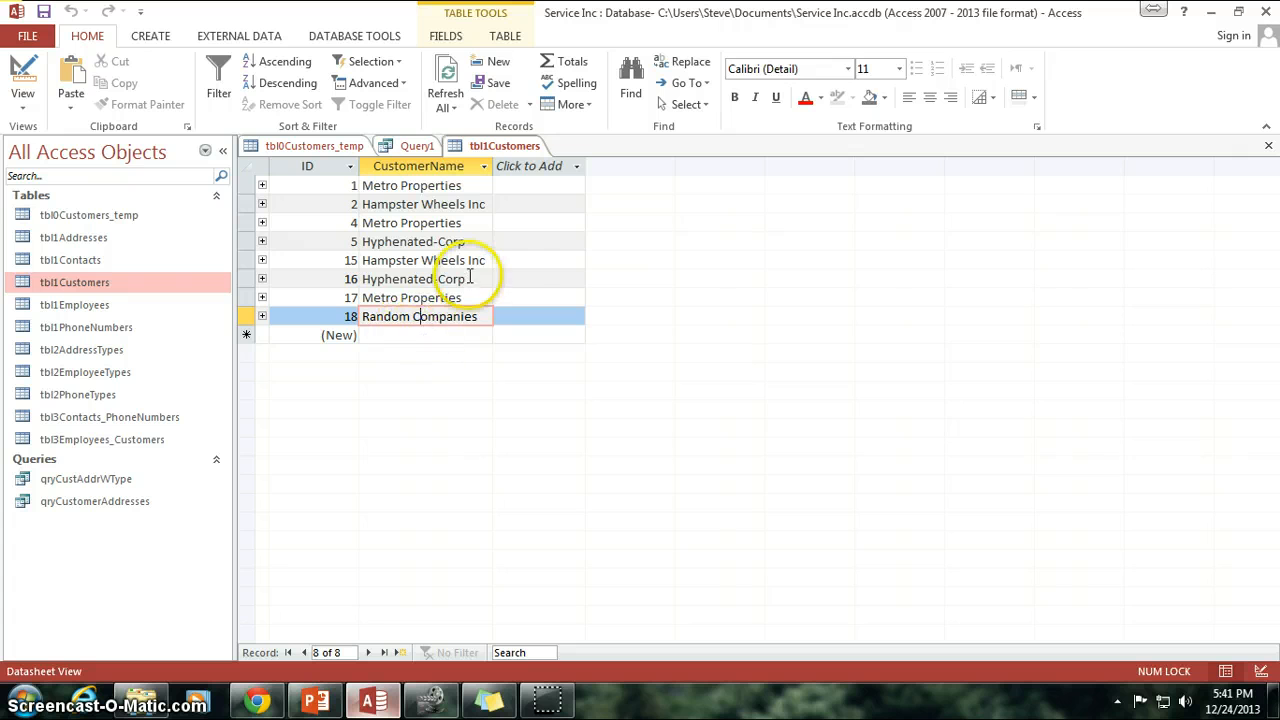
click(413, 279)
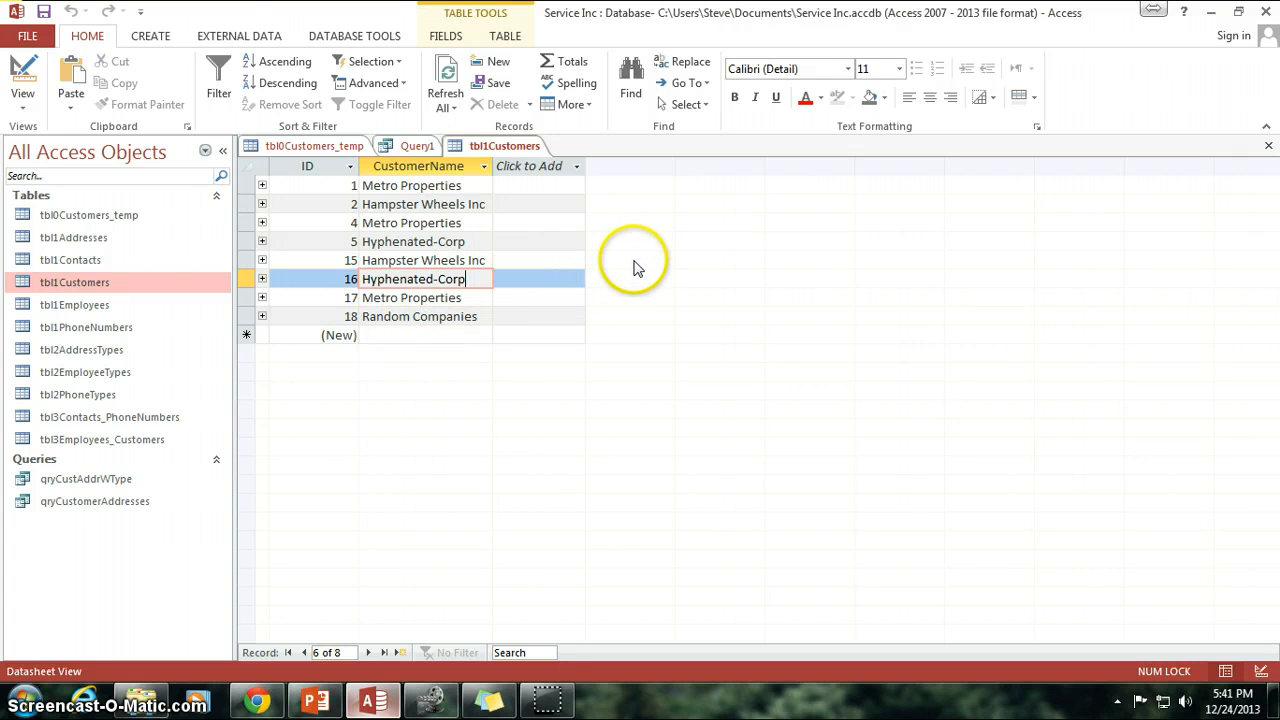
mouse_move(500, 507)
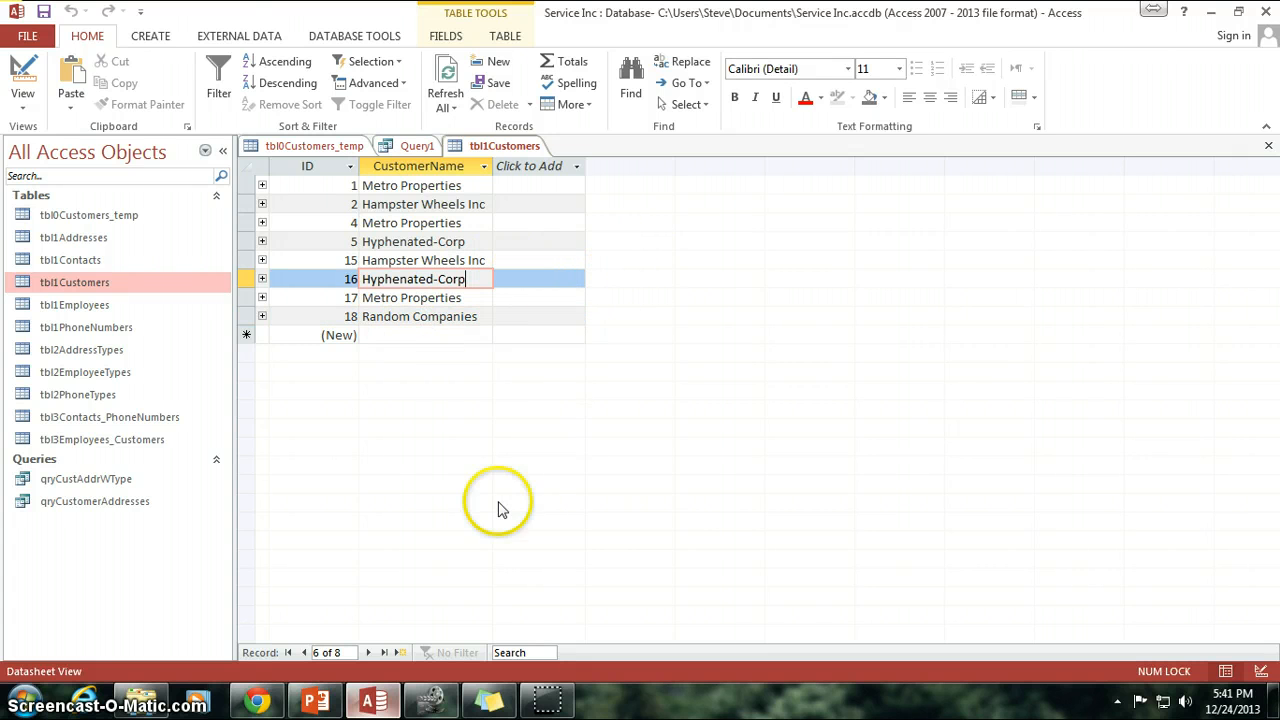
mouse_move(277, 273)
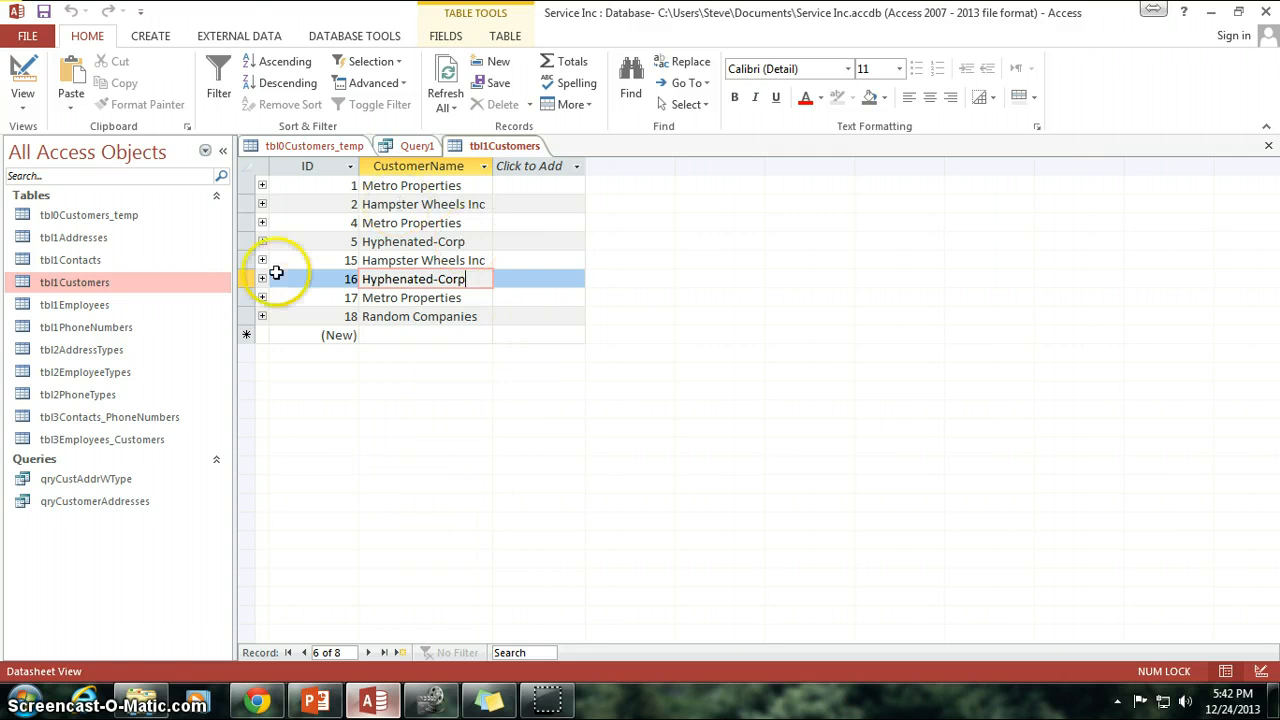
mouse_move(500, 470)
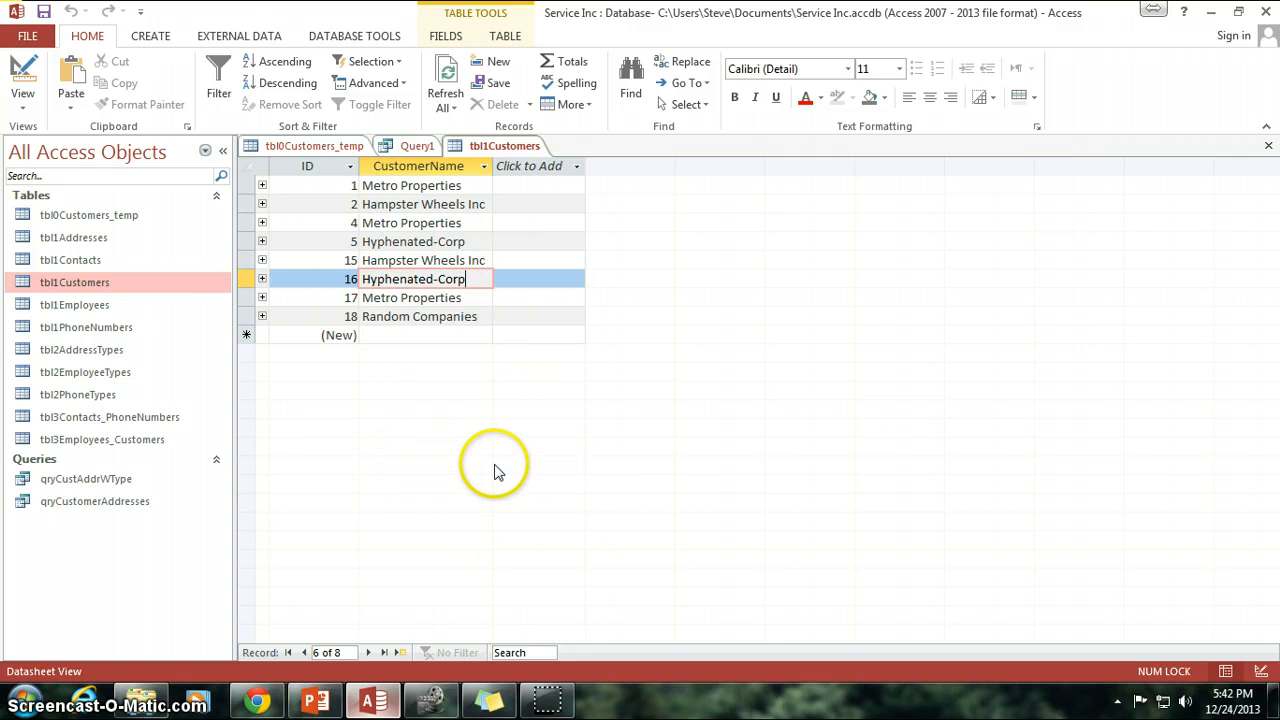
mouse_move(420, 455)
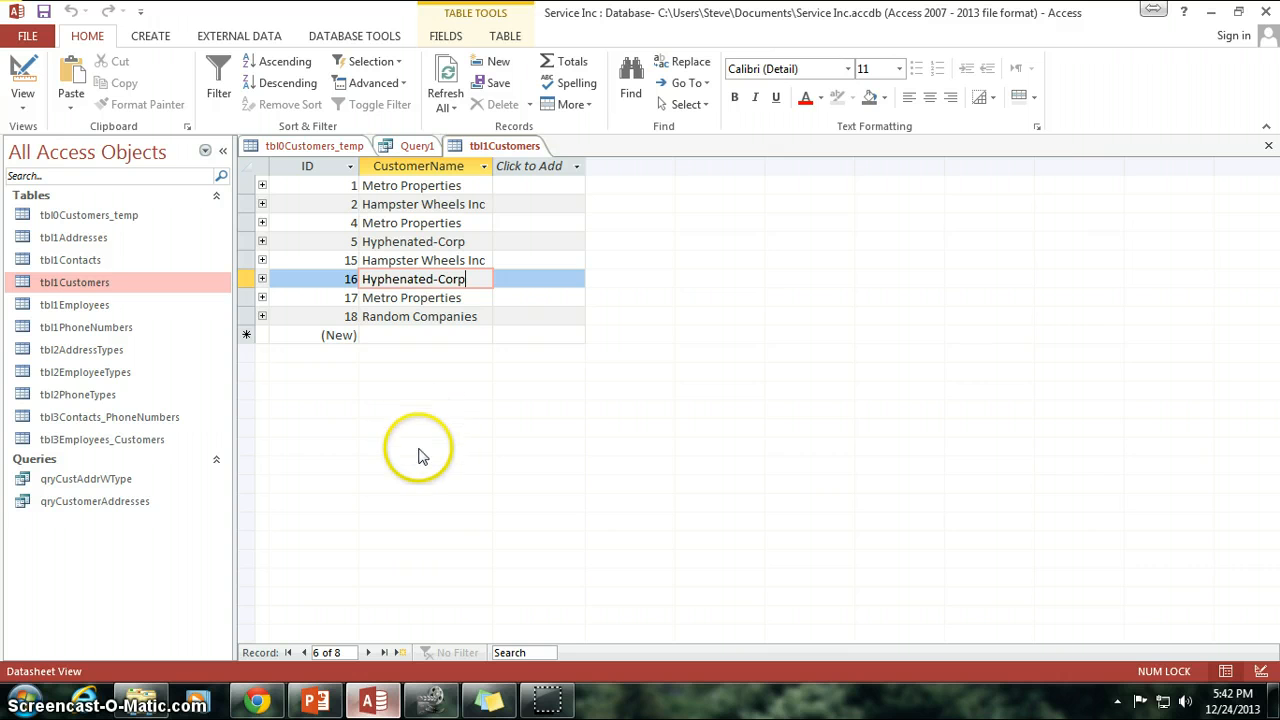
mouse_move(421, 461)
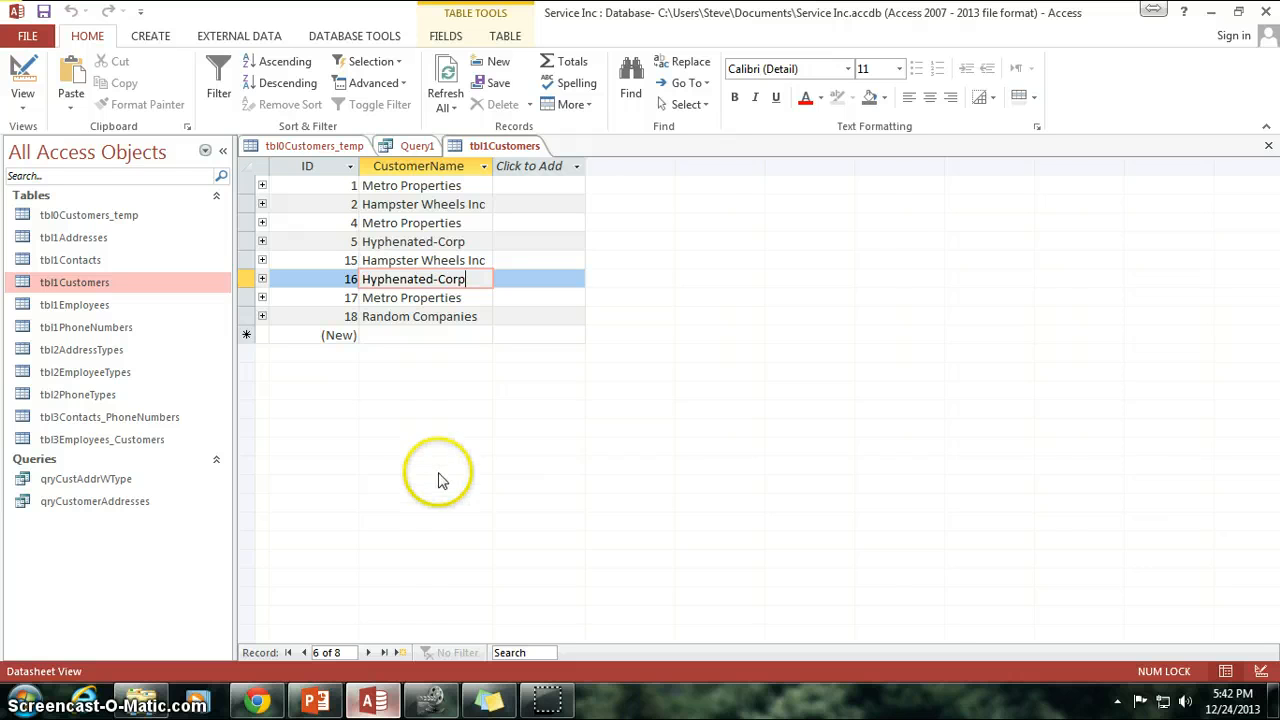
mouse_move(545, 670)
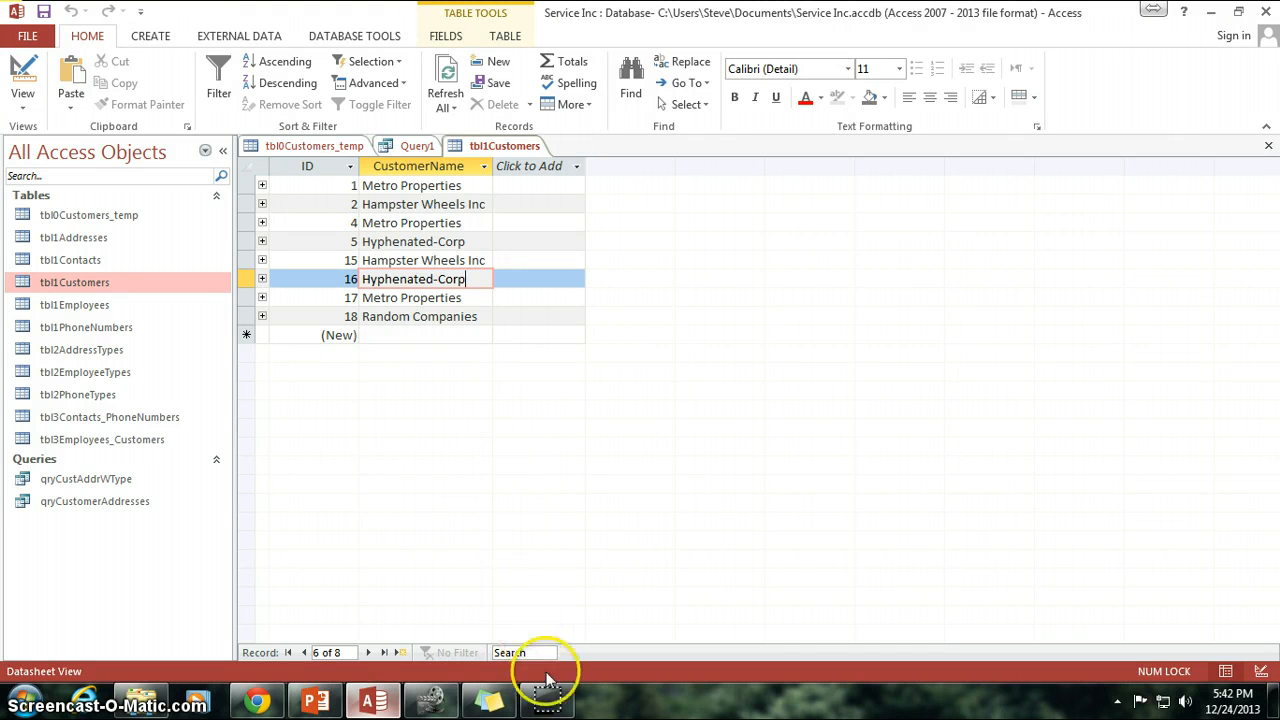